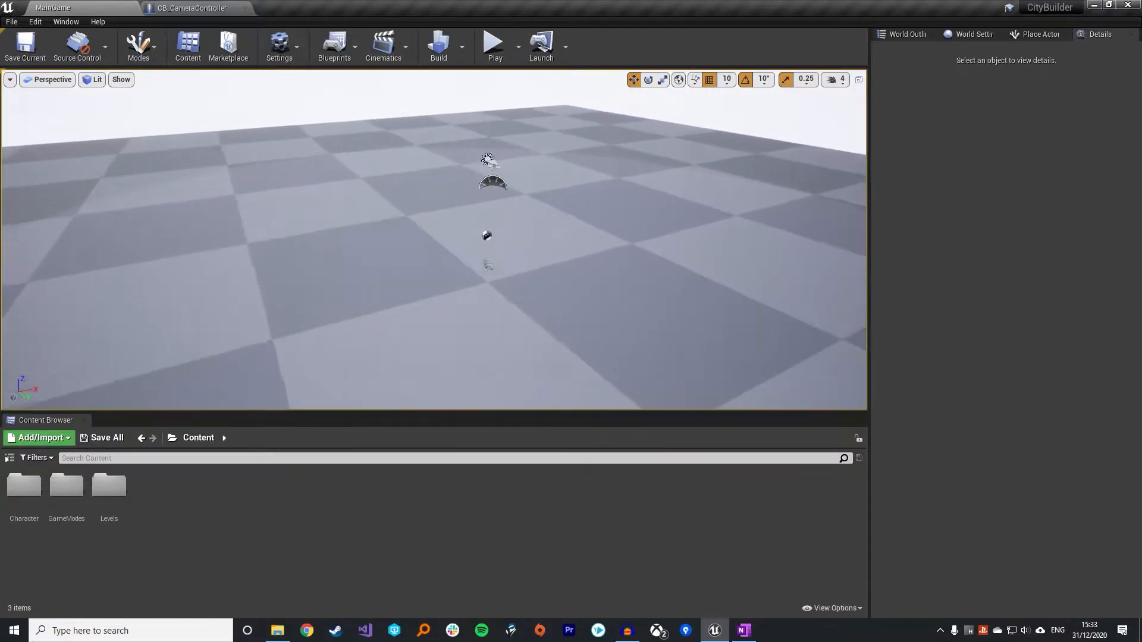
Orbit the viewport and run the CityBuilder level in a Play-in-Editor session
drag(488, 219, 527, 257)
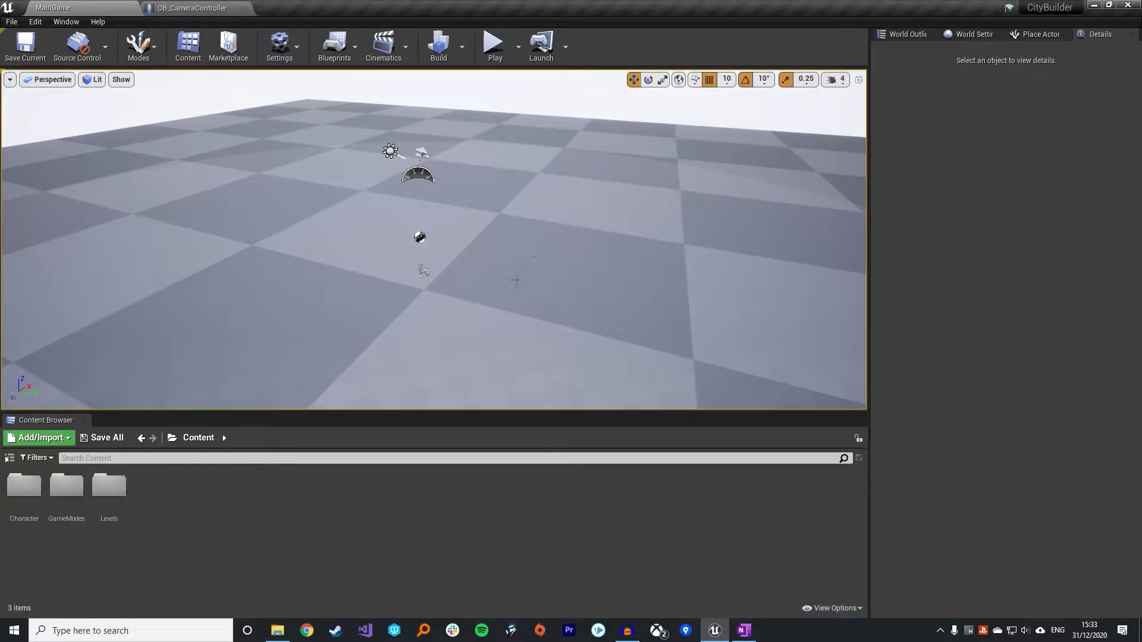
click(492, 44)
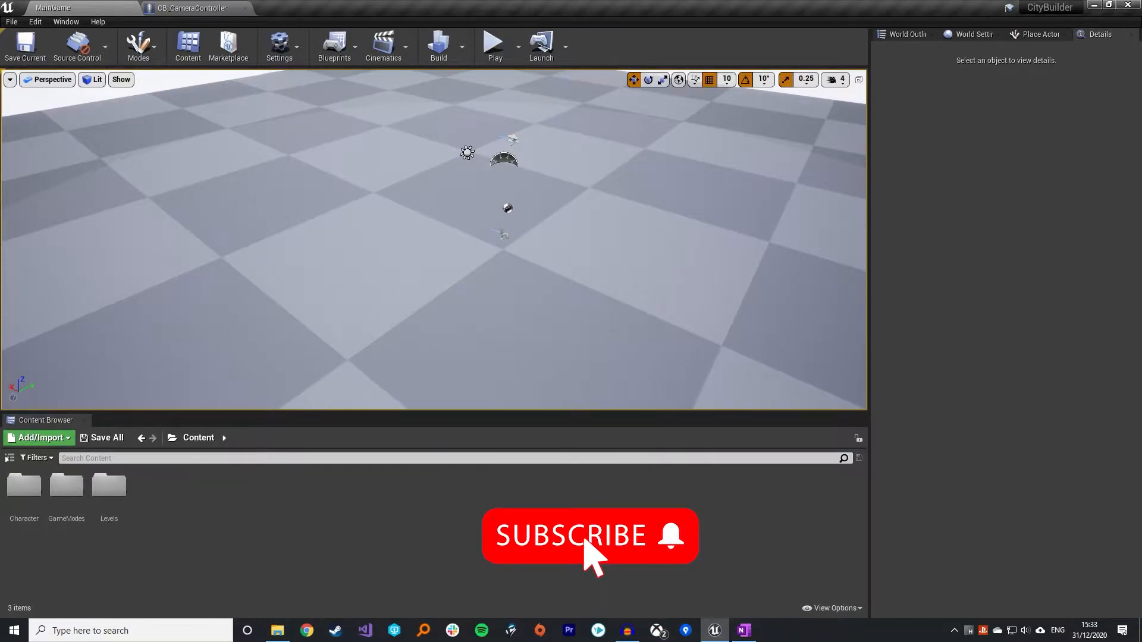
click(494, 44)
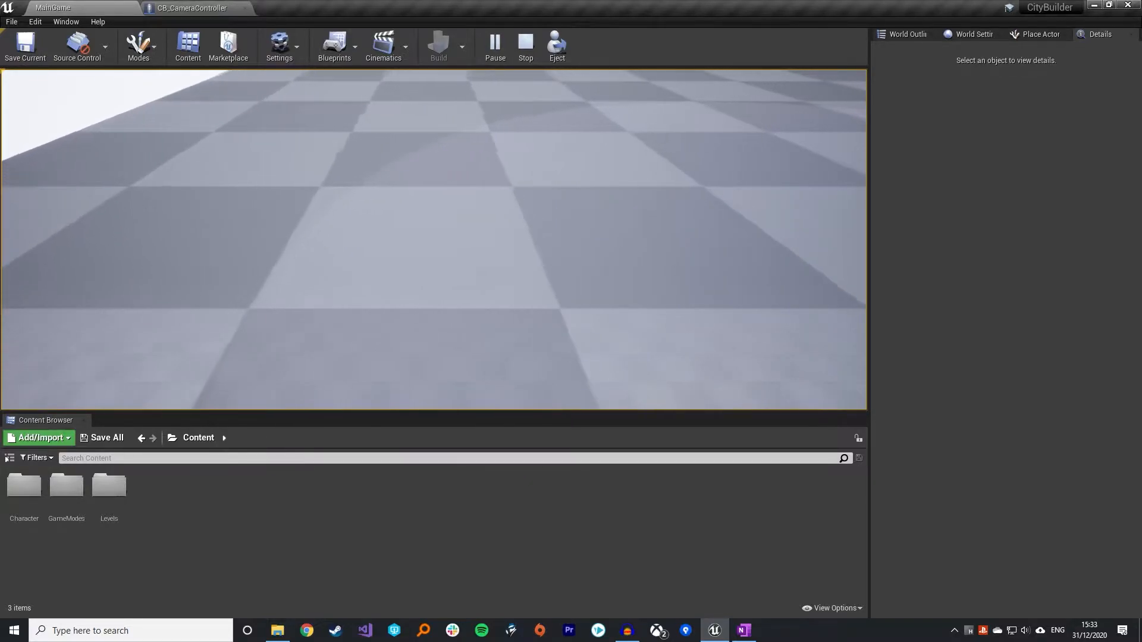
Stop play and add a Cube from Place Actor > Basic onto the level floor
click(525, 45)
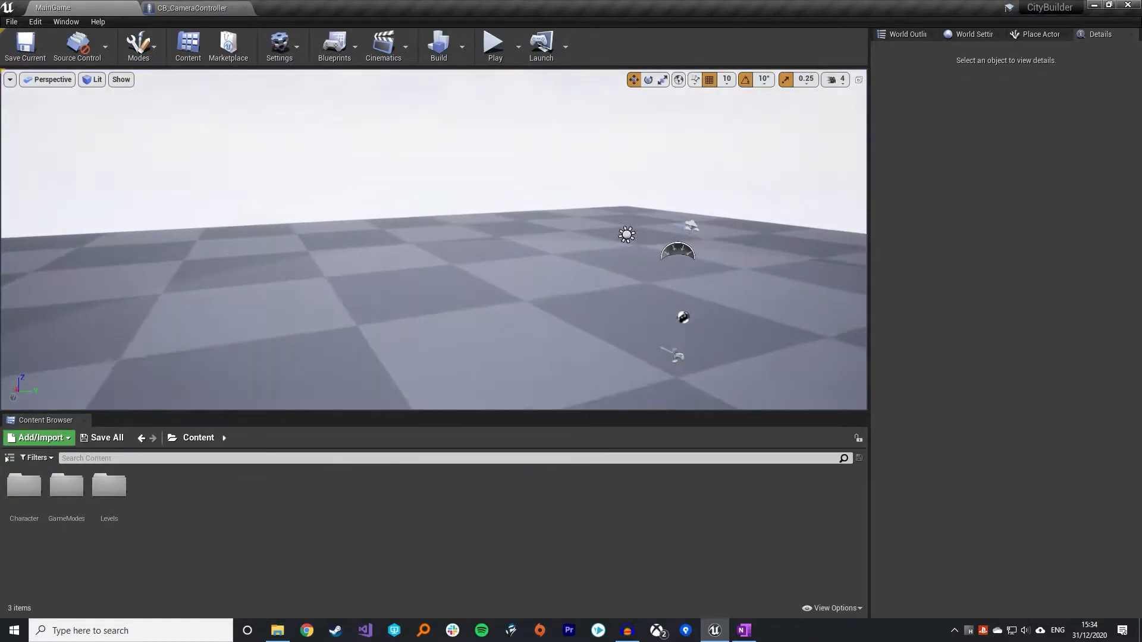
click(1036, 34)
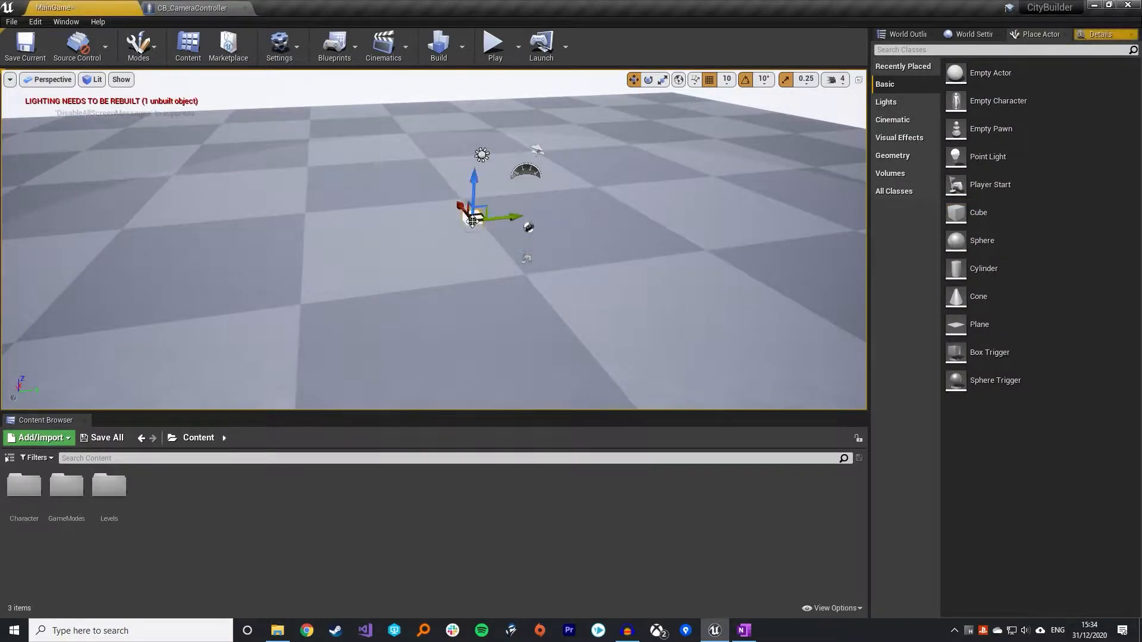
click(472, 212)
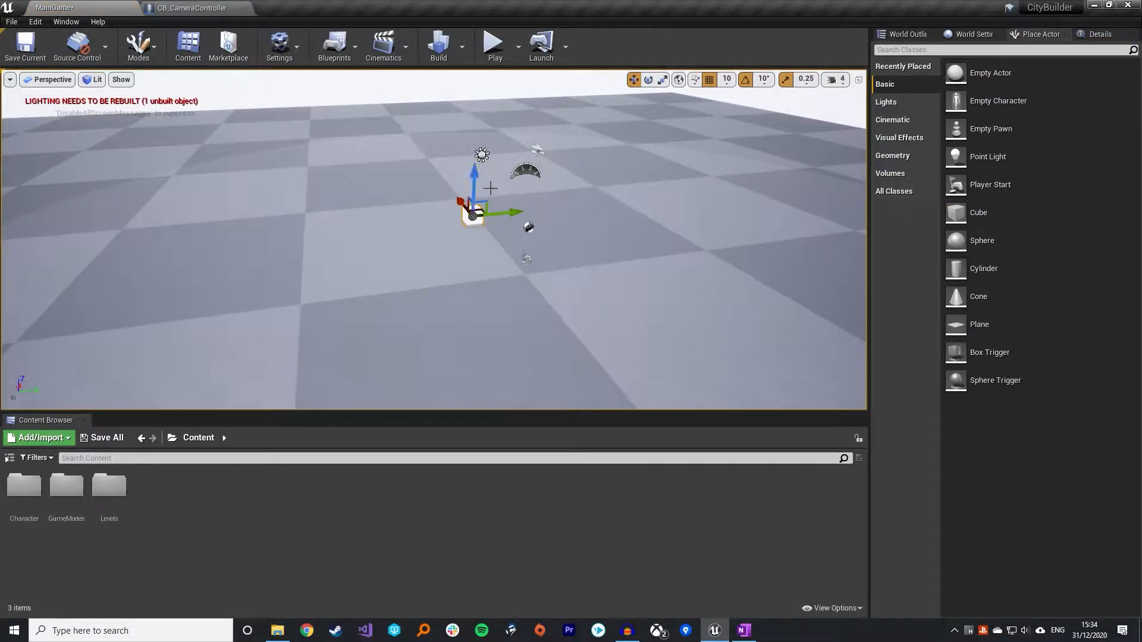
click(661, 80)
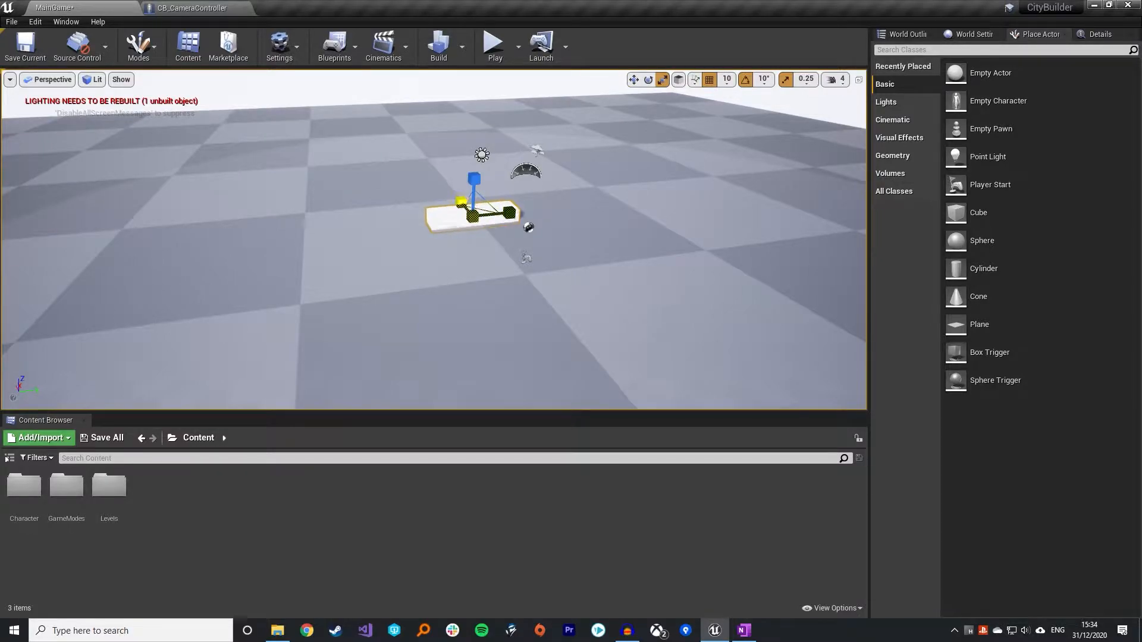
click(493, 44)
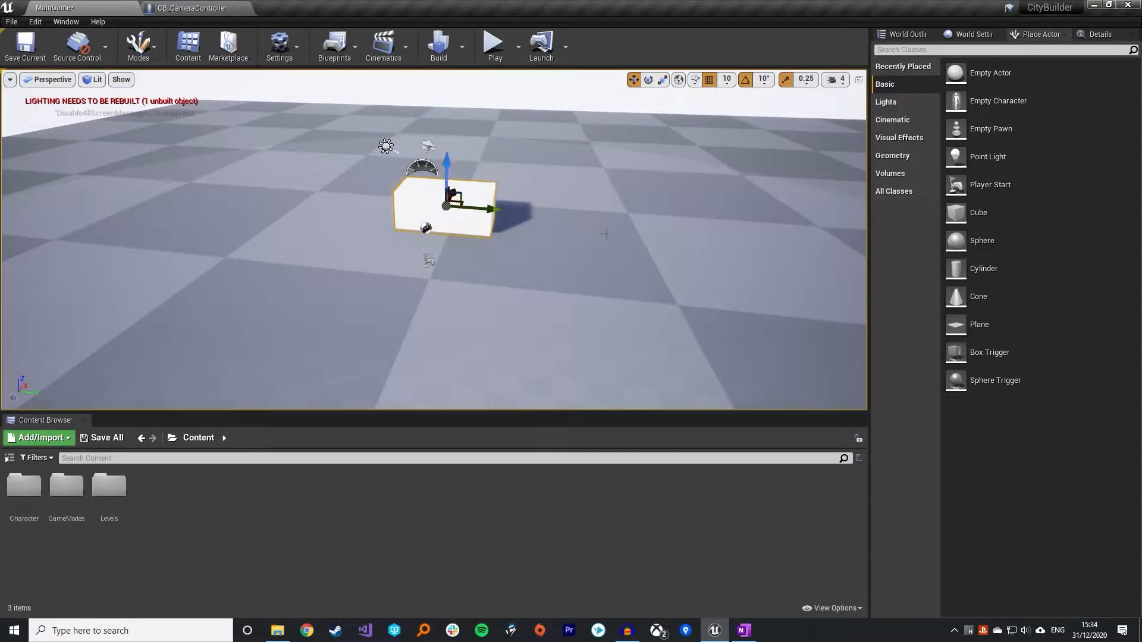
mouse_move(549, 220)
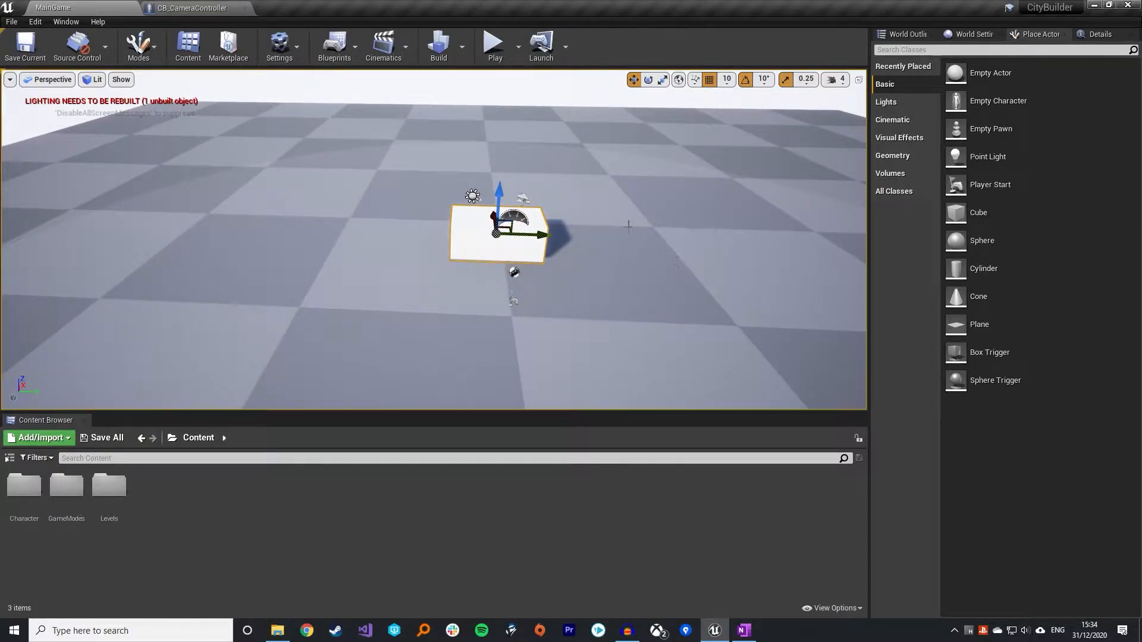
mouse_move(557, 262)
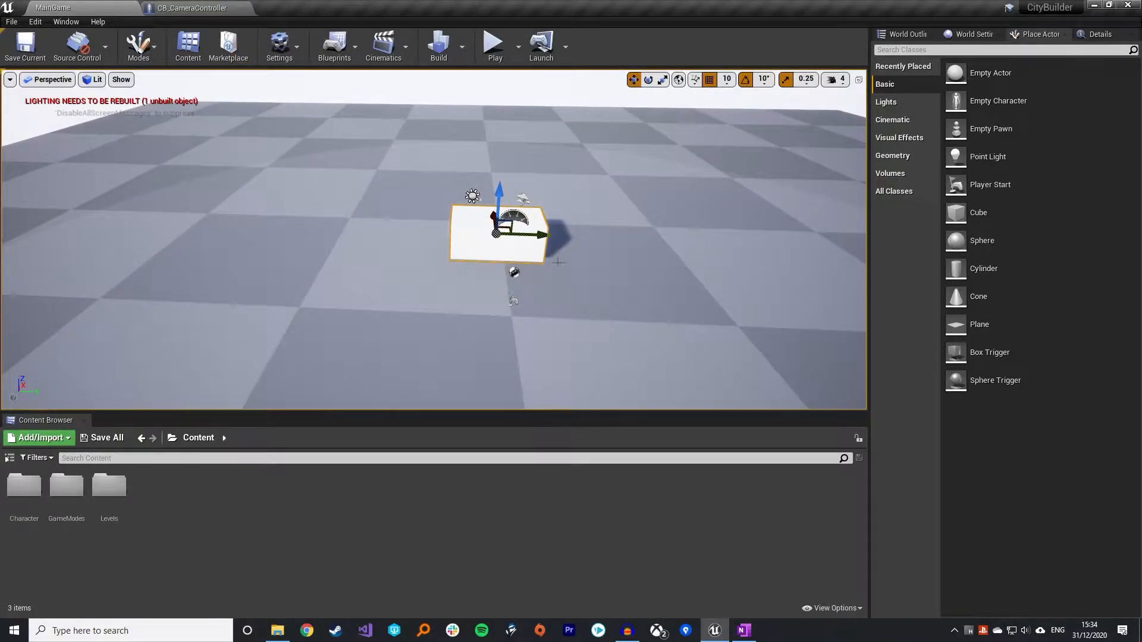
Return to the CB_CameraController blueprint's Event Graph
click(190, 7)
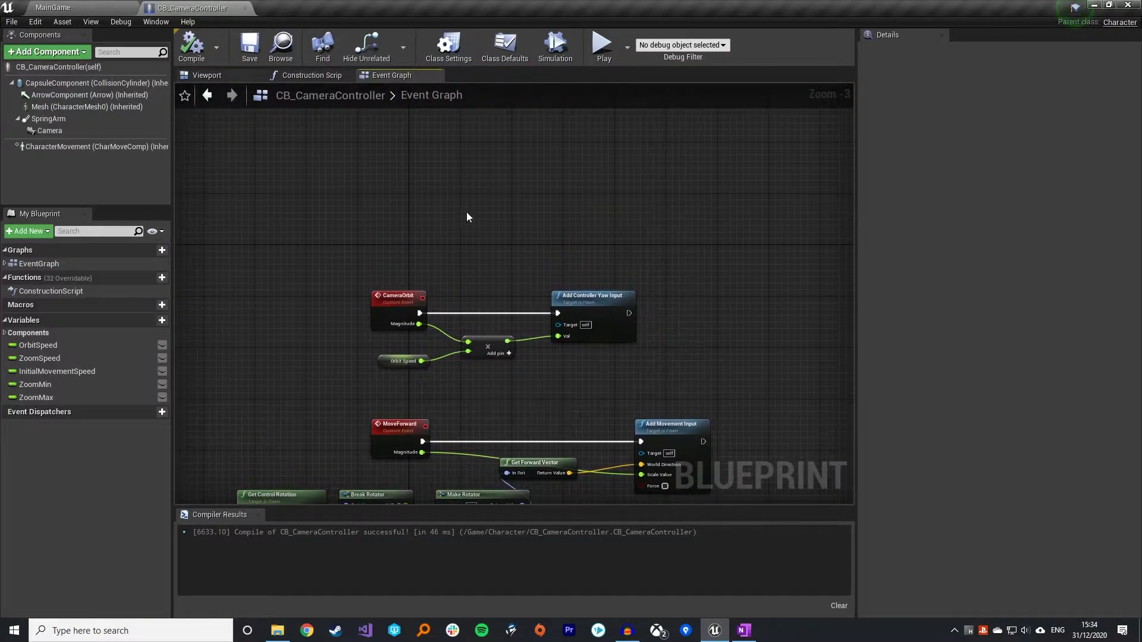
Add a new float variable and centre the CameraZoom clamp nodes in the graph view
click(57, 371)
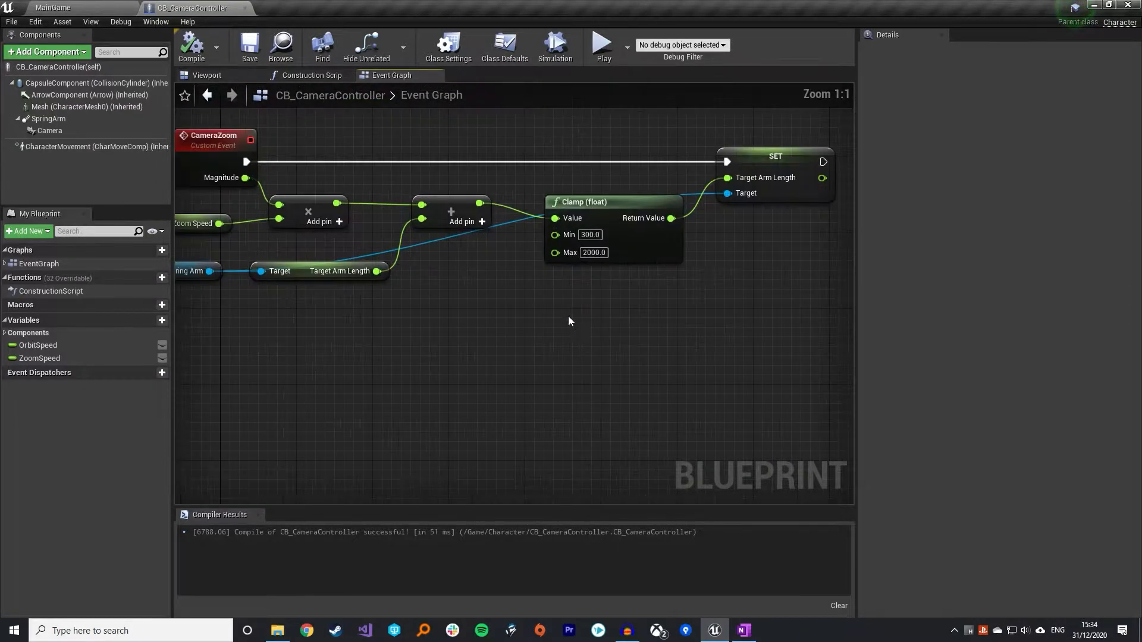
scroll(down, 3)
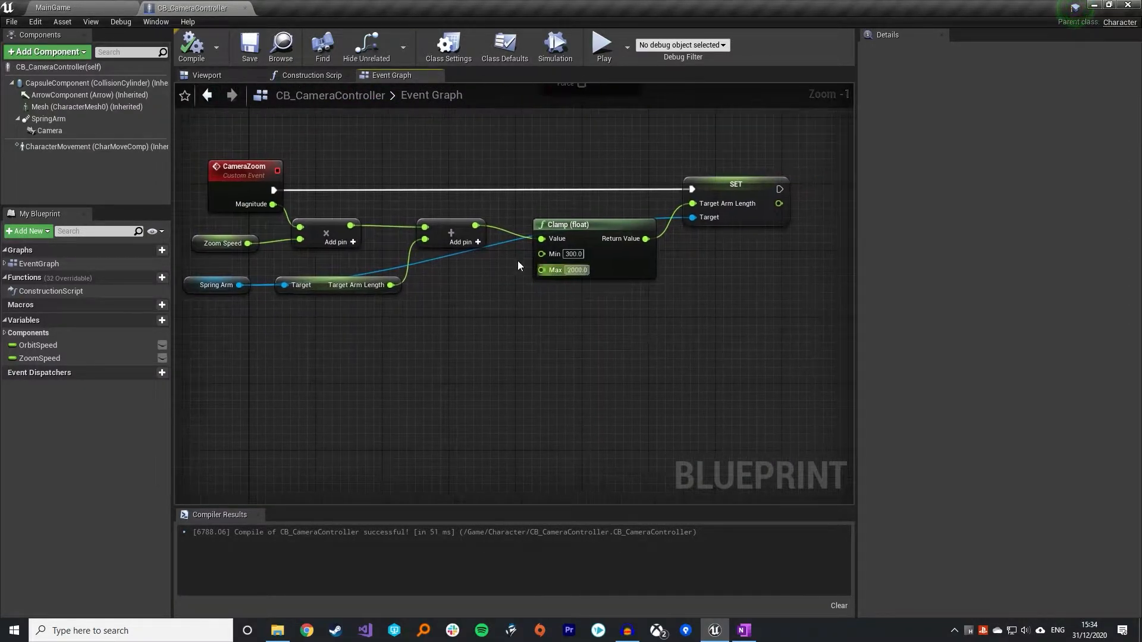
drag(517, 265, 580, 348)
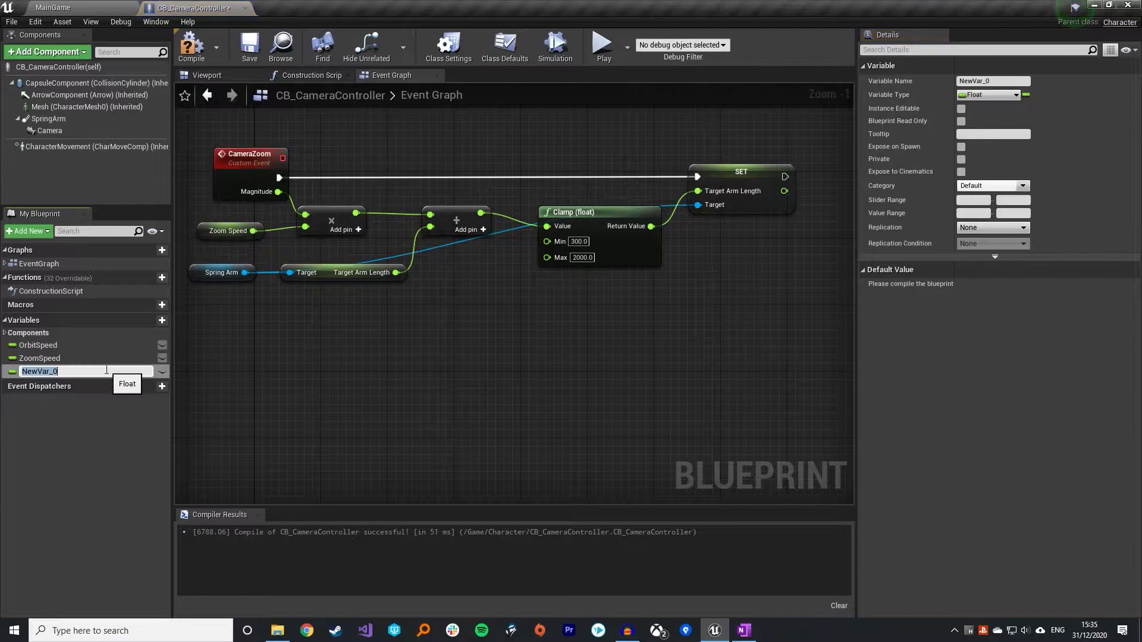
Create ZoomMin and ZoomMax float variables and place their getters on the Clamp's Min and Max
text(ZoomMin)
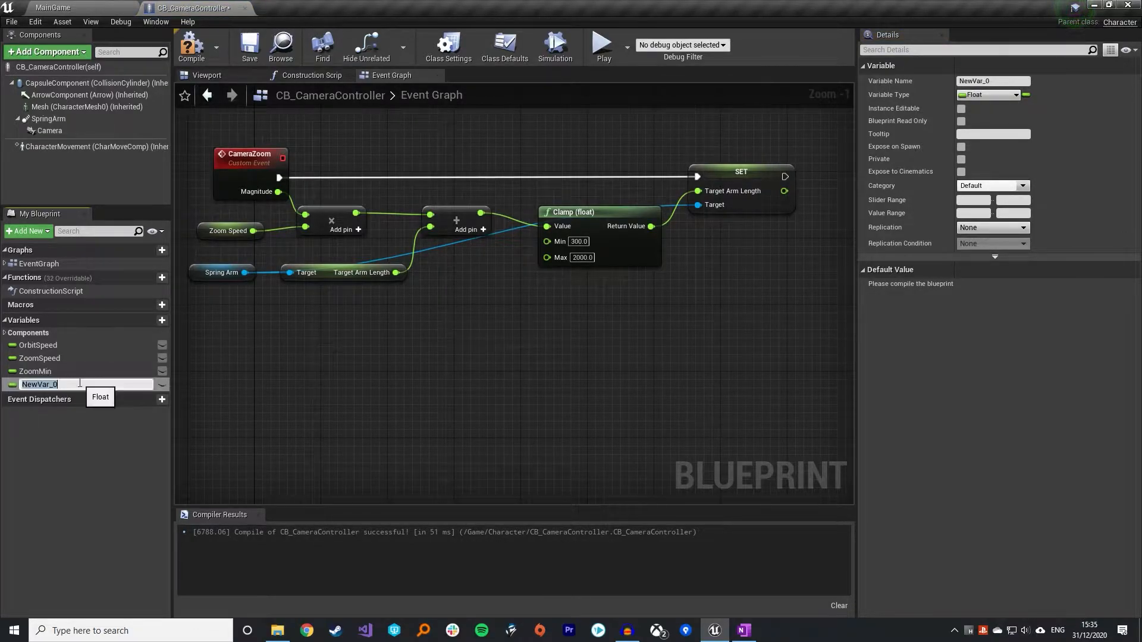
text(ZoomMax)
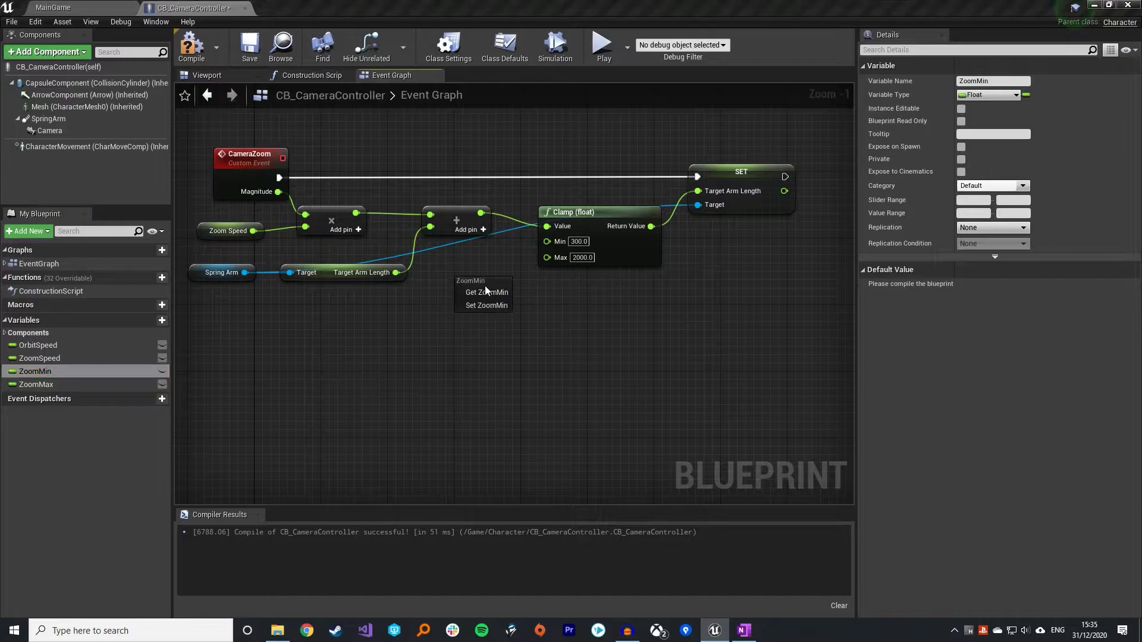
click(486, 293)
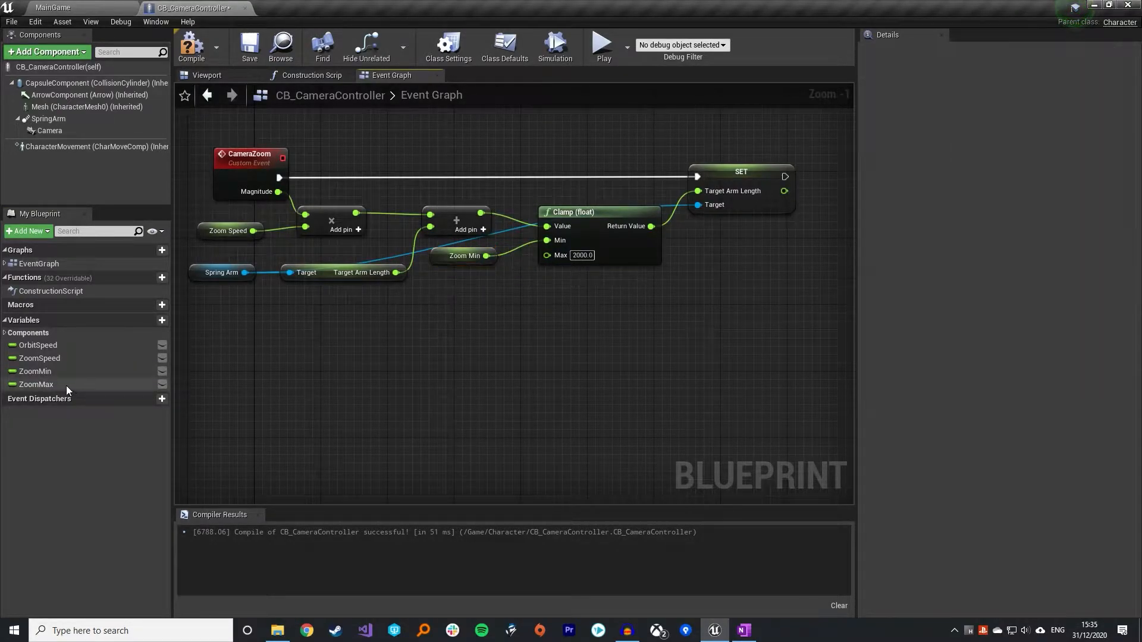
Set ZoomMin's default to 500.0 and ZoomMax's default to 2000
click(37, 384)
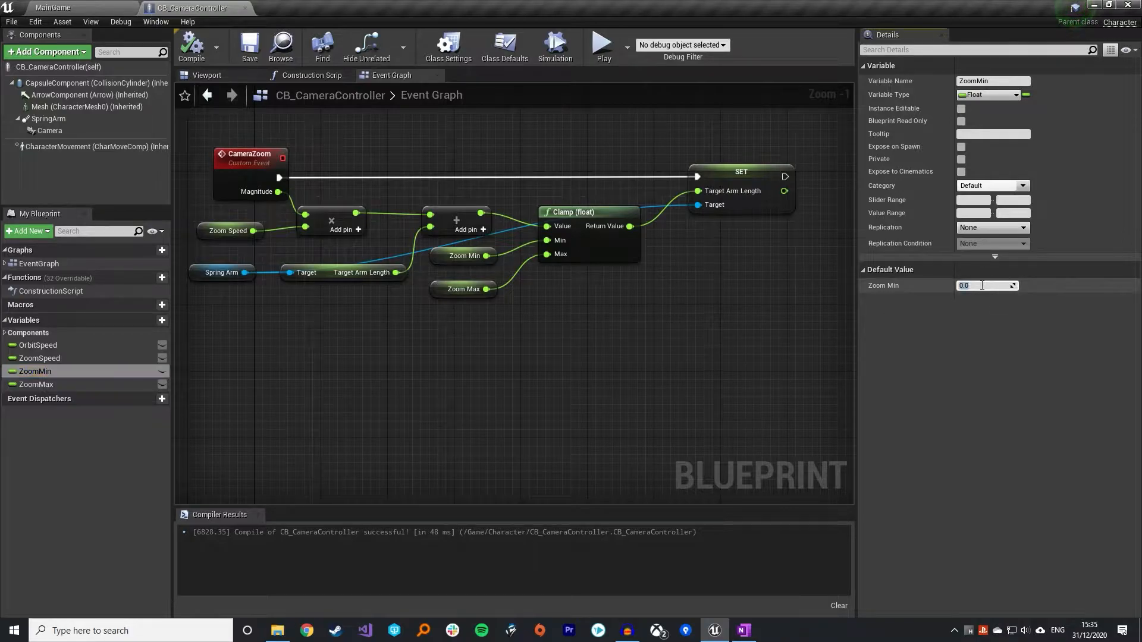
text(500.0)
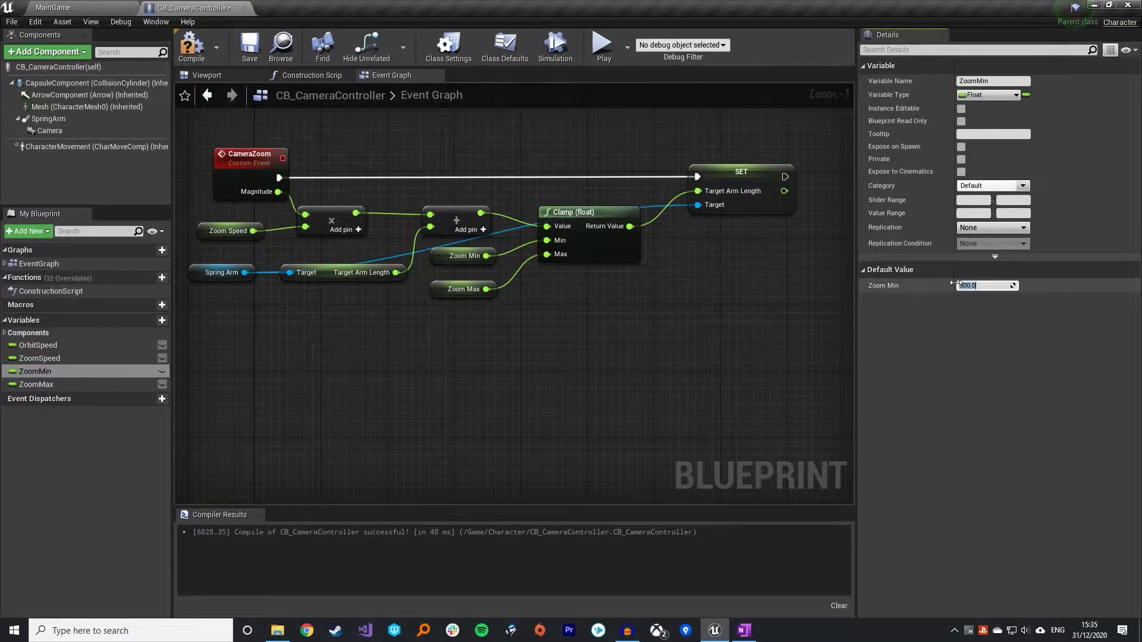
click(35, 384)
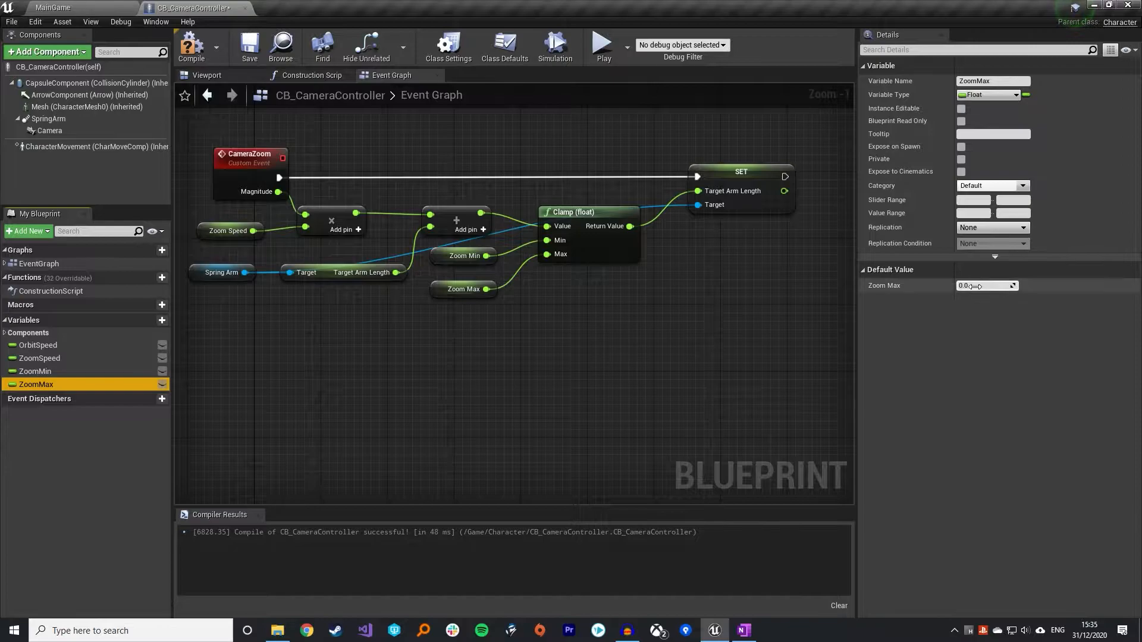
text(2000)
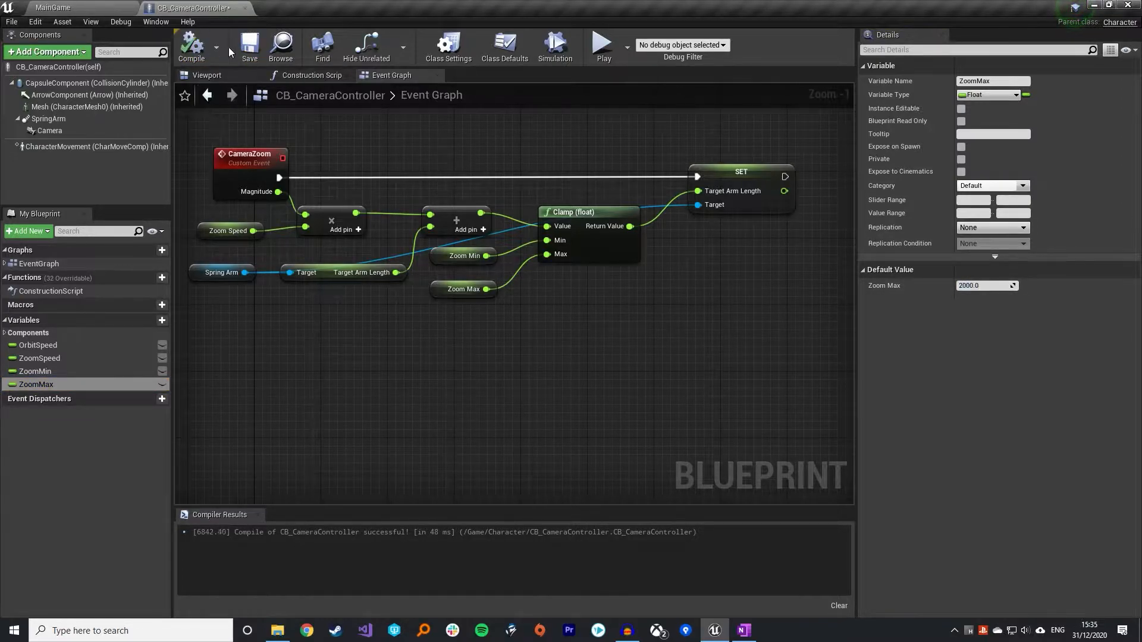
click(62, 7)
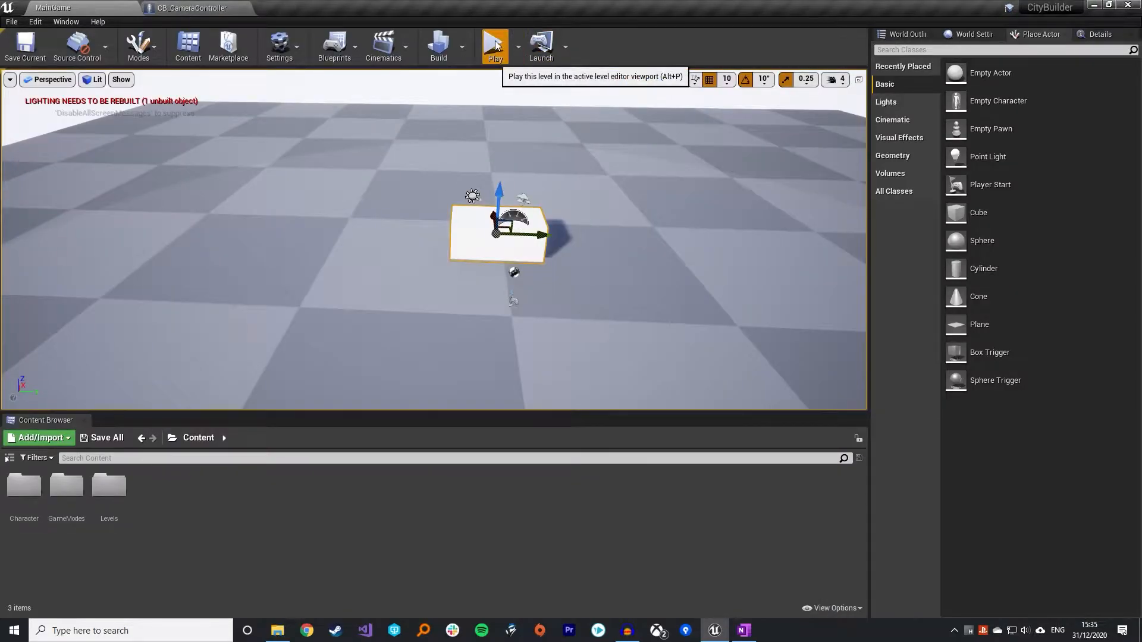
click(494, 45)
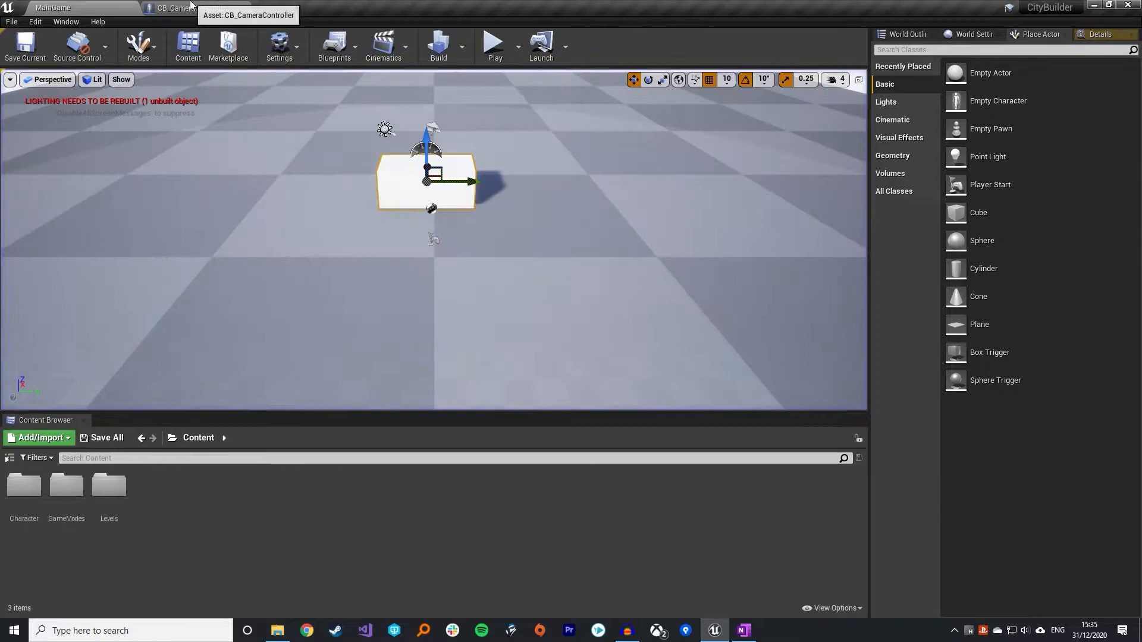
click(186, 7)
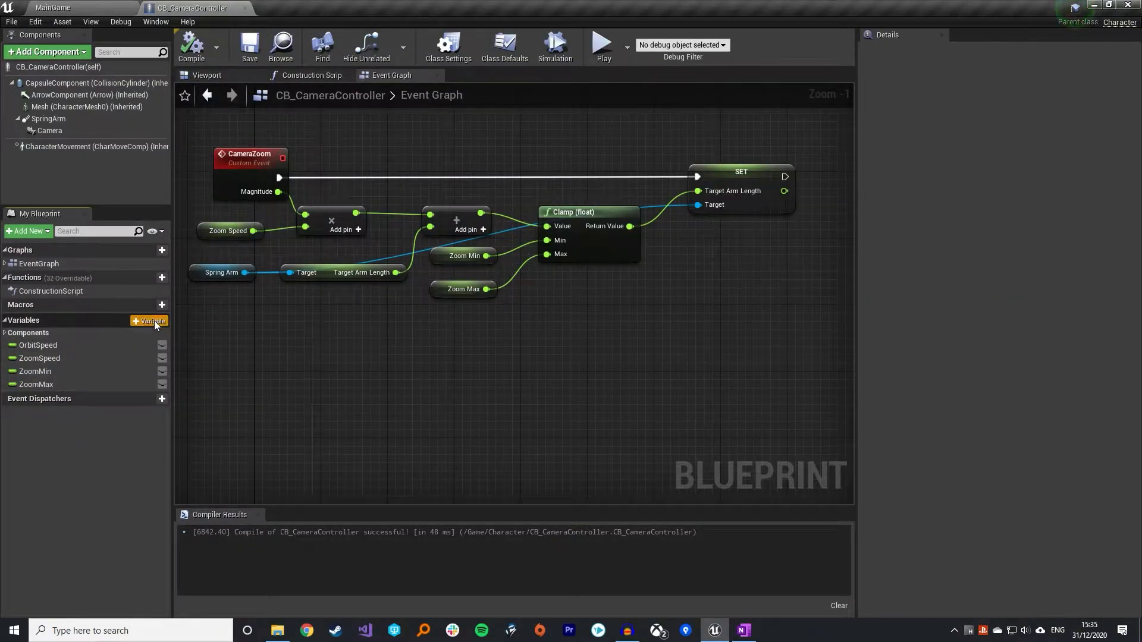
Add an InitialMovementSpeed variable and review CharacterMovement's walking settings including Max Walk Speed
click(151, 321)
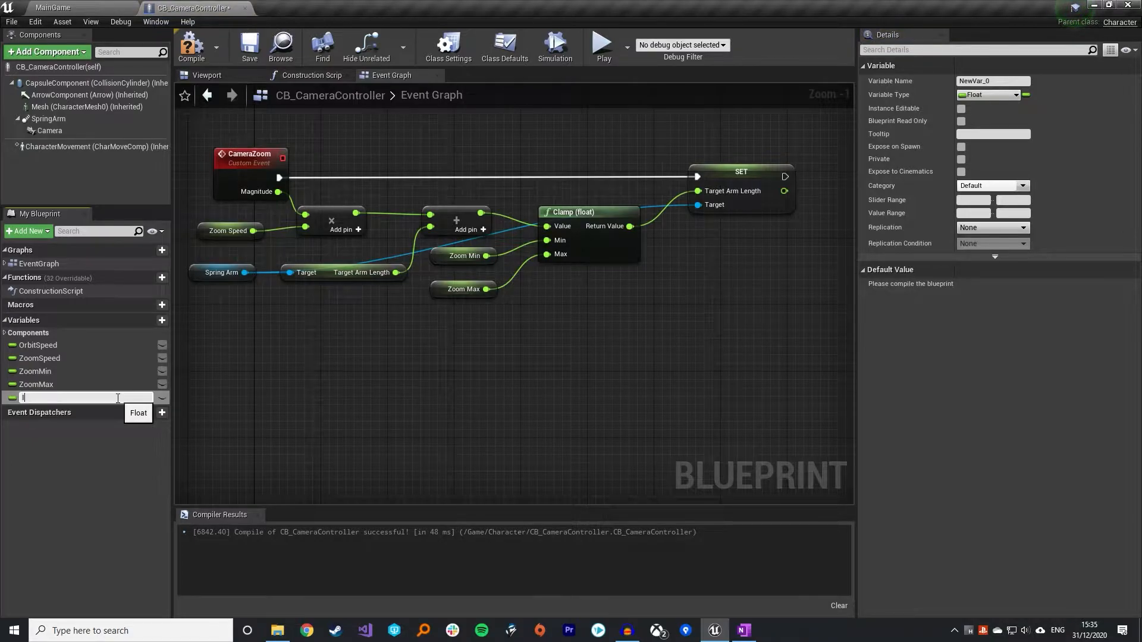
text(InitialMovementSpeed)
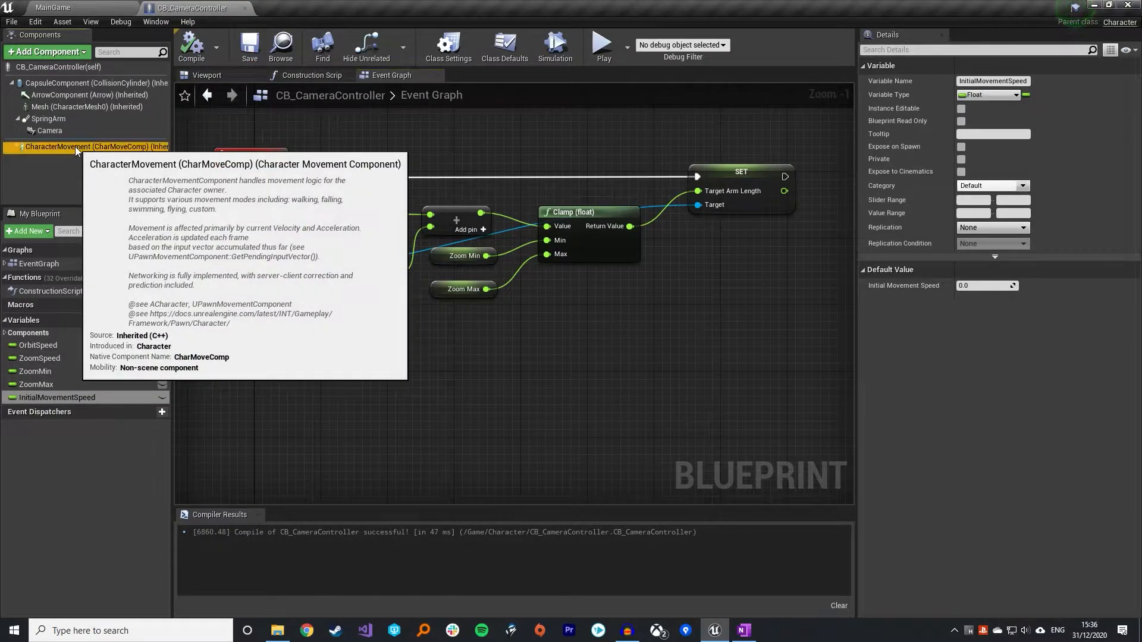
click(86, 146)
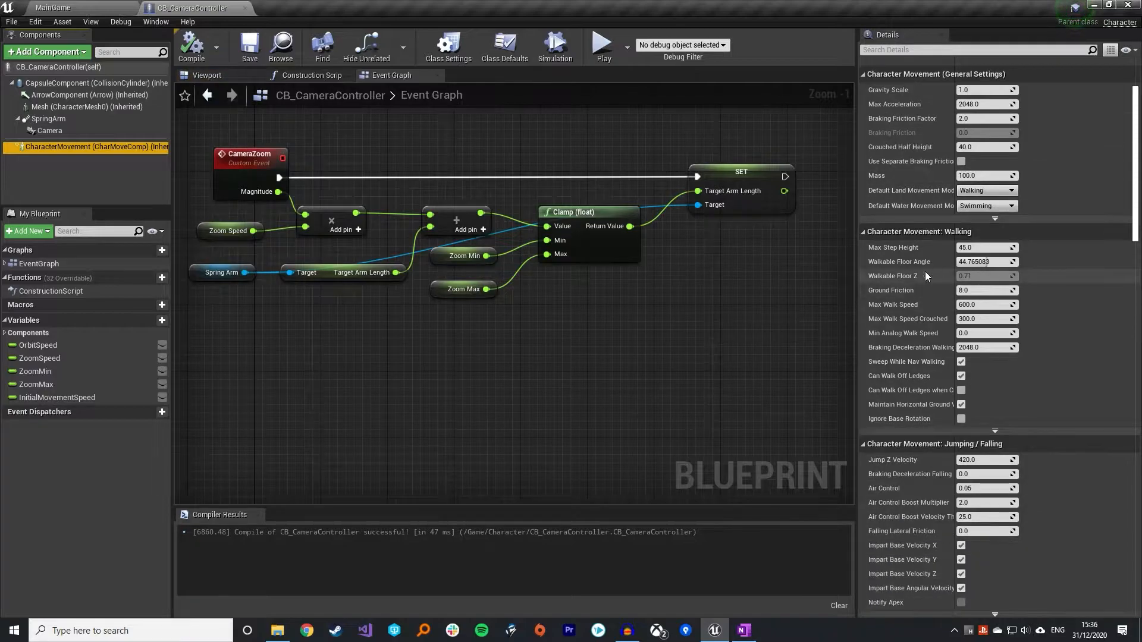
scroll(down, 3)
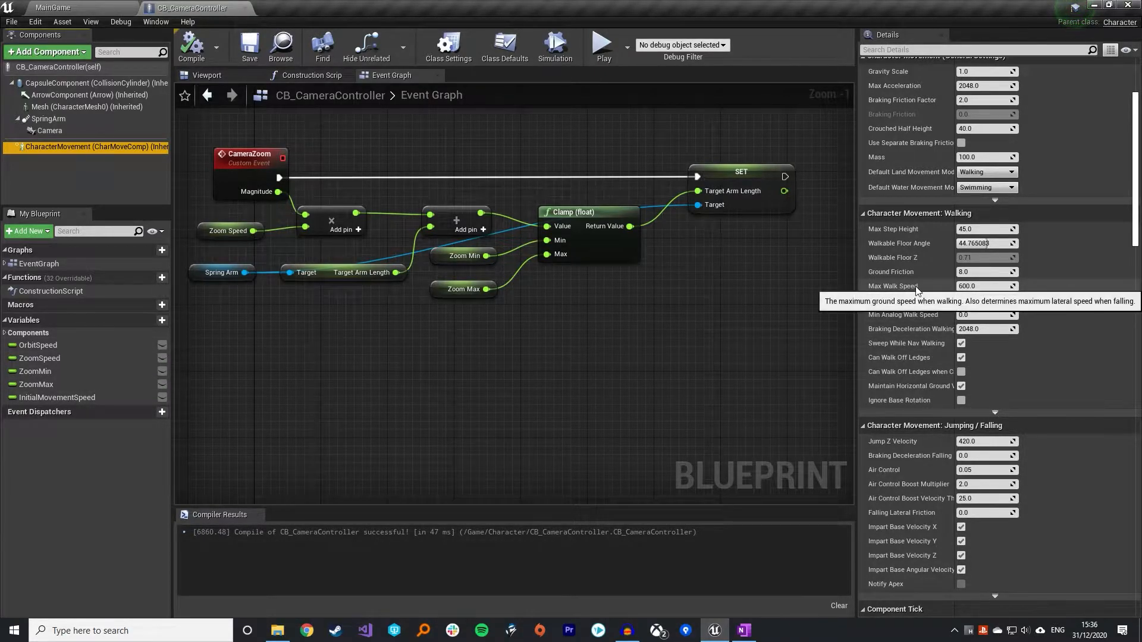
mouse_move(939, 290)
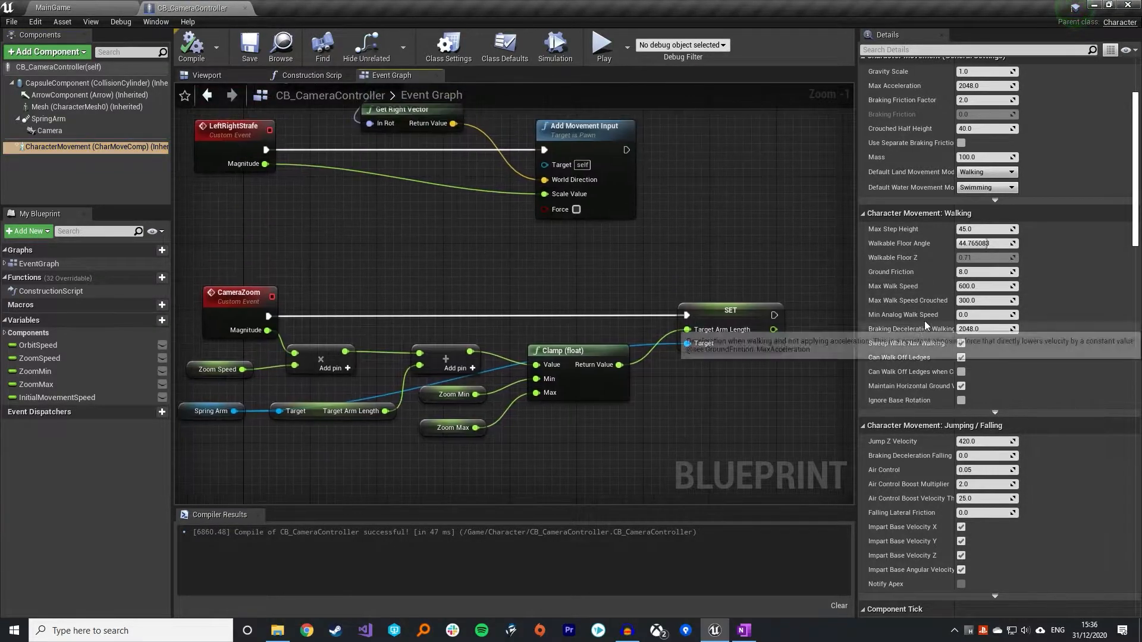
scroll(down, 3)
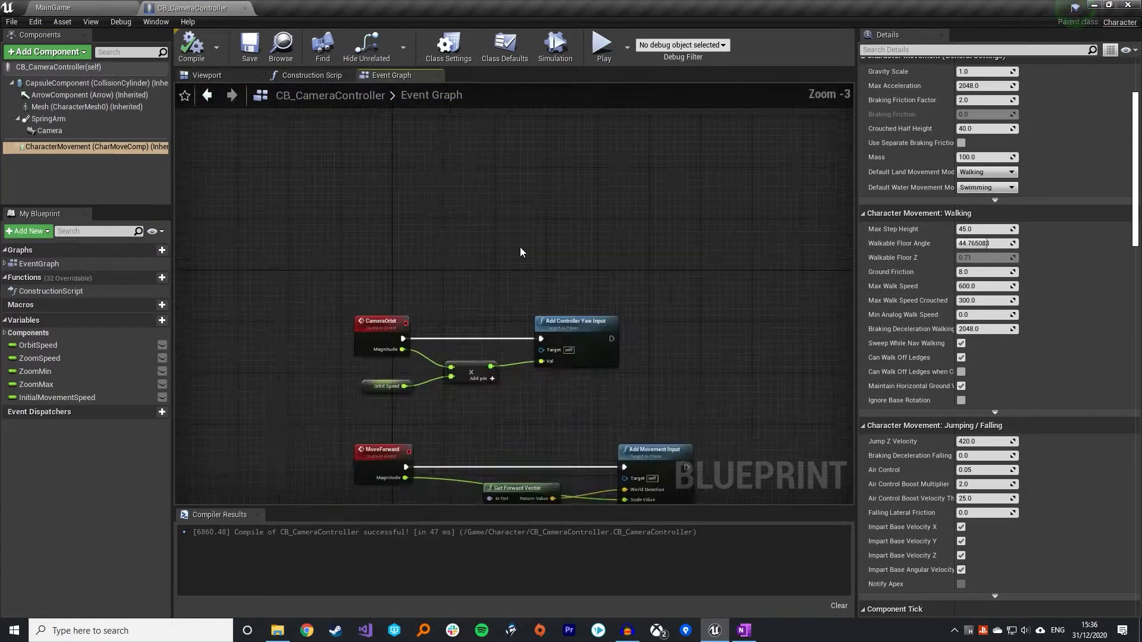
Add Event BeginPlay and a Character Movement reference reading Max Walk Speed
right_click(521, 252)
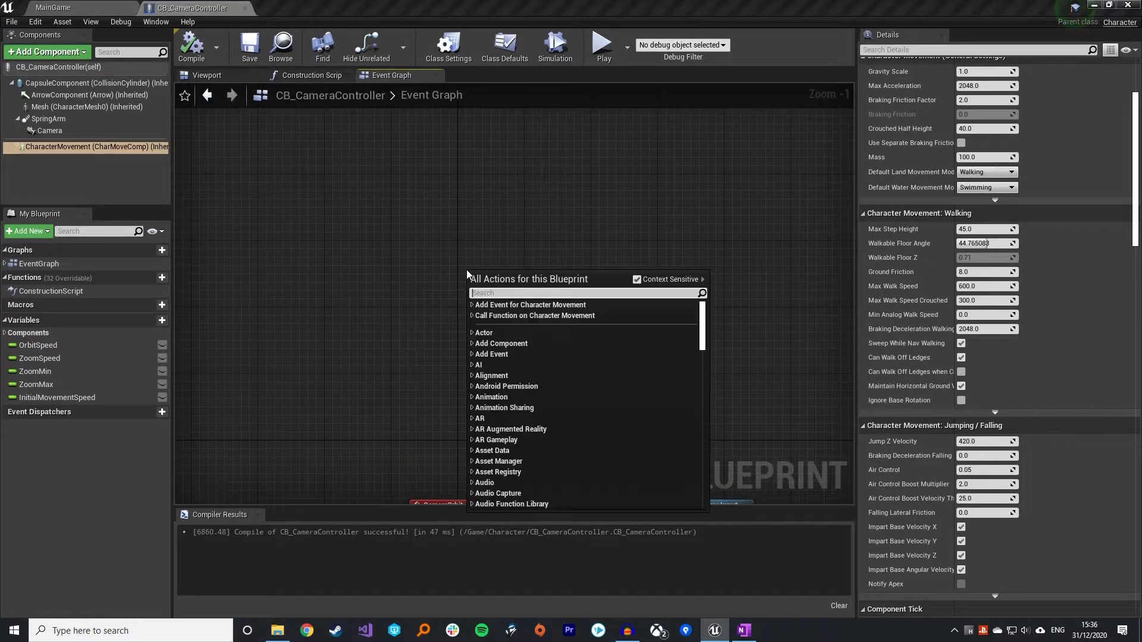
text(event begin)
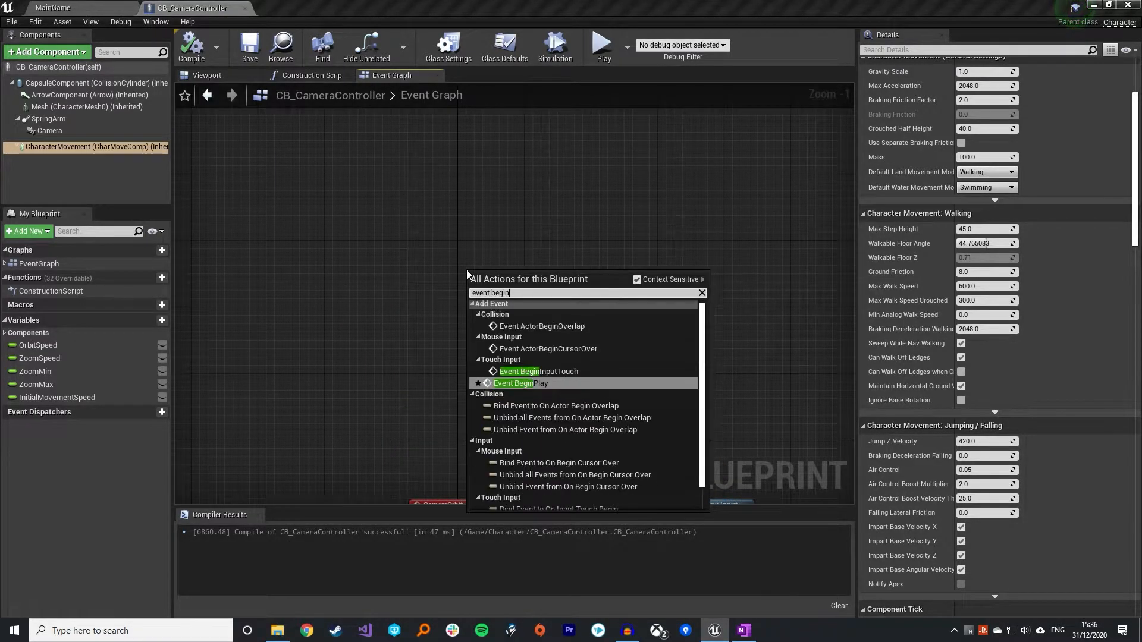
click(520, 383)
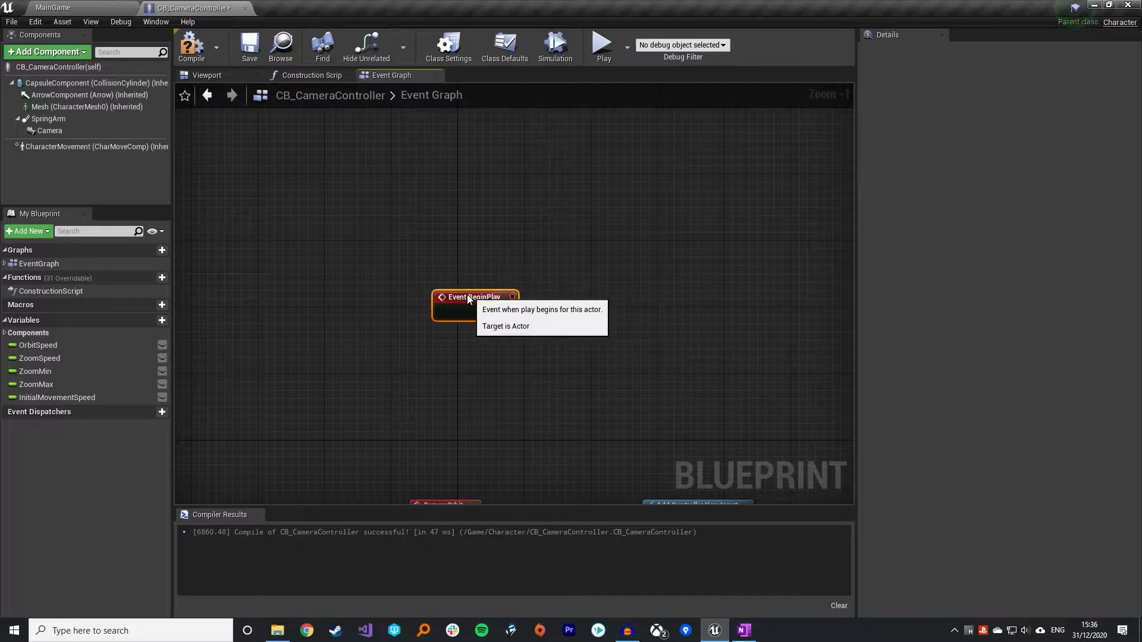
click(87, 146)
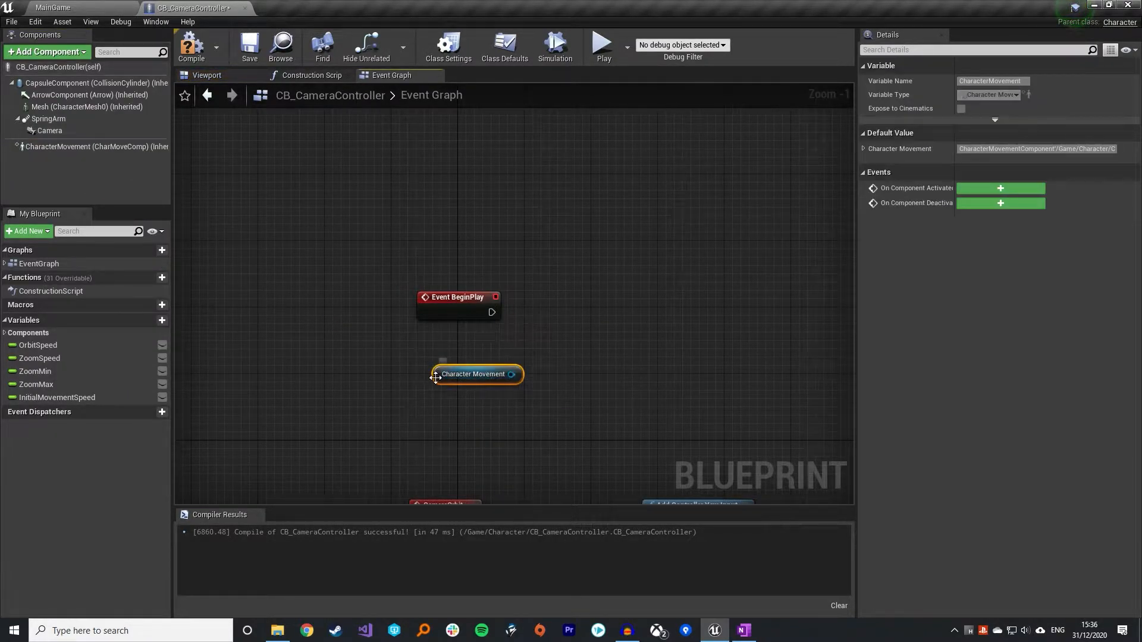
drag(511, 374, 576, 362)
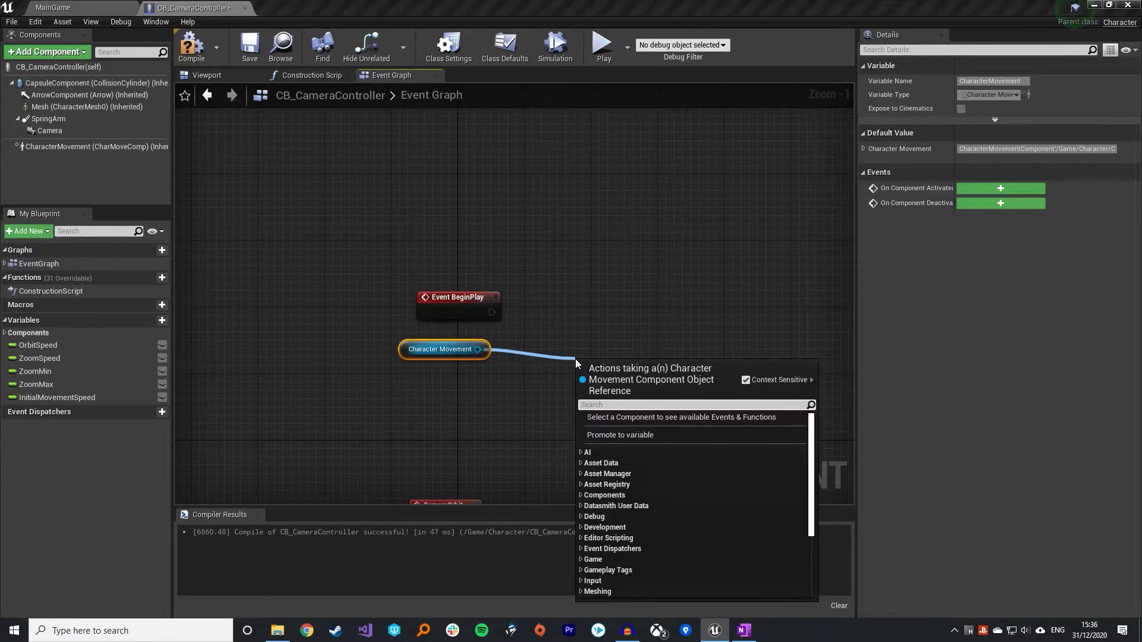
text(get max walk)
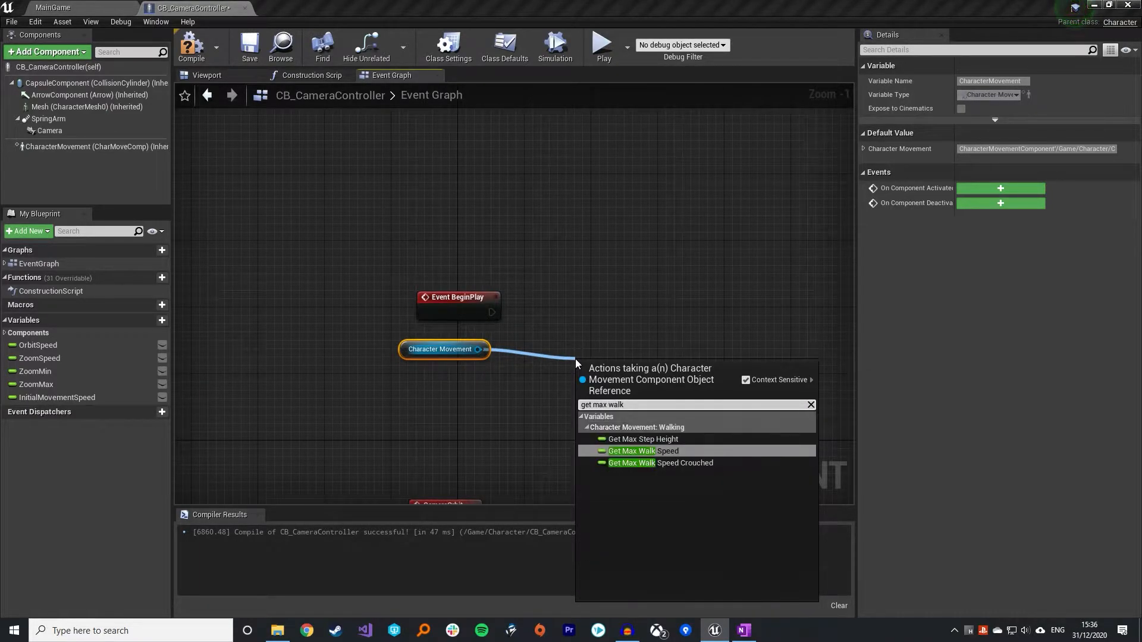
click(641, 451)
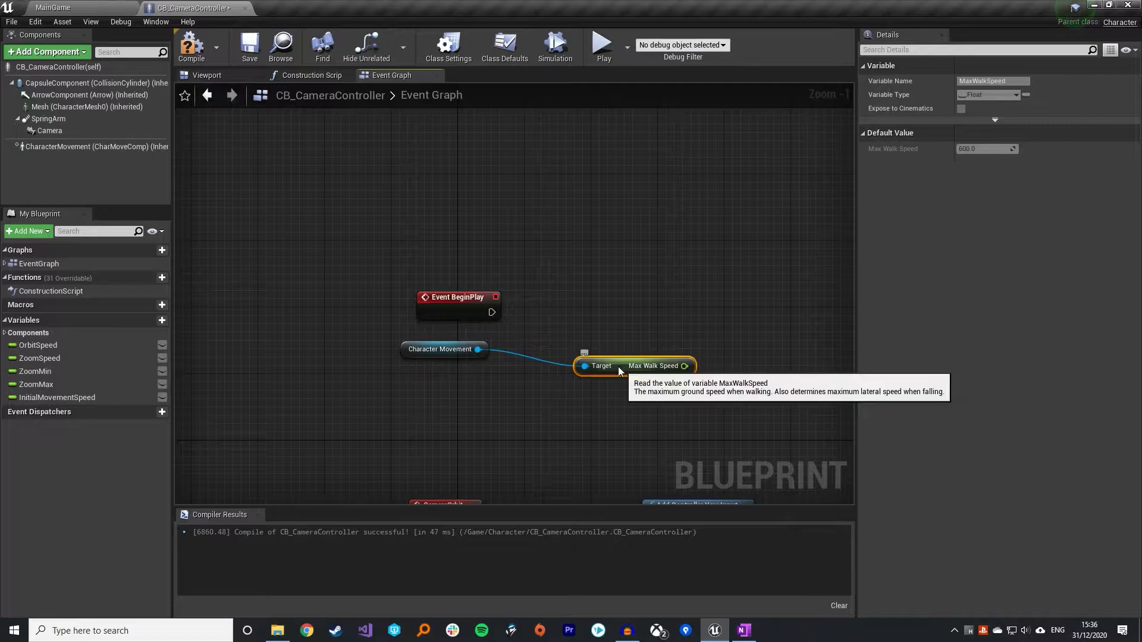
Store Max Walk Speed into InitialMovementSpeed and wire it to BeginPlay's execution
drag(634, 365, 568, 349)
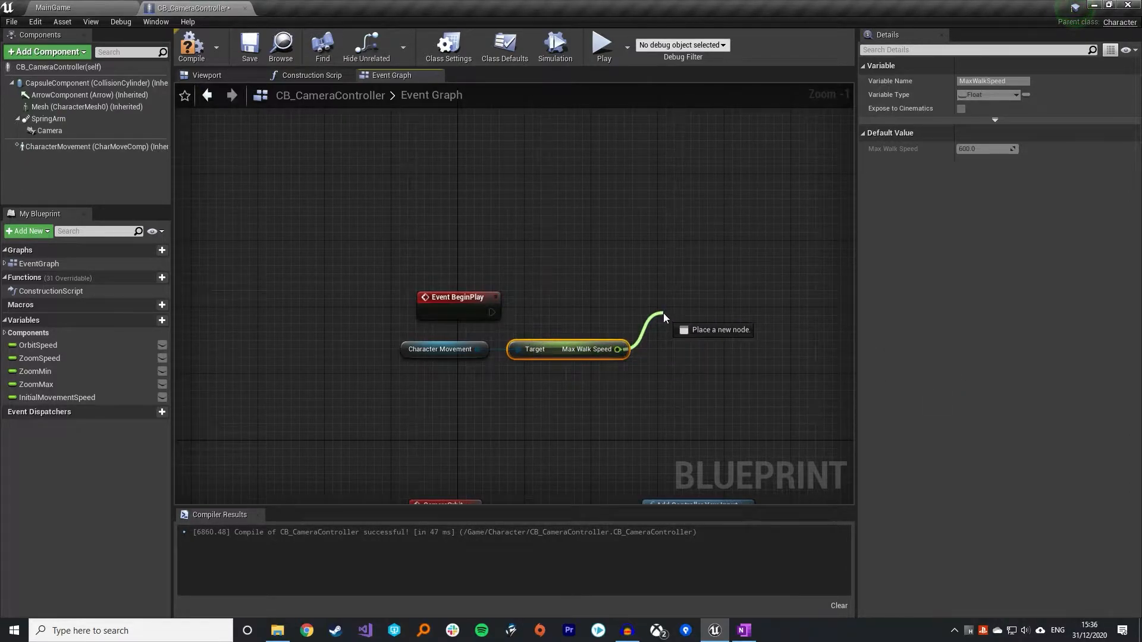
click(659, 317)
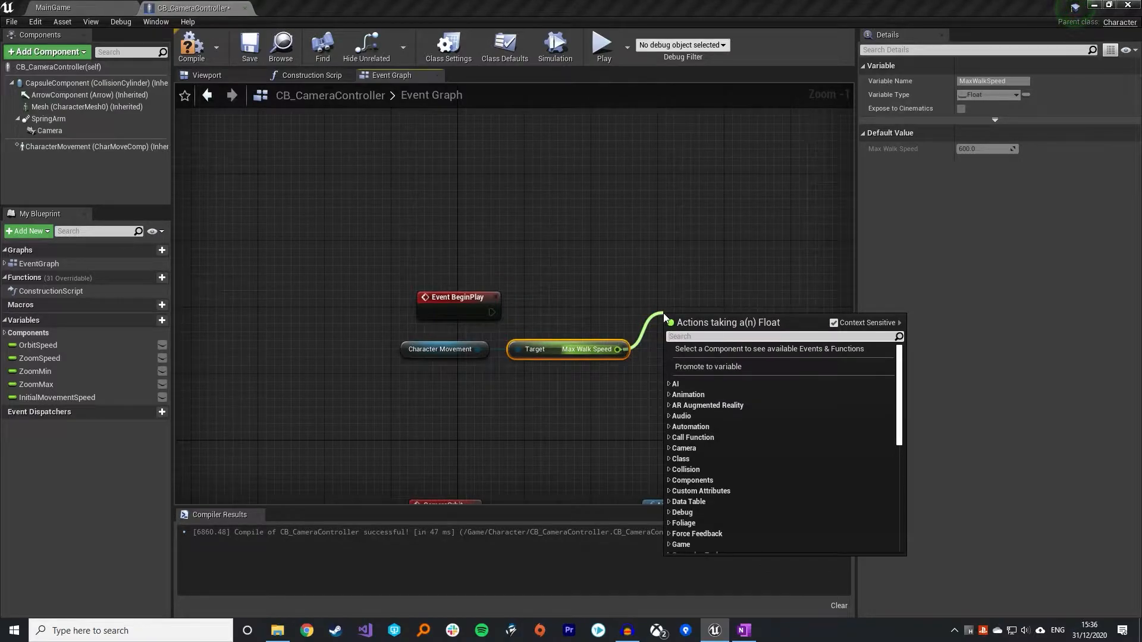
text(set)
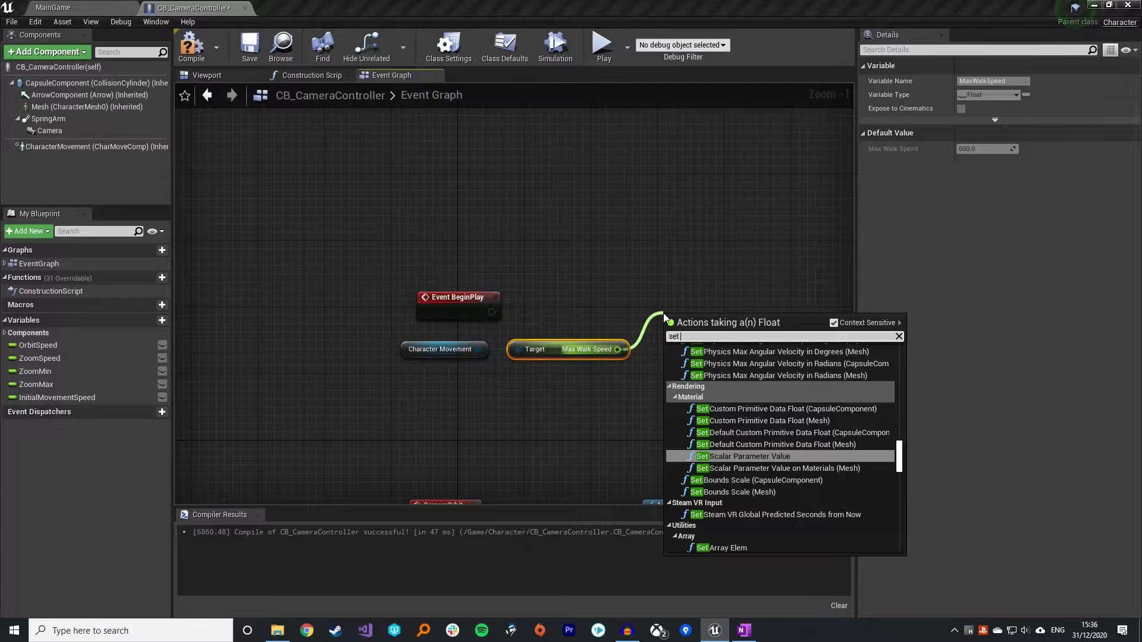
click(736, 343)
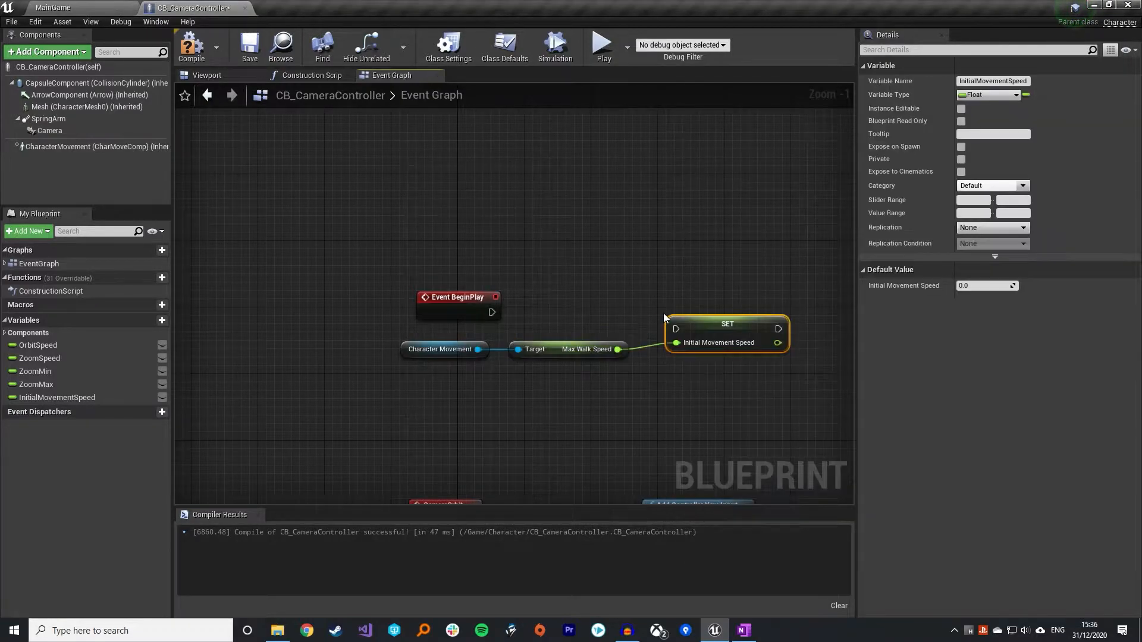
drag(726, 323, 710, 306)
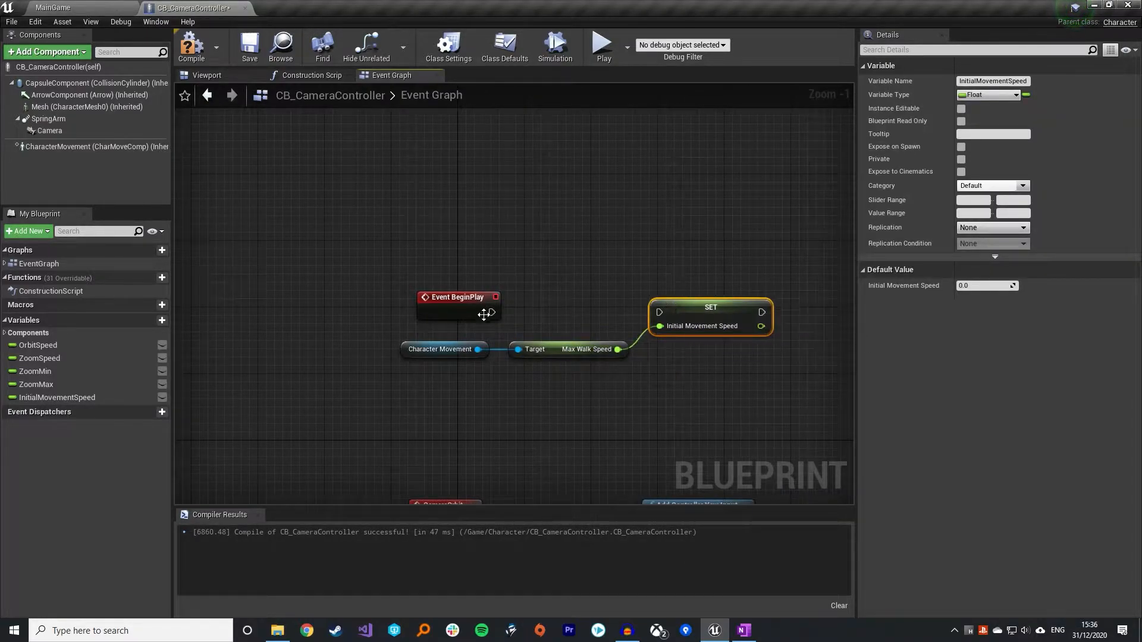
drag(494, 311, 656, 311)
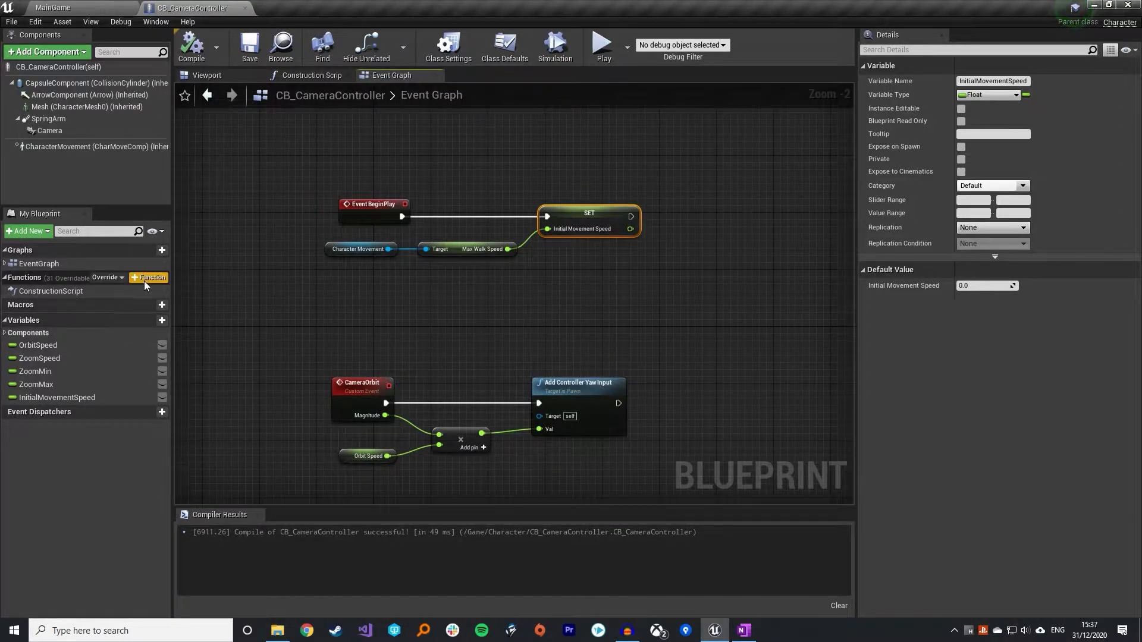
Create a new function named UpdateMovementSpeed and compile the blueprint
click(149, 277)
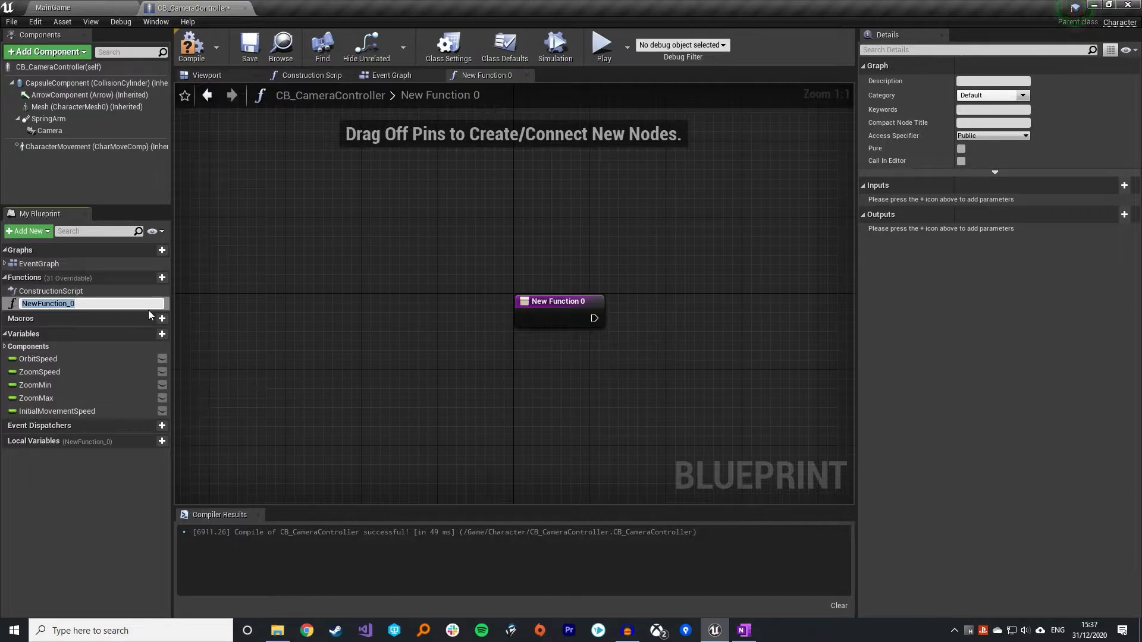
text(UpdateMovementSpeed)
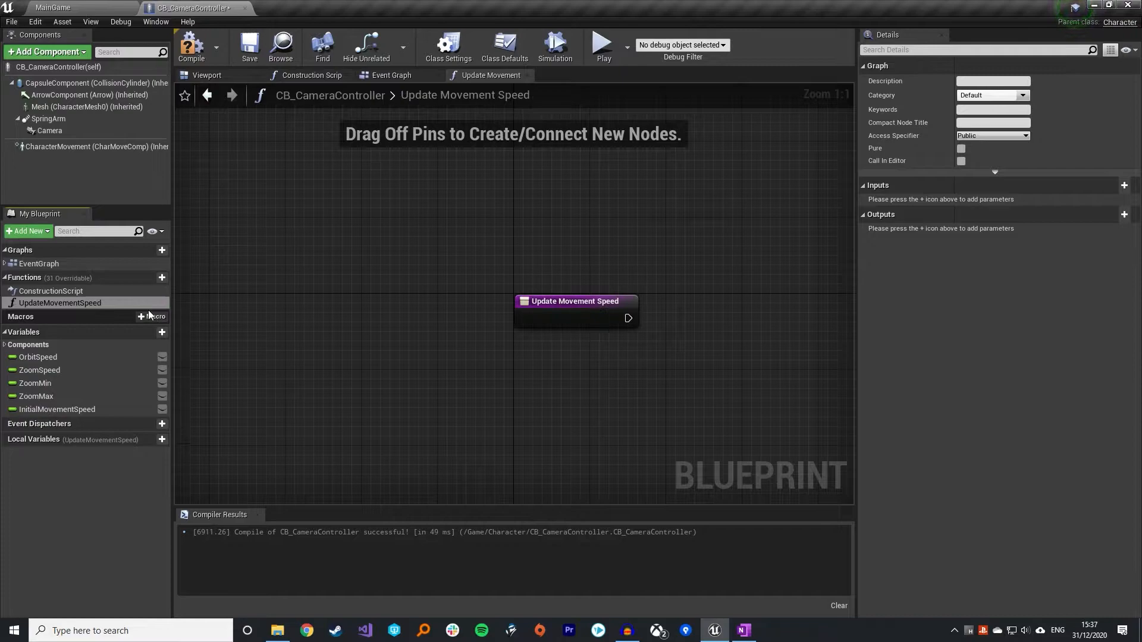
click(248, 47)
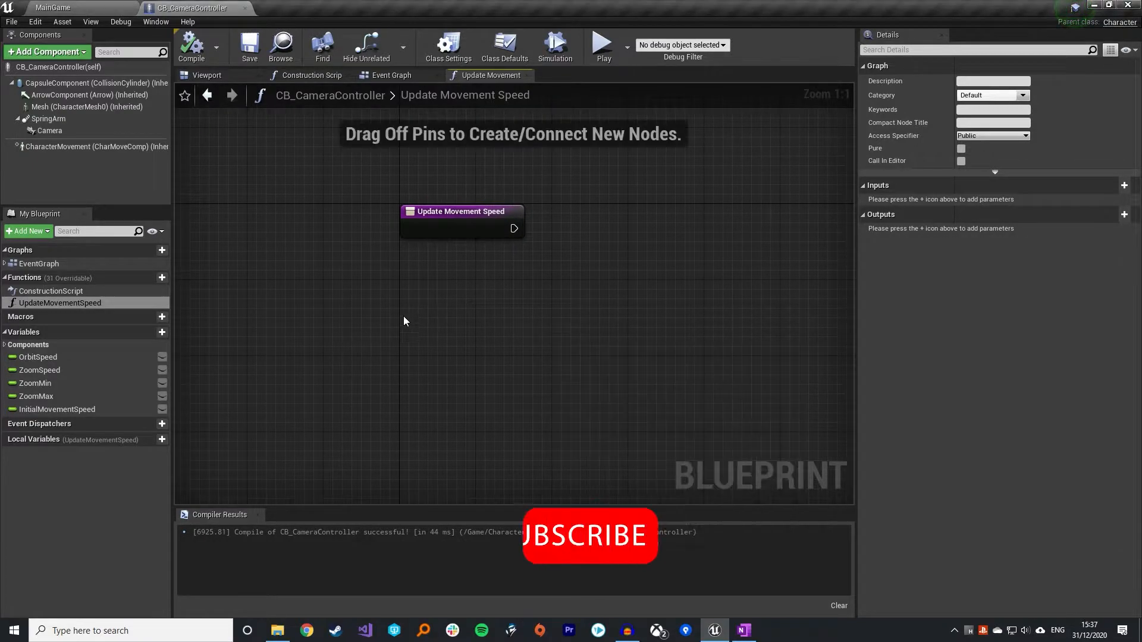
mouse_move(86, 146)
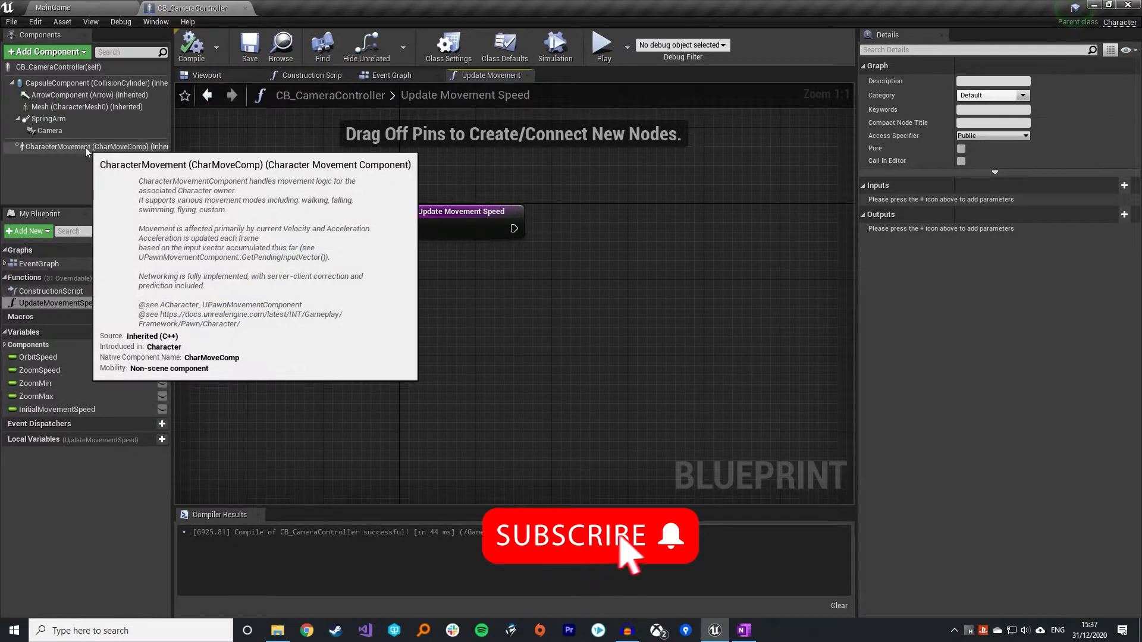
mouse_move(520, 303)
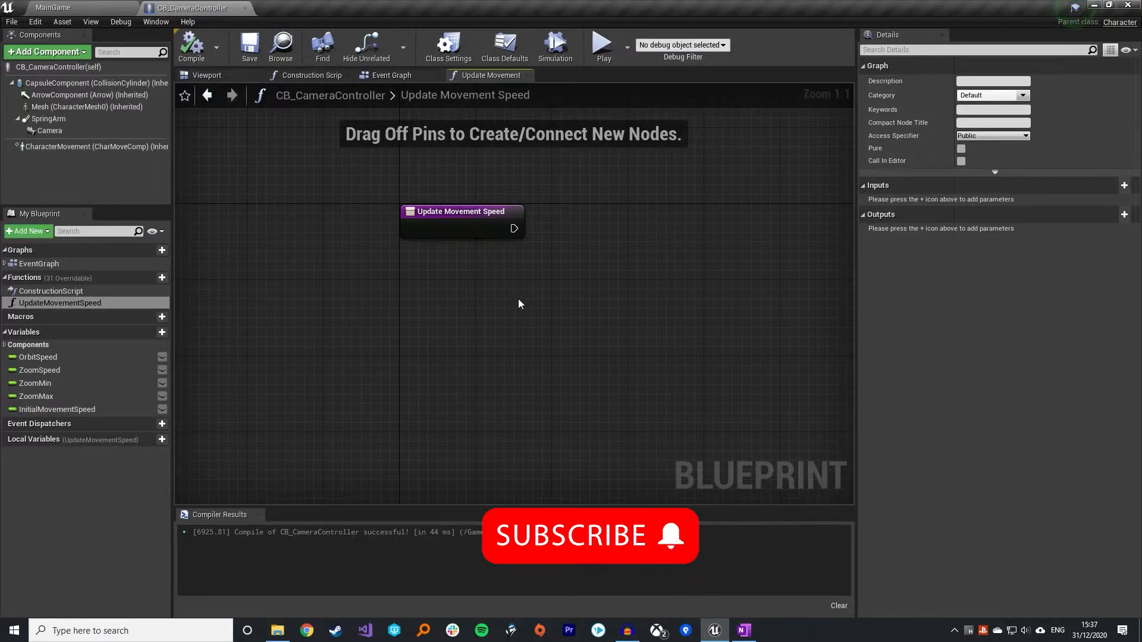
mouse_move(83, 415)
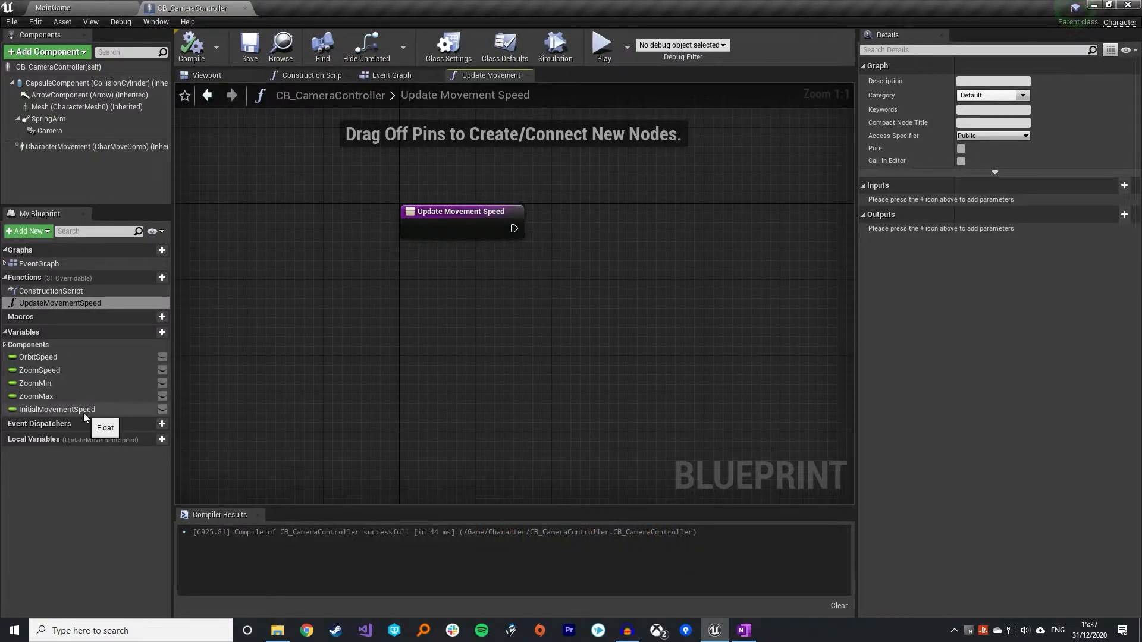
mouse_move(301, 418)
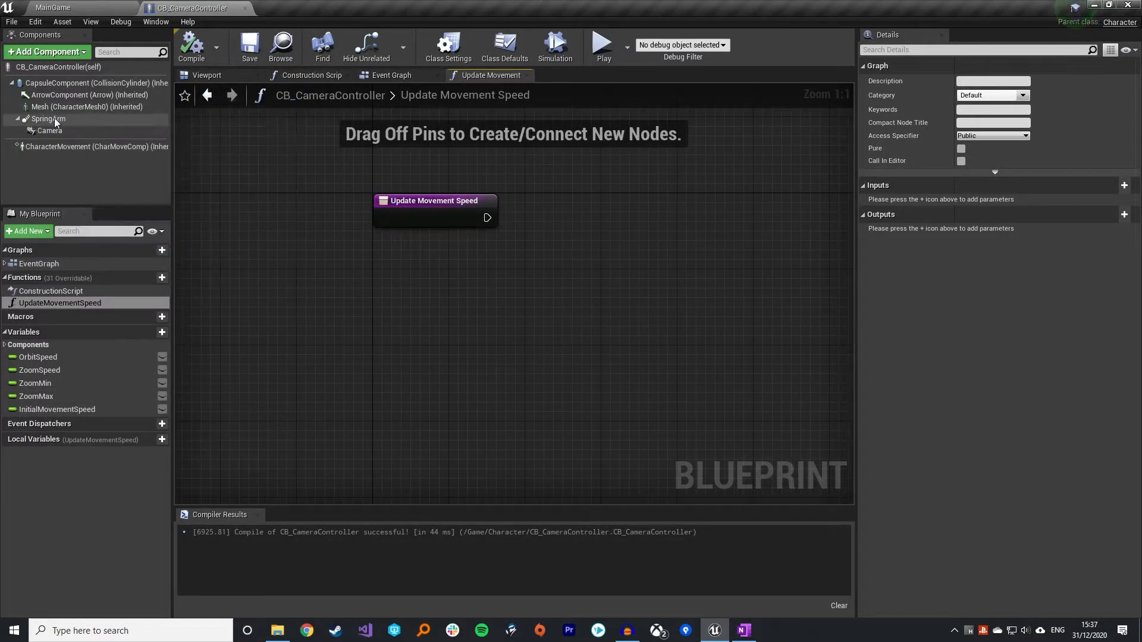
Place the Spring Arm's Target Arm Length getter and a ZoomMin getter in the function graph
drag(47, 119, 335, 307)
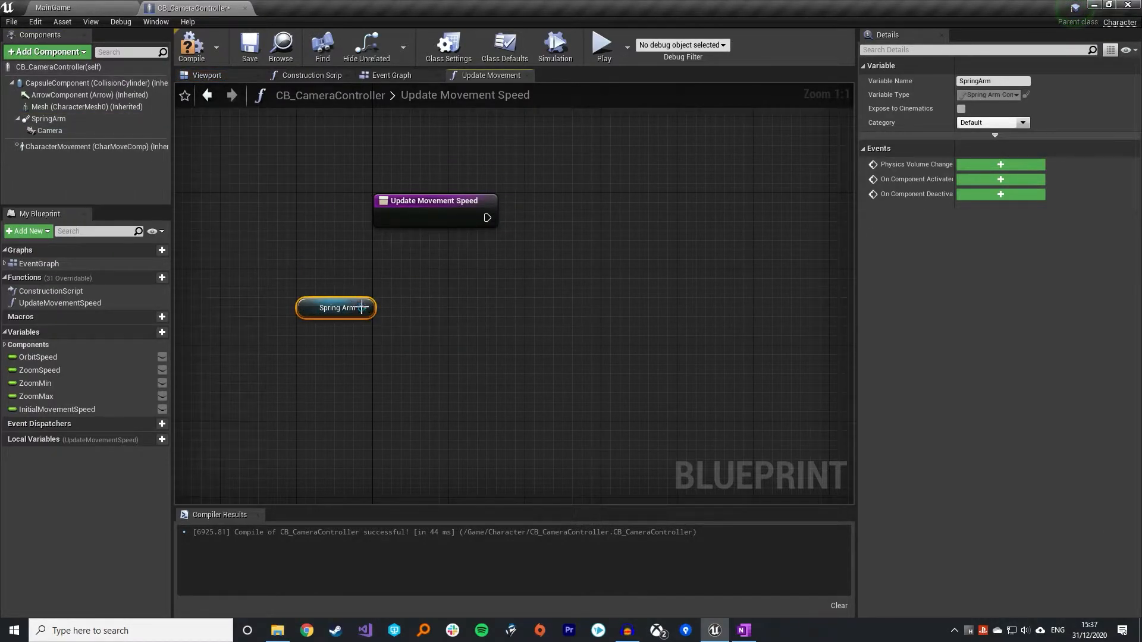
drag(362, 307, 425, 319)
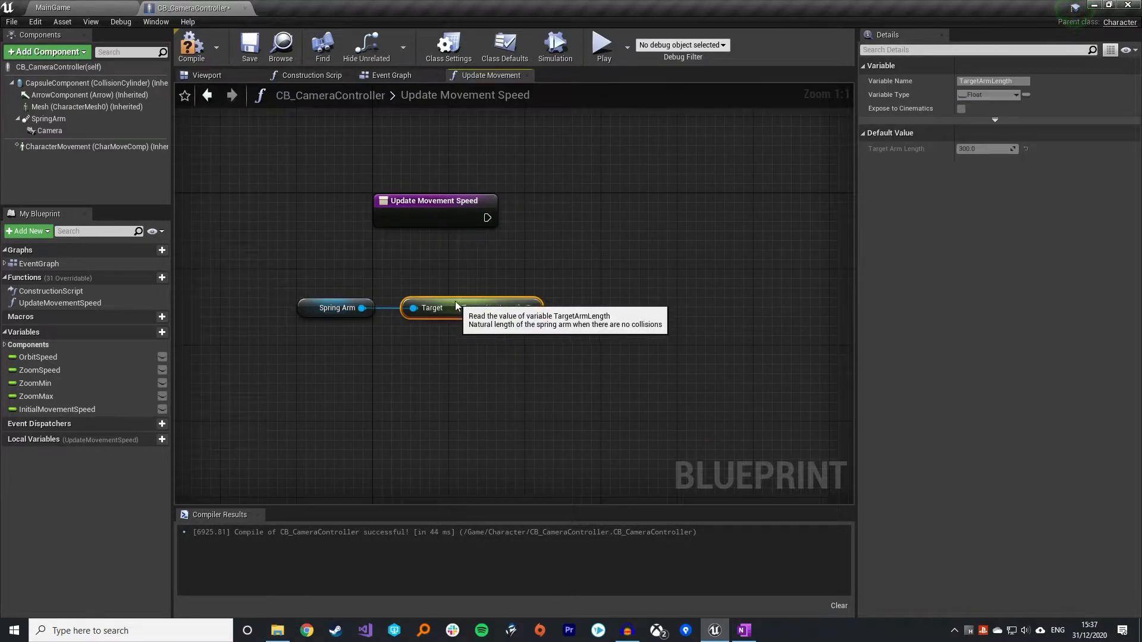
click(36, 383)
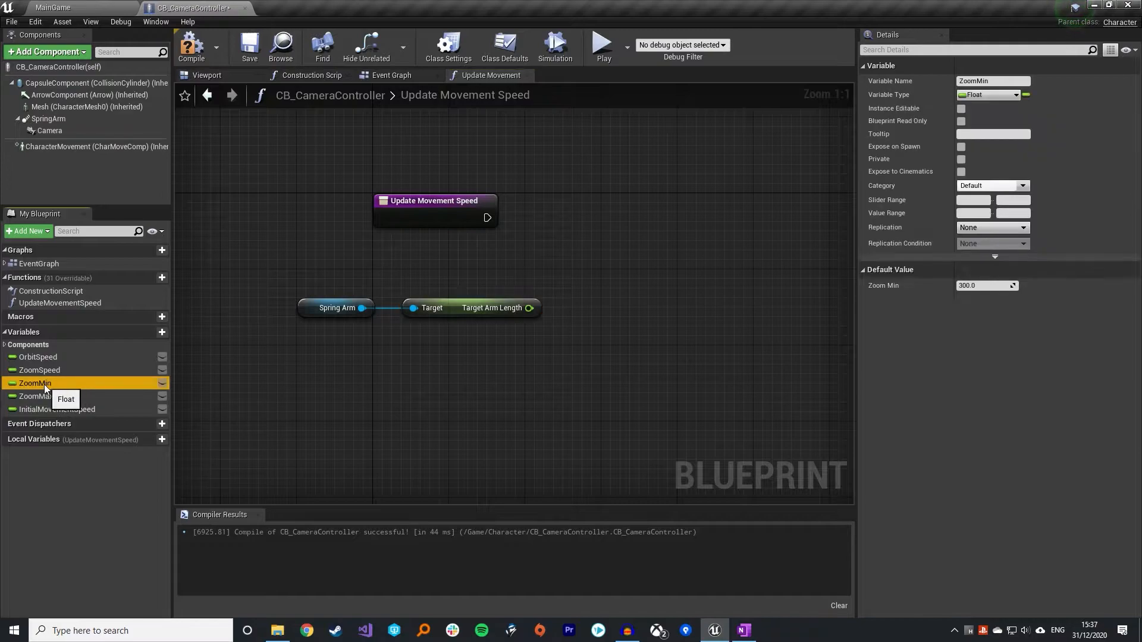
drag(35, 383, 450, 270)
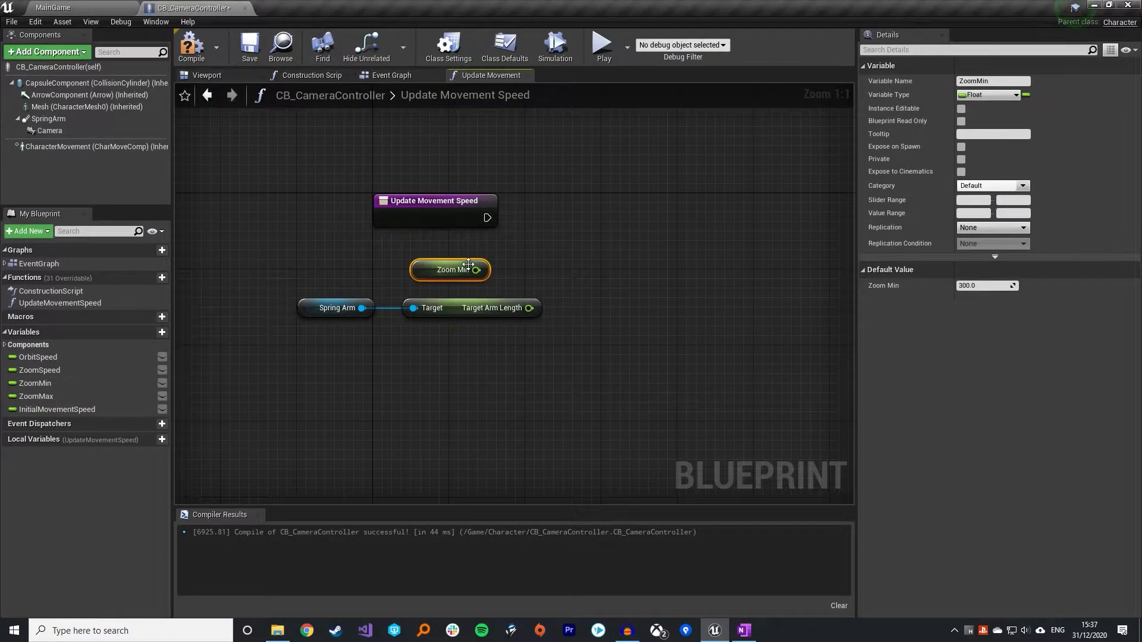
drag(449, 270, 497, 270)
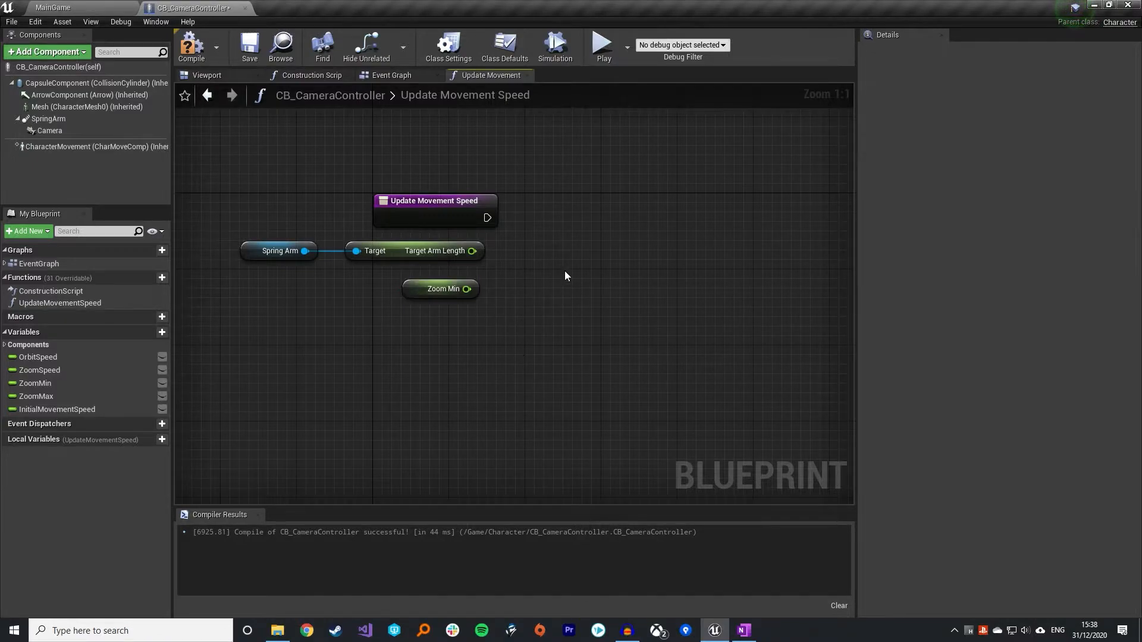
mouse_move(446, 292)
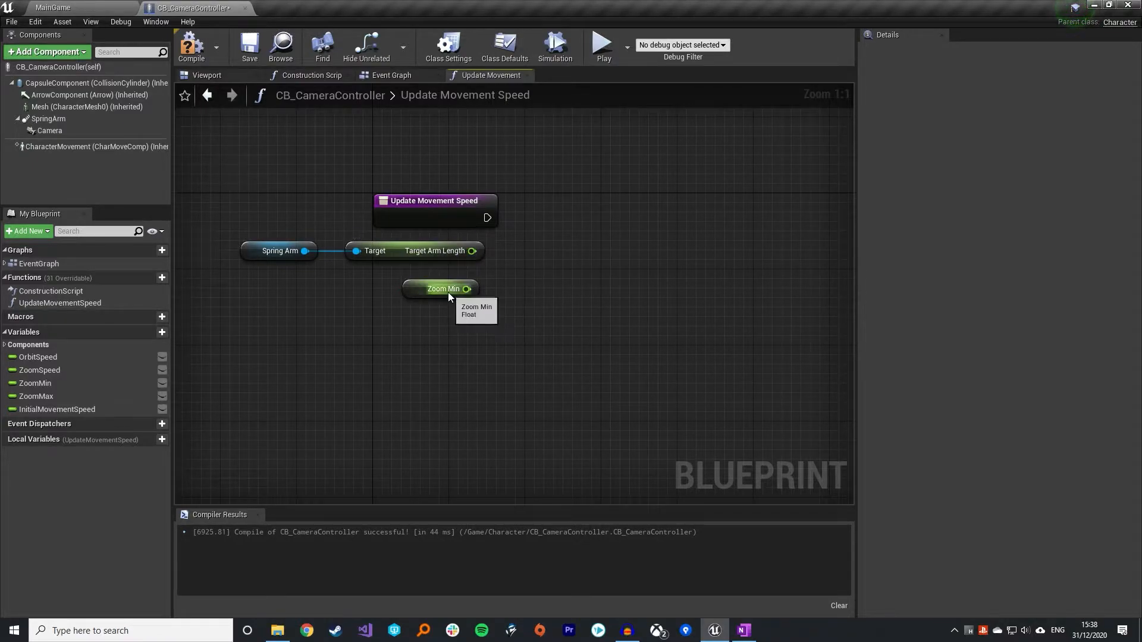
mouse_move(557, 275)
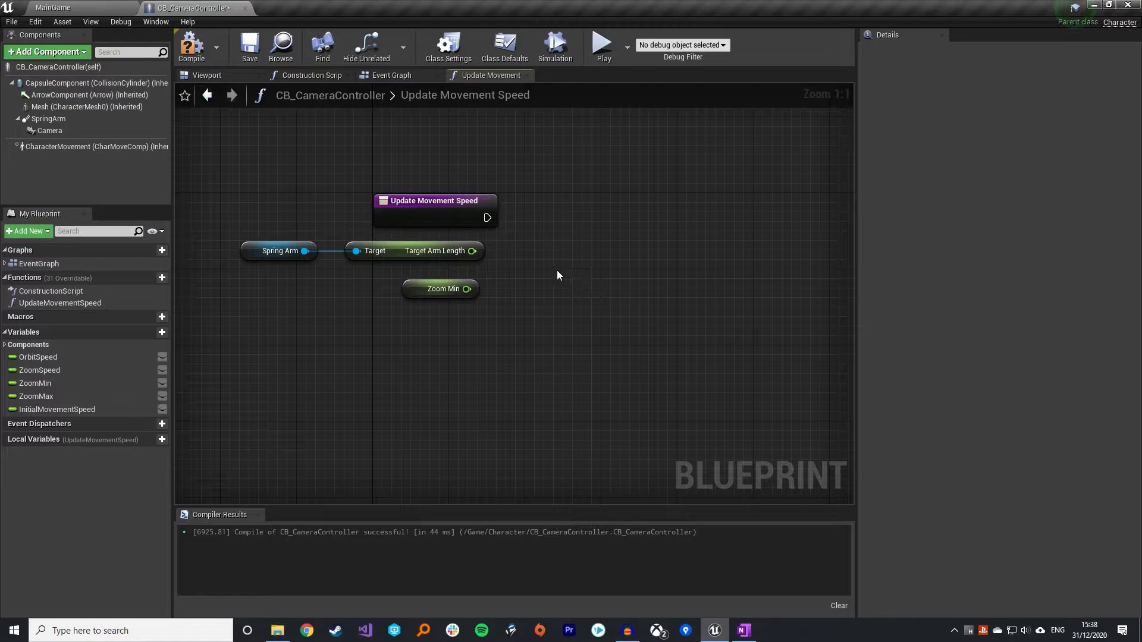
Add a float divide node computing Target Arm Length / ZoomMin
drag(473, 251, 578, 268)
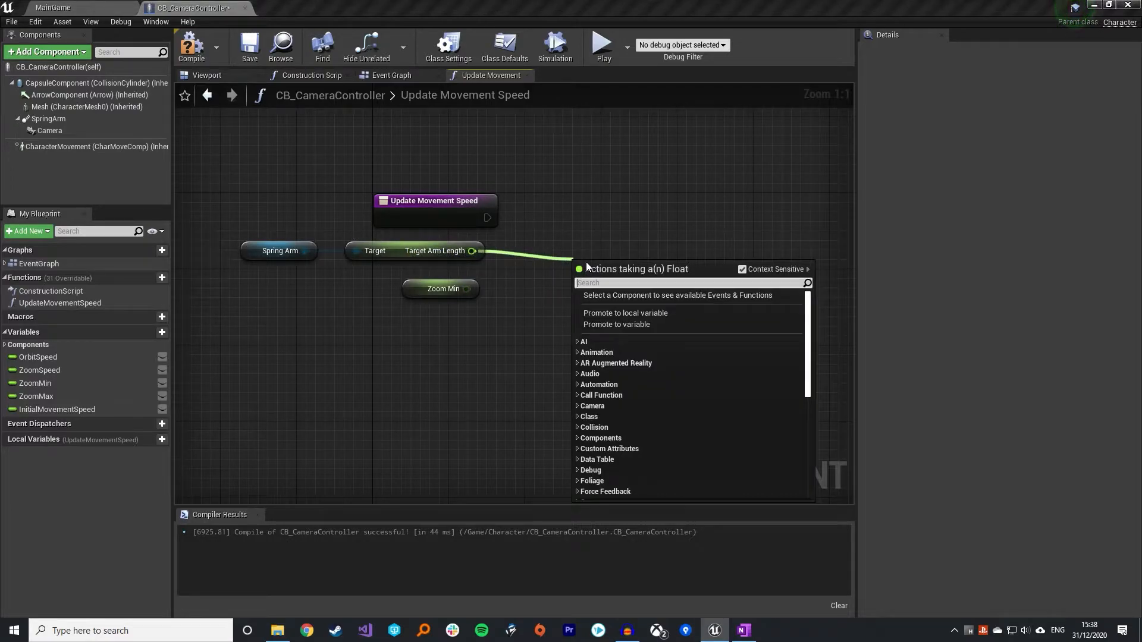
text(divid)
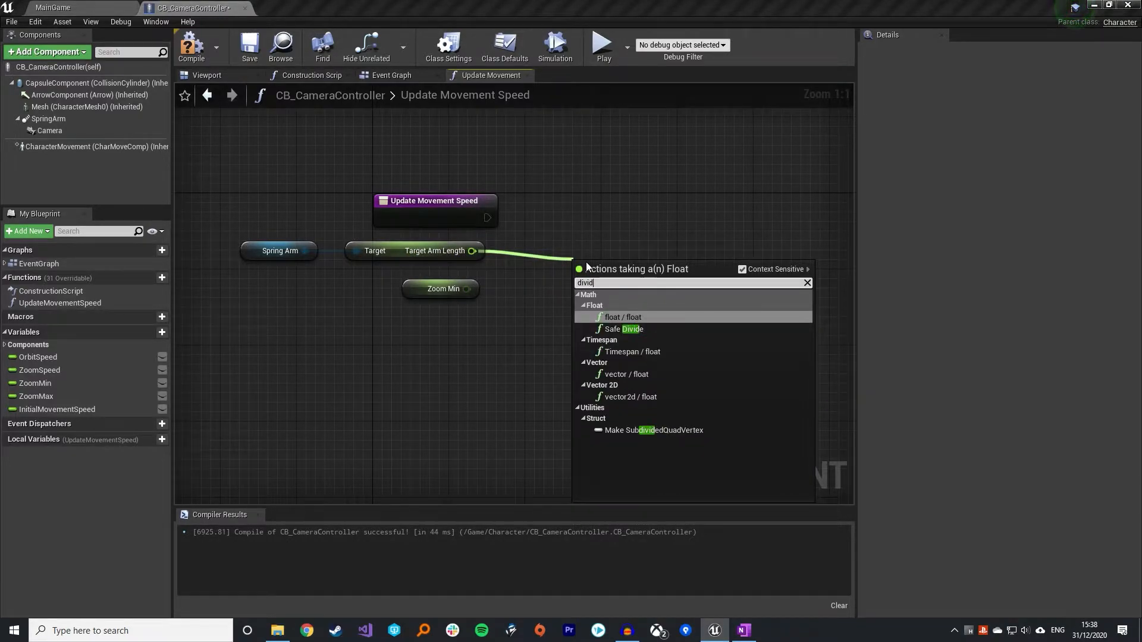
click(623, 316)
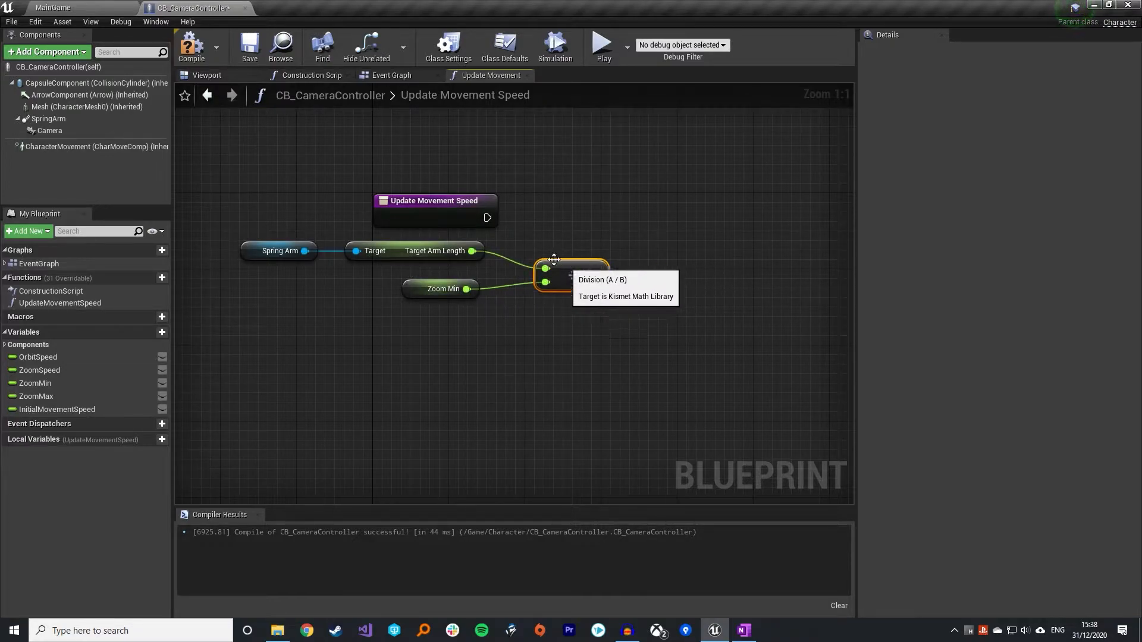
mouse_move(441, 277)
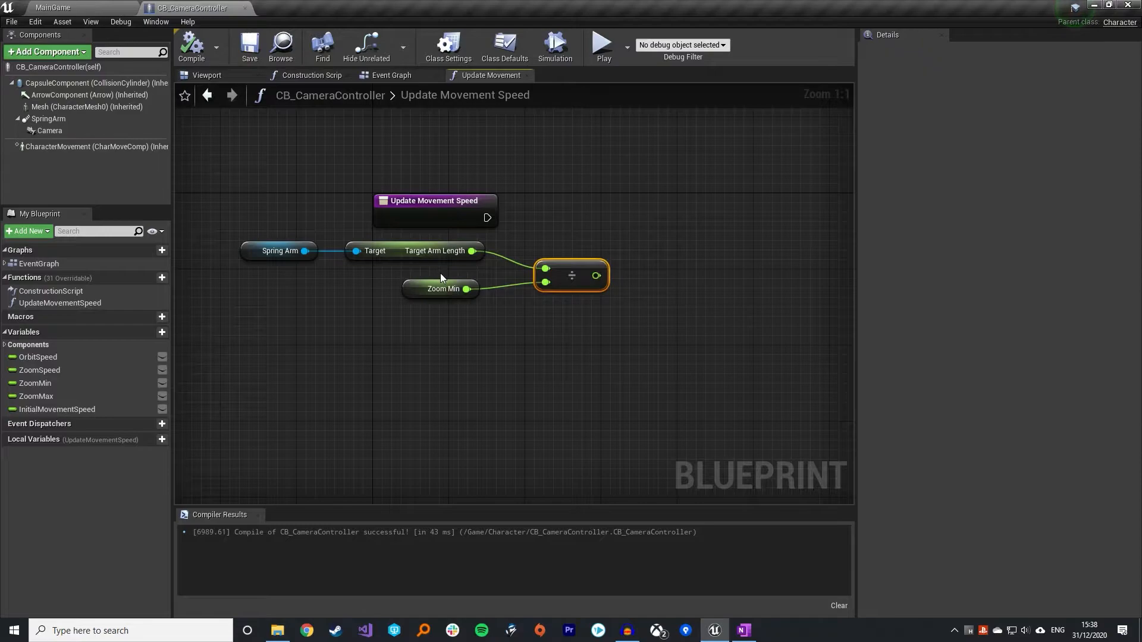
mouse_move(515, 254)
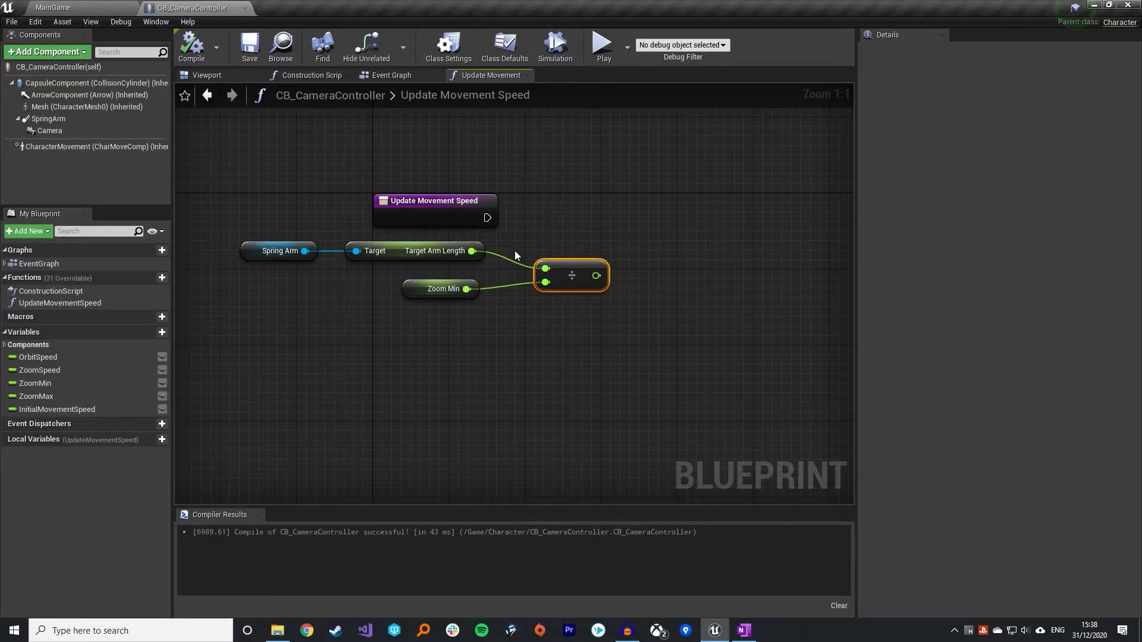
mouse_move(535, 247)
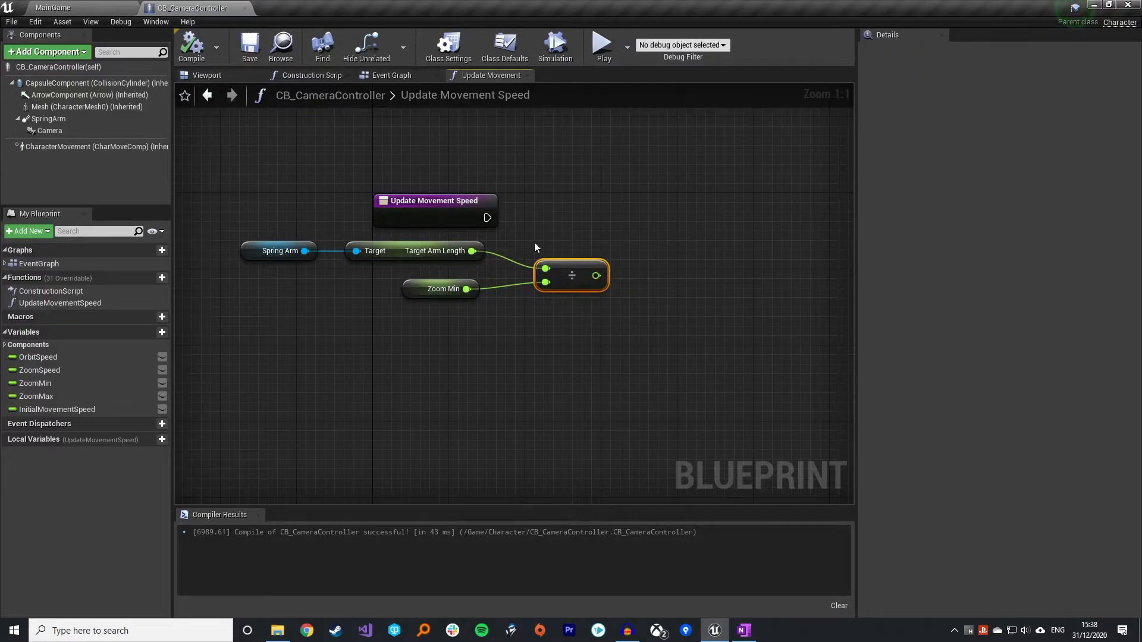
mouse_move(544, 304)
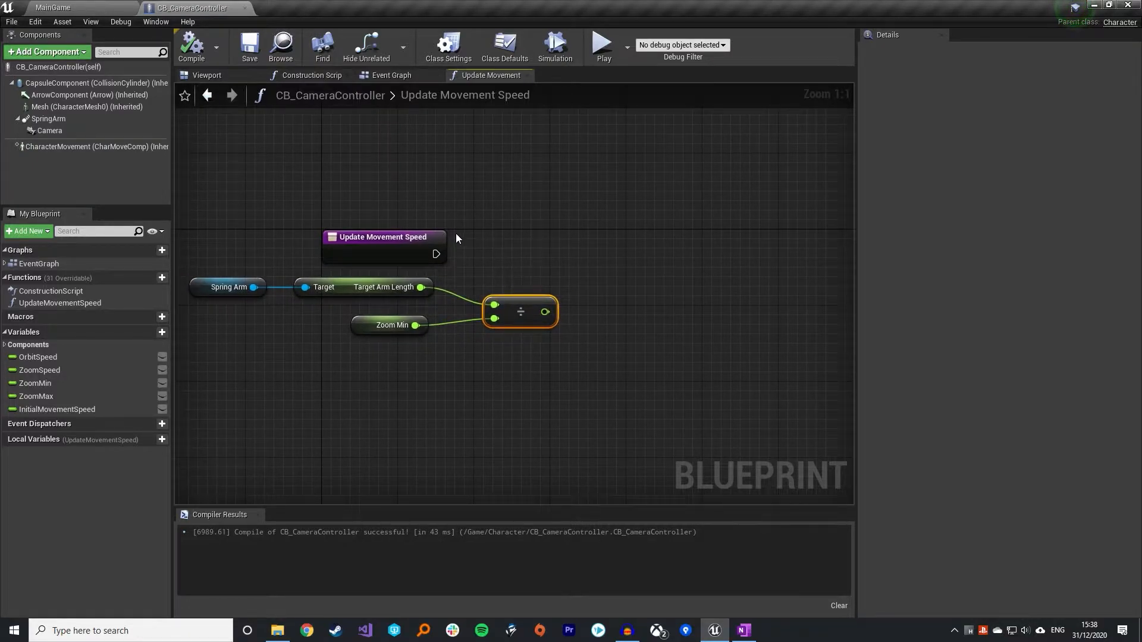
Multiply the ratio by Initial Movement Speed and comment the nodes as the calculation
drag(520, 311, 501, 312)
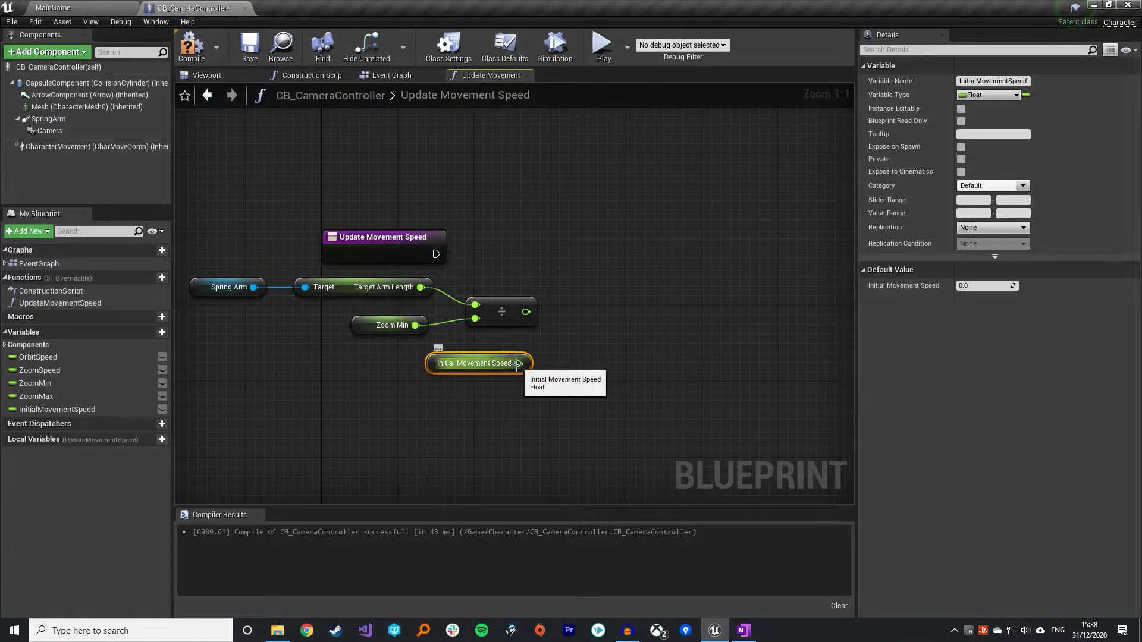
drag(519, 362, 583, 333)
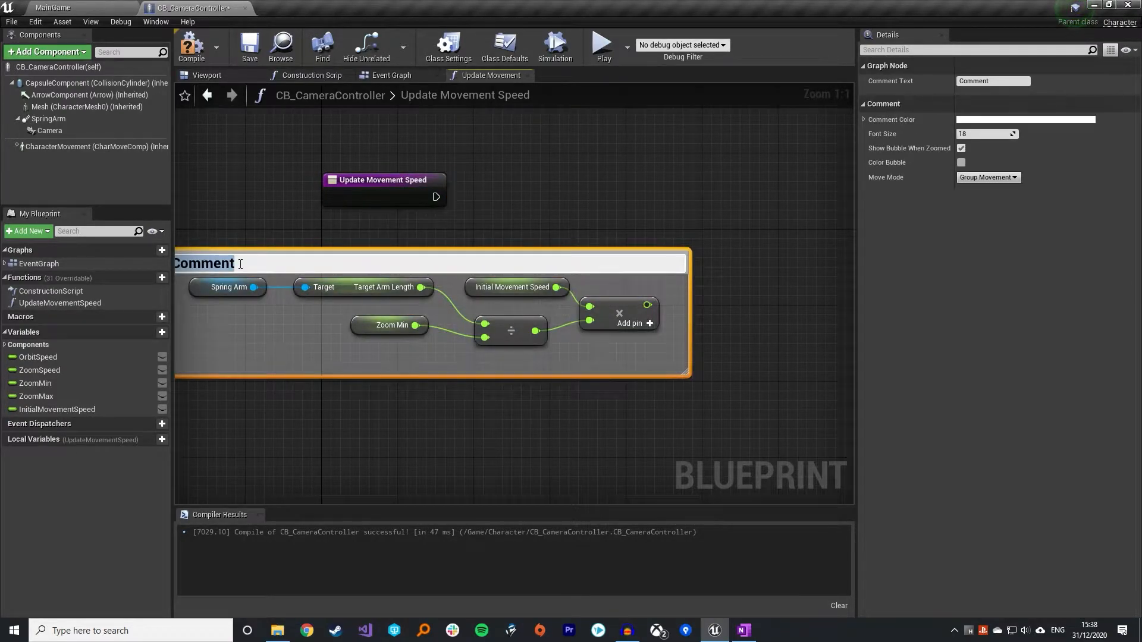
text(Calculate Modifier)
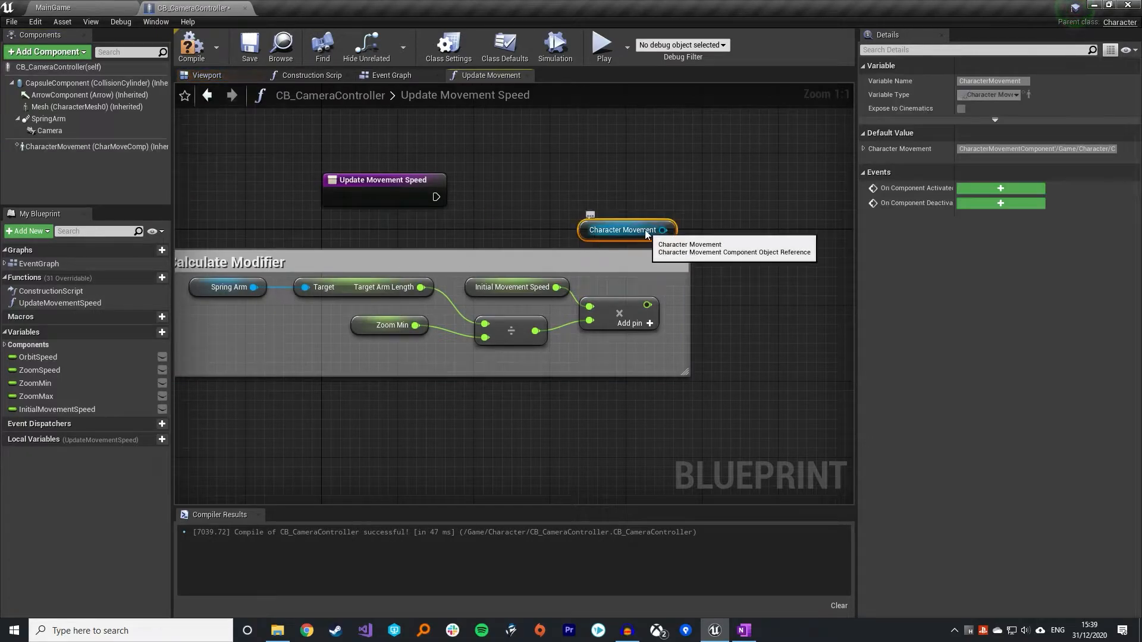
Set Character Movement's Max Walk Speed from the product, then return to the Event Graph
drag(663, 230, 735, 199)
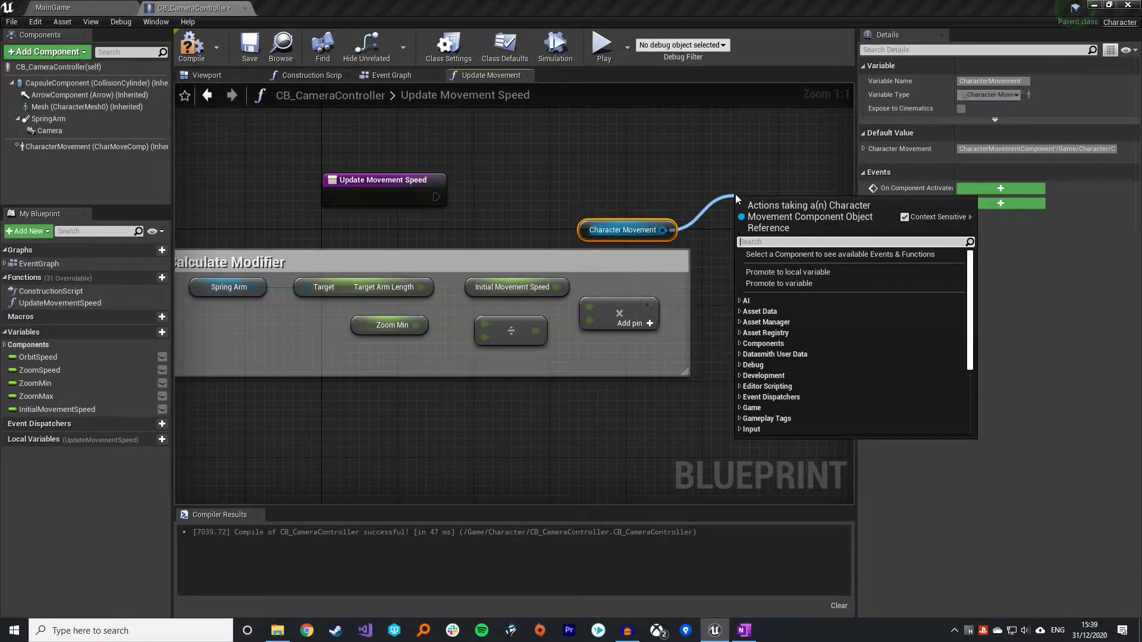
text(set max walk)
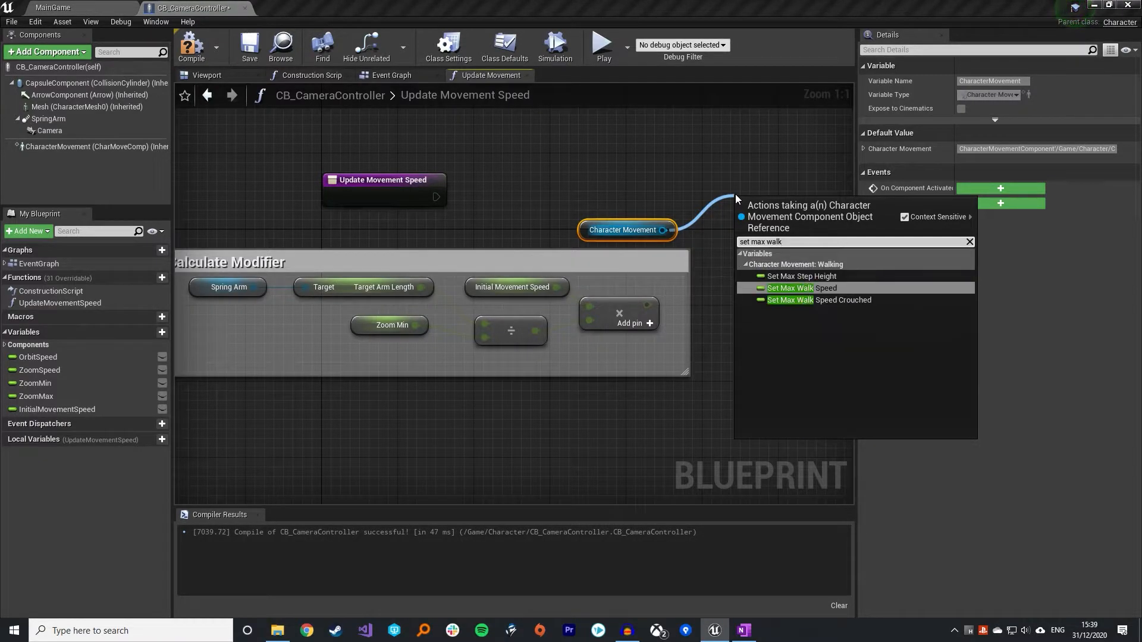
click(801, 288)
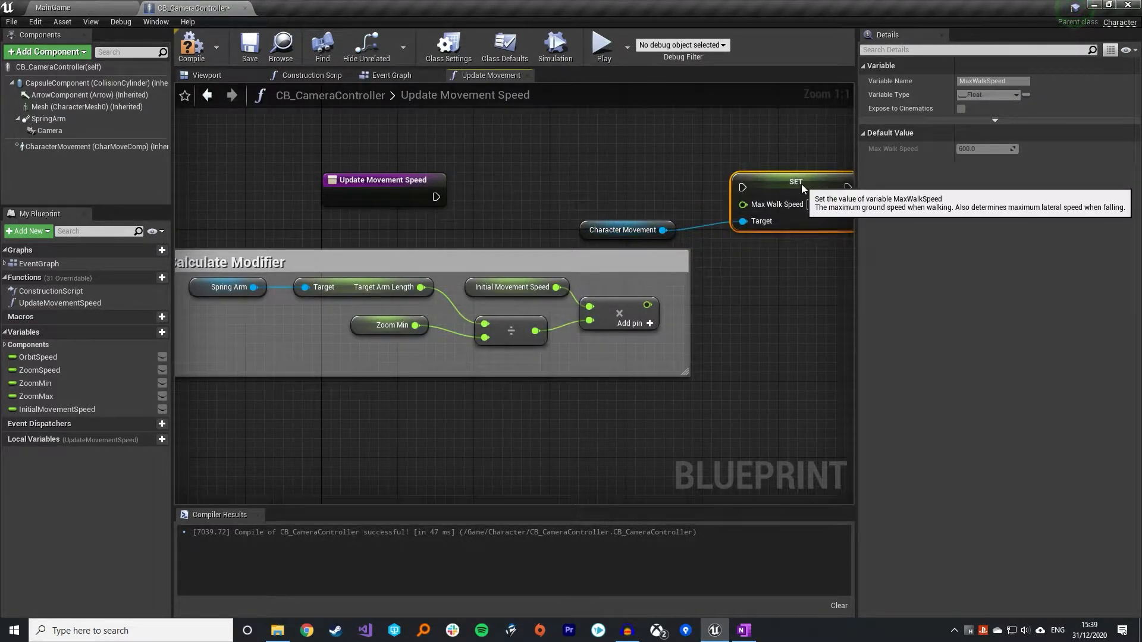
drag(437, 196, 741, 195)
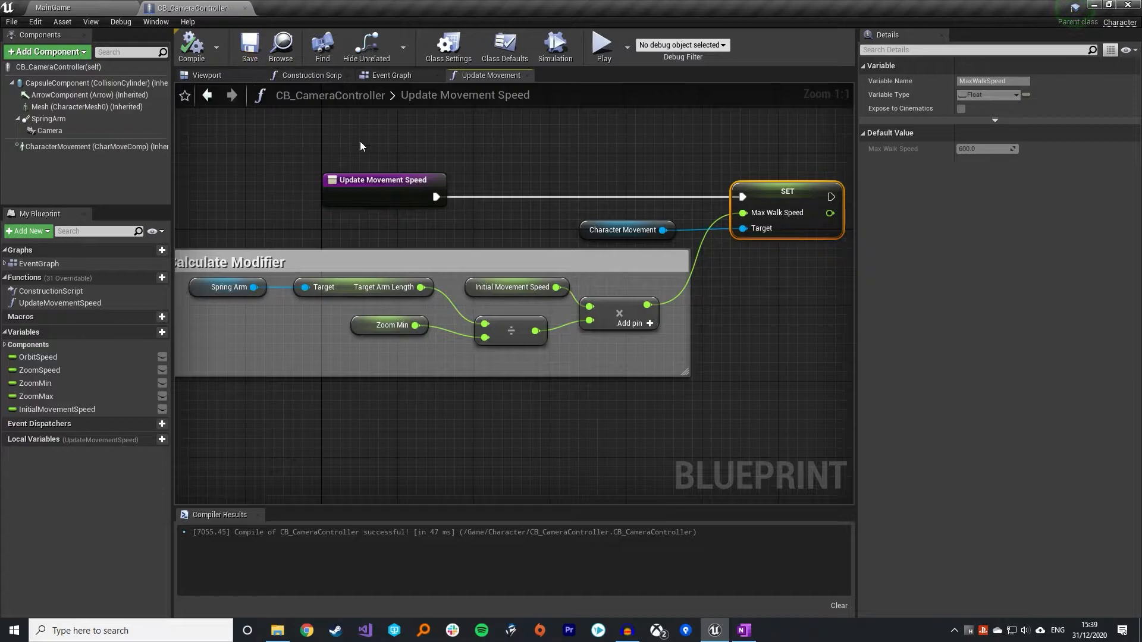
click(392, 75)
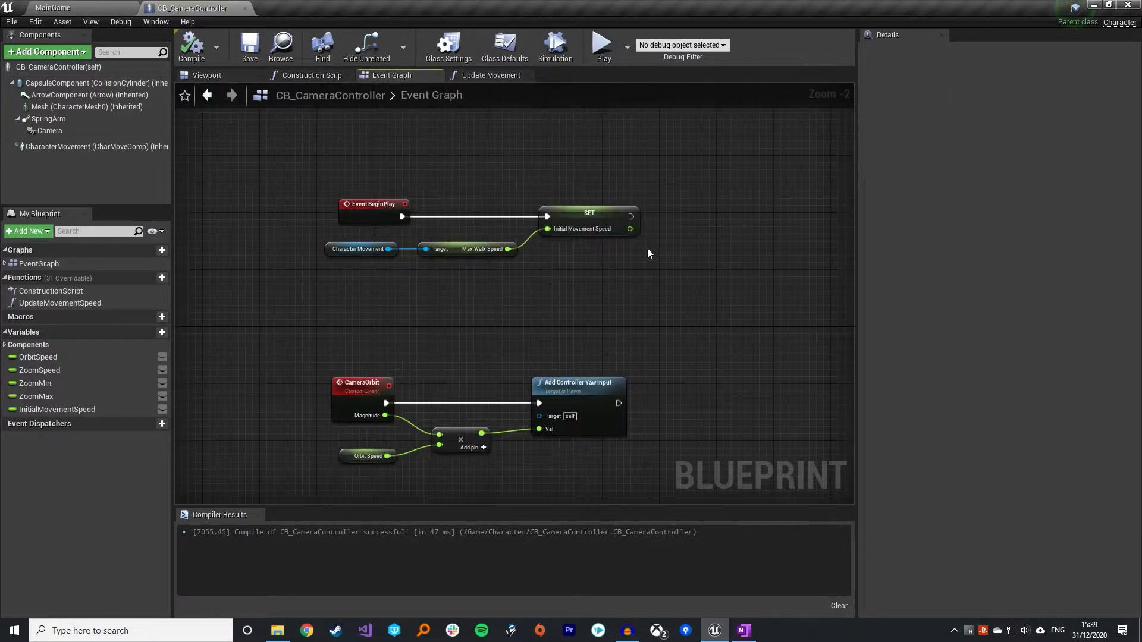
mouse_move(630, 219)
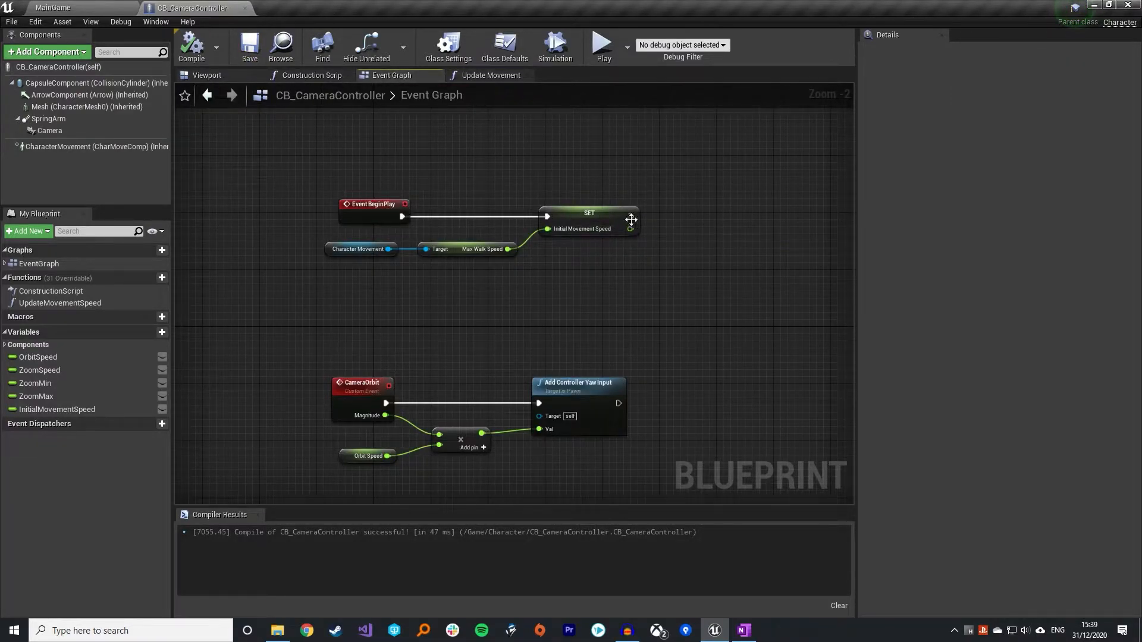
mouse_move(642, 226)
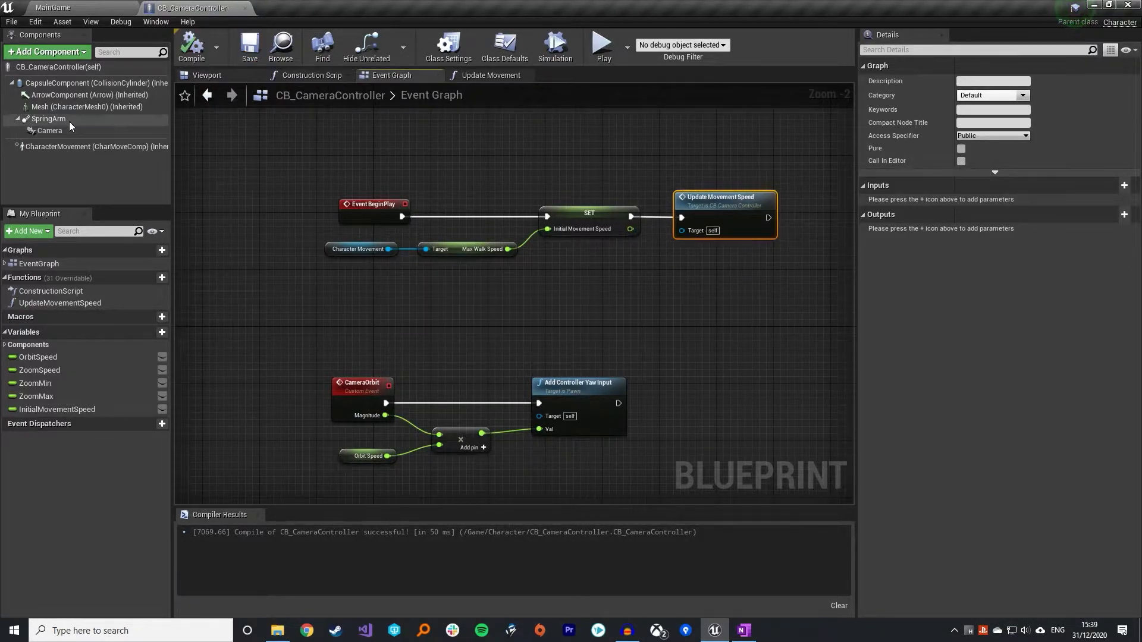
Inspect the Spring Arm component's settings after wiring the Update Movement Speed calls
click(48, 119)
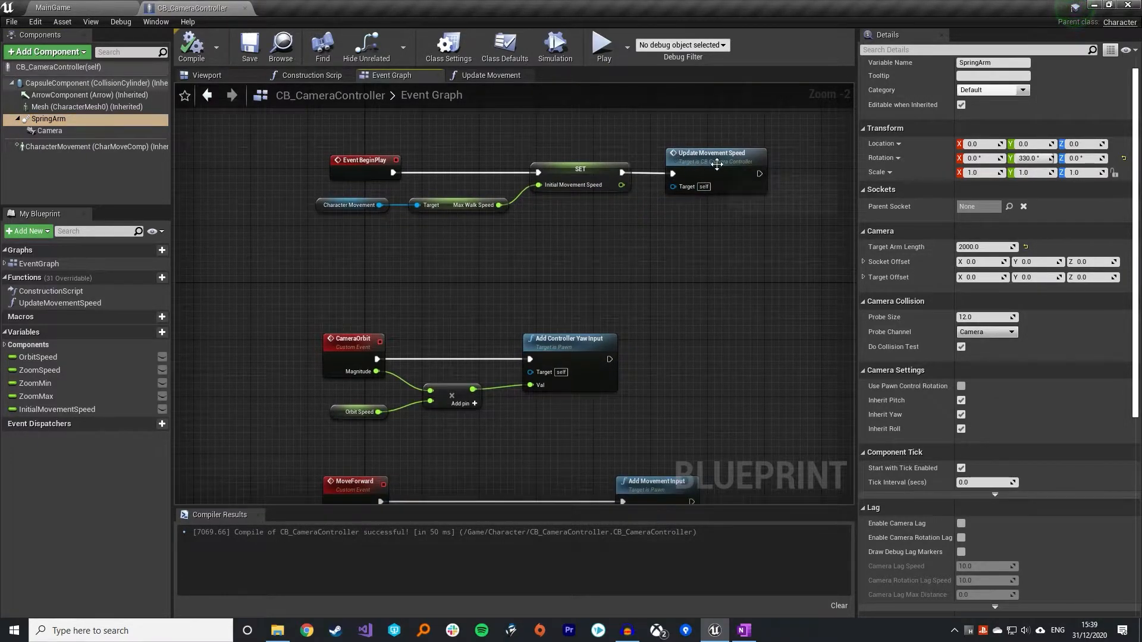
mouse_move(703, 334)
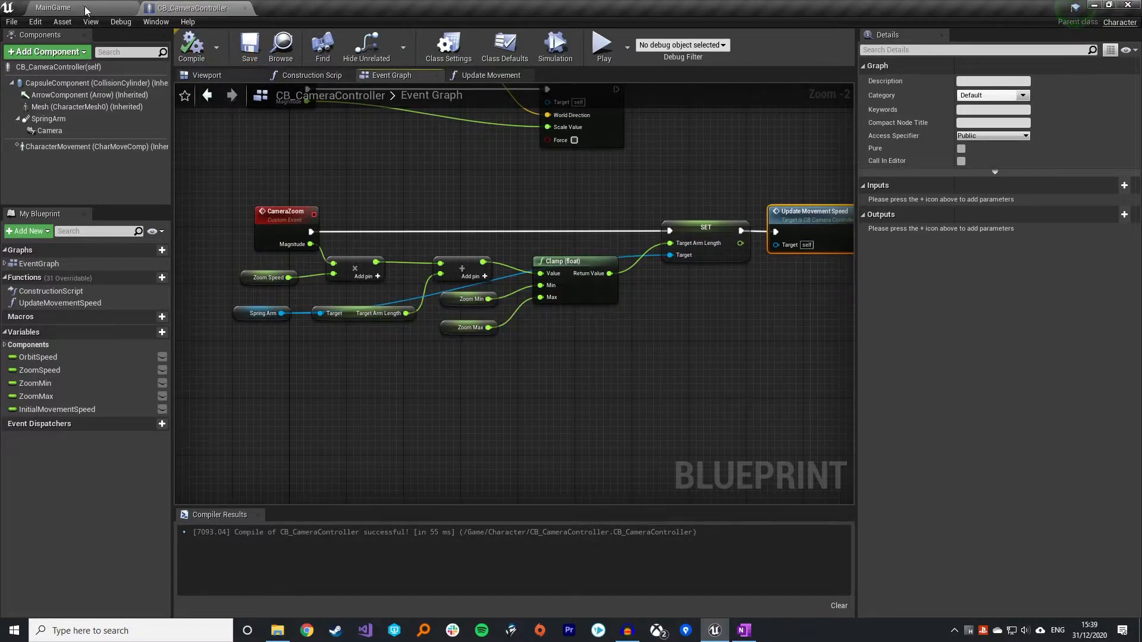
Switch back to the MainGame level editor tab showing the cube on the grid floor
click(53, 7)
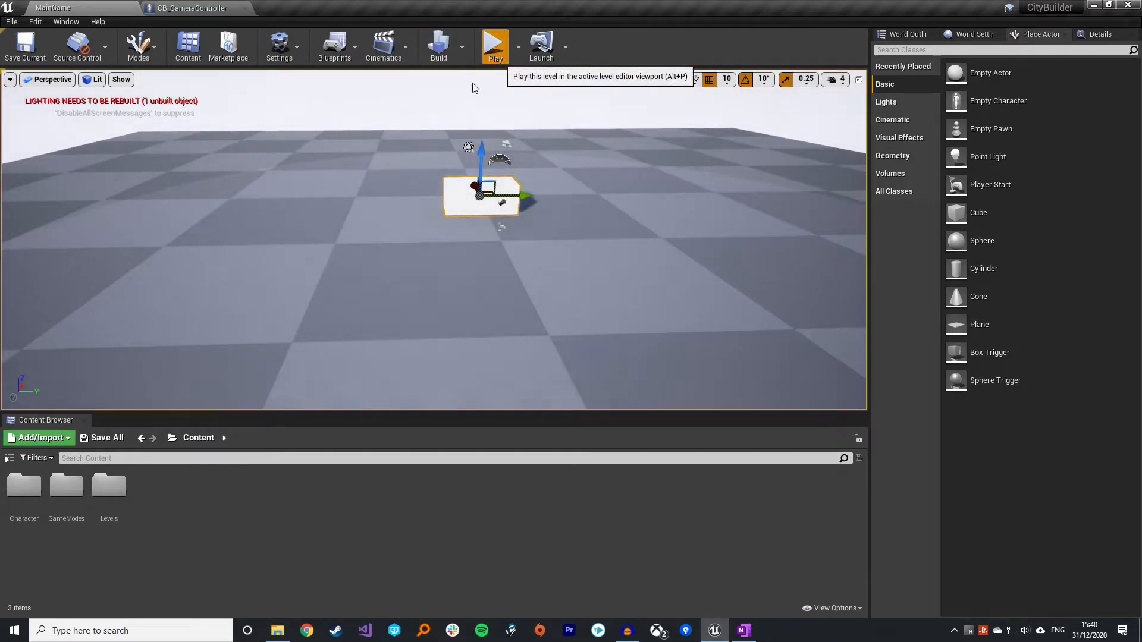
Select the placed cube and set its Collision Presets to NoCollision in Details
click(495, 45)
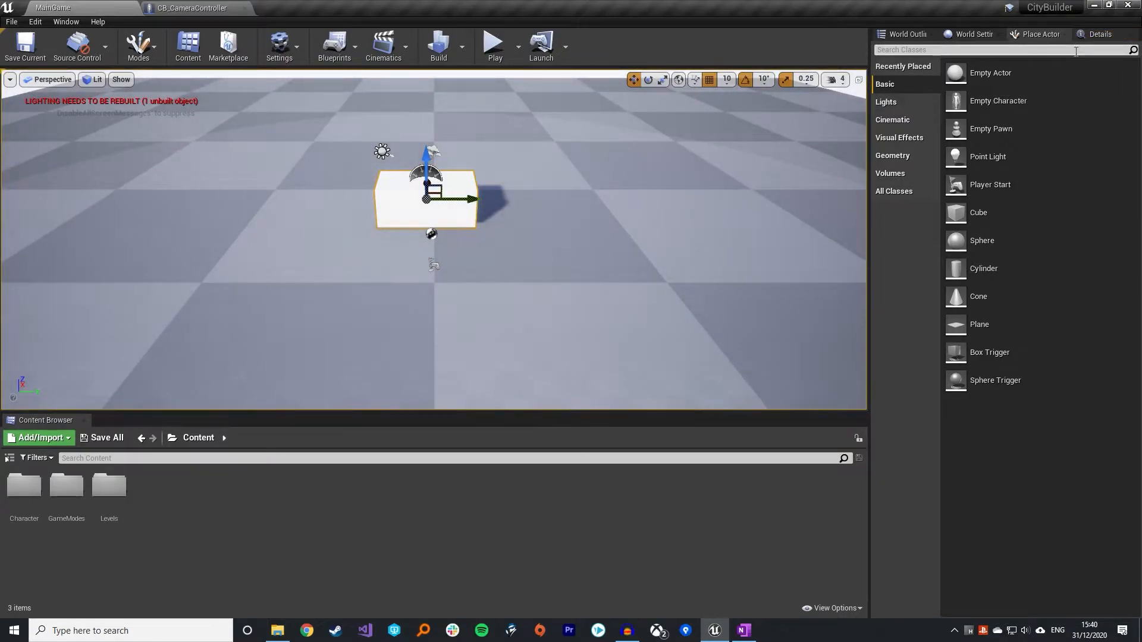
click(425, 200)
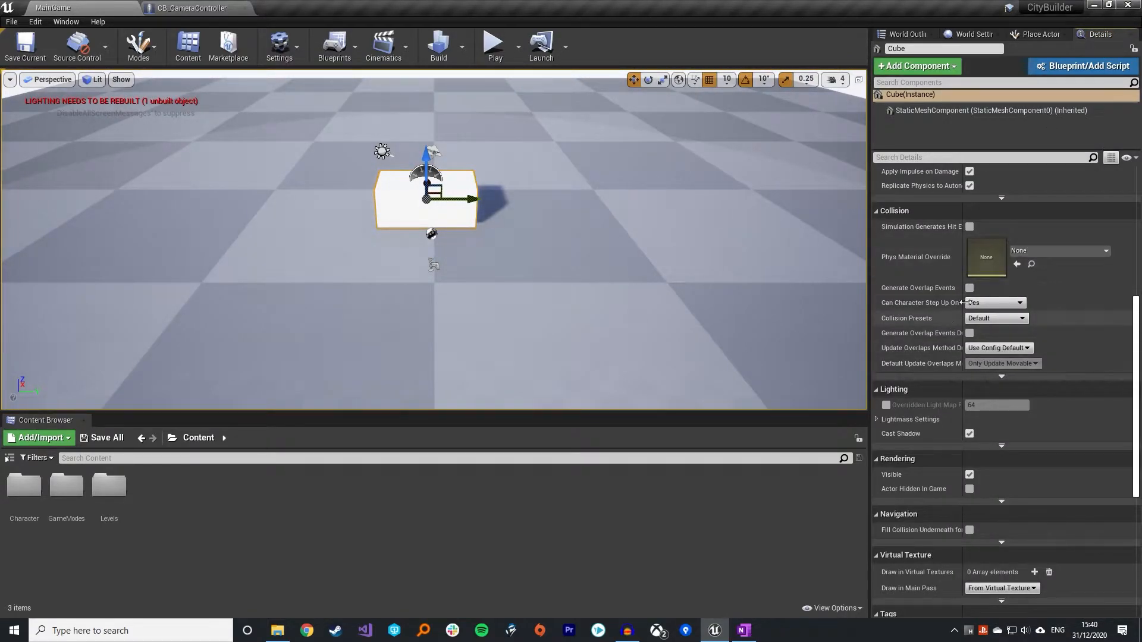
mouse_move(998, 347)
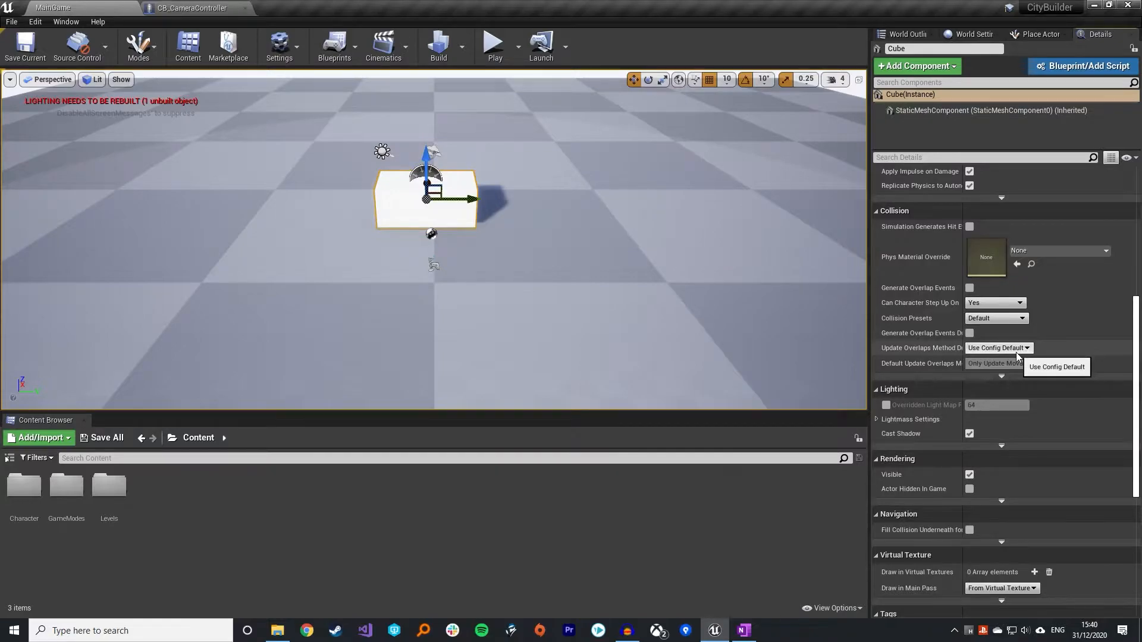
click(996, 319)
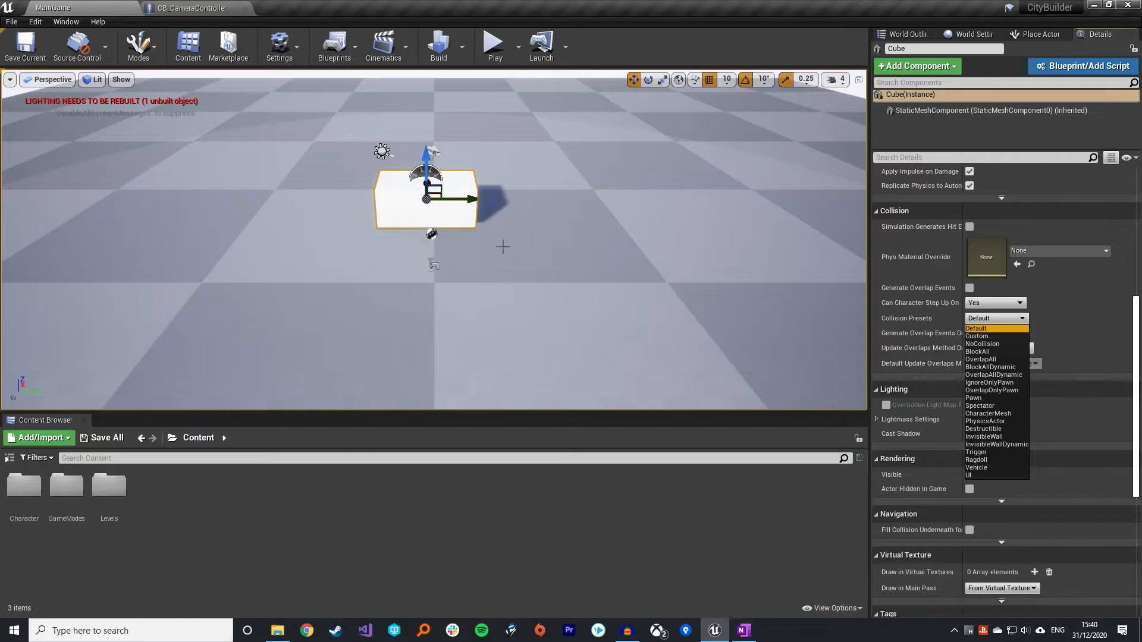
mouse_move(587, 283)
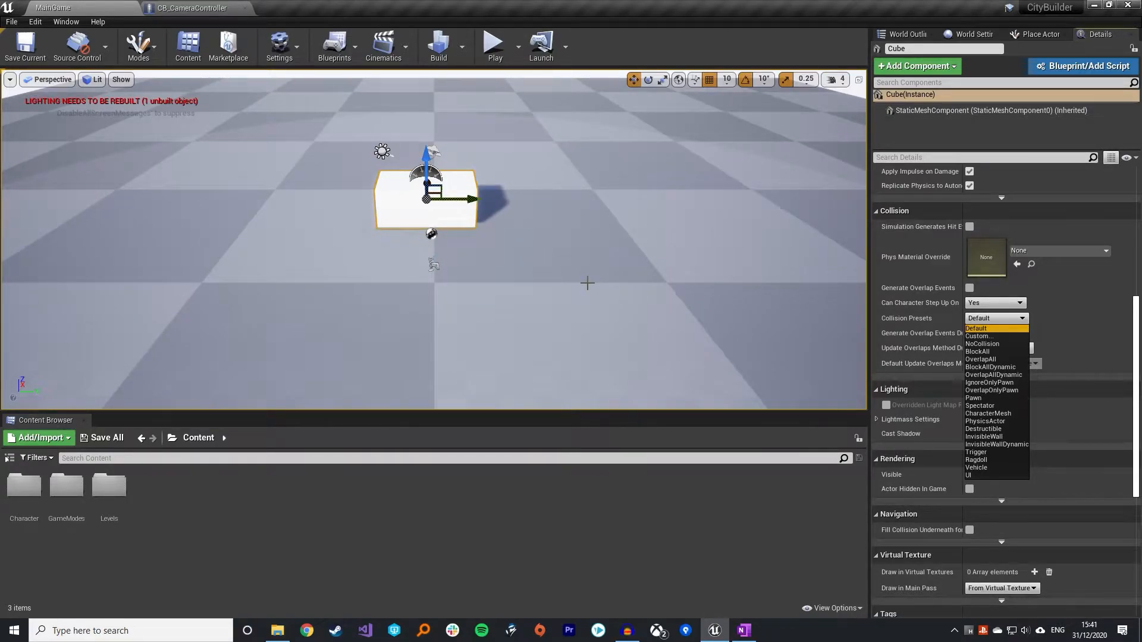
click(983, 344)
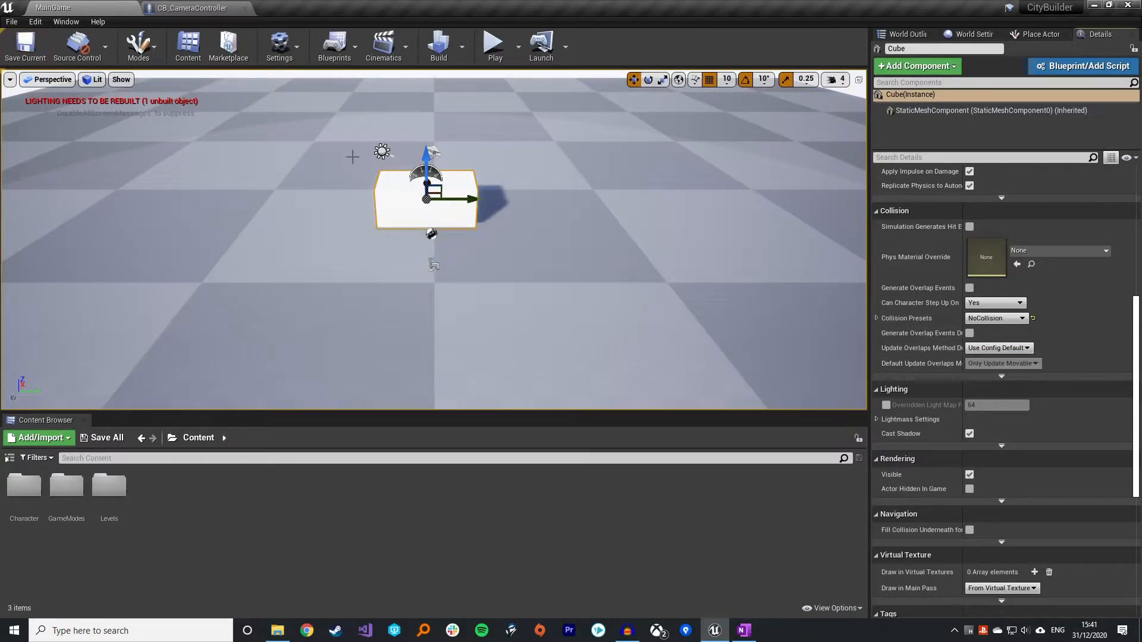
click(494, 46)
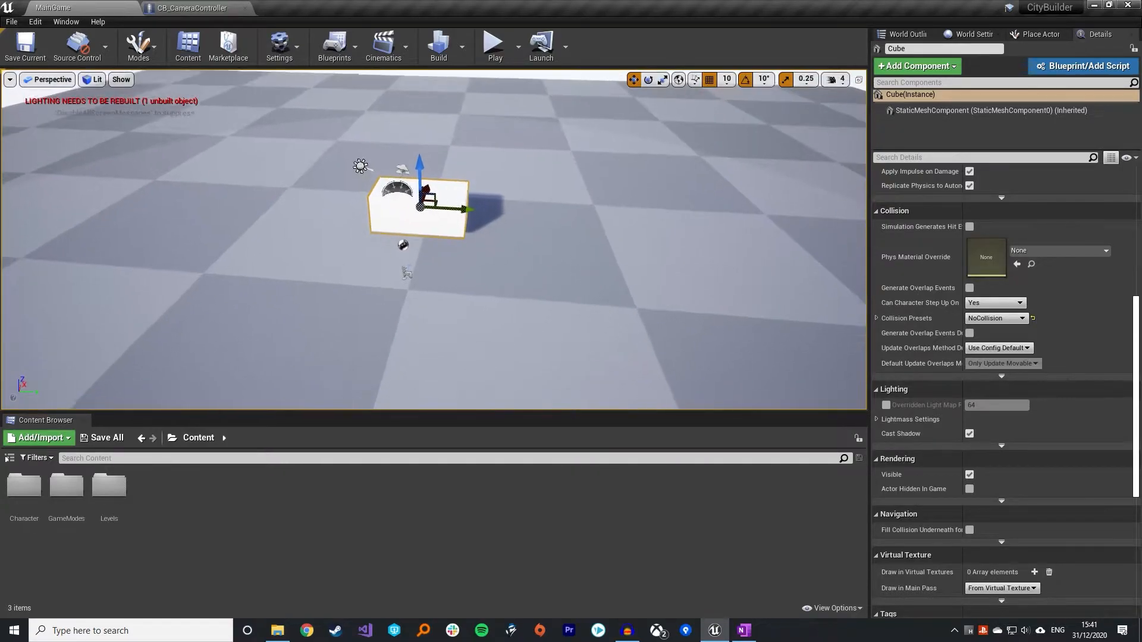
Bring up the Project Settings window from the Edit menu
click(494, 41)
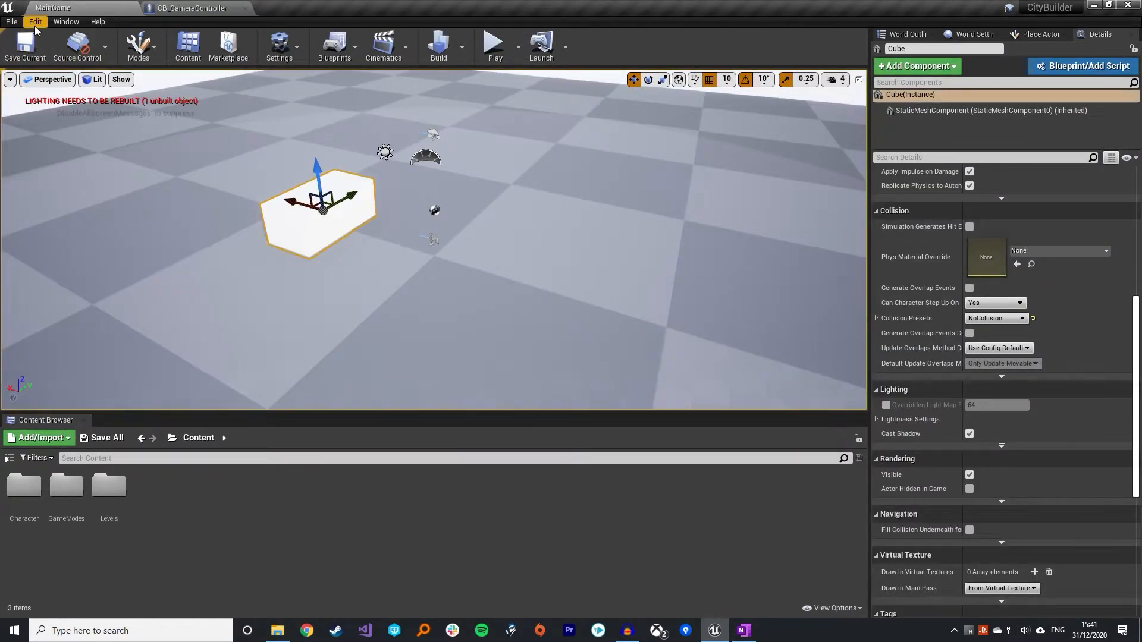
click(35, 22)
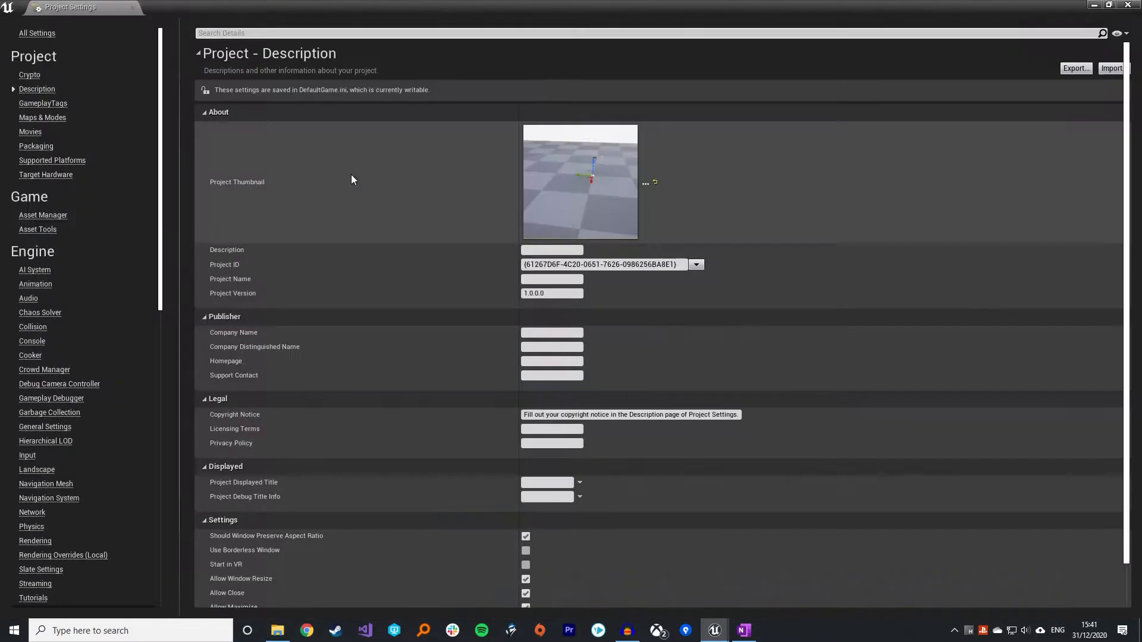
mouse_move(28, 456)
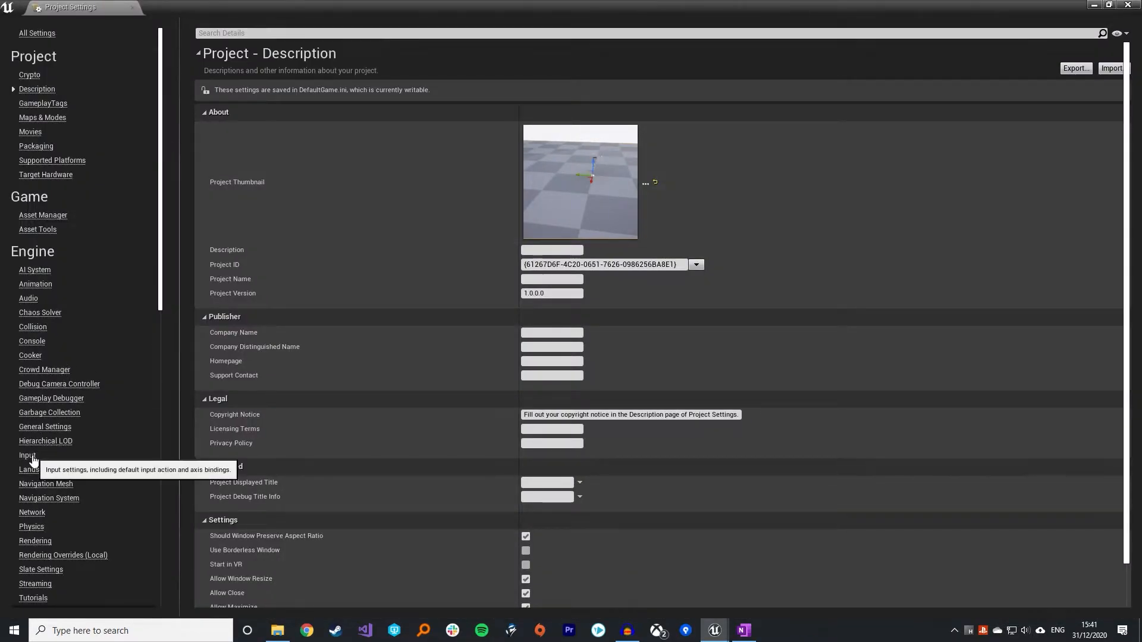
In Input settings, add a CameraPitch axis mapping bound to the R key at scale -1
click(28, 455)
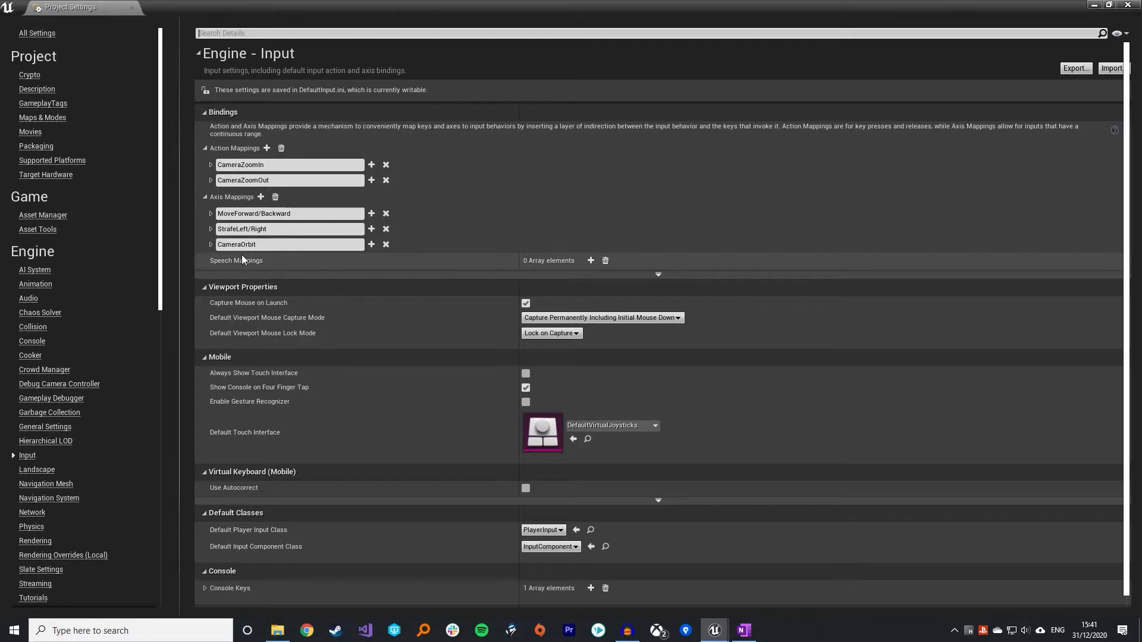
click(261, 196)
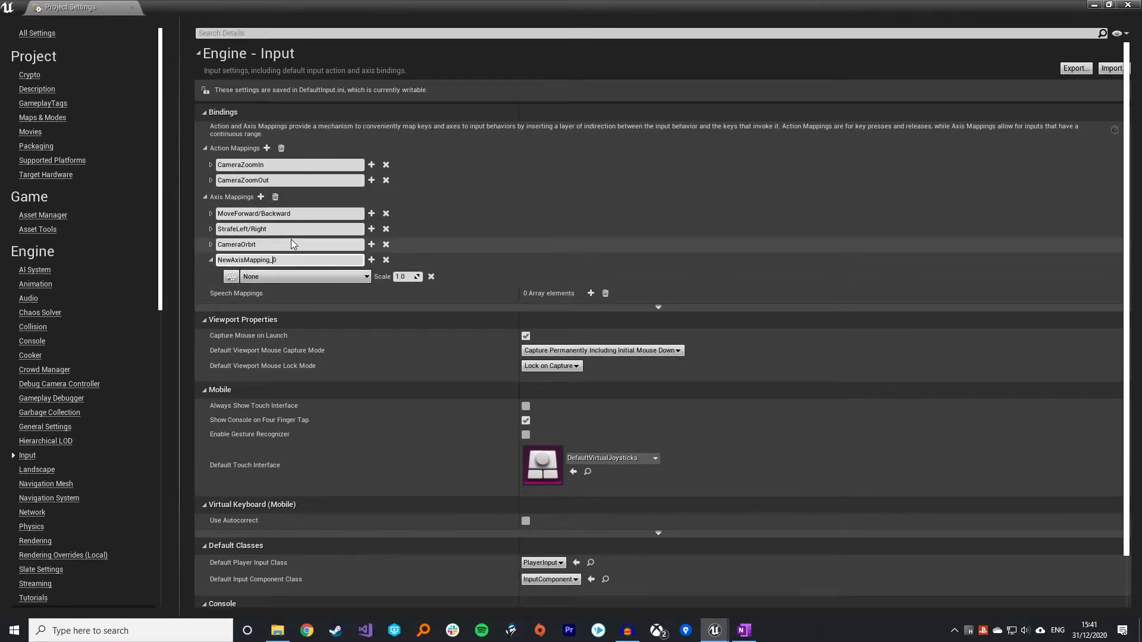
text(CameraPitch)
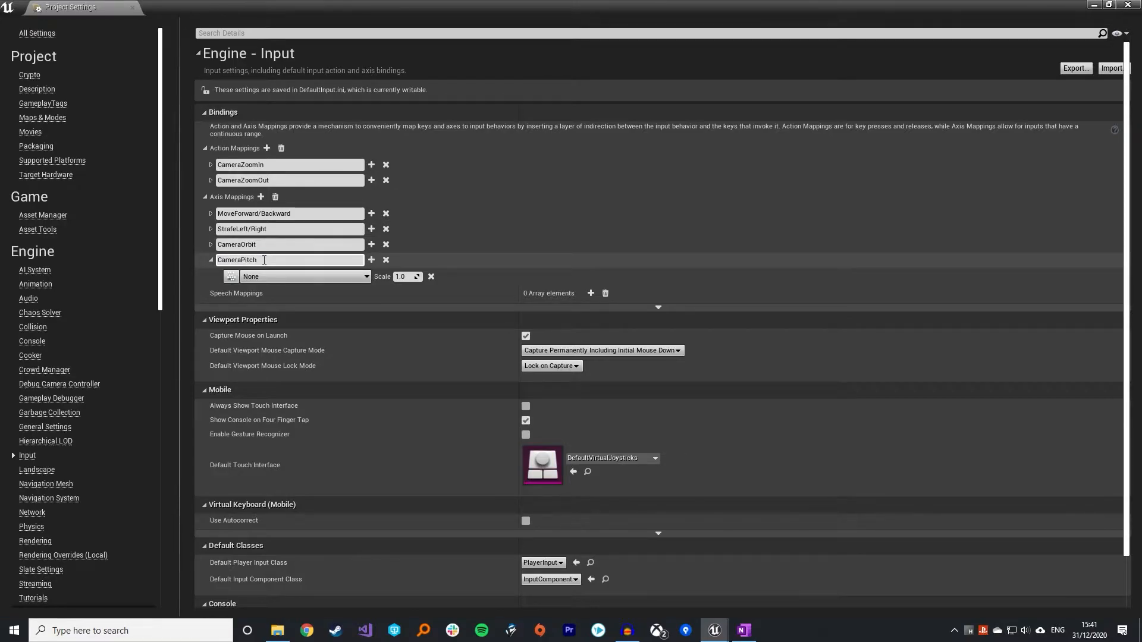
click(303, 276)
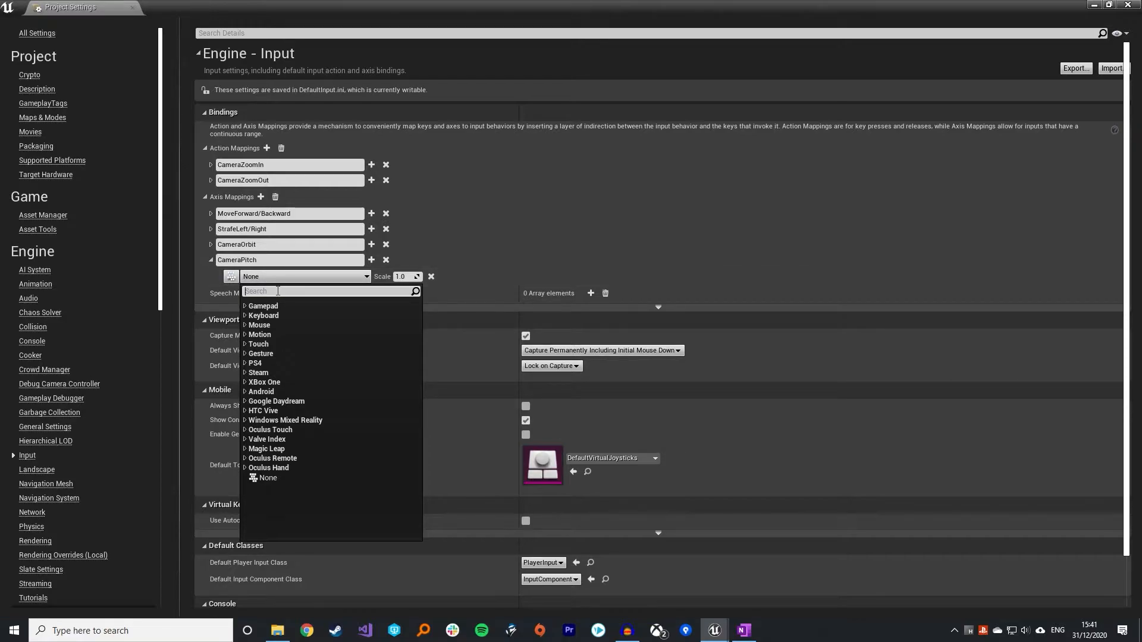
text(R)
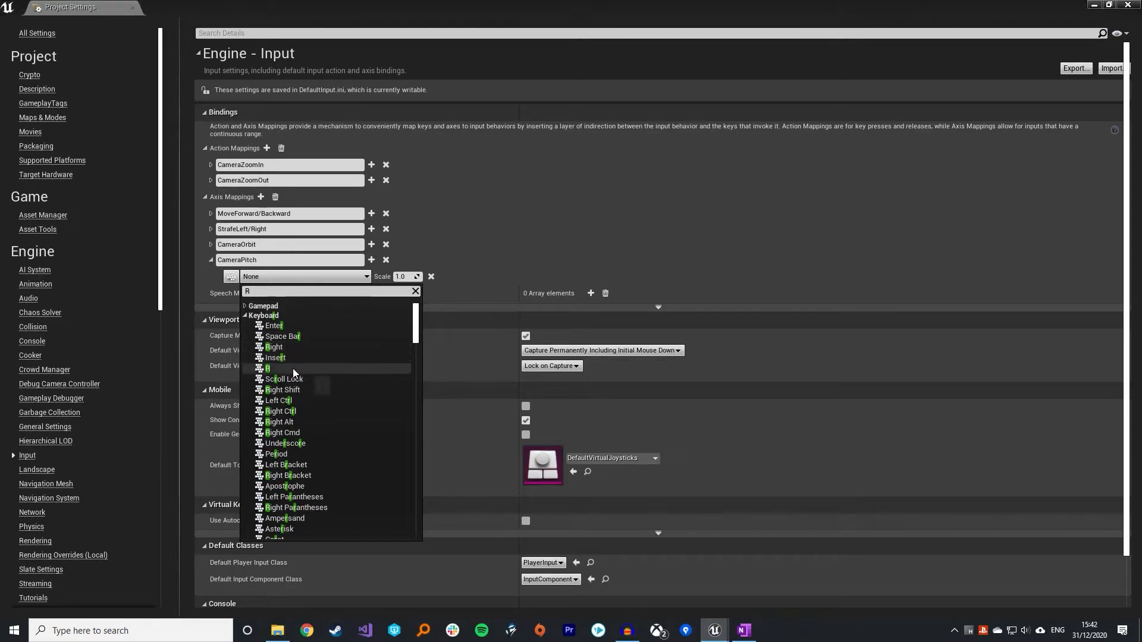
click(267, 367)
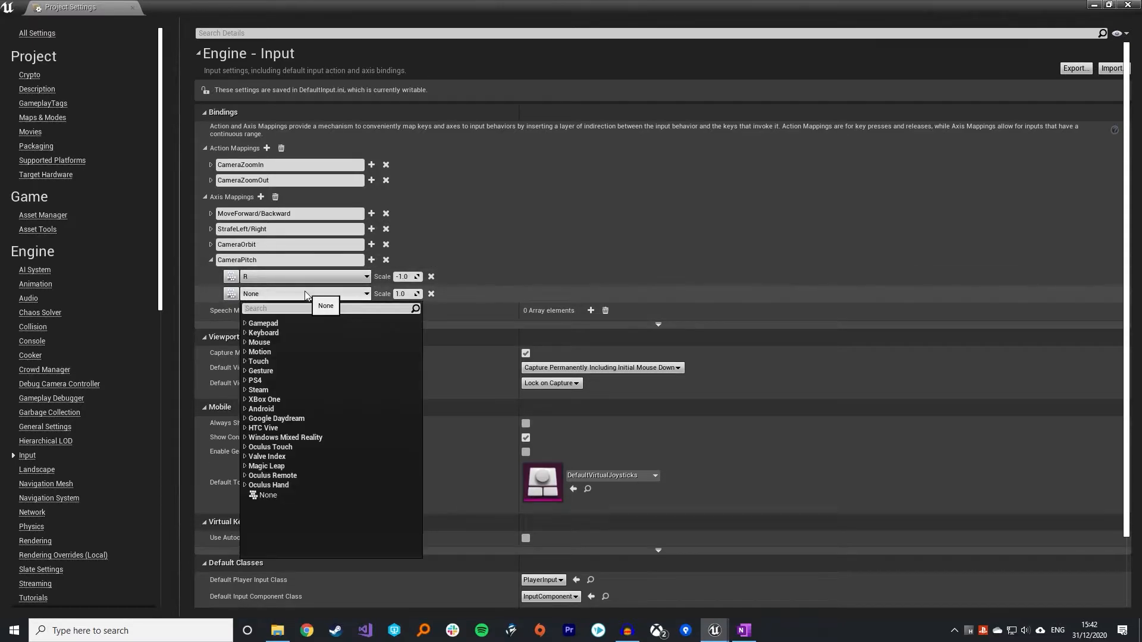
Add a second CameraPitch mapping bound to the F key
text(f)
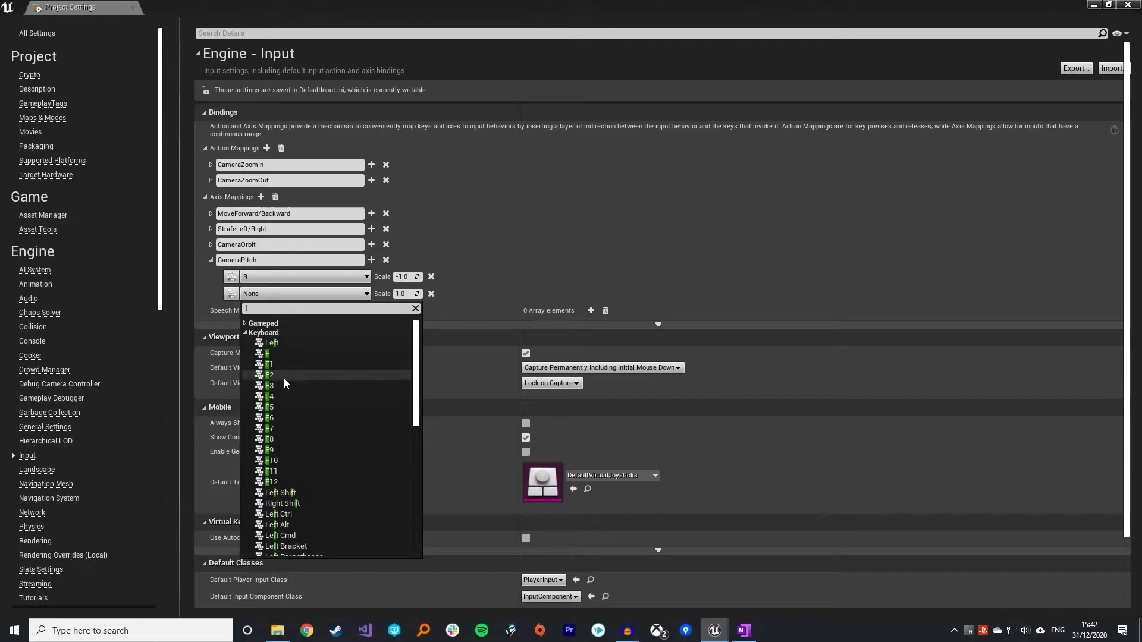
click(266, 355)
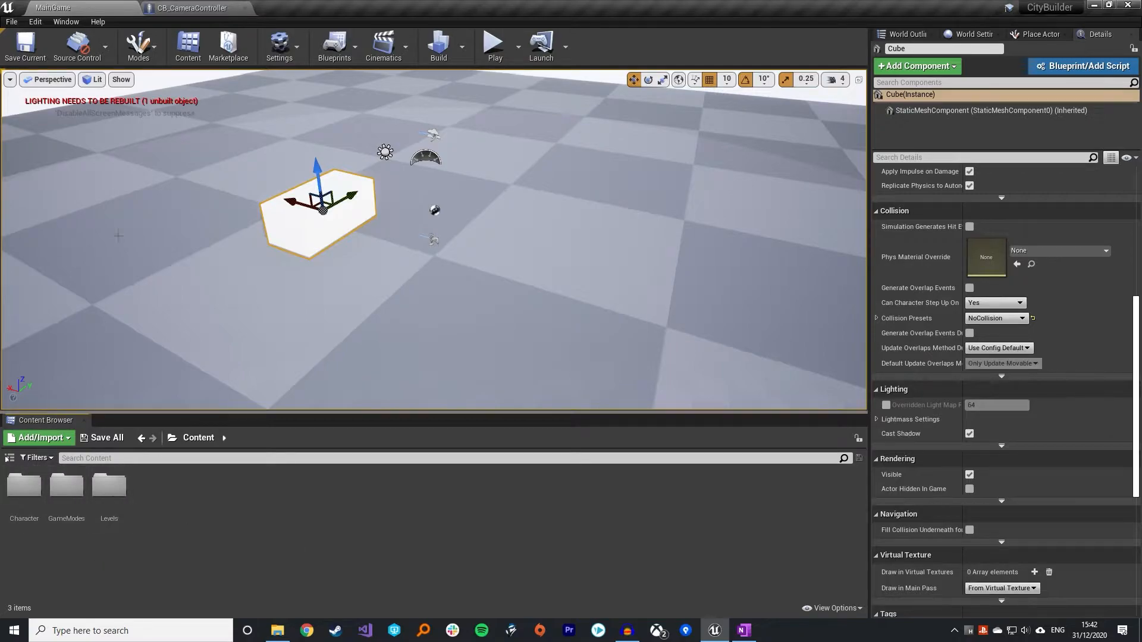
In CB_CameraController, add a CameraPitch custom event with a Float input named Magnitude
click(191, 8)
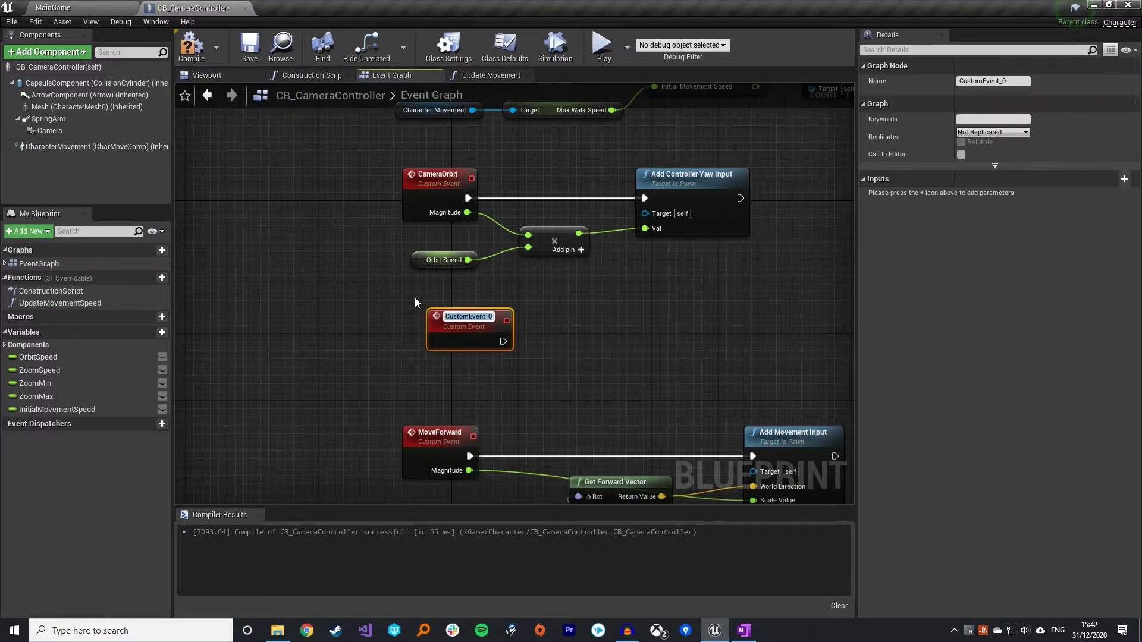
text(CameraPitch)
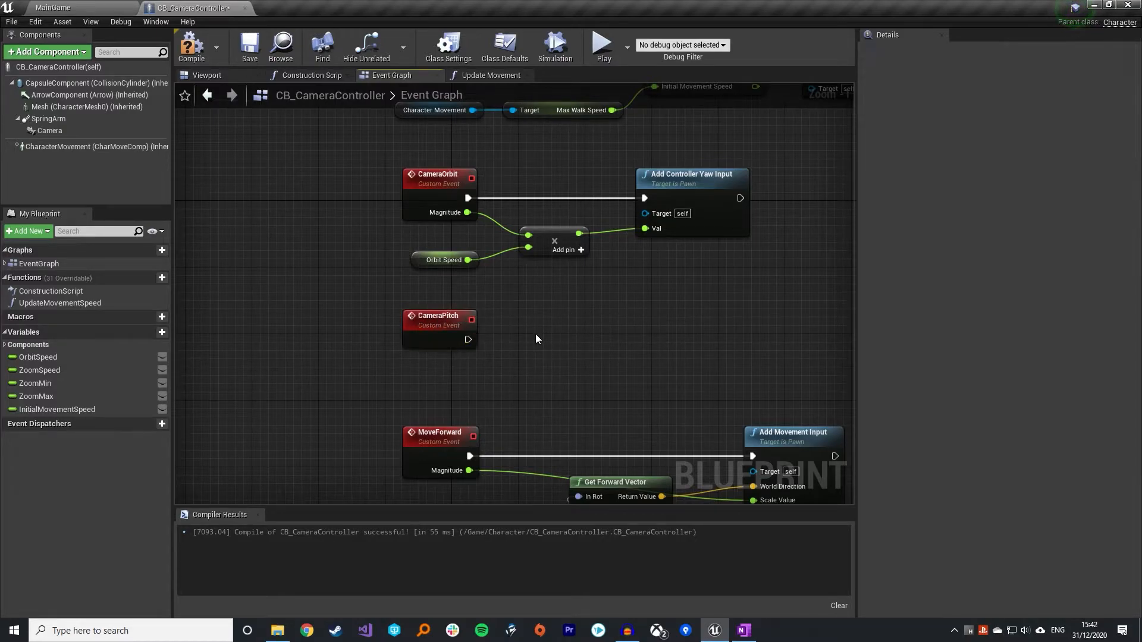
click(437, 316)
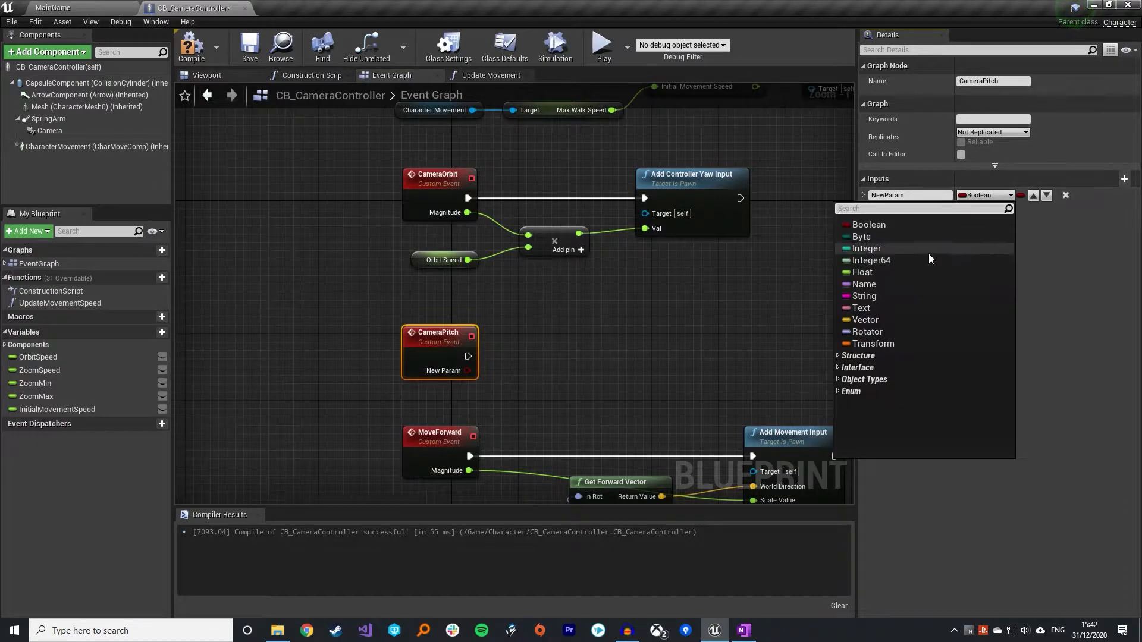
click(861, 271)
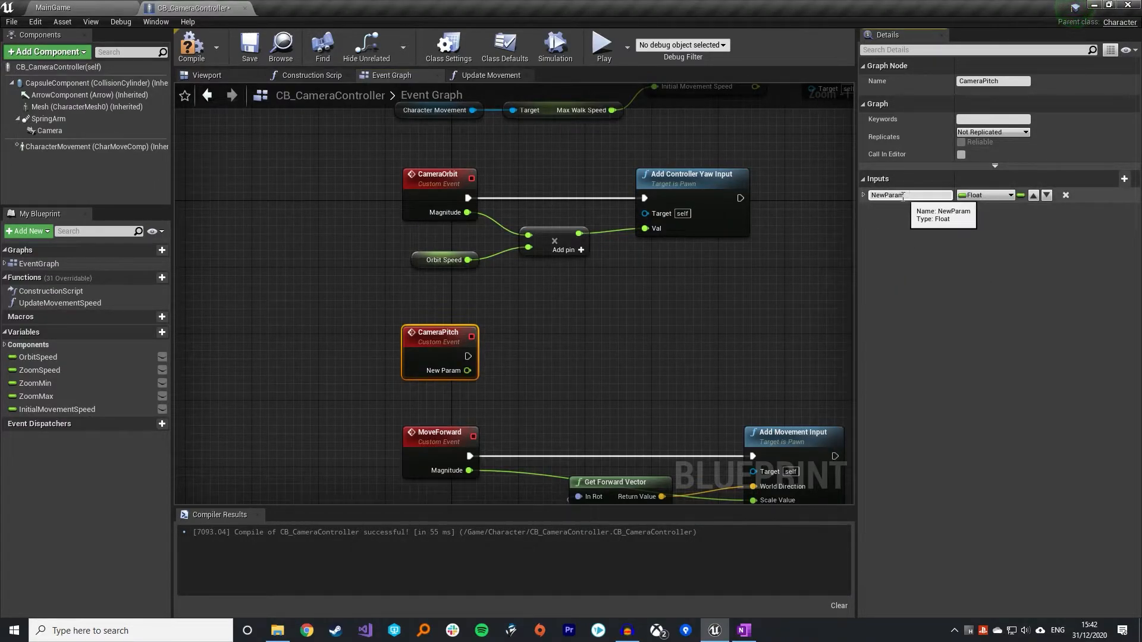
text(AMo)
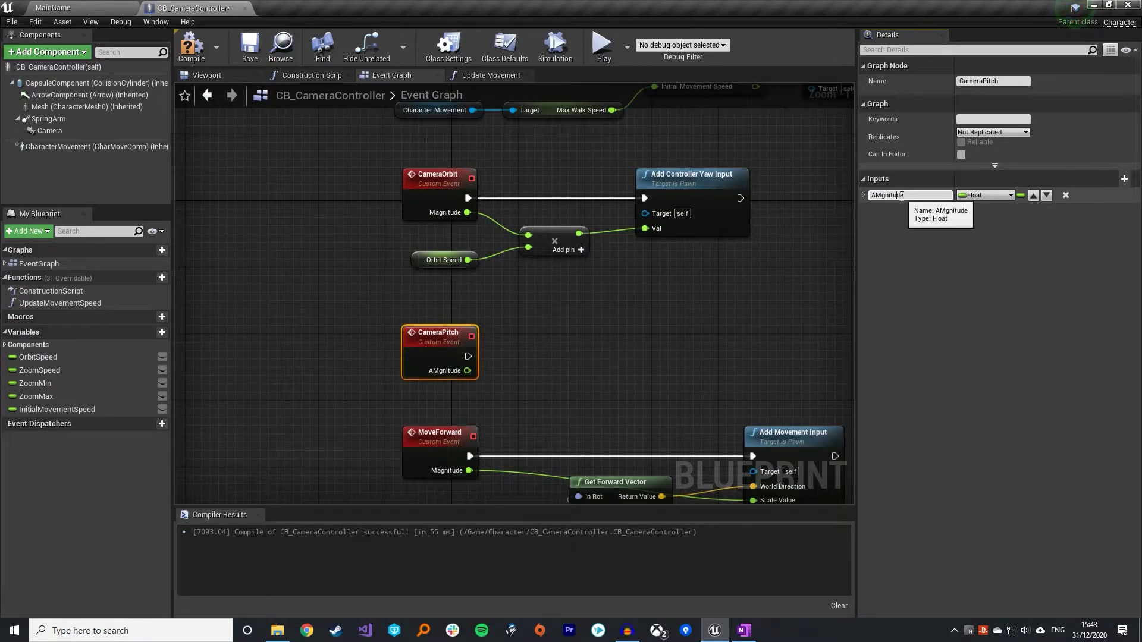
text(Magnitude)
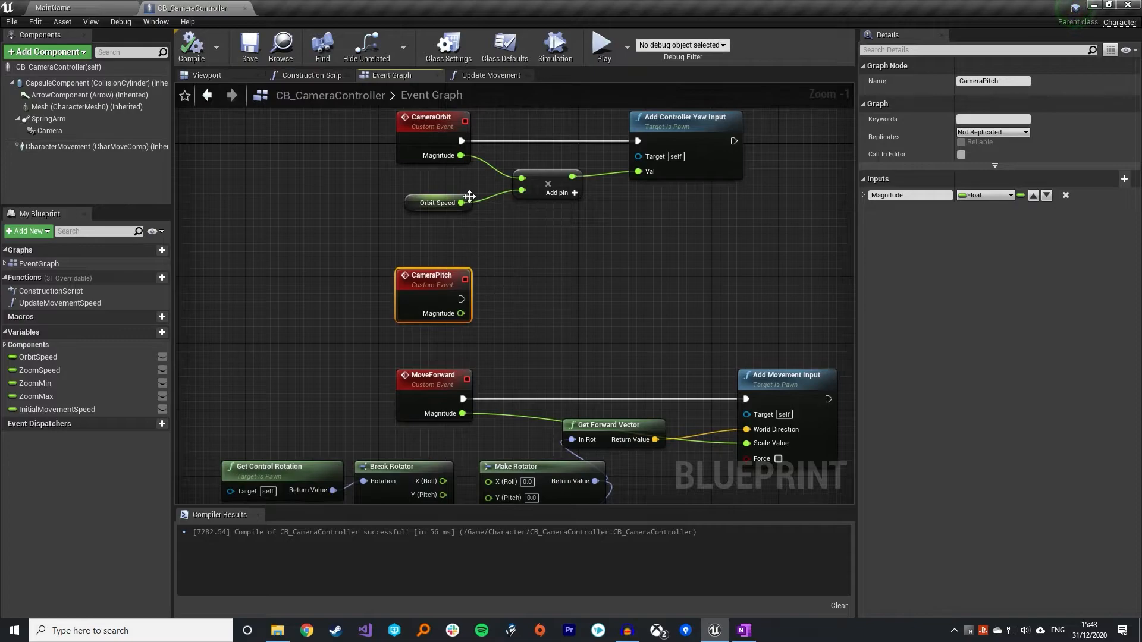
Add a float * float node multiplying Orbit Speed by CameraPitch's Magnitude
drag(460, 202, 501, 345)
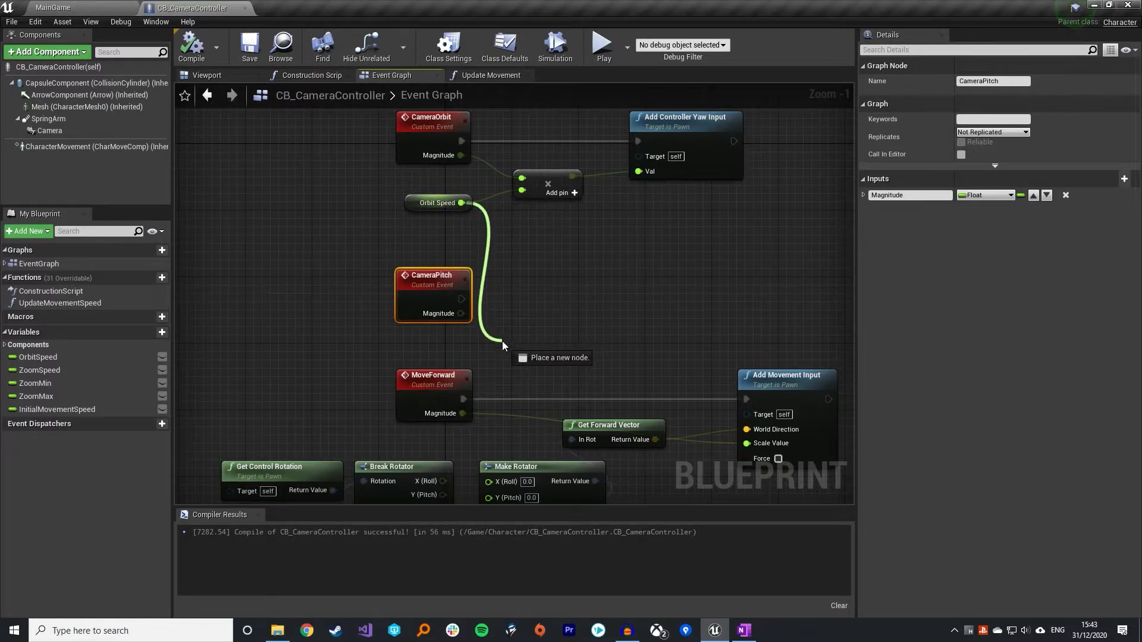
click(501, 345)
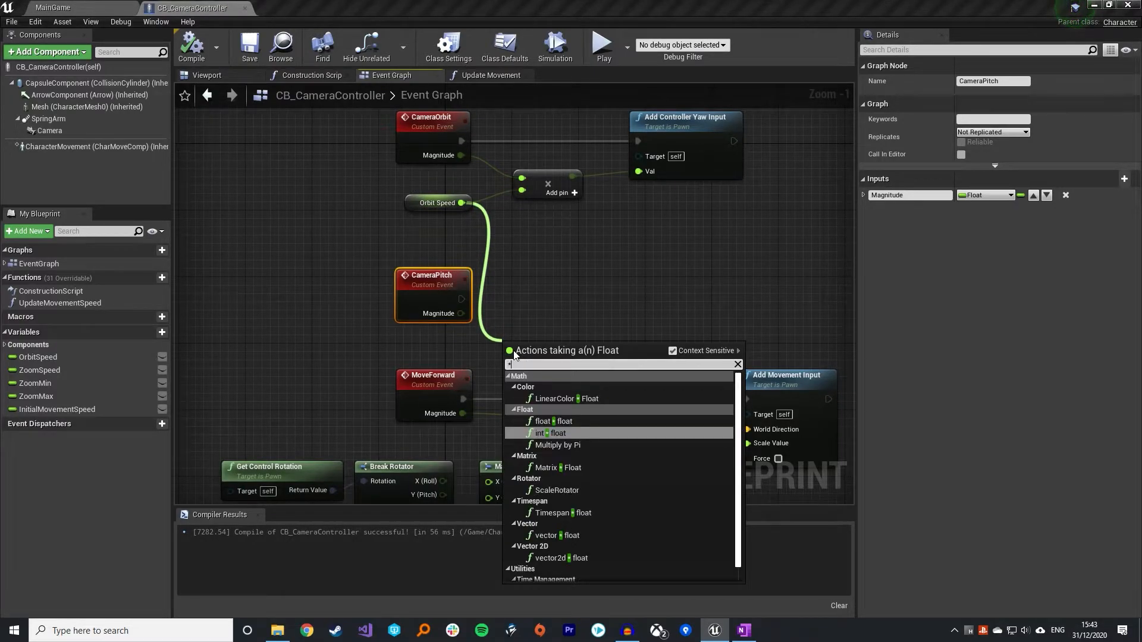
click(545, 421)
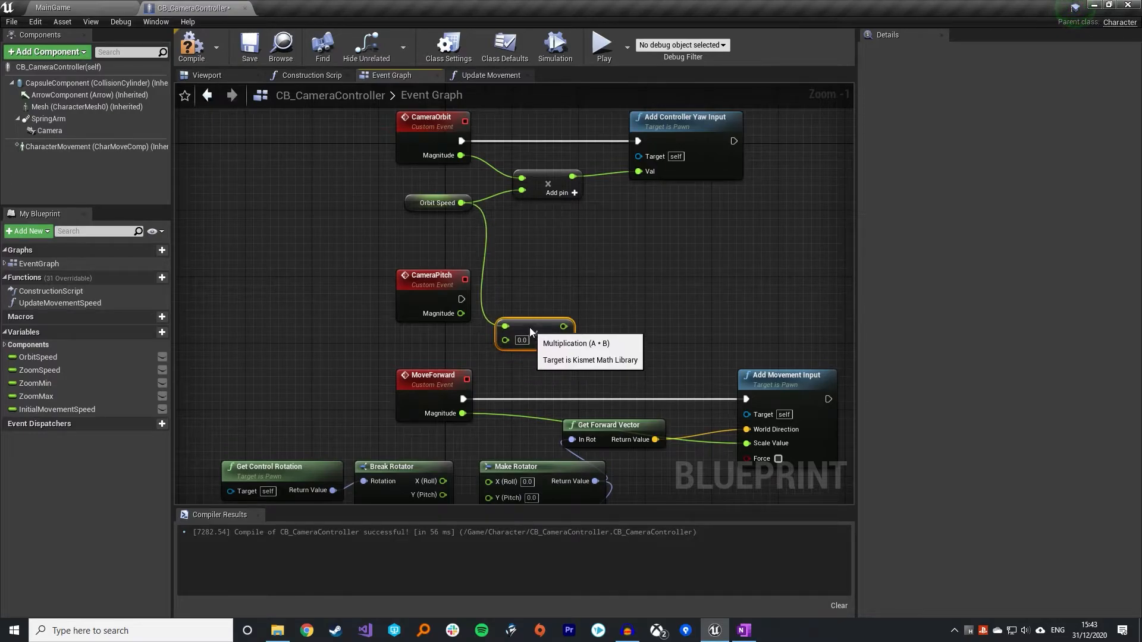
drag(536, 339, 542, 322)
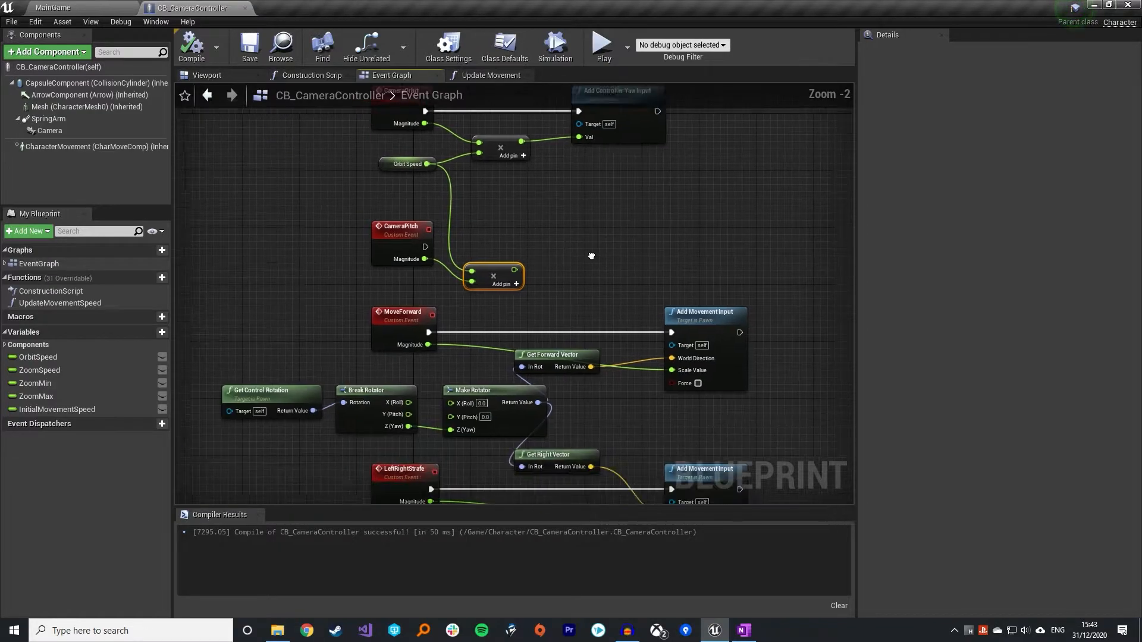
scroll(down, 3)
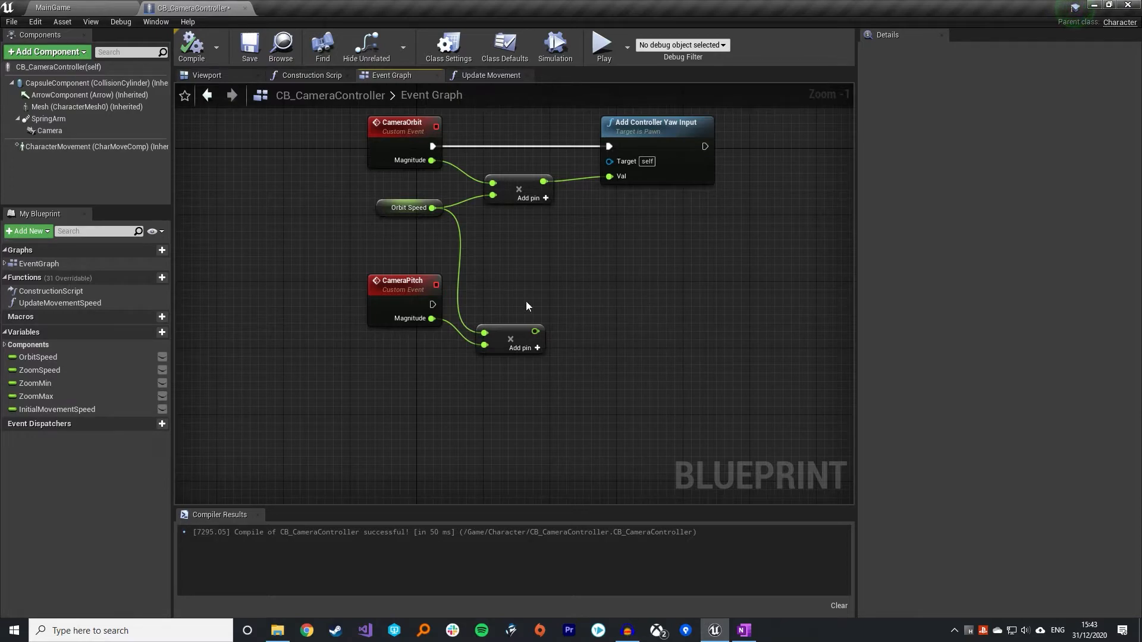
mouse_move(162, 332)
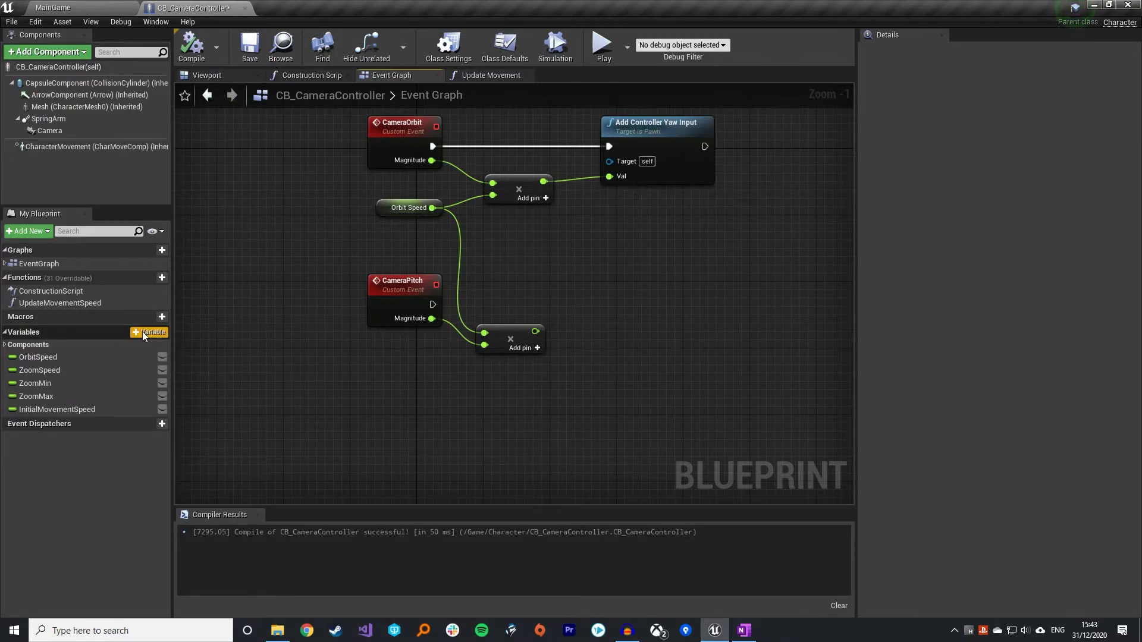
Create two new float variables named CameraMinClamp and CameraMaxClamp
click(150, 332)
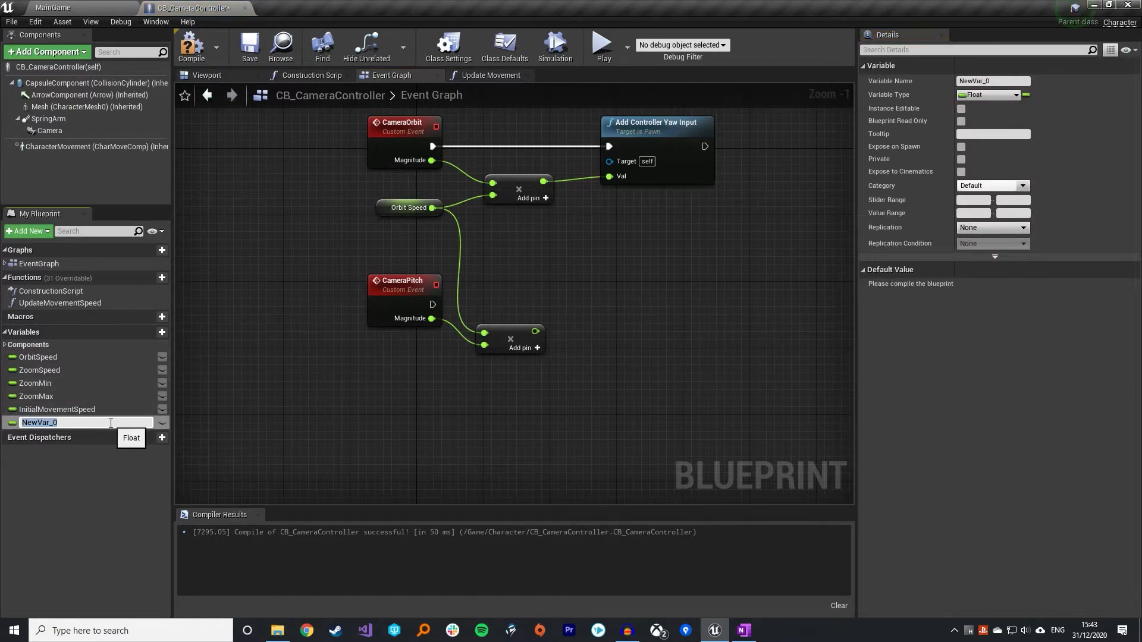
text(CameraMinClamp)
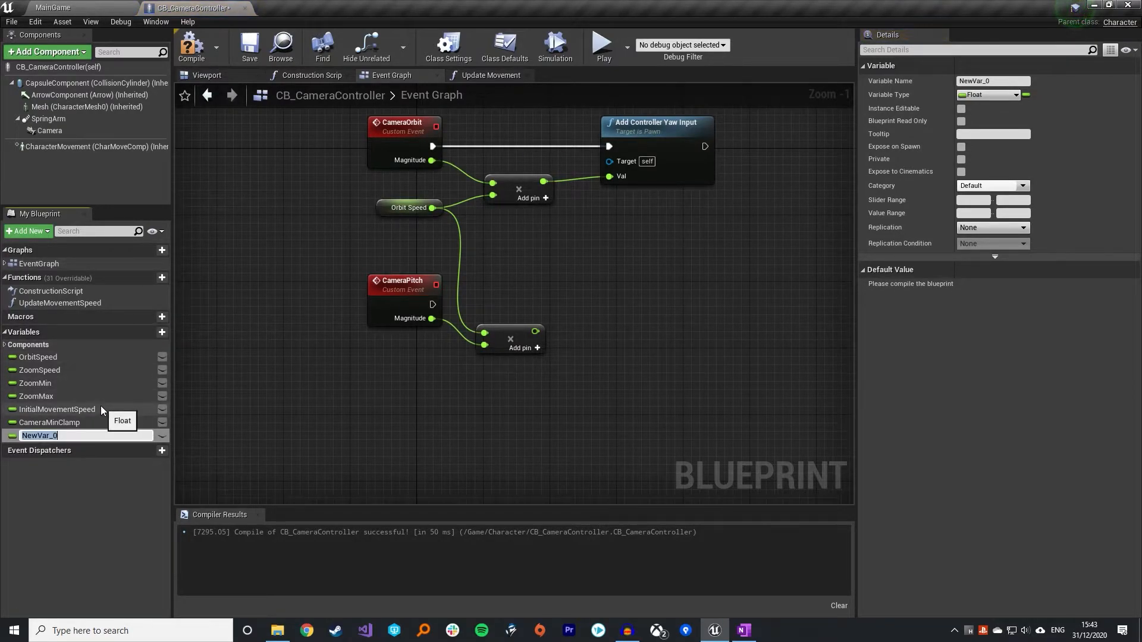
text(CameraMaxClamp)
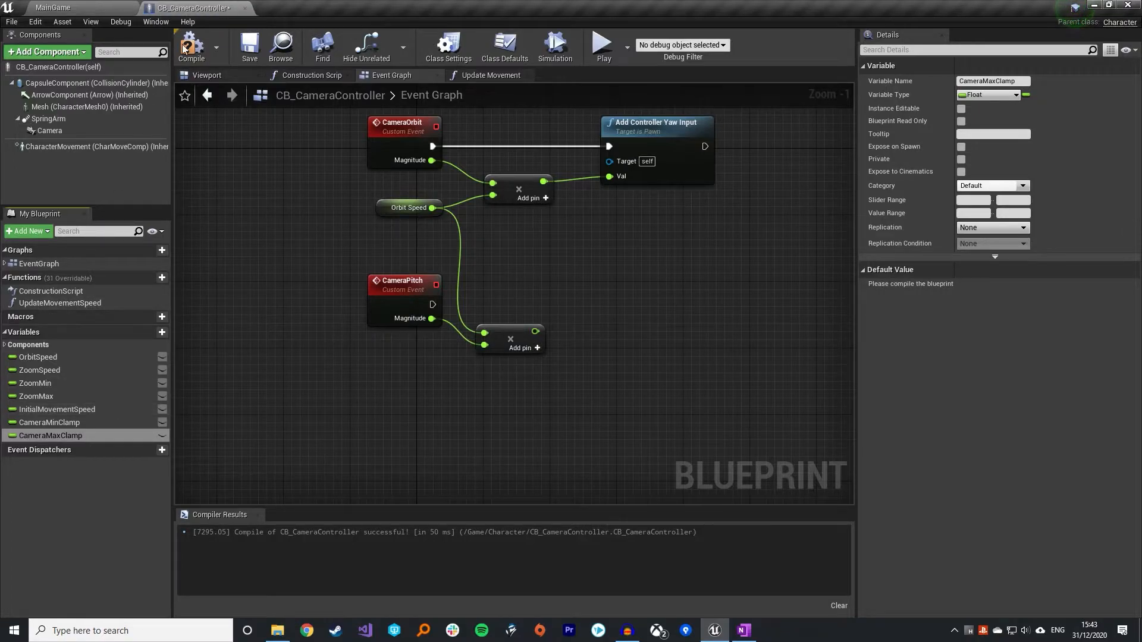
Set CameraMinClamp's default to 310.0 and CameraMaxClamp's default to 350
click(50, 423)
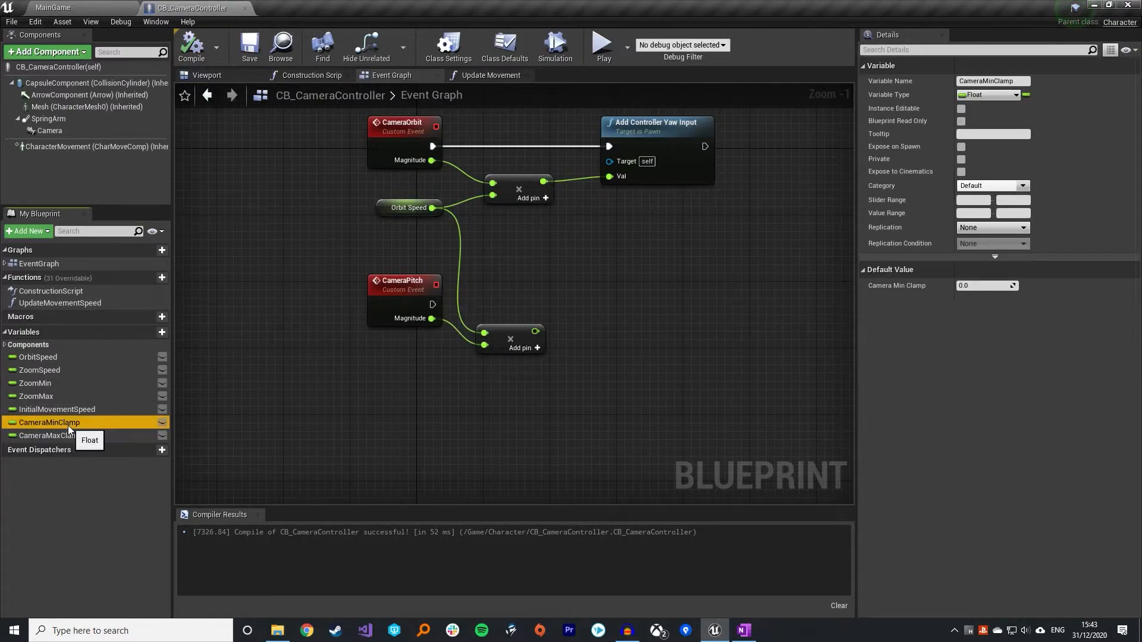
click(988, 285)
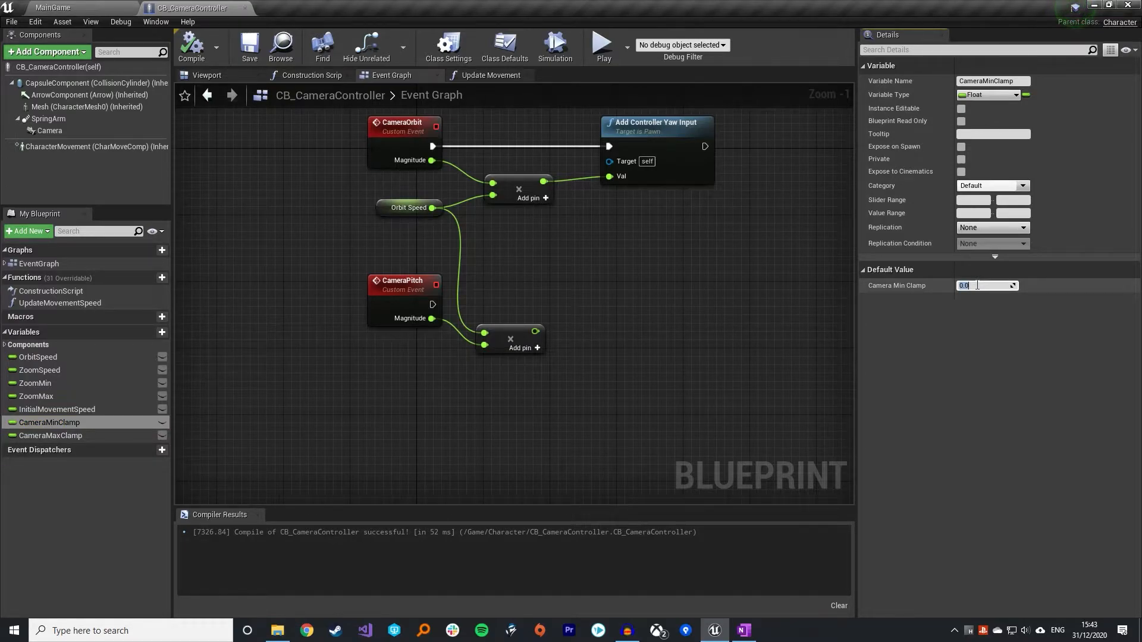
text(310.0)
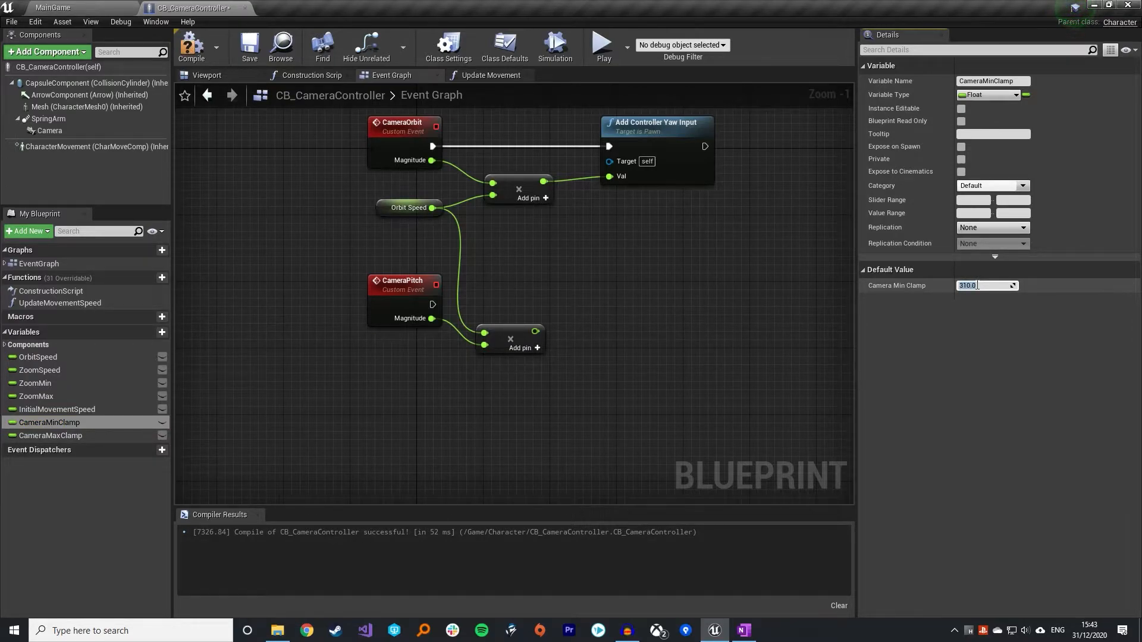
click(51, 435)
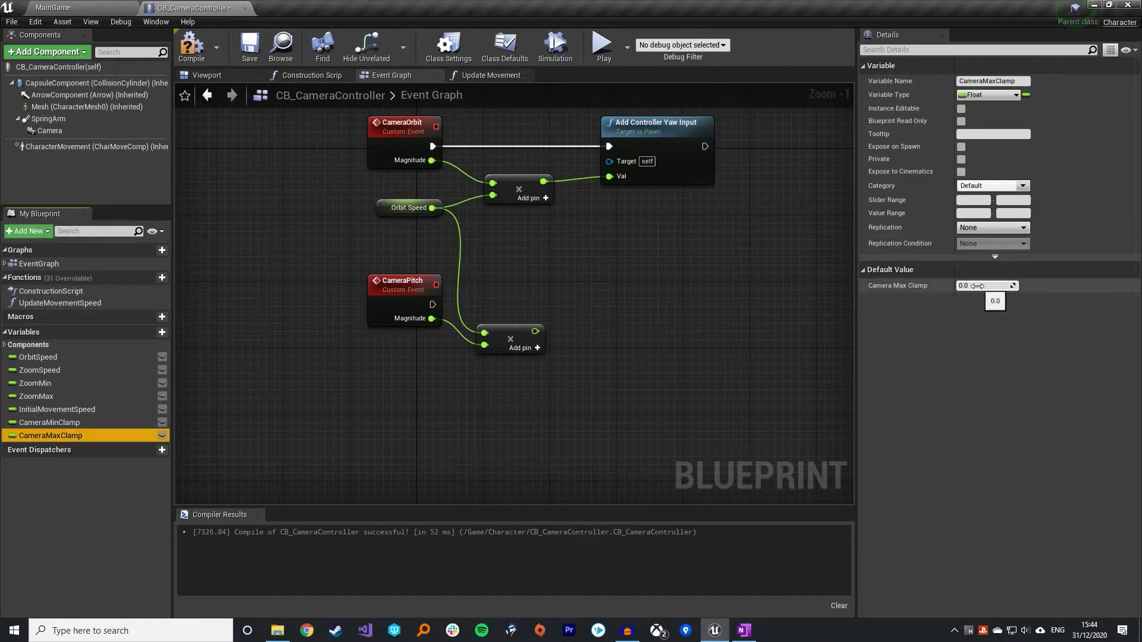
text(350)
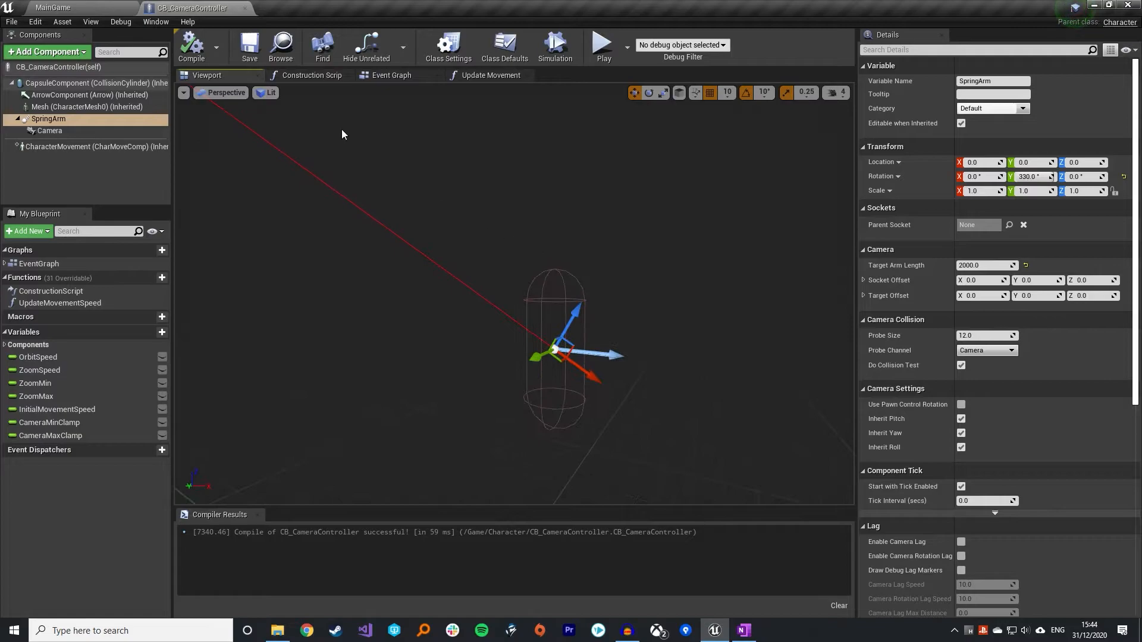
mouse_move(430, 129)
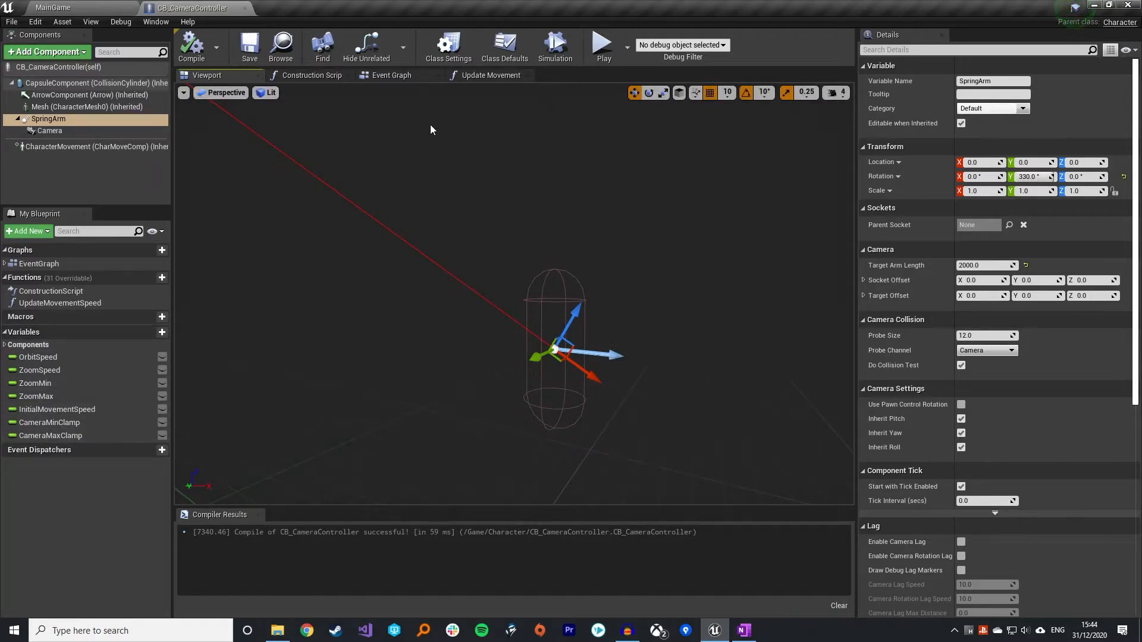
Return to the Event Graph tab and scroll to the working area
click(392, 74)
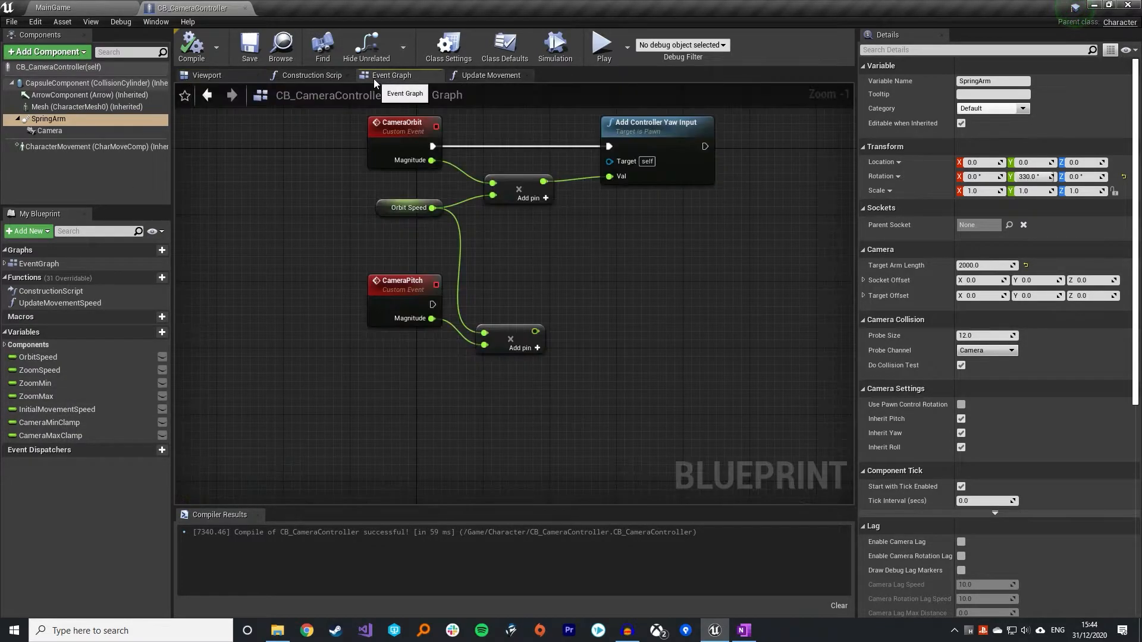
scroll(down, 3)
text(get worl)
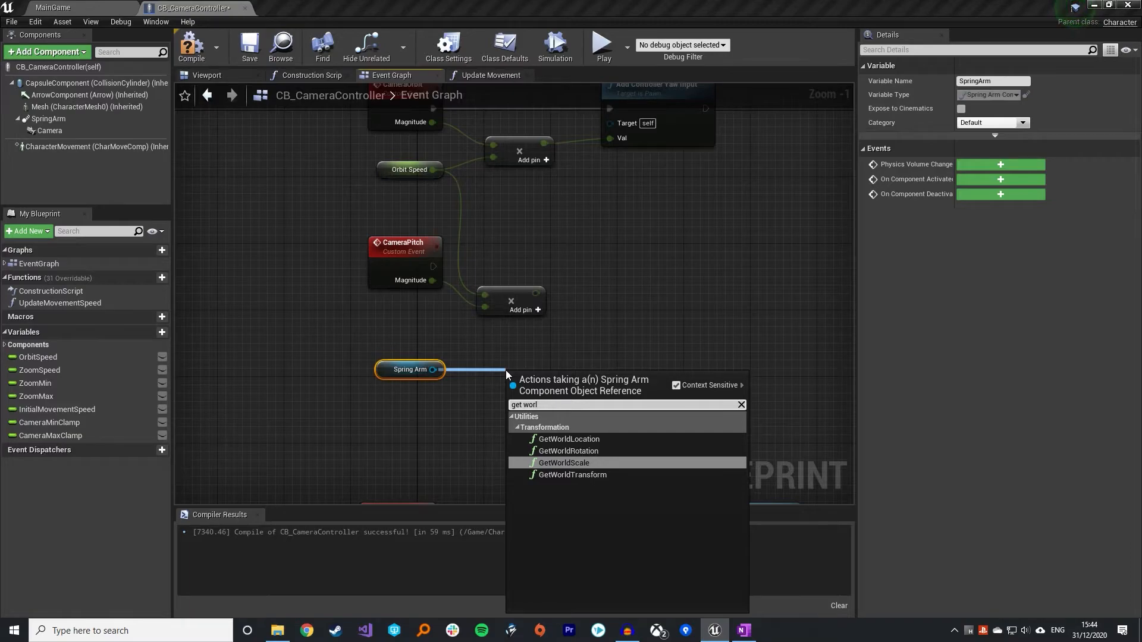
Get the Spring Arm's world rotation, break it, and add the scaled input to its pitch
click(570, 451)
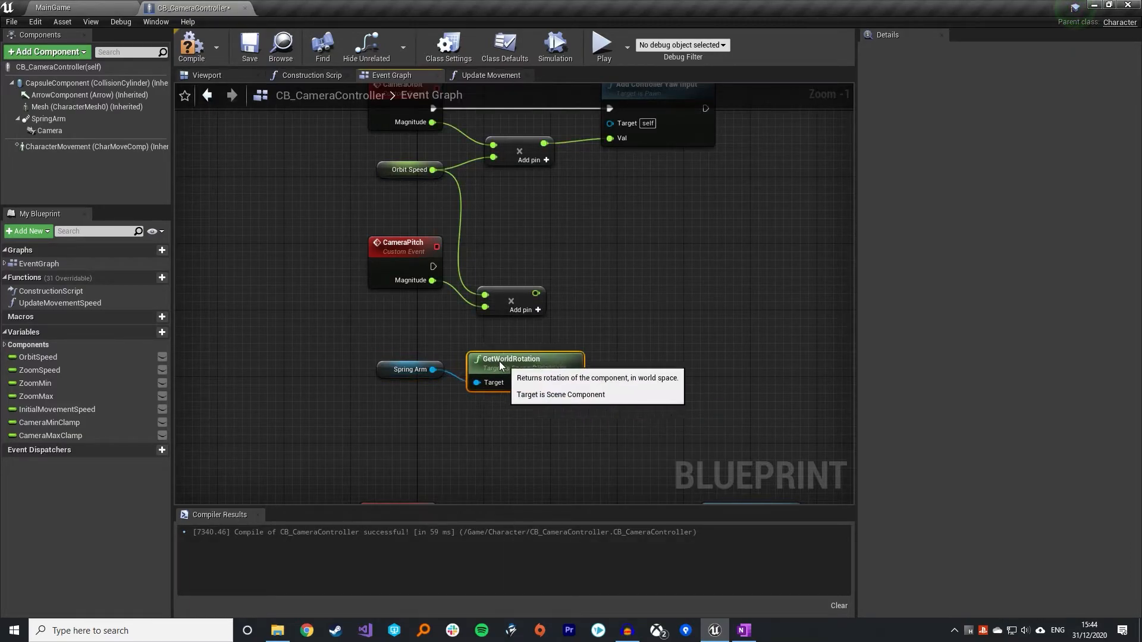
drag(562, 382, 618, 390)
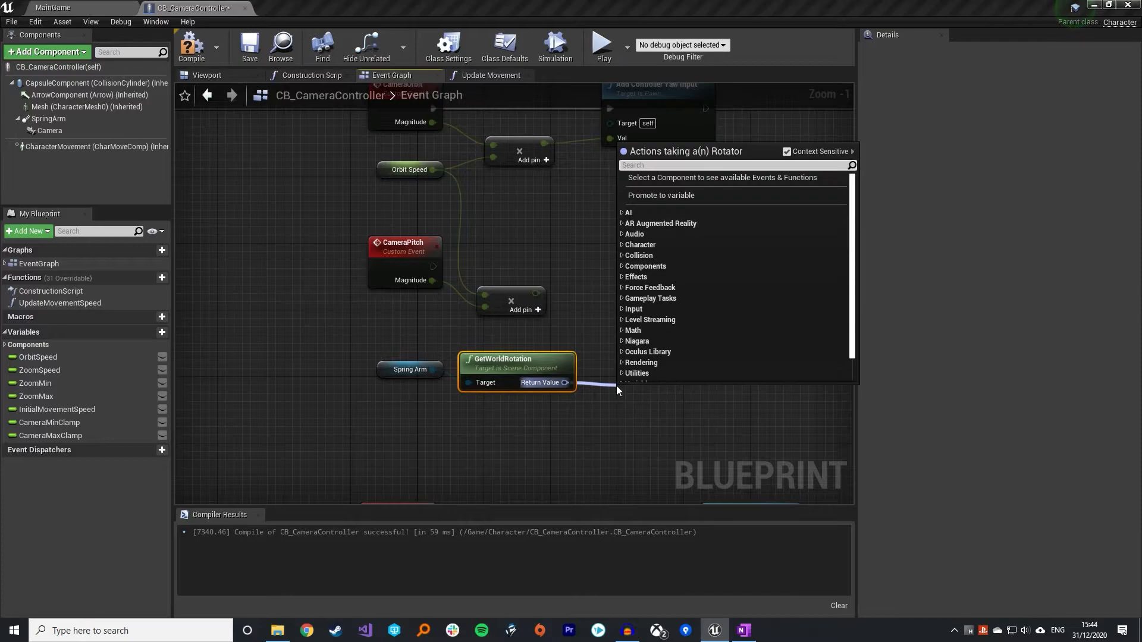
text(break)
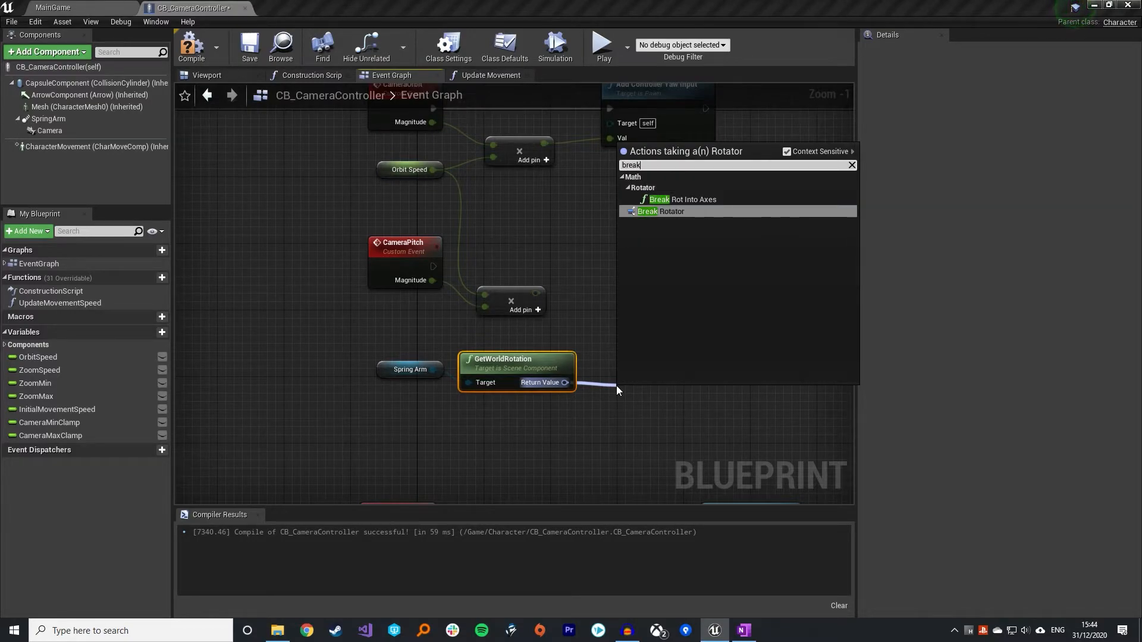
click(666, 212)
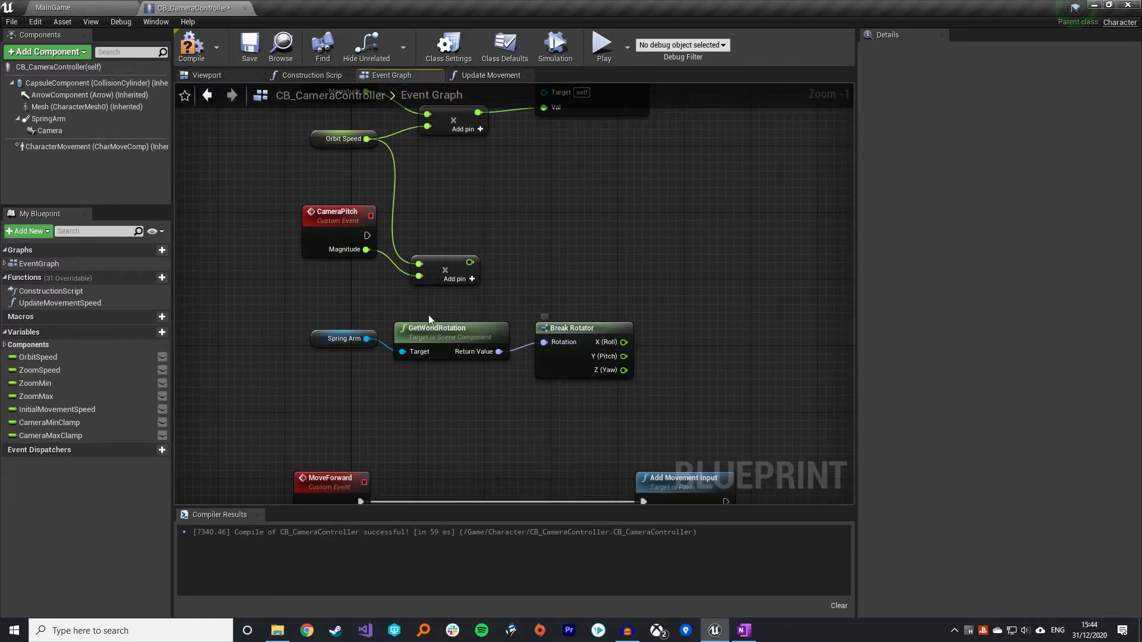
mouse_move(467, 262)
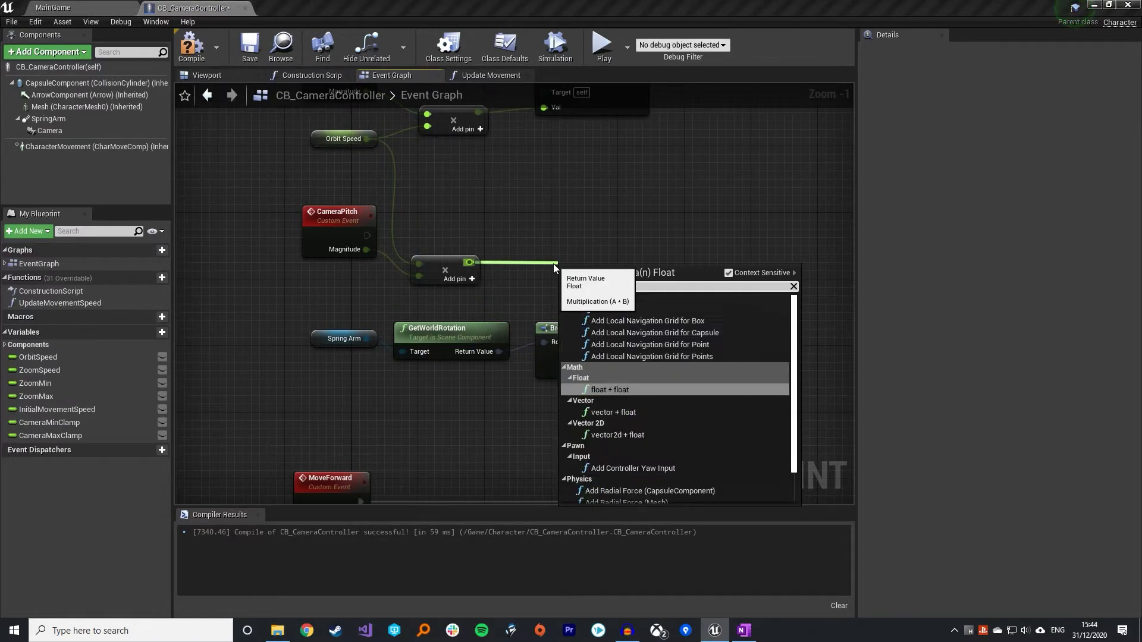
click(609, 389)
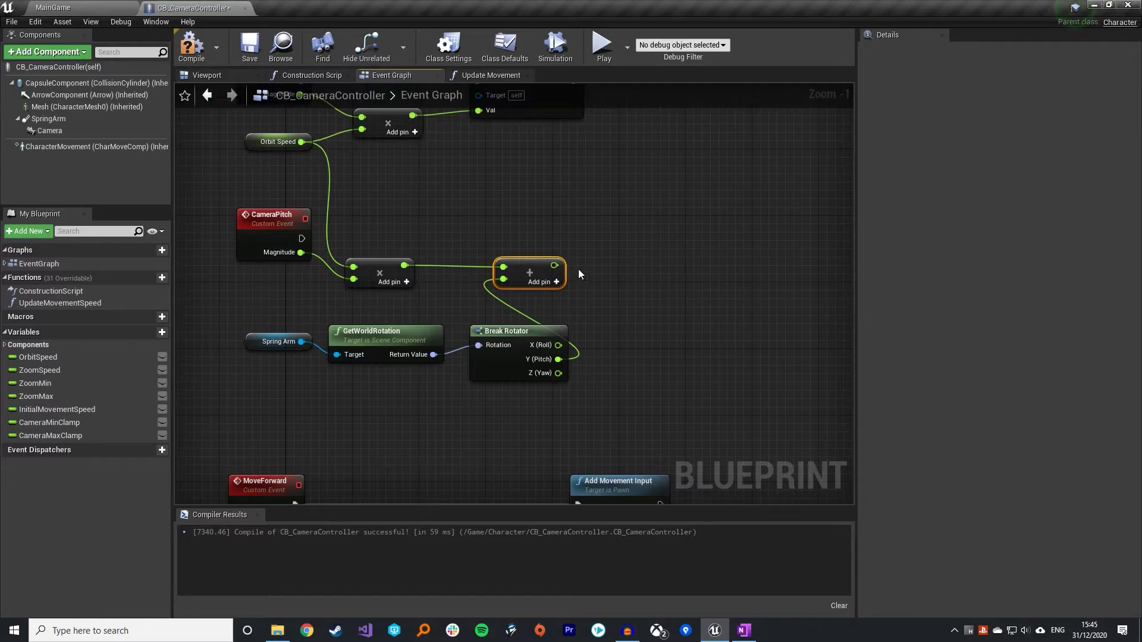
Clamp the summed pitch with Clamp Angle between CameraMinClamp and CameraMaxClamp getters
drag(556, 266, 699, 262)
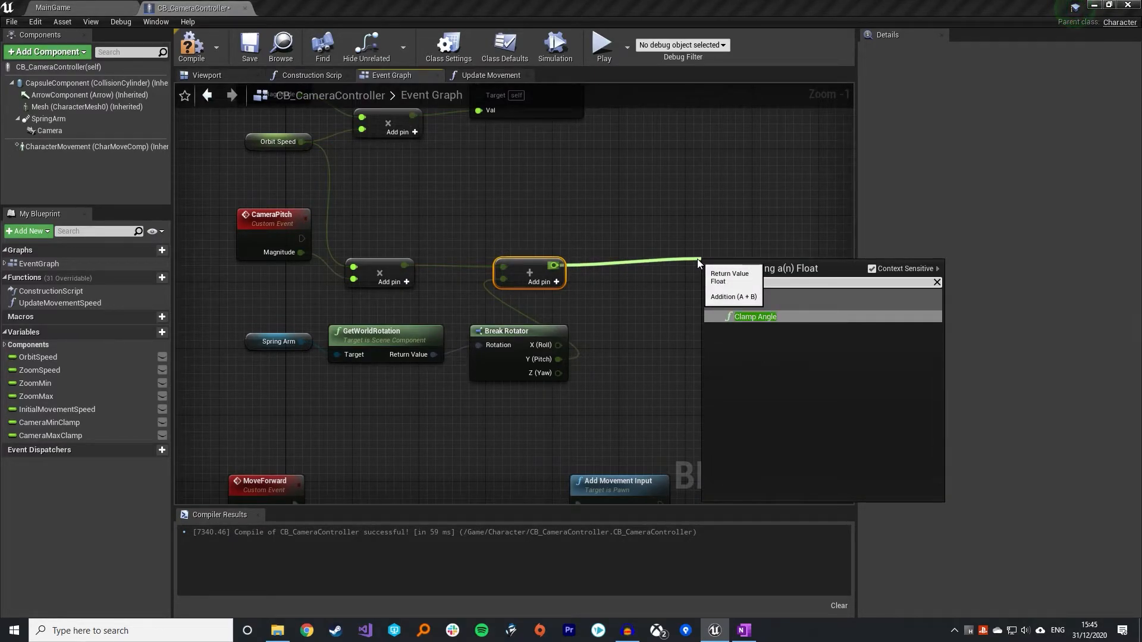
click(756, 317)
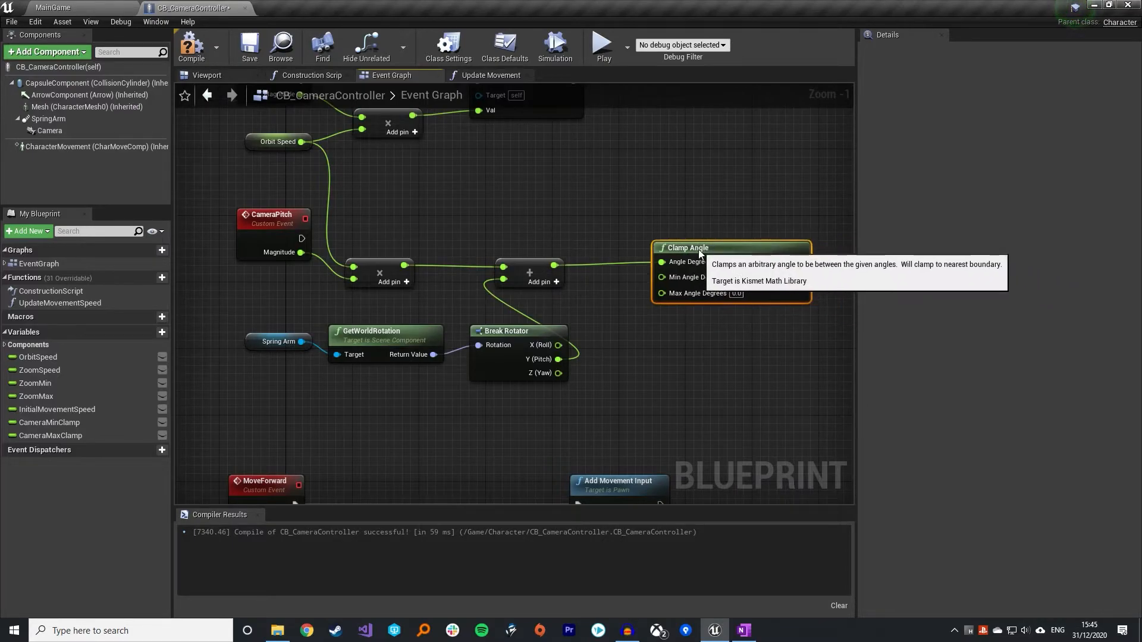
click(50, 422)
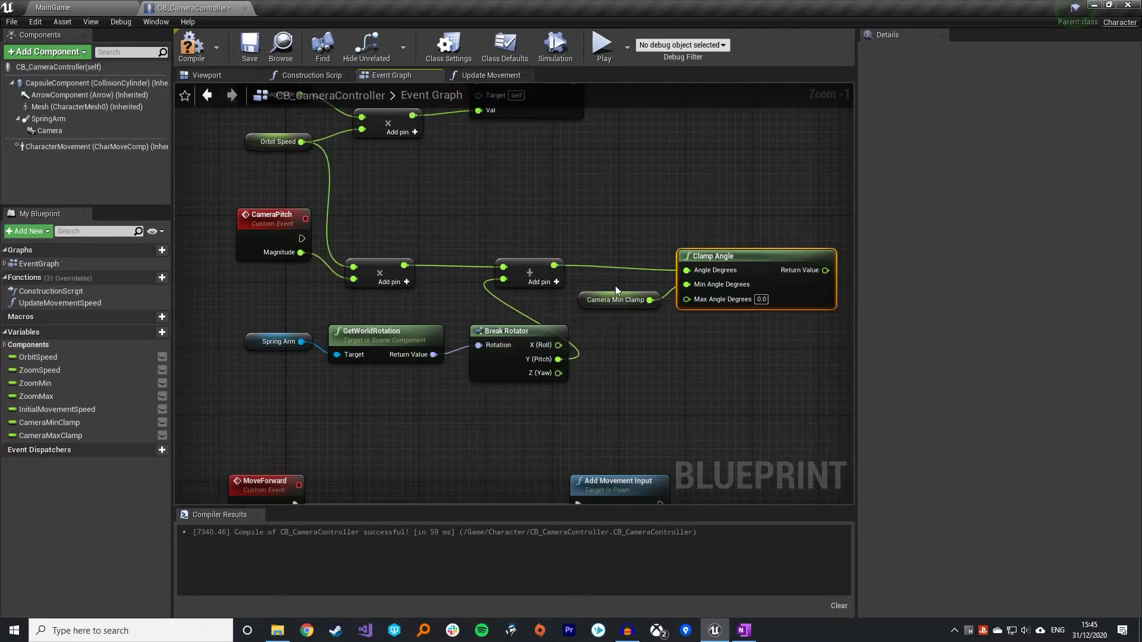
click(51, 435)
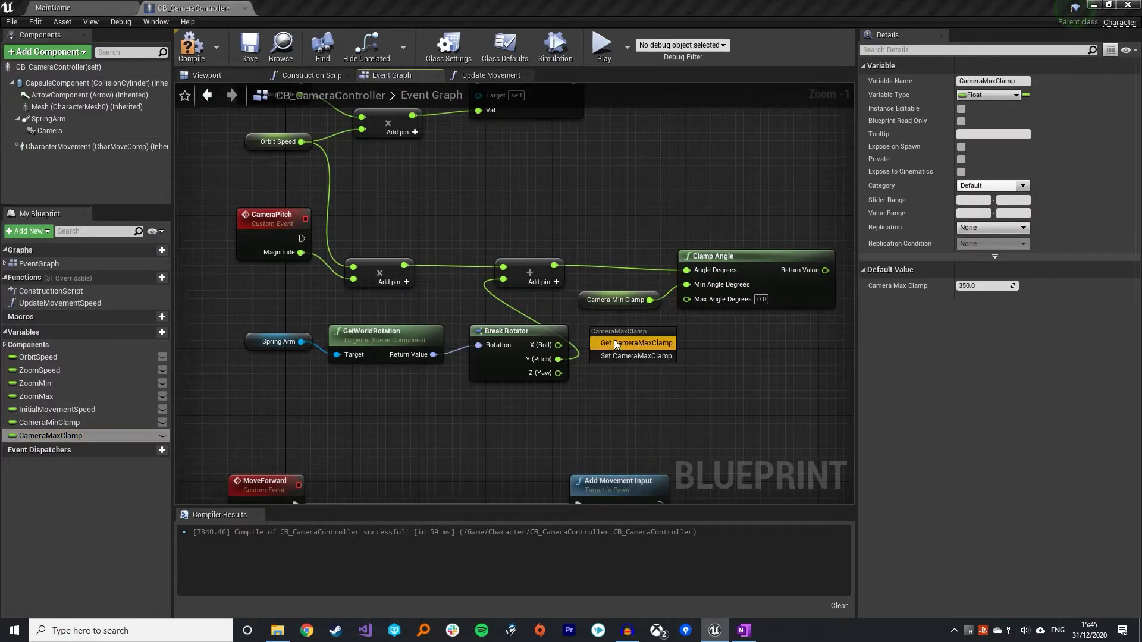
click(634, 343)
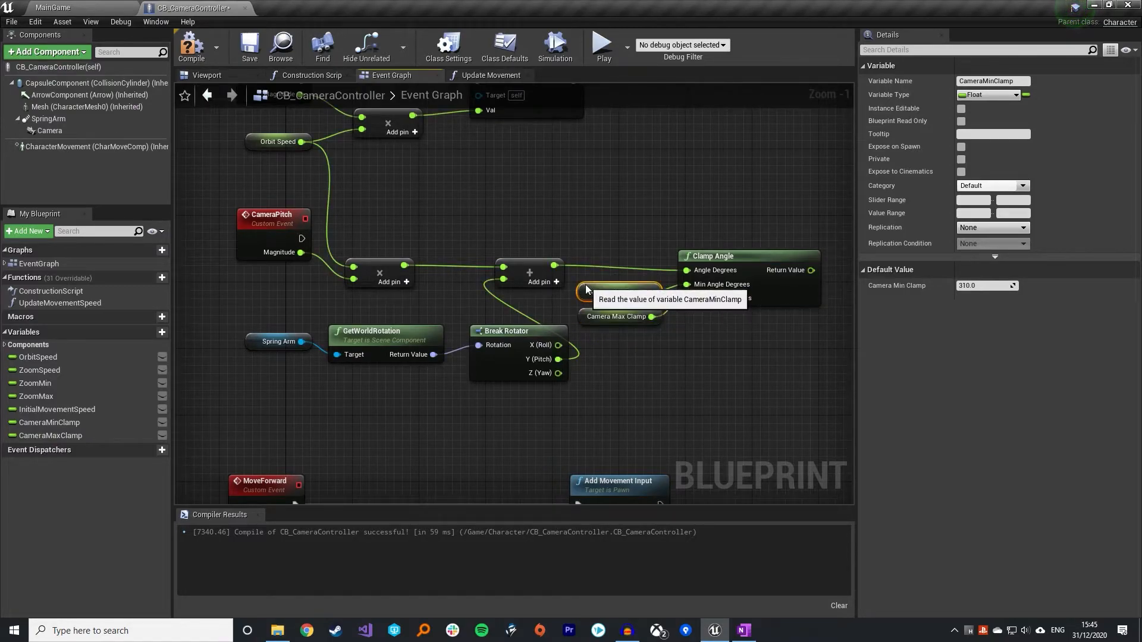
click(617, 307)
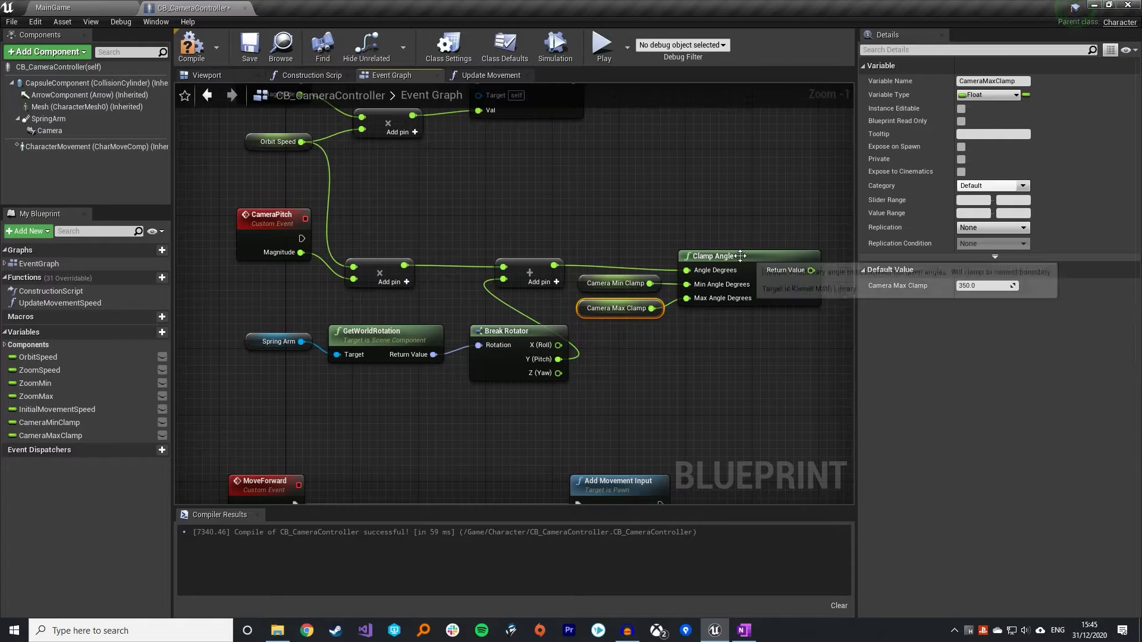
click(646, 380)
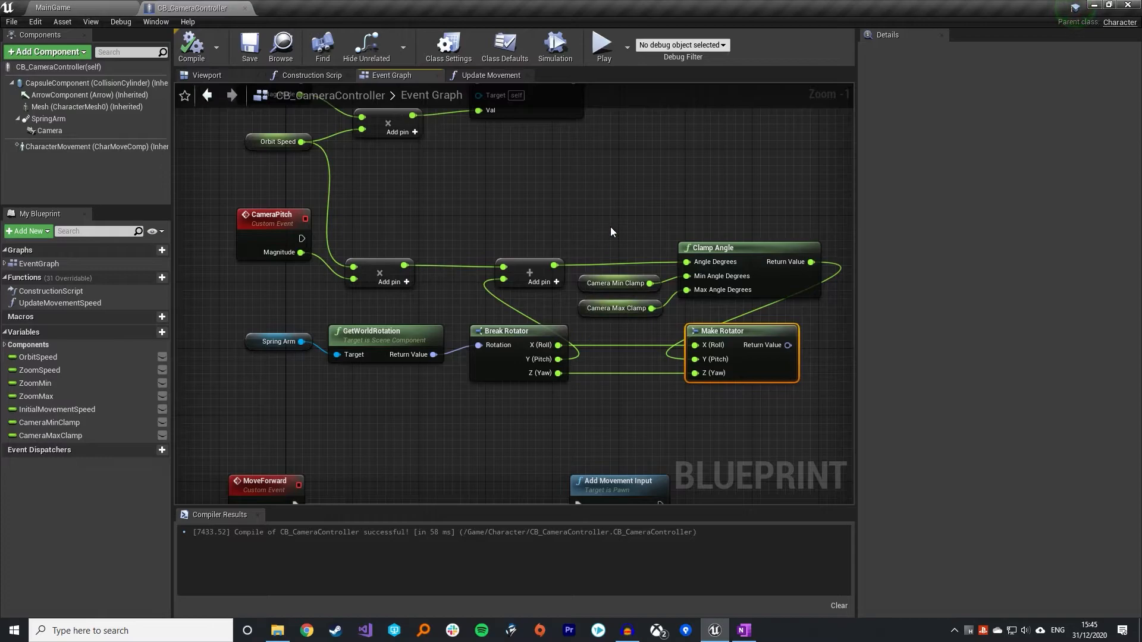
mouse_move(545, 329)
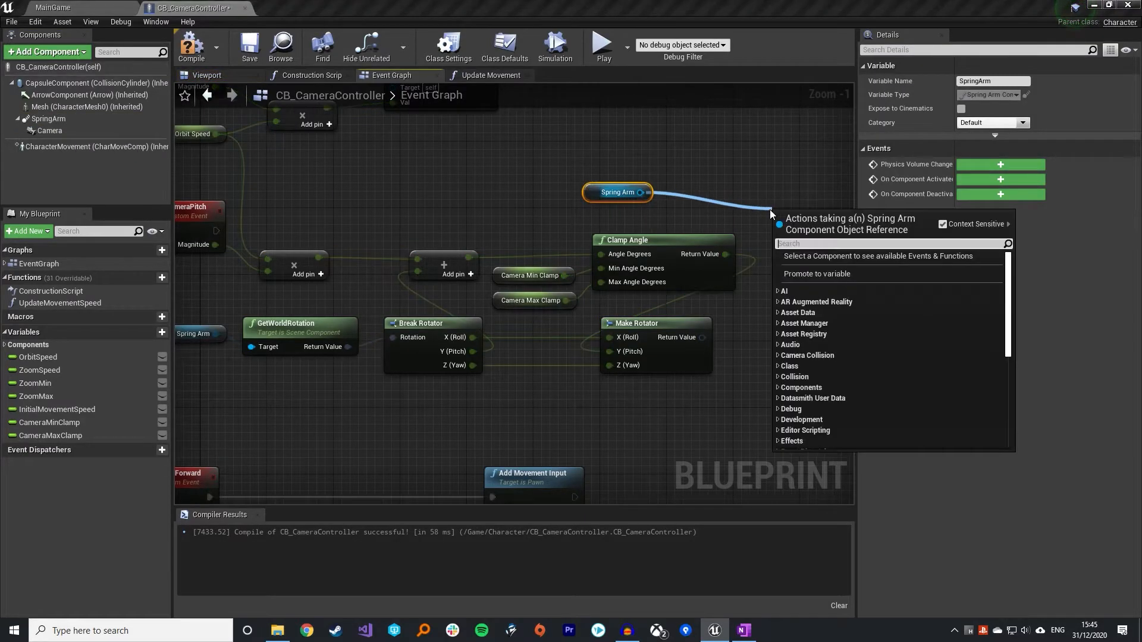
Add SetWorldRotation applying the Make Rotator to the Spring Arm on CameraPitch, compile and save
text(SetWorld)
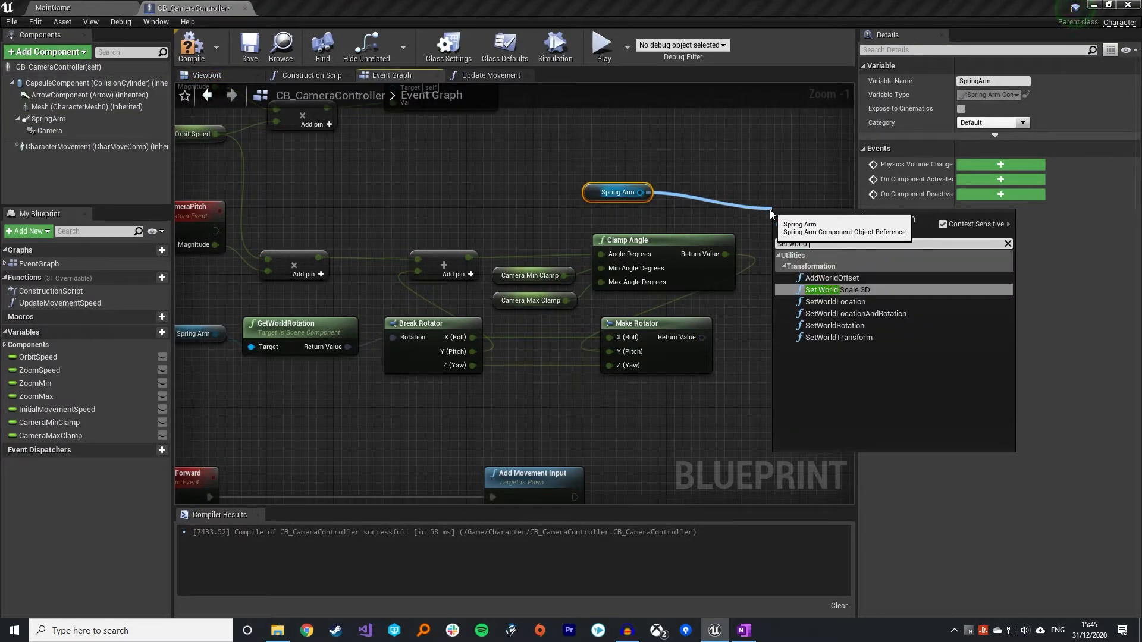
click(835, 325)
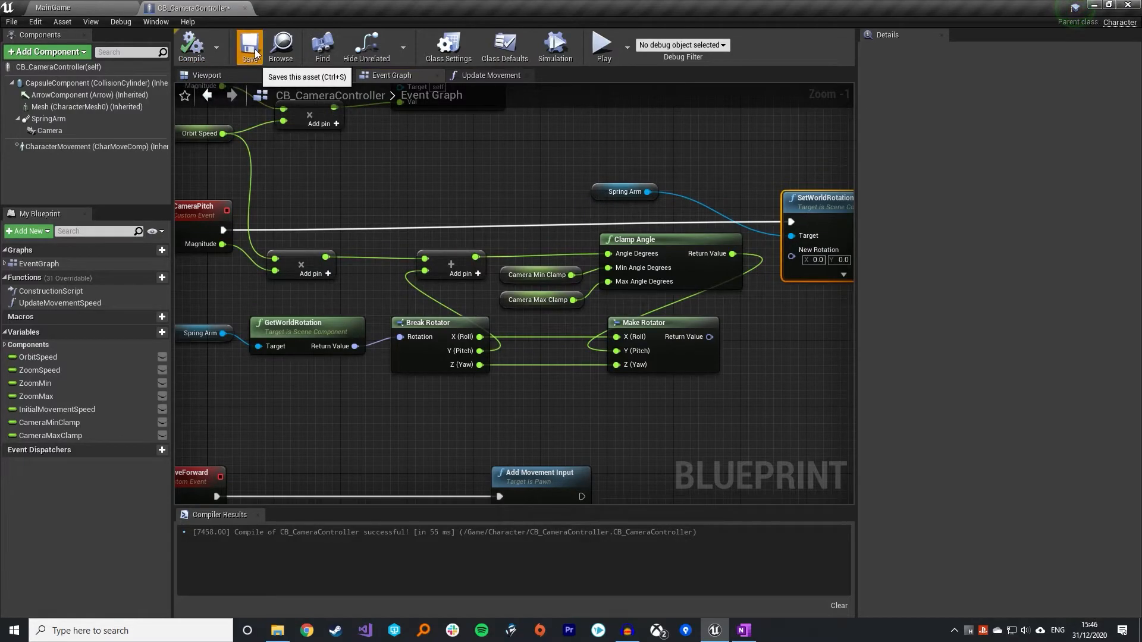
click(249, 46)
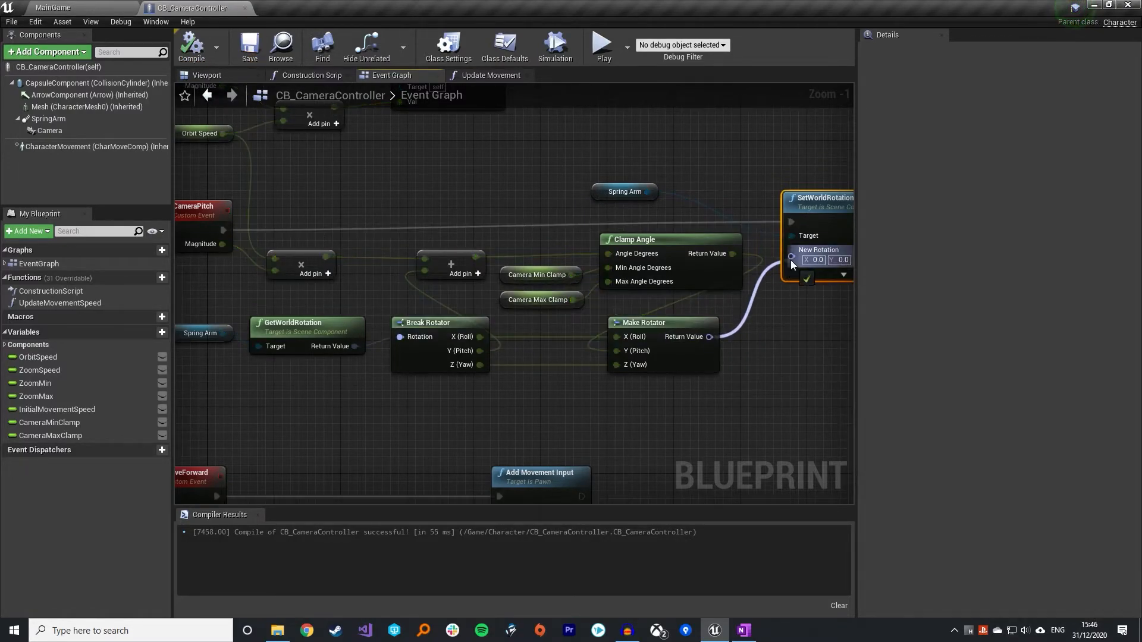
click(248, 45)
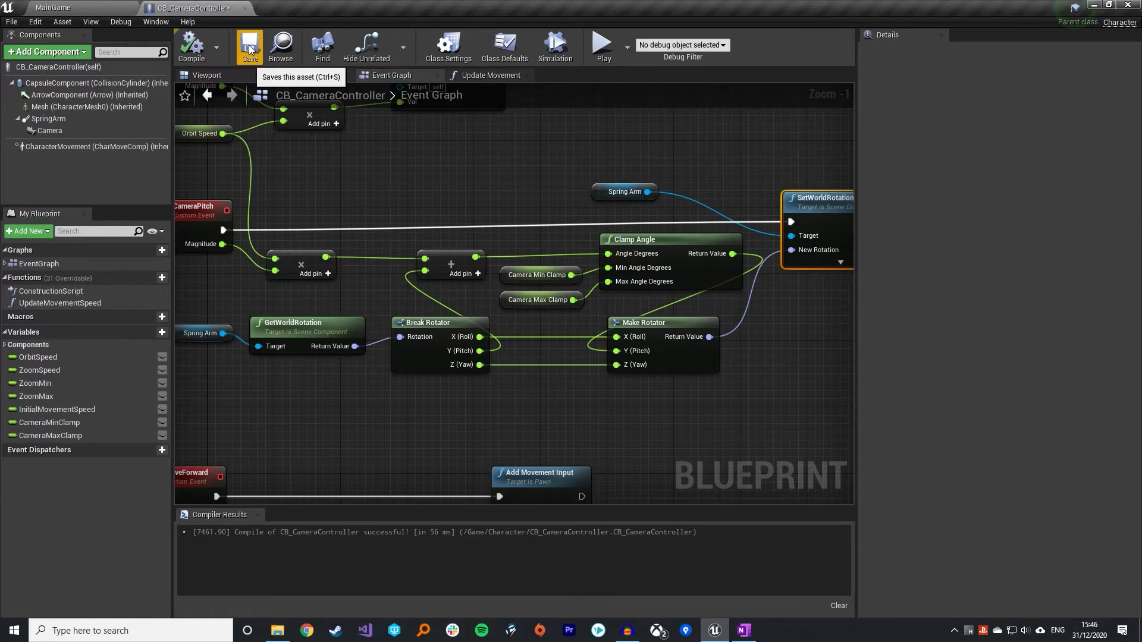
click(52, 8)
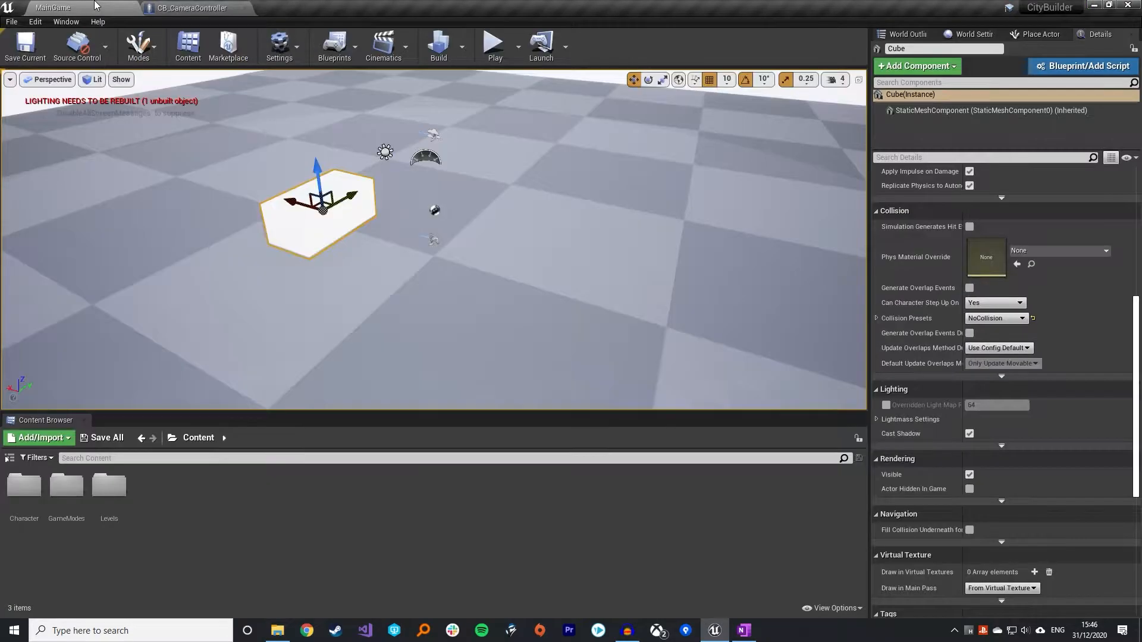
In CB_PlayerController, add InputAxis CameraPitch with Get Controlled Pawn cast to CB_CameraController
double_click(24, 484)
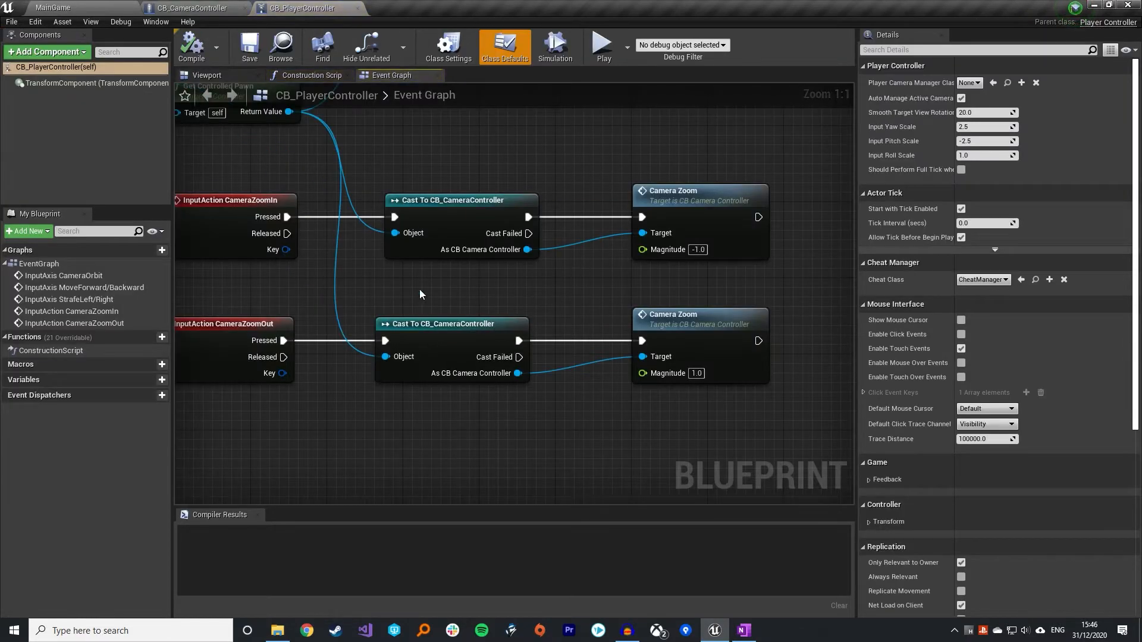
scroll(down, 3)
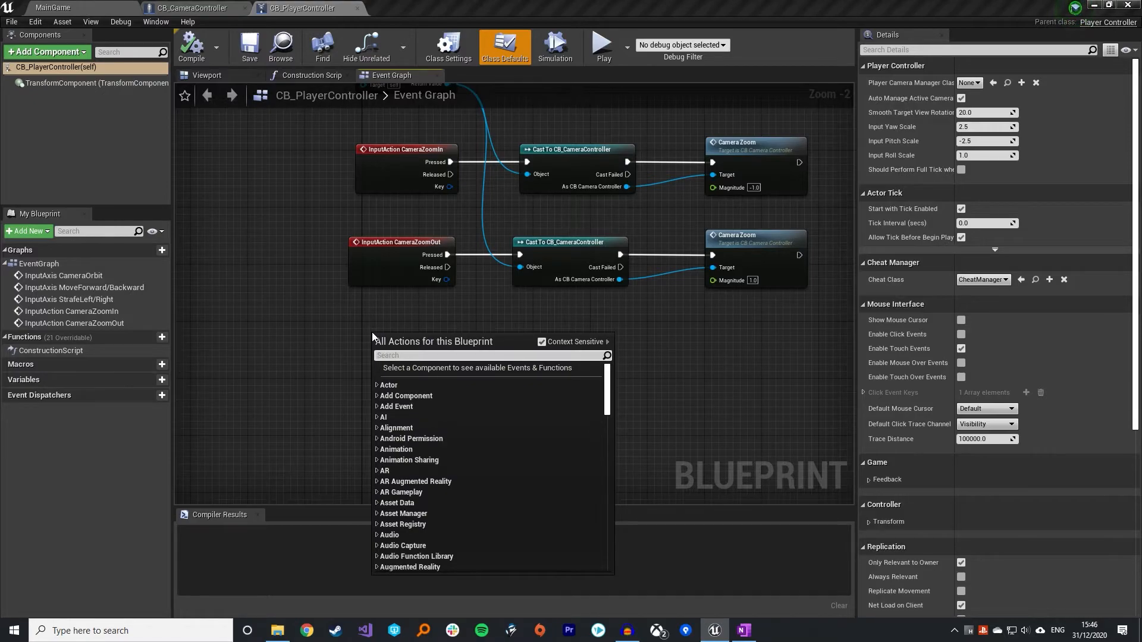
text(camera)
text(cast to)
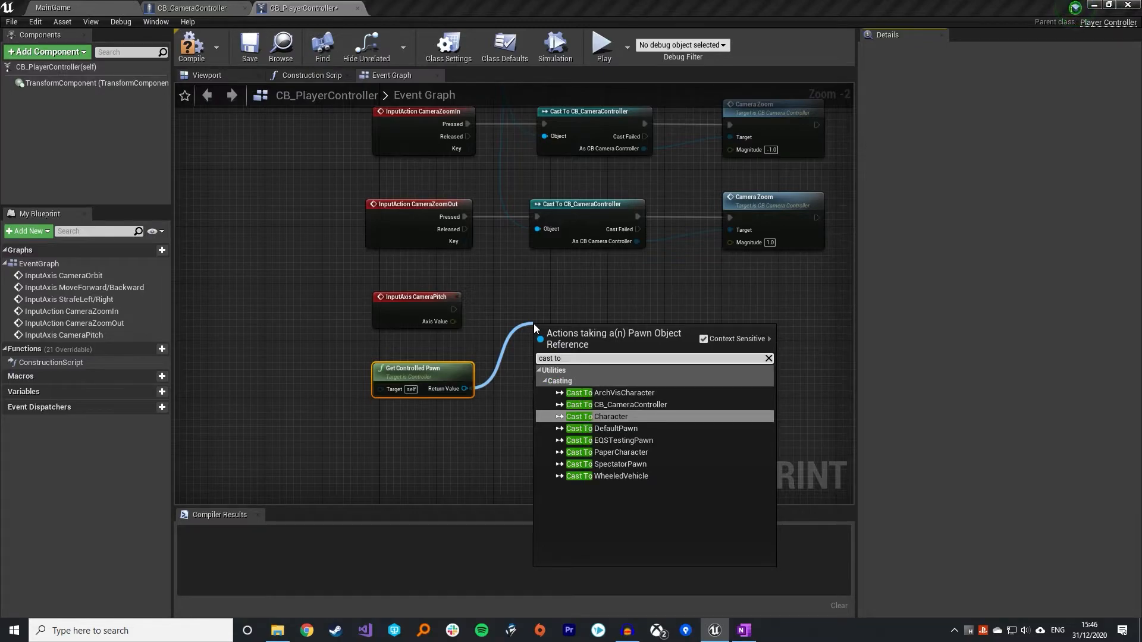
click(616, 404)
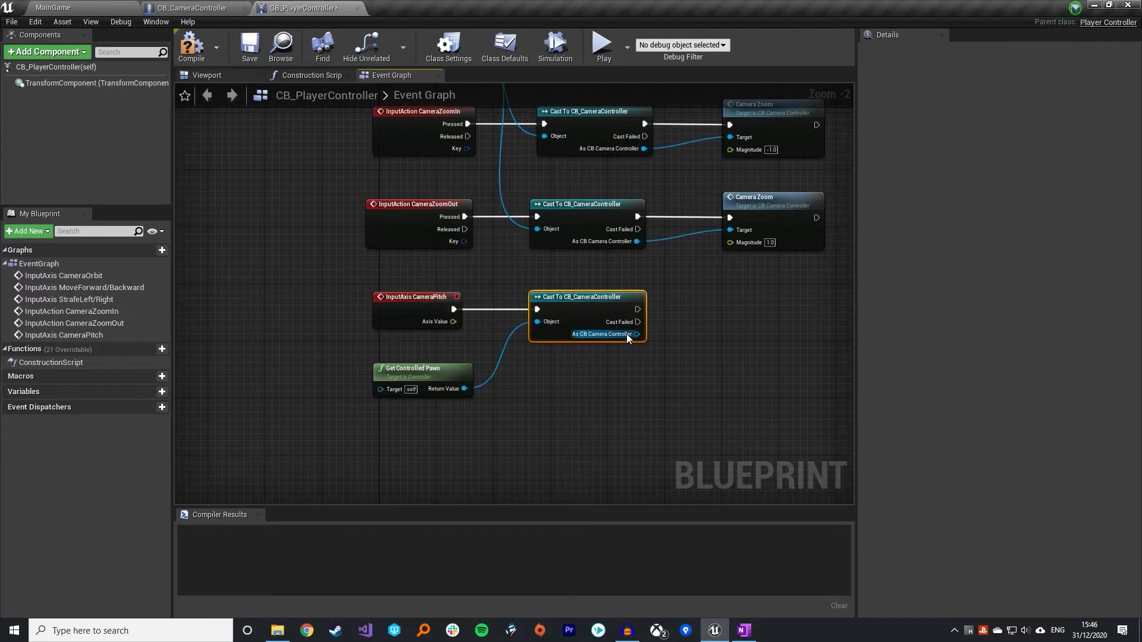
Call Camera Pitch from the cast result, feeding the axis value into its magnitude
drag(635, 333, 758, 320)
text(camerap)
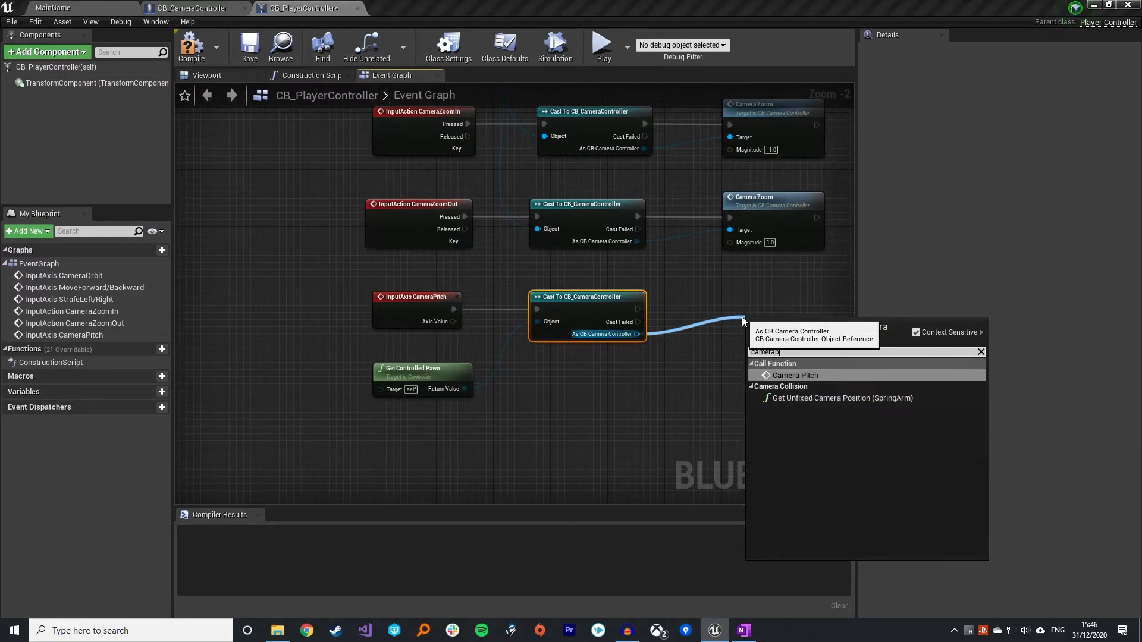
click(796, 374)
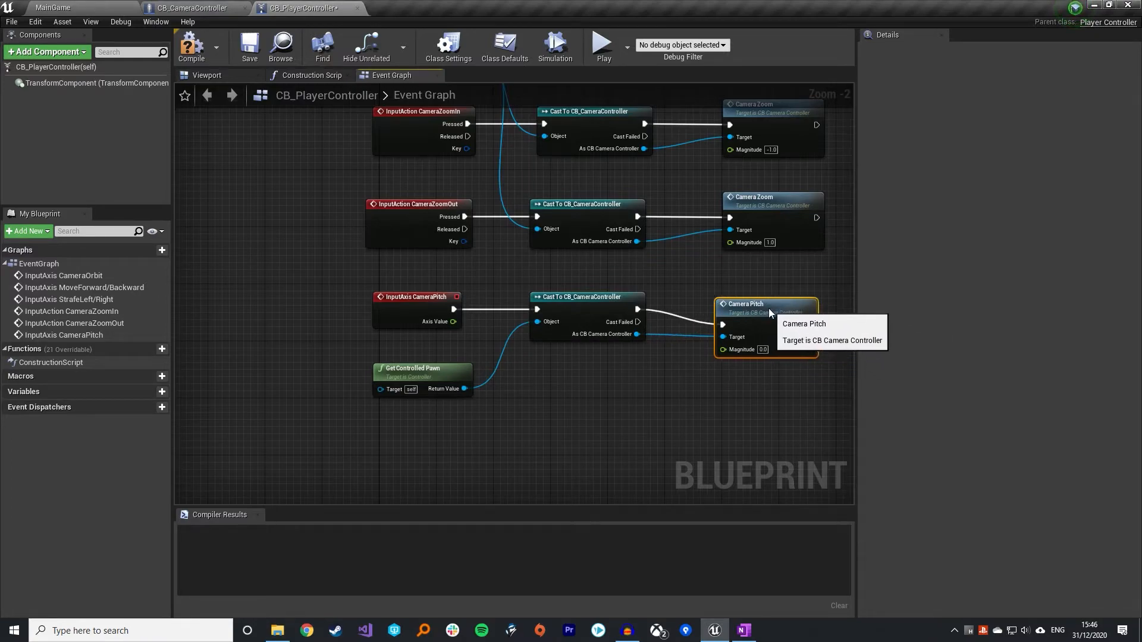
drag(461, 321, 723, 336)
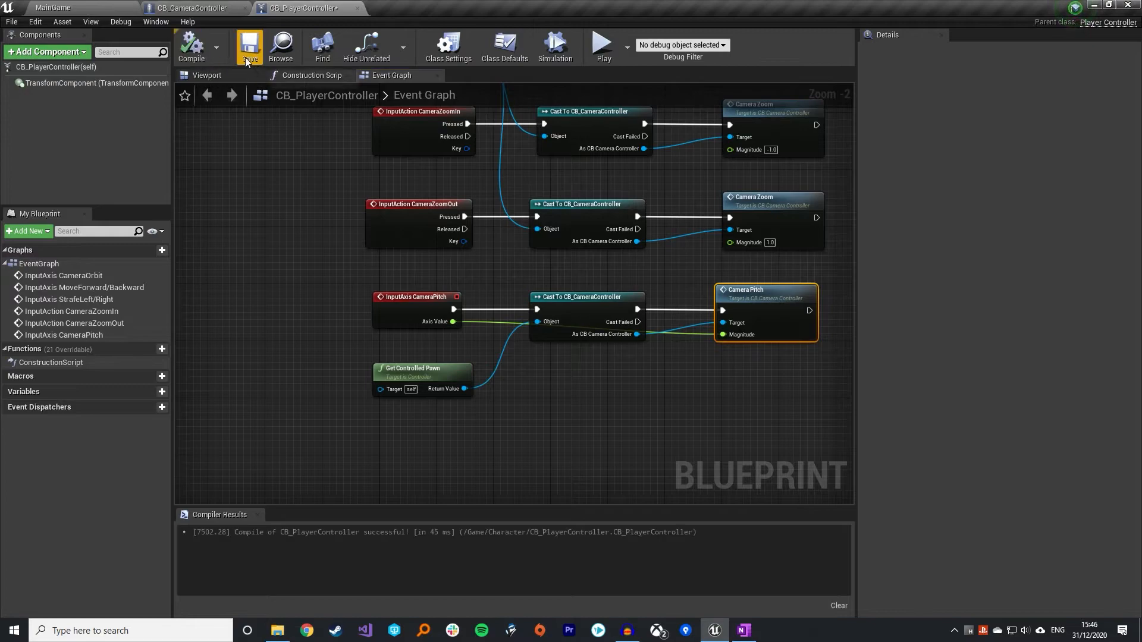
click(52, 7)
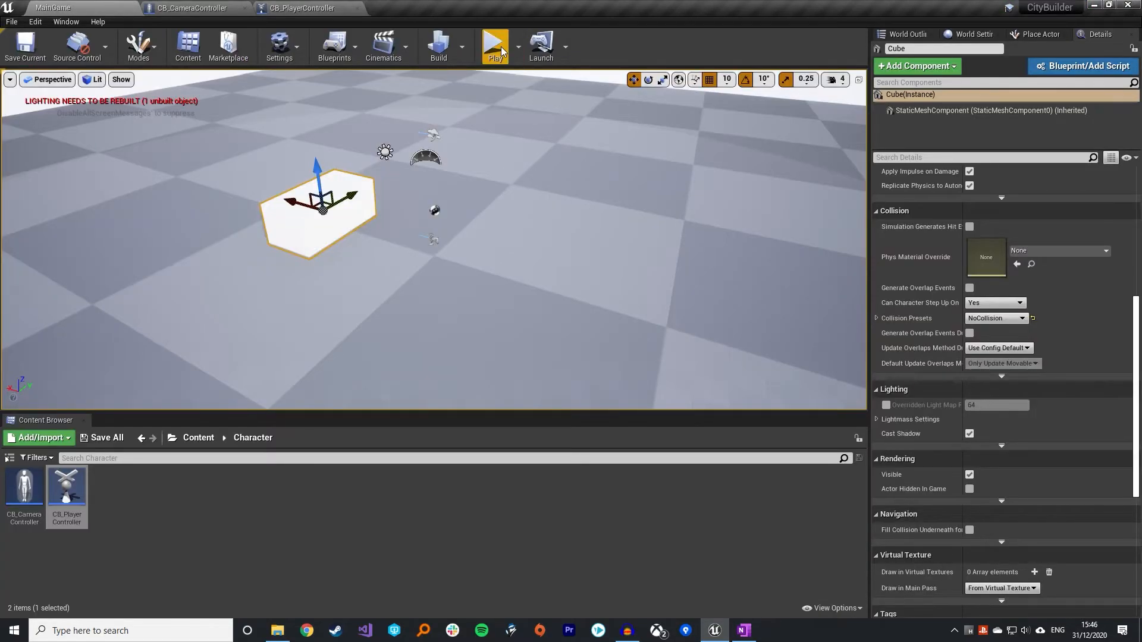
Run two play tests of the level to check the camera, then select CB_PlayerController
click(494, 44)
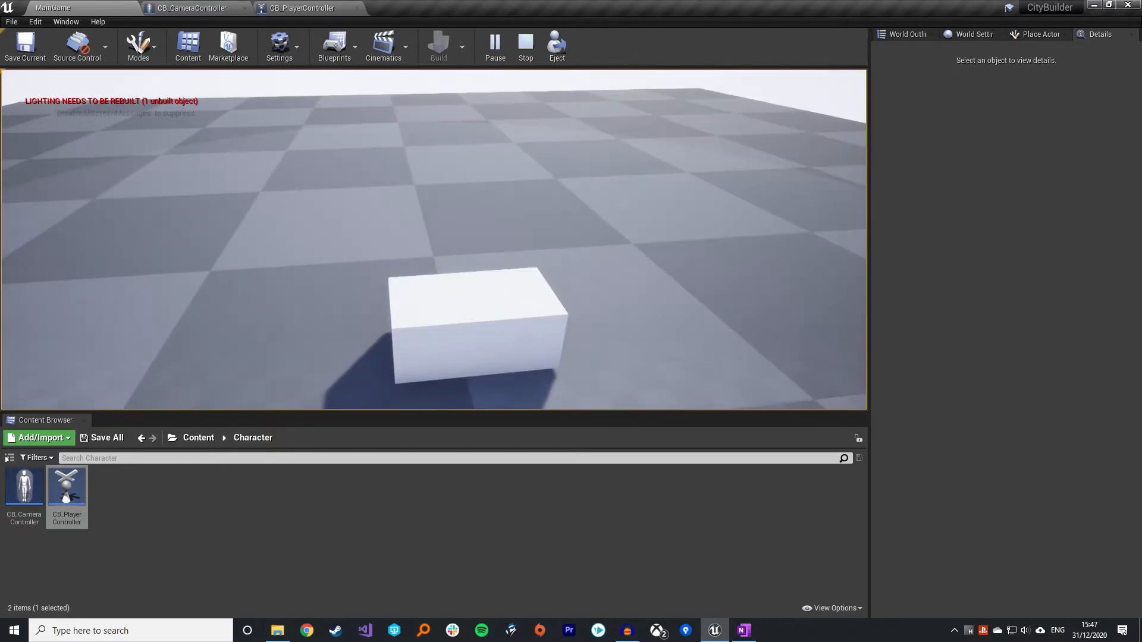
click(477, 339)
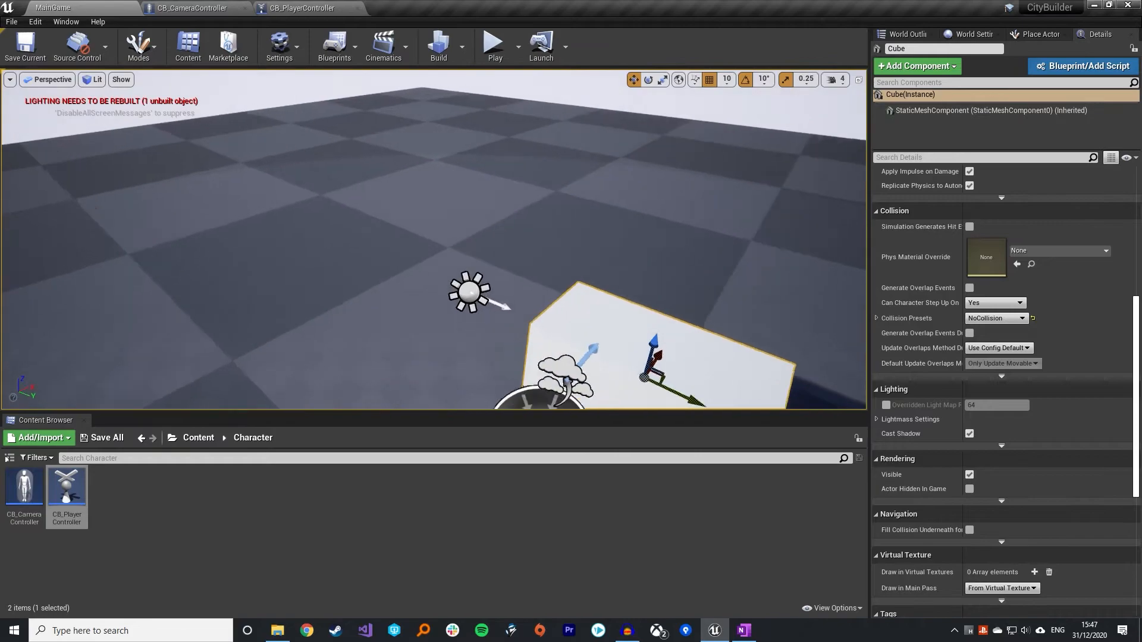
click(492, 44)
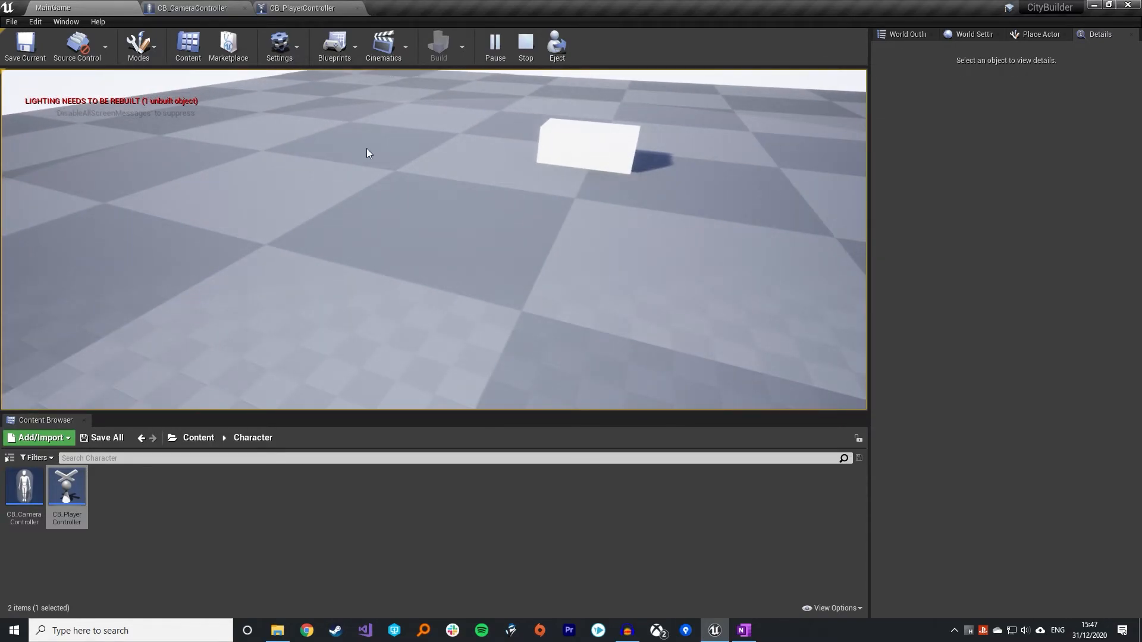
click(583, 142)
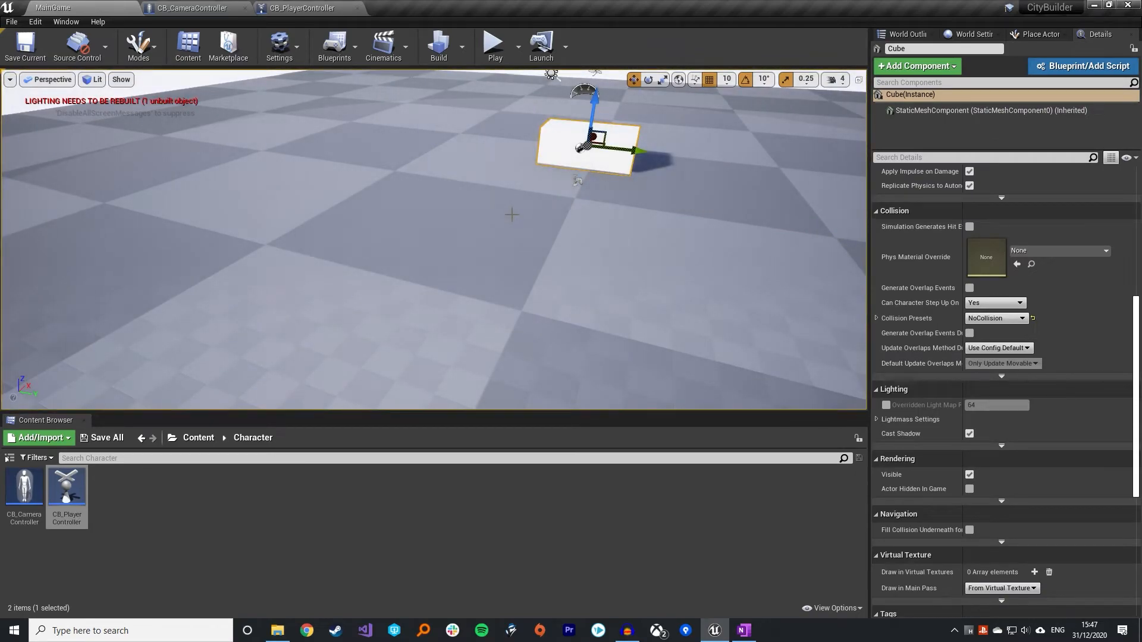
mouse_move(470, 202)
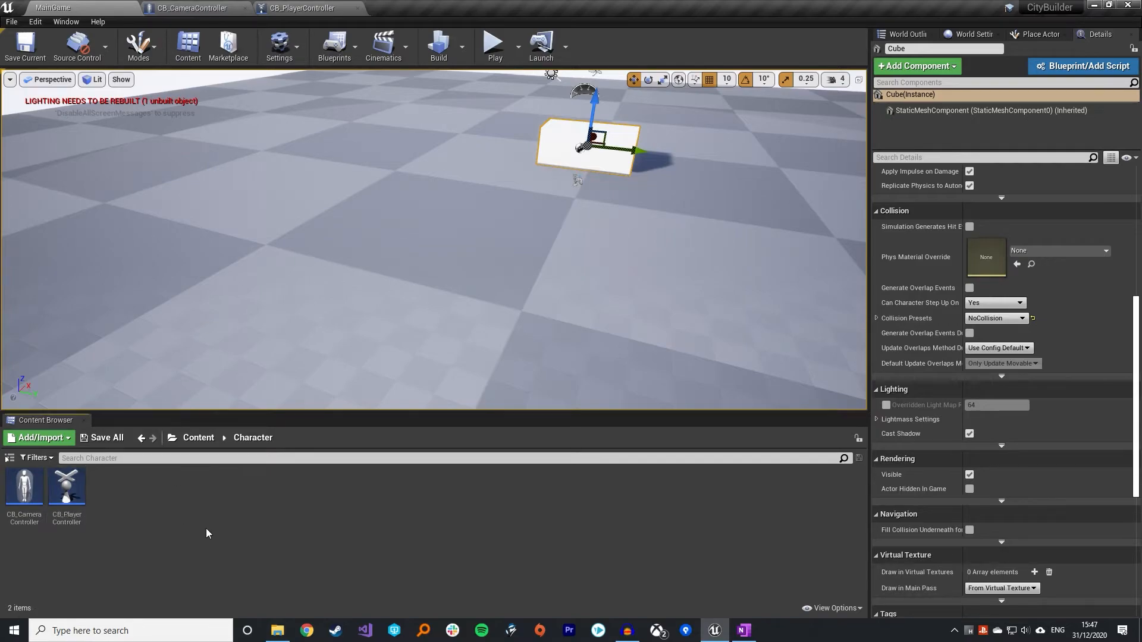
click(300, 8)
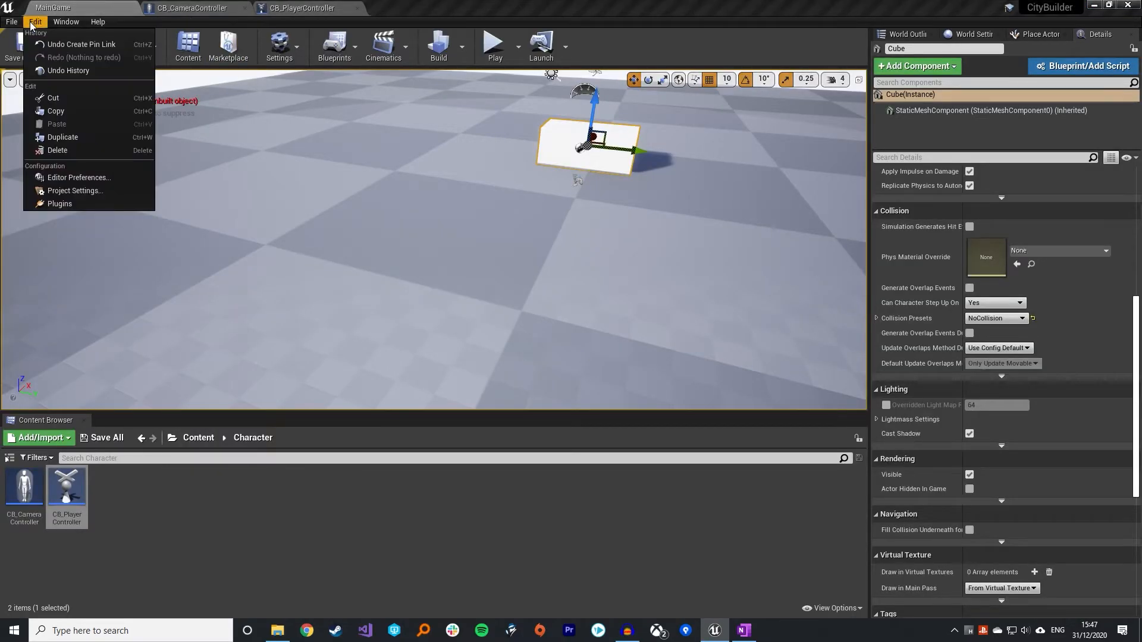
Reach Project Settings > Input and add a new axis mapping
click(74, 190)
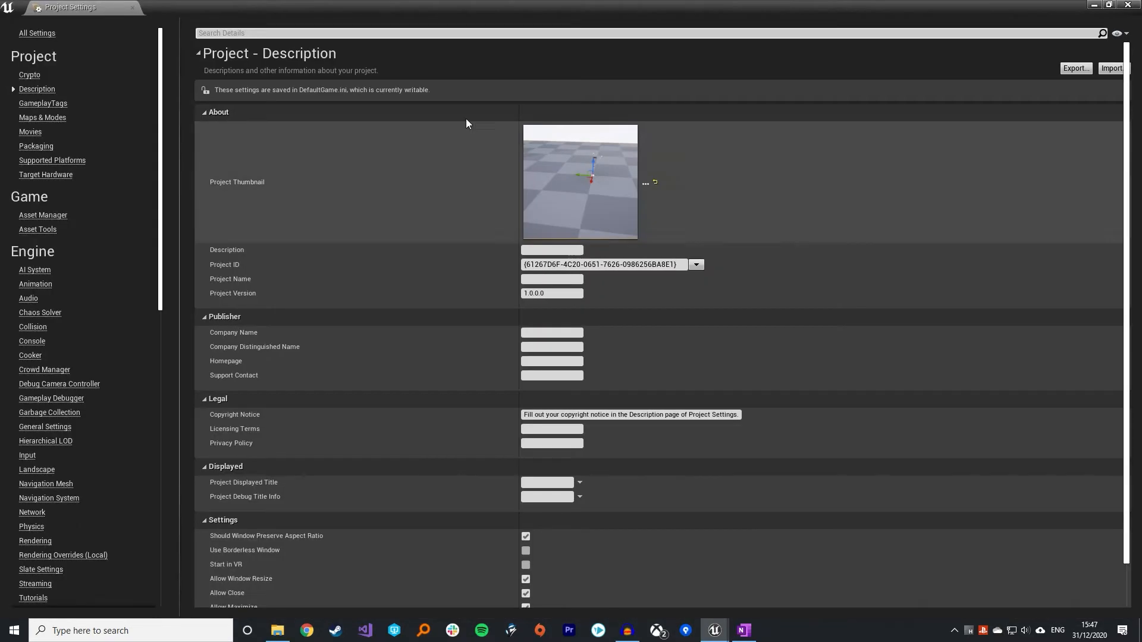
click(27, 456)
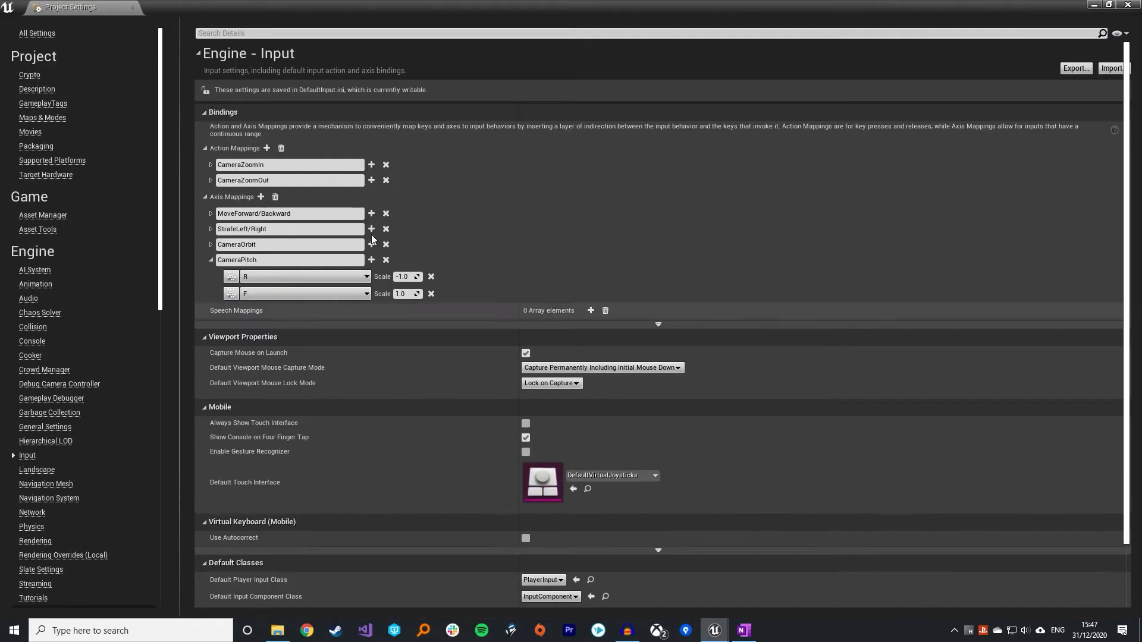
click(211, 261)
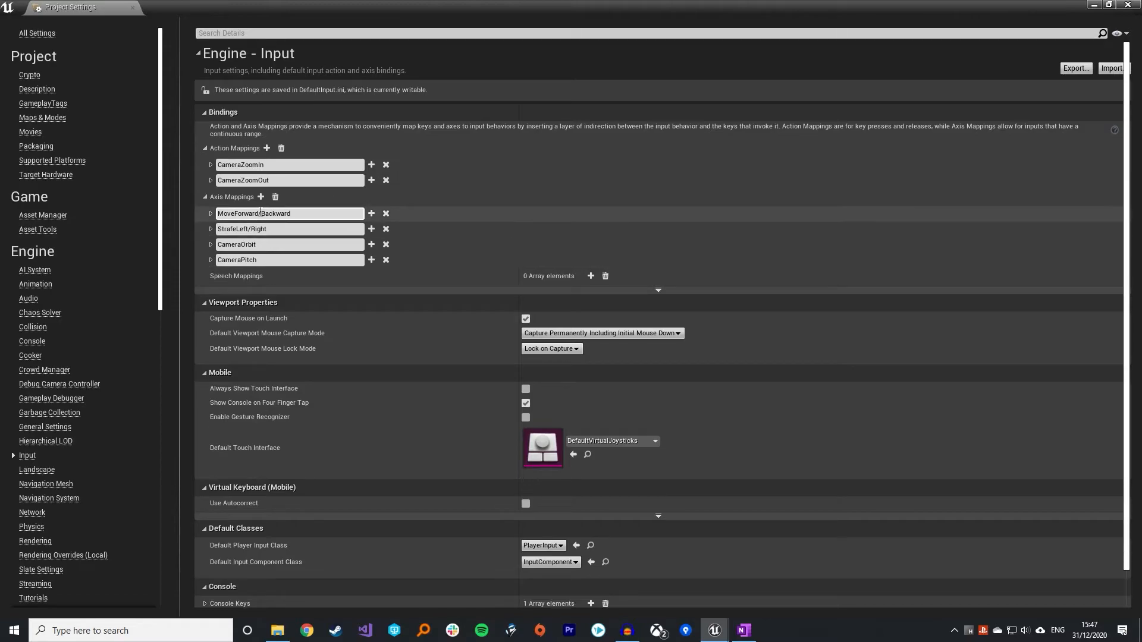
click(260, 197)
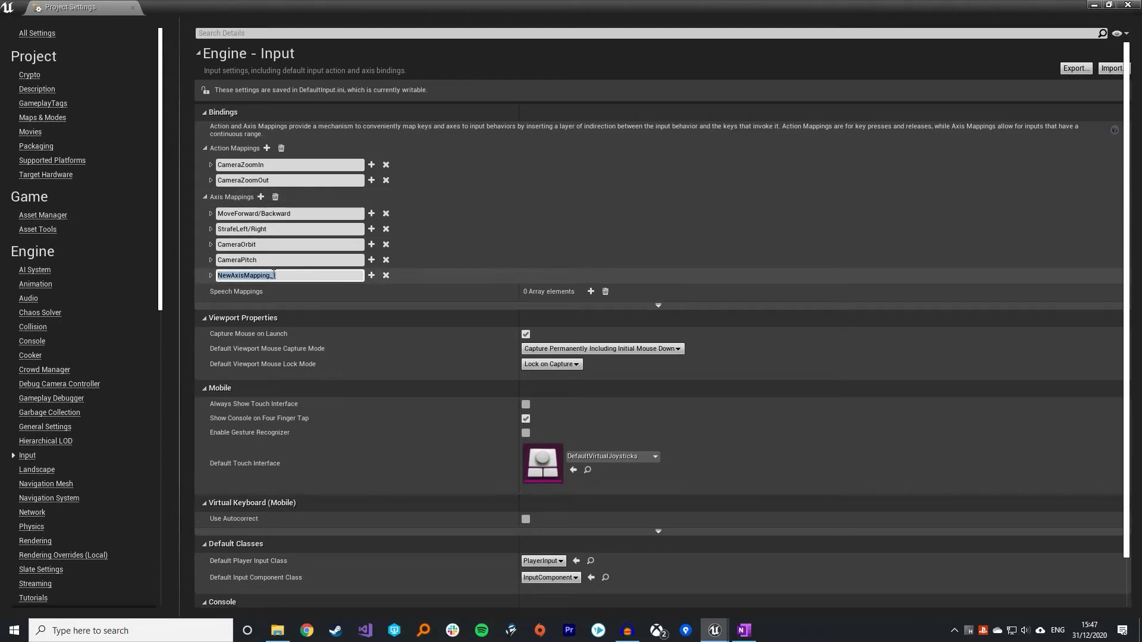
Name the mapping MouseX, bind it to Mouse X, and add another axis mapping
text(MouseX)
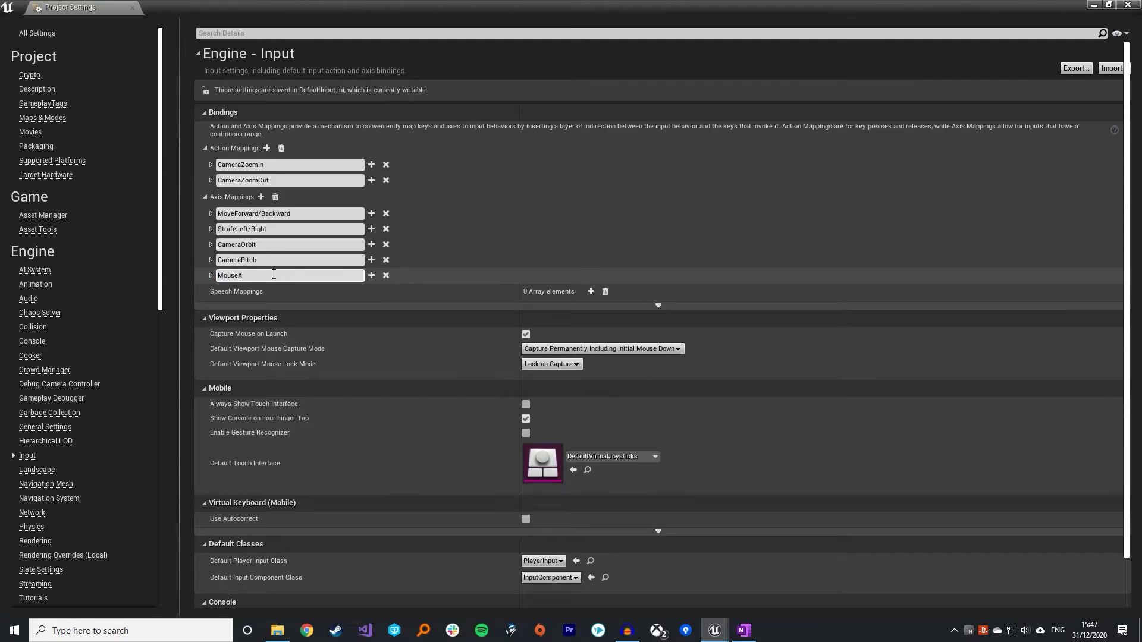
click(365, 293)
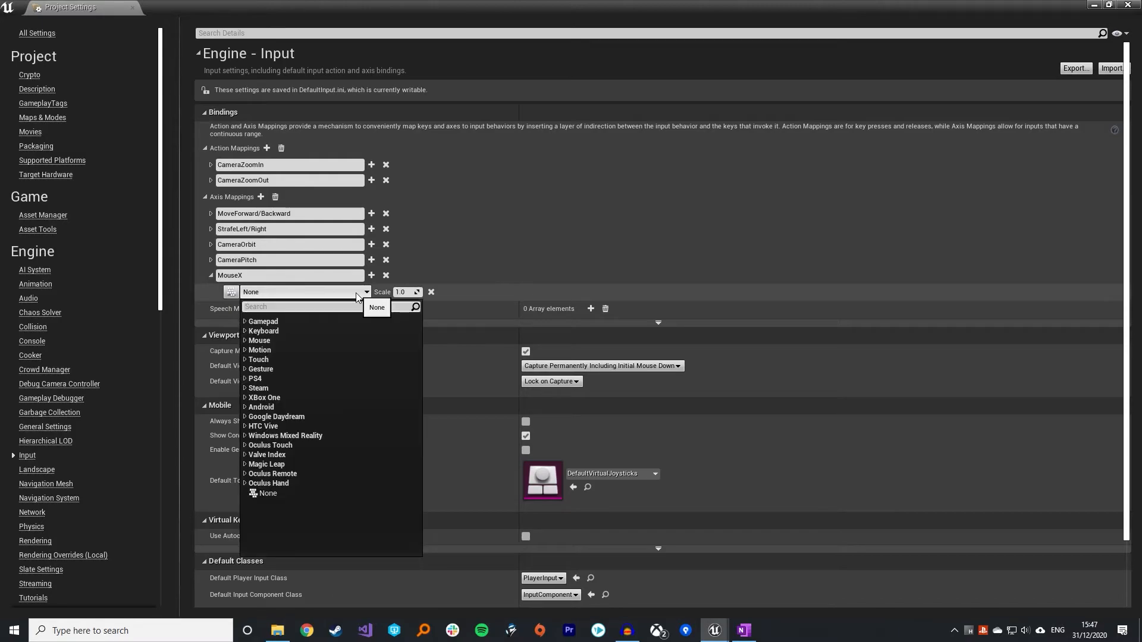
text(Mouse)
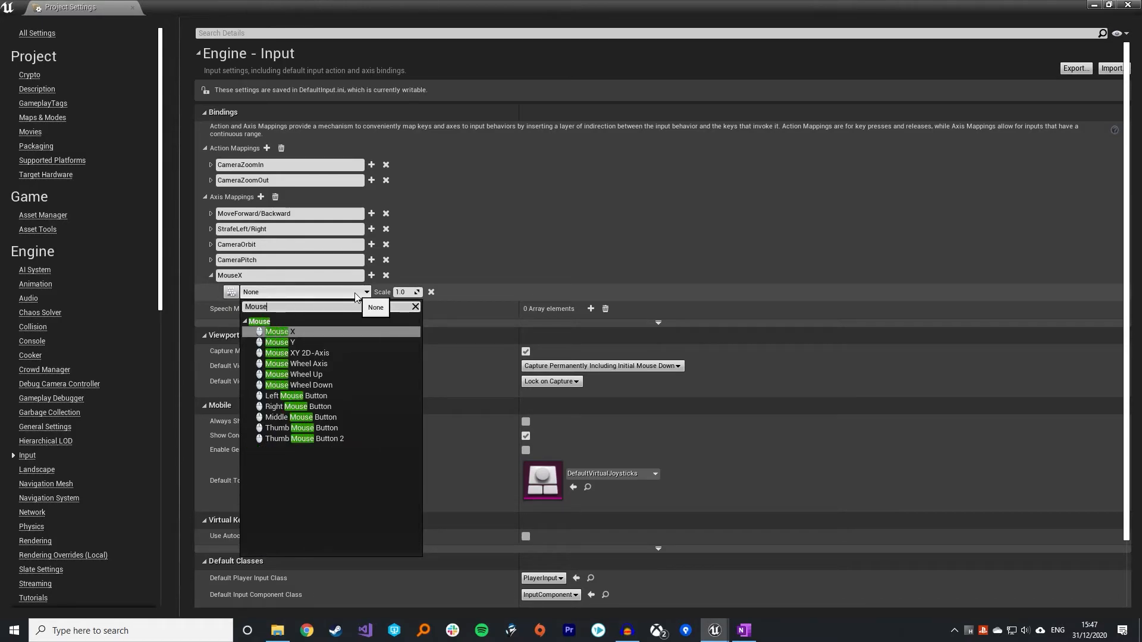
mouse_move(306, 337)
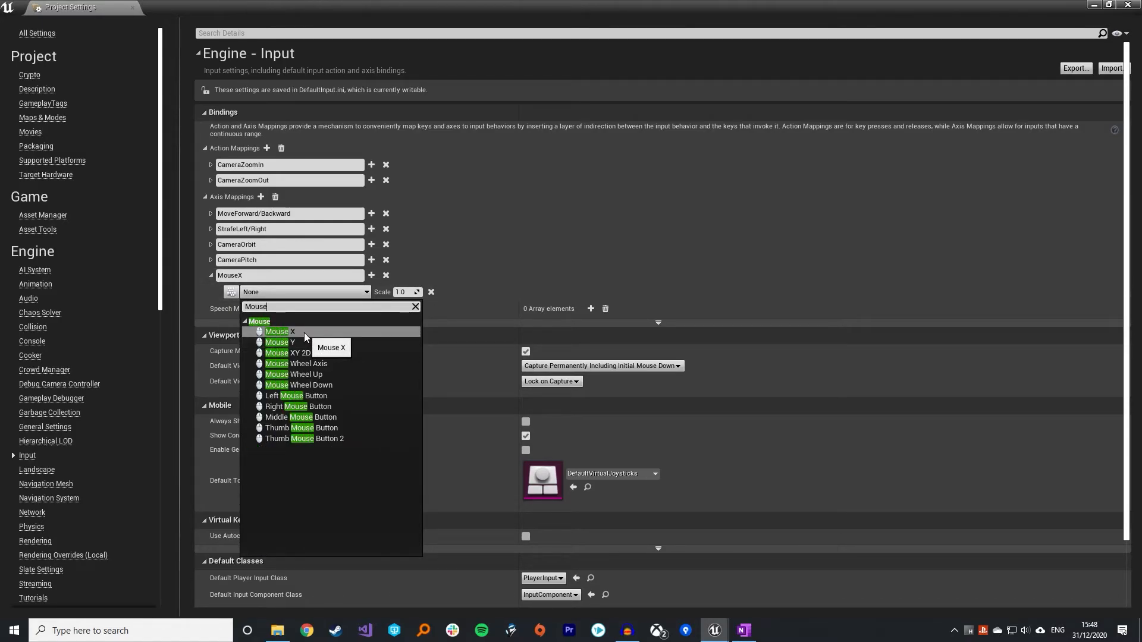
click(278, 332)
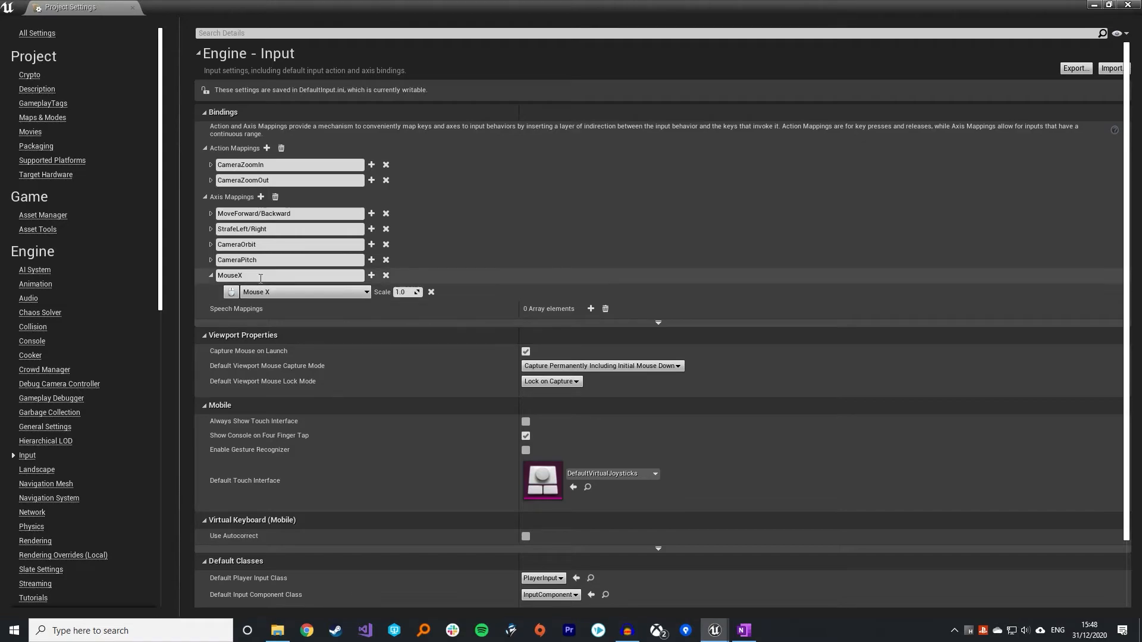
mouse_move(277, 293)
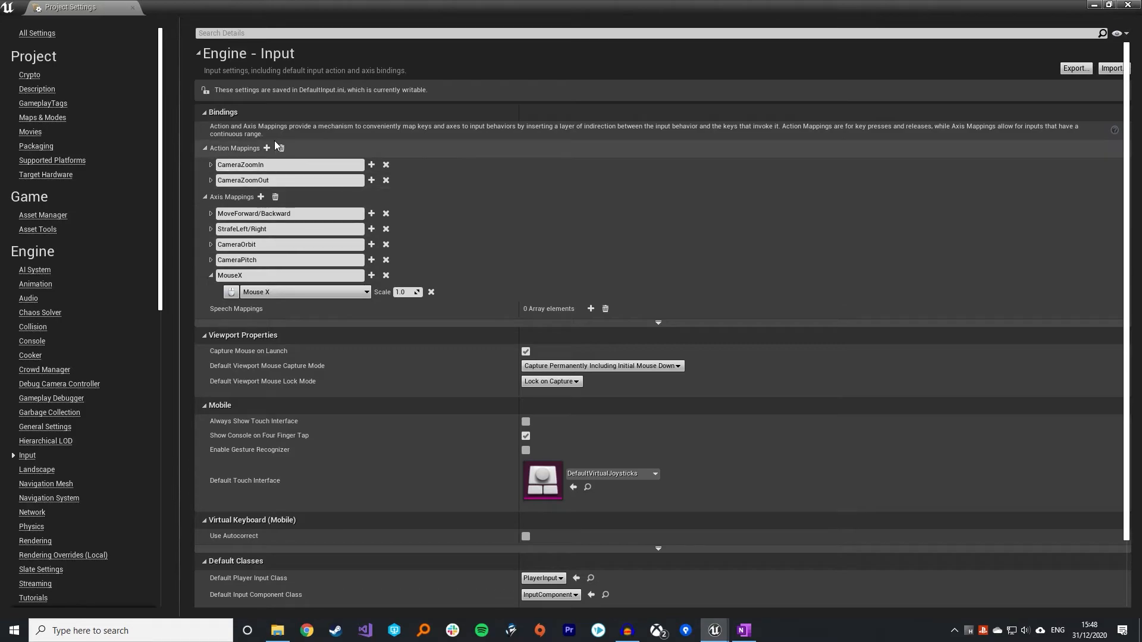
click(266, 148)
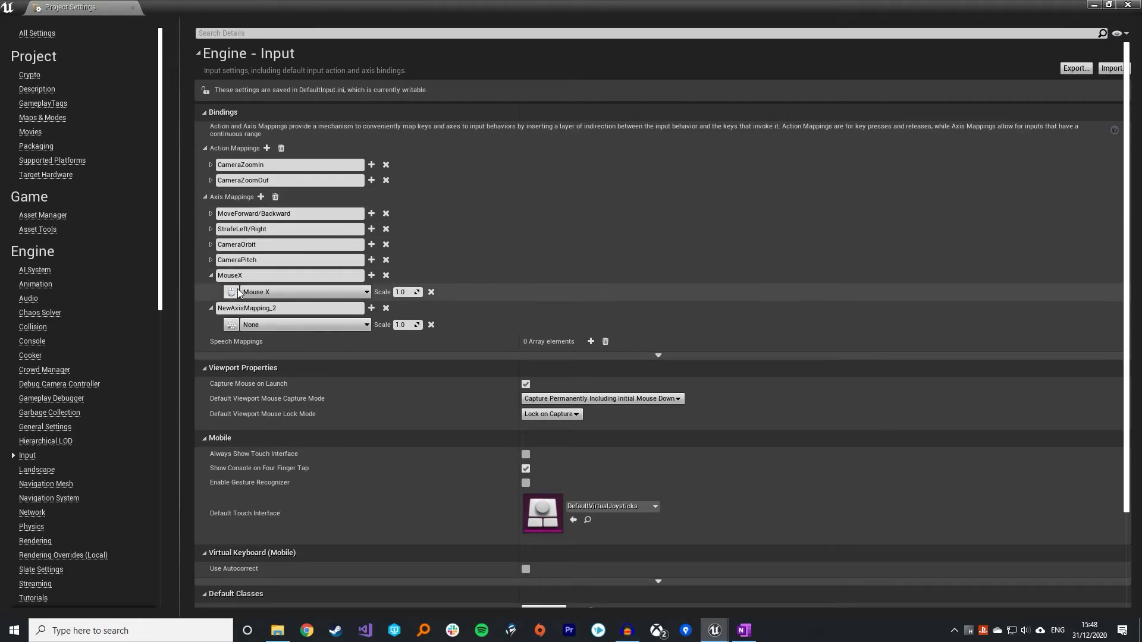
Rename the new axis mapping to MouseY and bind it to Mouse Y
double_click(248, 307)
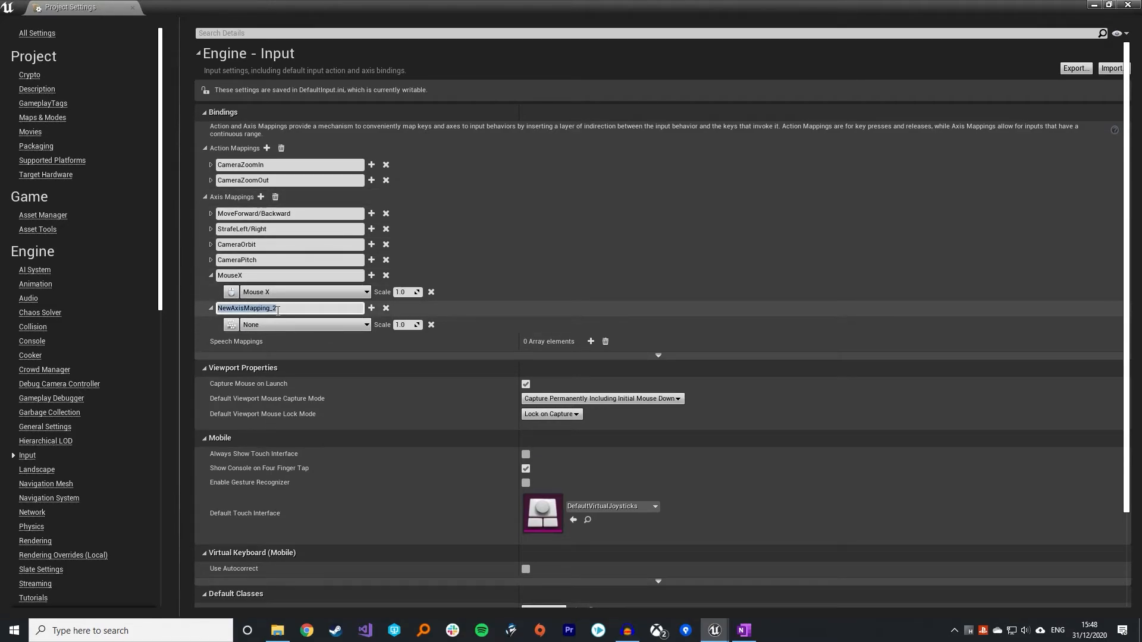
text(MouseY)
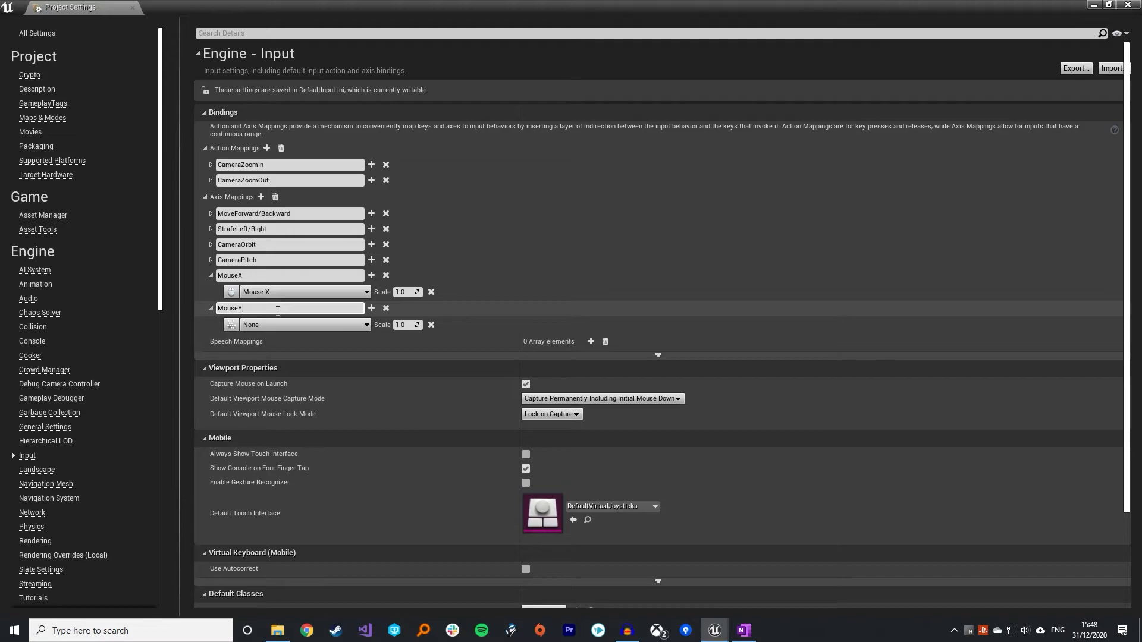
click(305, 325)
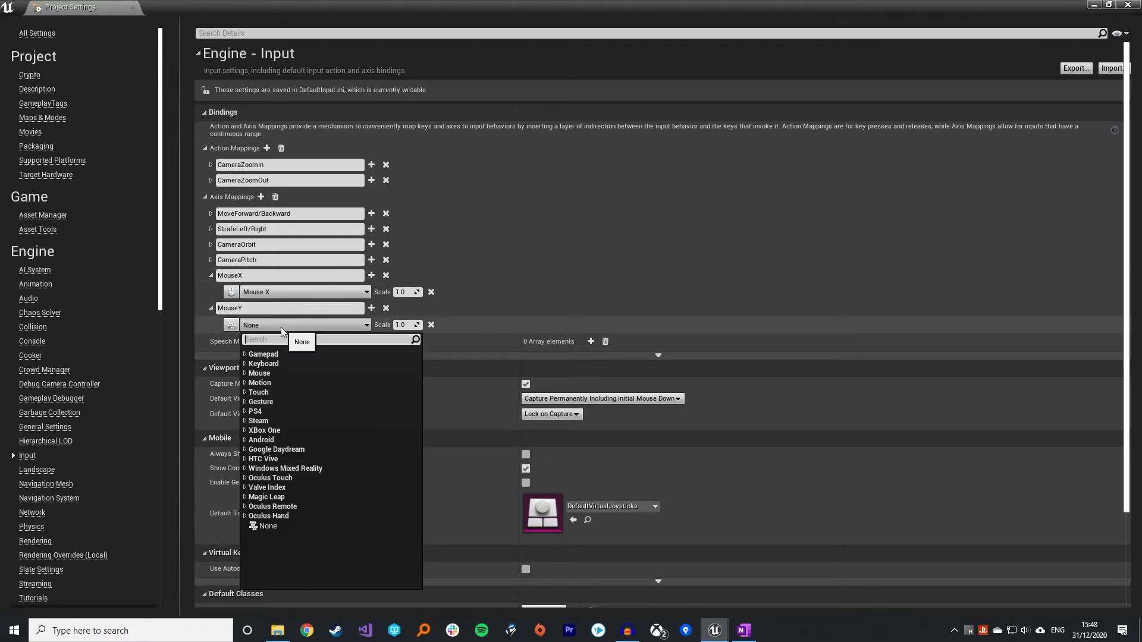
text(Mouse)
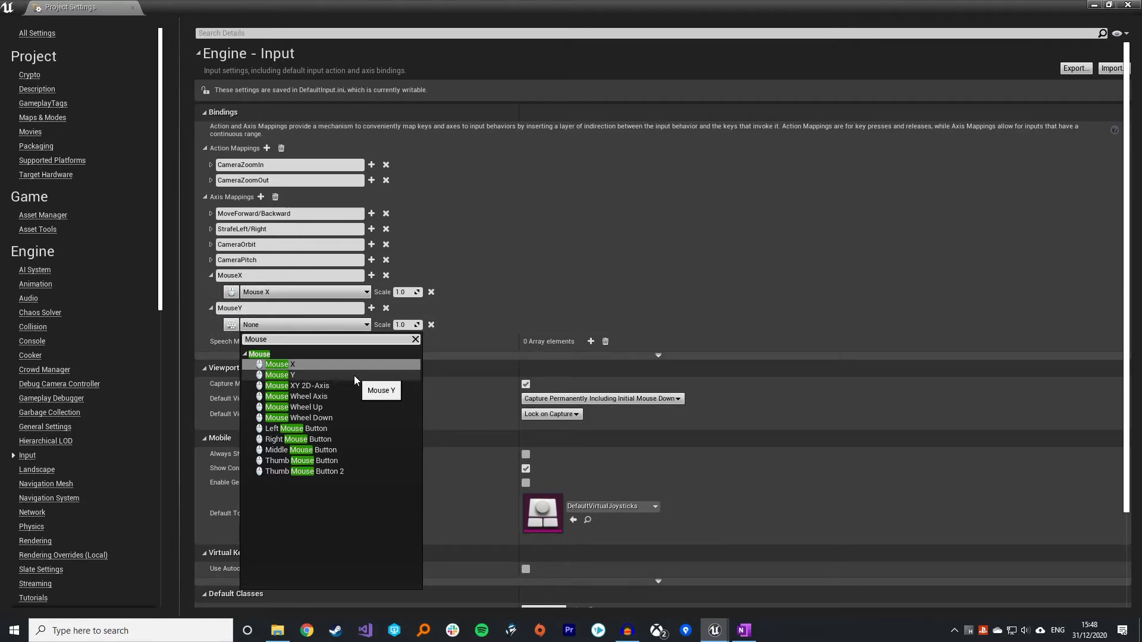
click(279, 375)
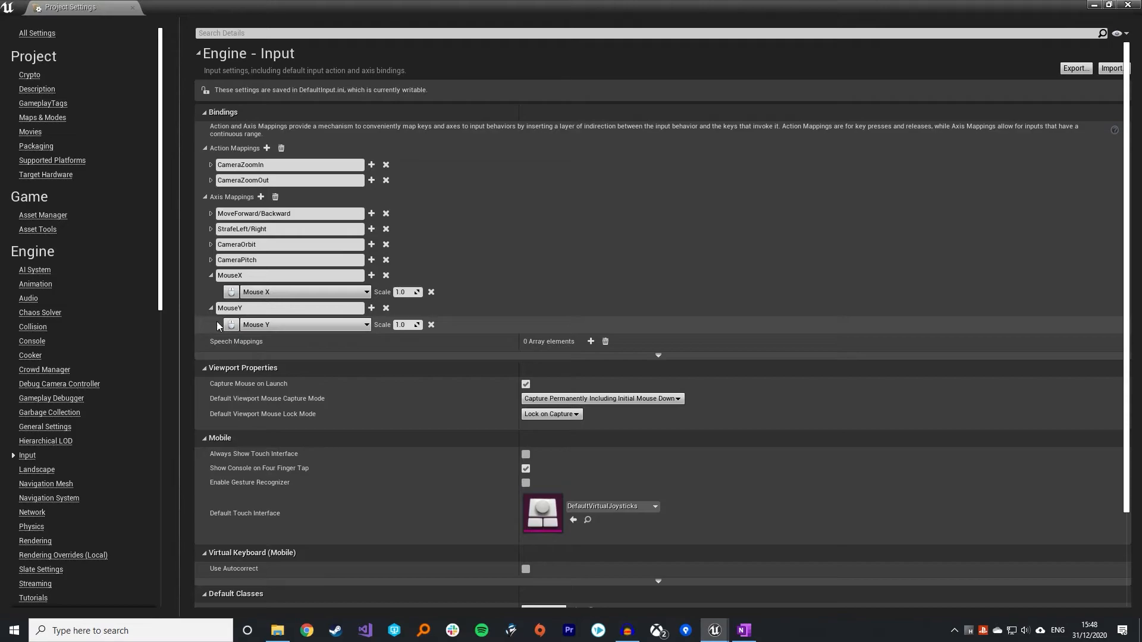
click(210, 307)
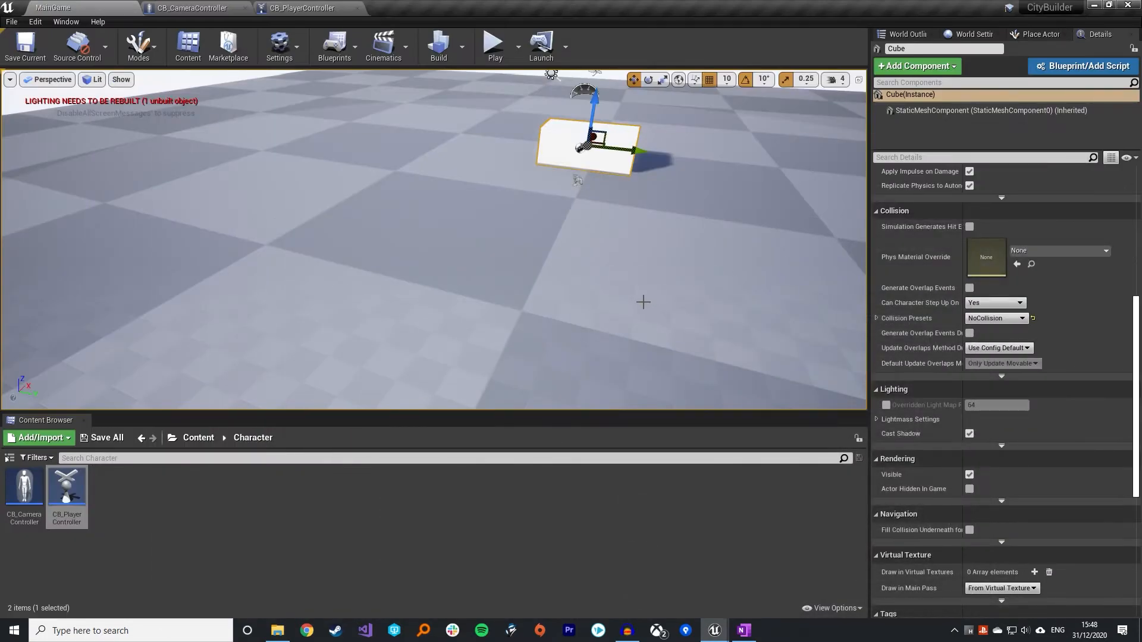
Back in Project Settings > Input, add an action mapping named MouseRightClick
click(301, 9)
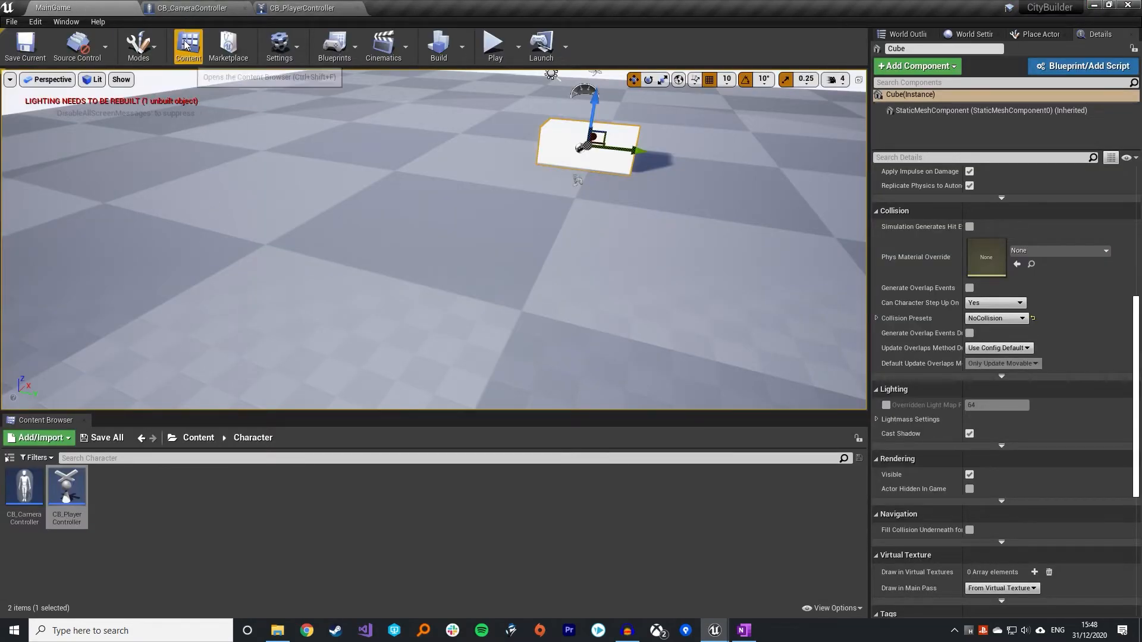
mouse_move(24, 47)
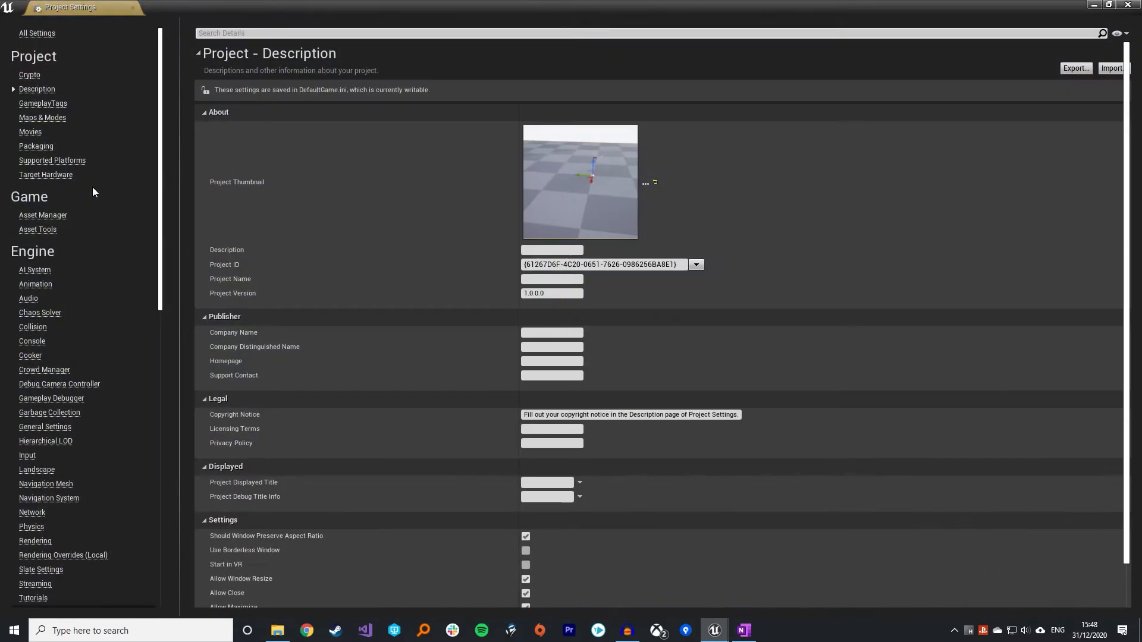
mouse_move(28, 456)
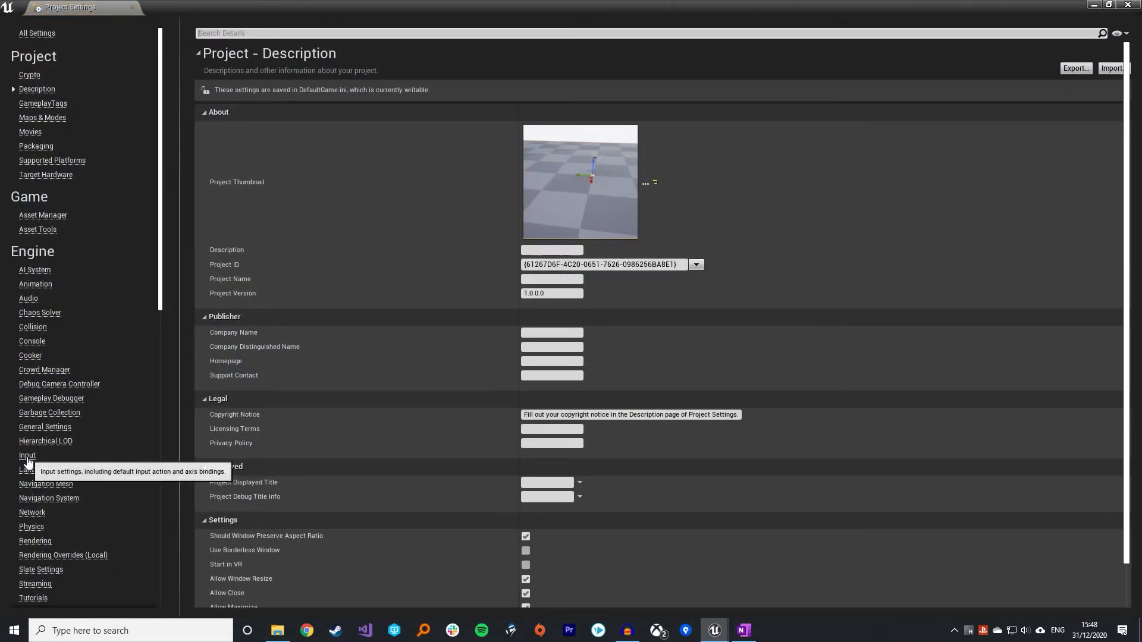
click(27, 456)
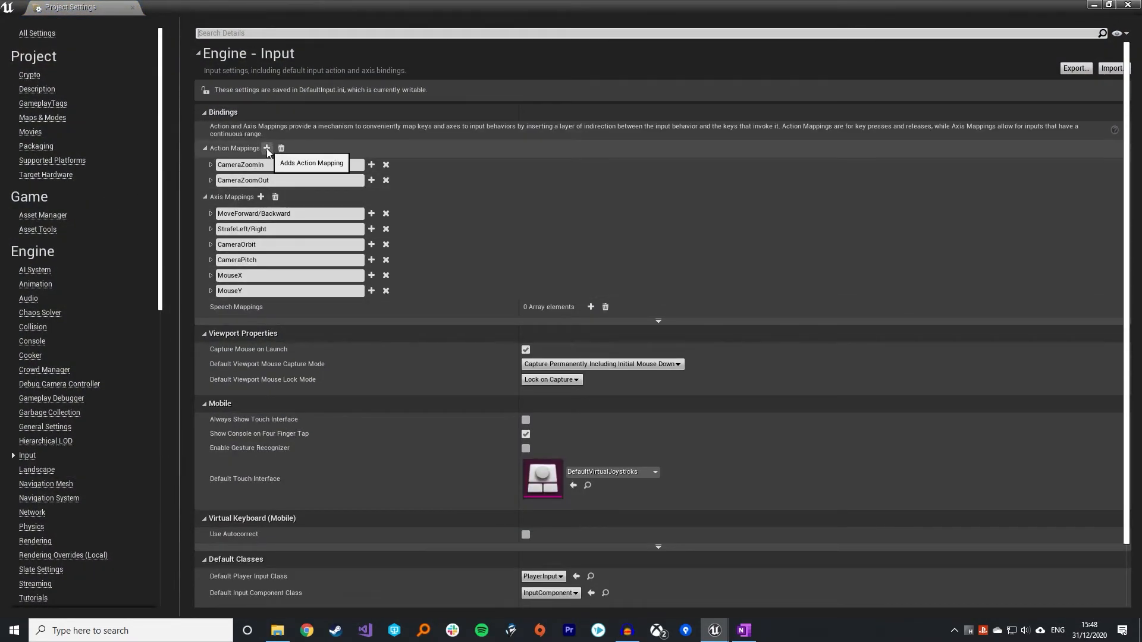
click(266, 148)
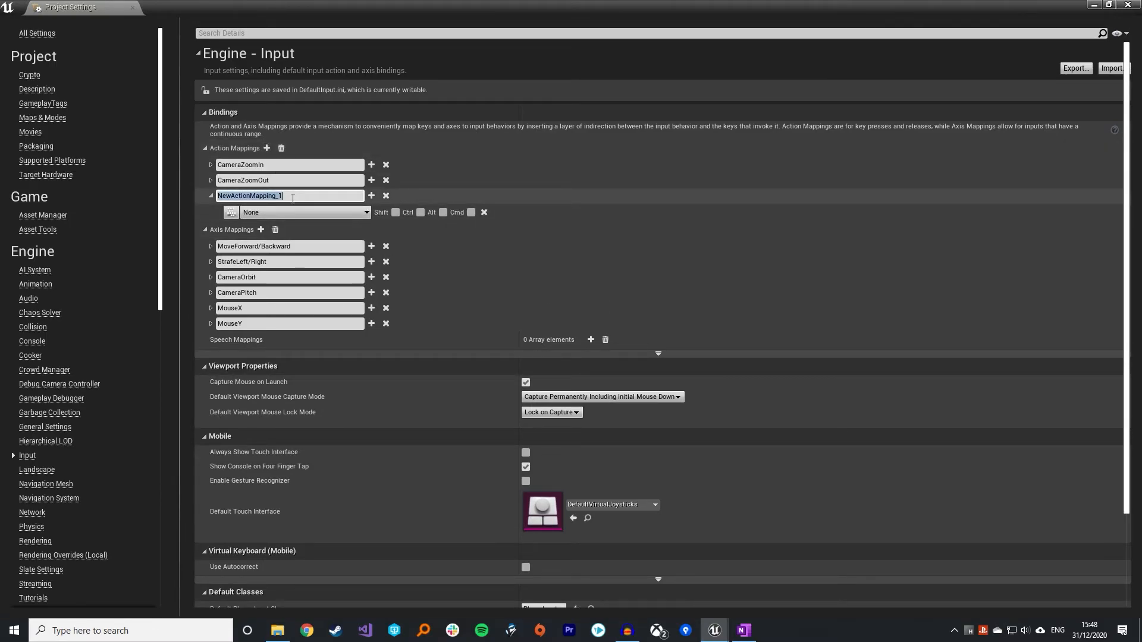
text(MouseRightClick)
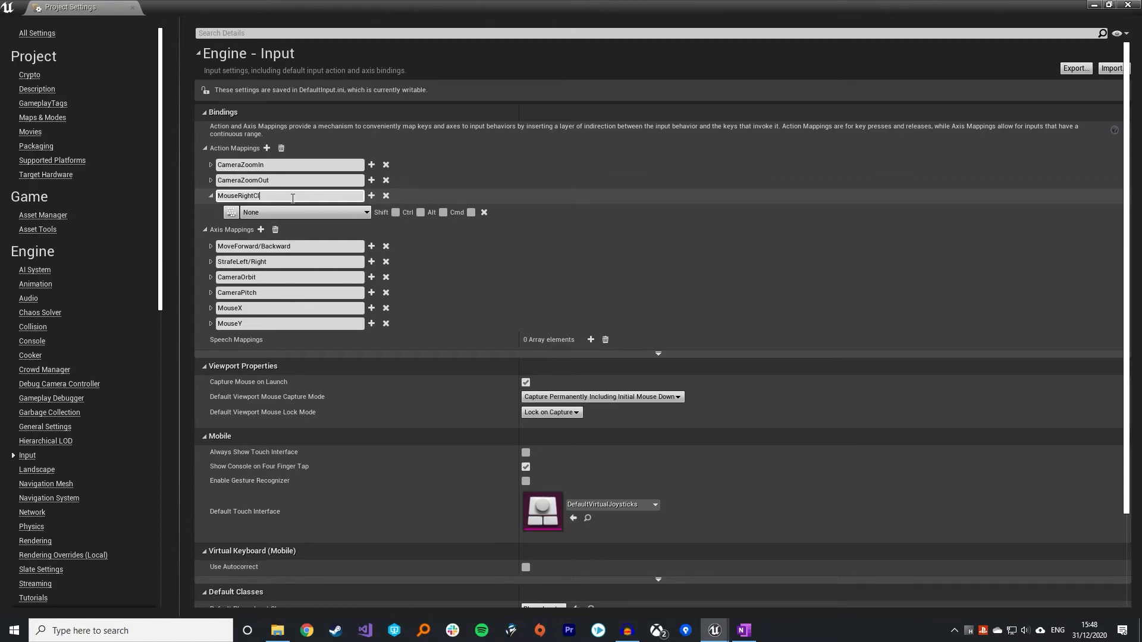
Bind MouseRightClick to the Right Mouse Button key
click(303, 211)
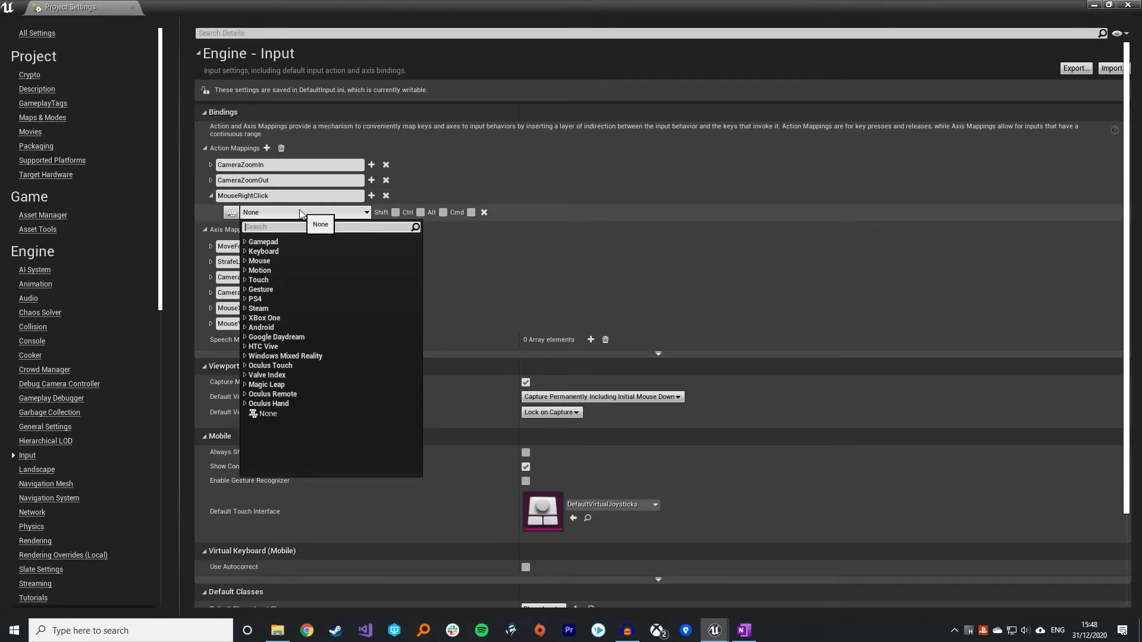
text(mouse)
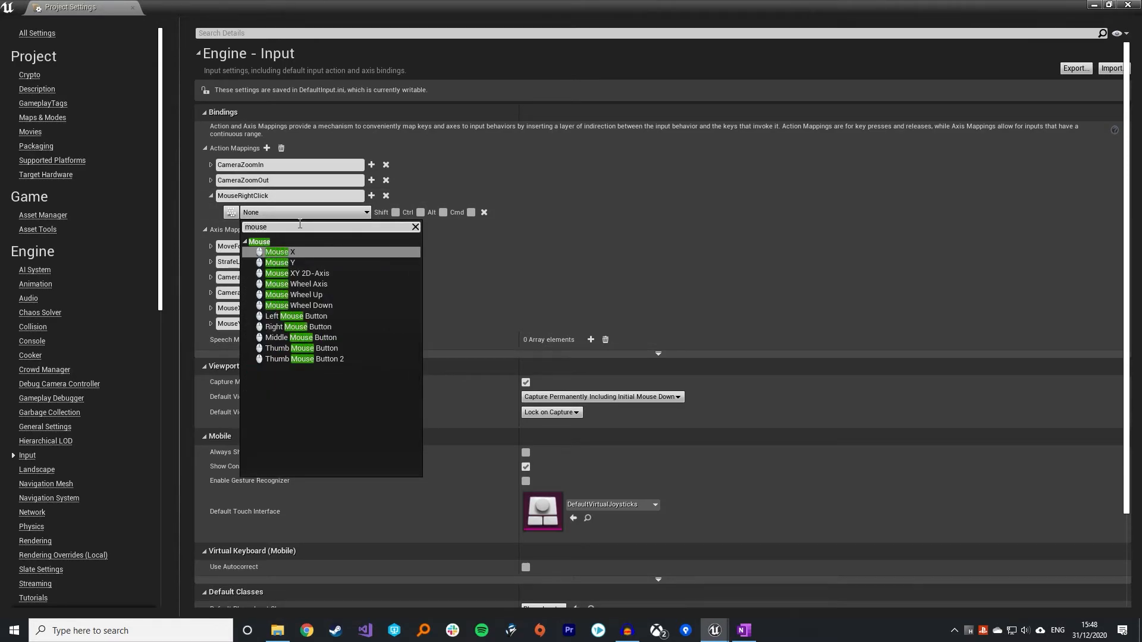
mouse_move(299, 326)
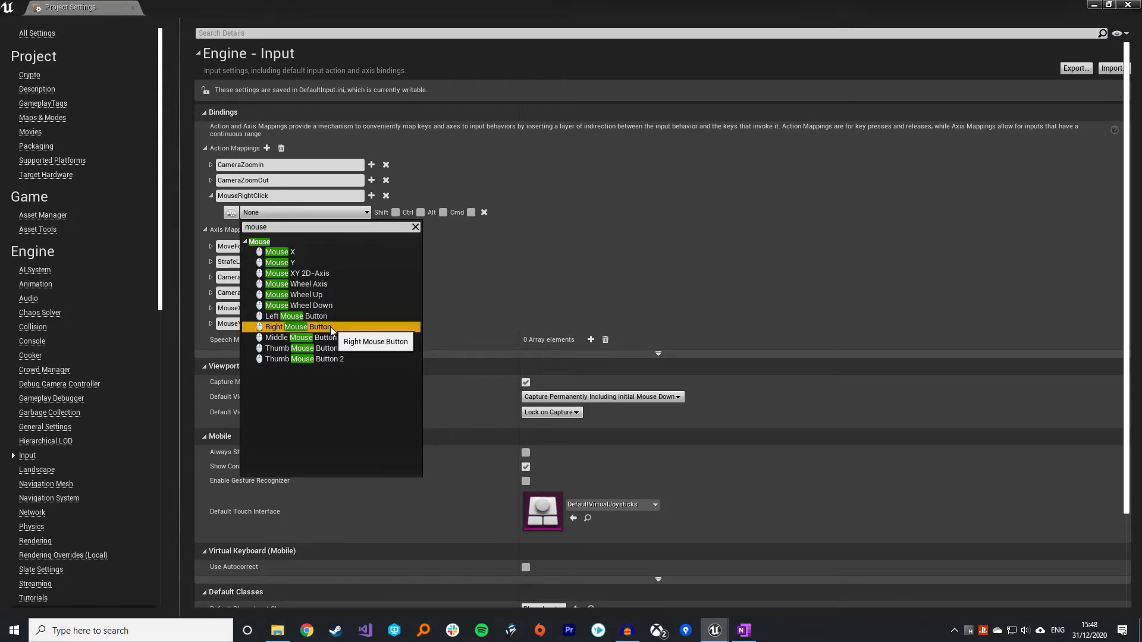
click(297, 326)
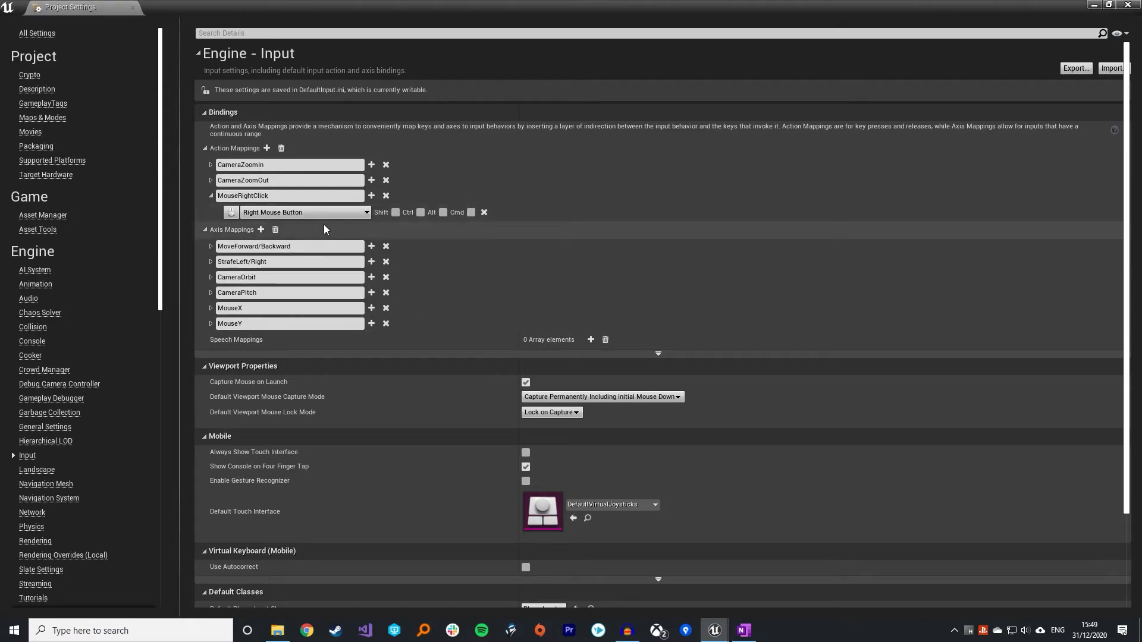
mouse_move(306, 212)
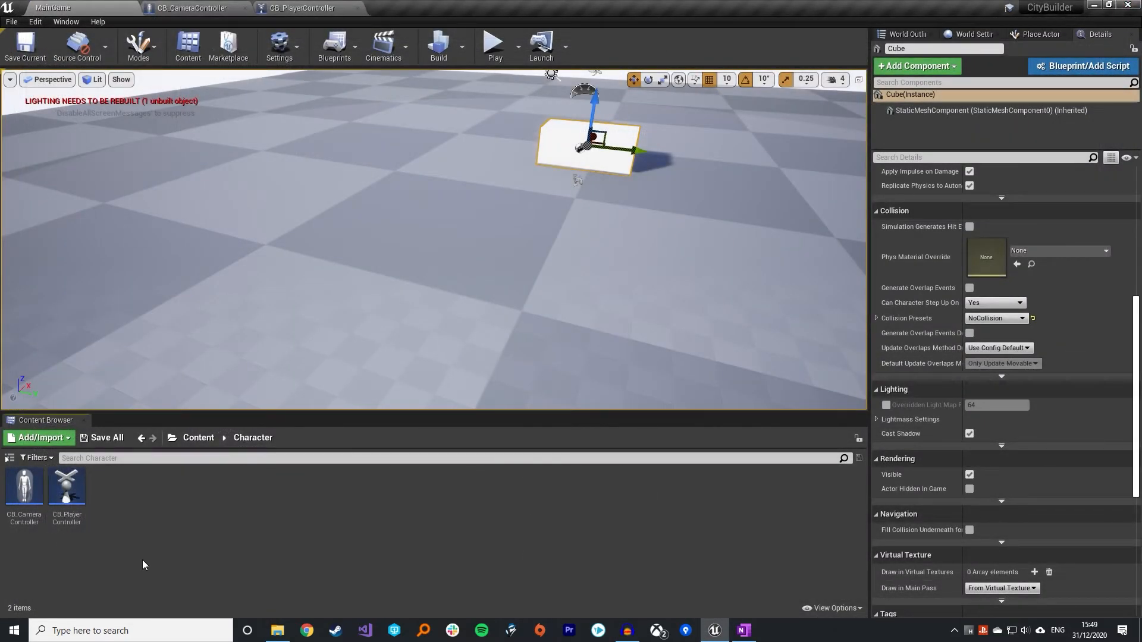
Add an InputAction MouseRightClick event node to the event graph via the 'action' search
click(301, 8)
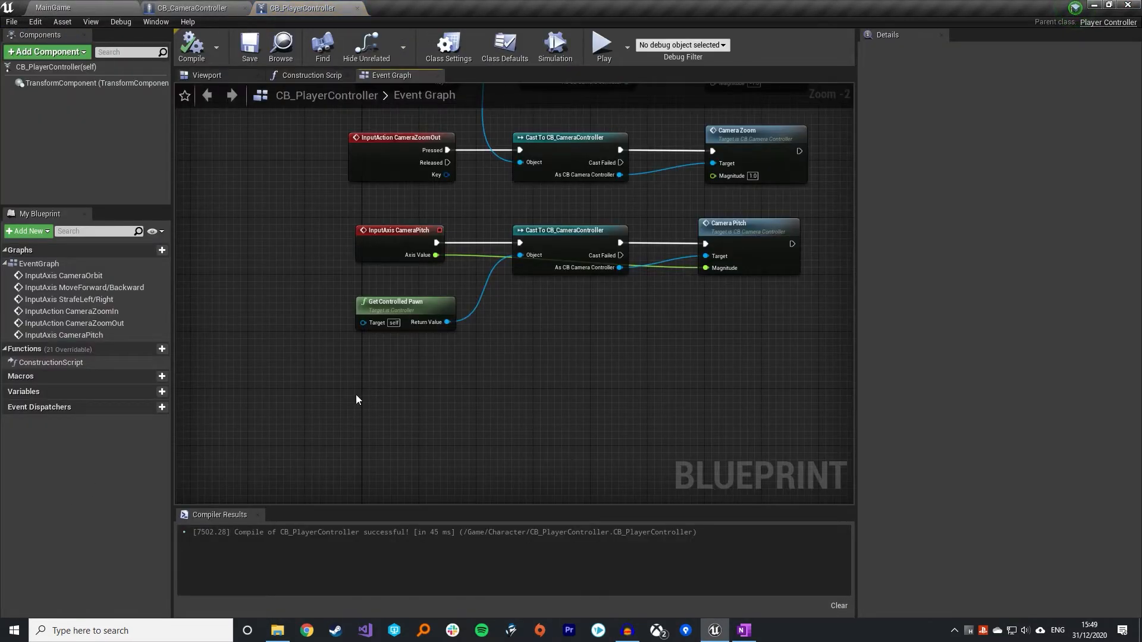
right_click(357, 400)
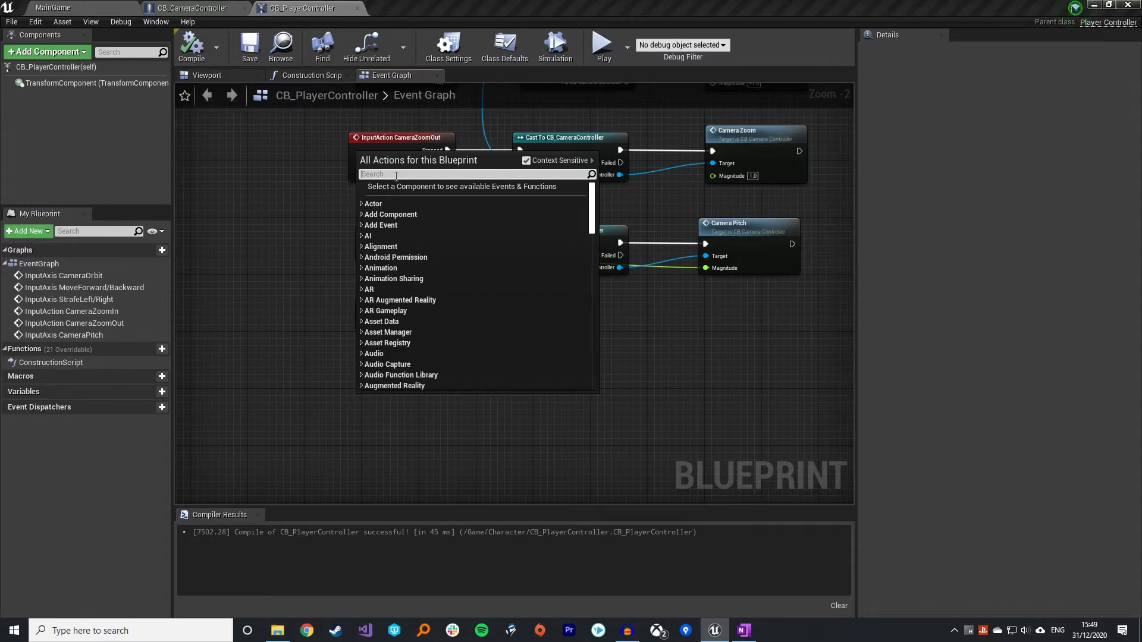
text(a)
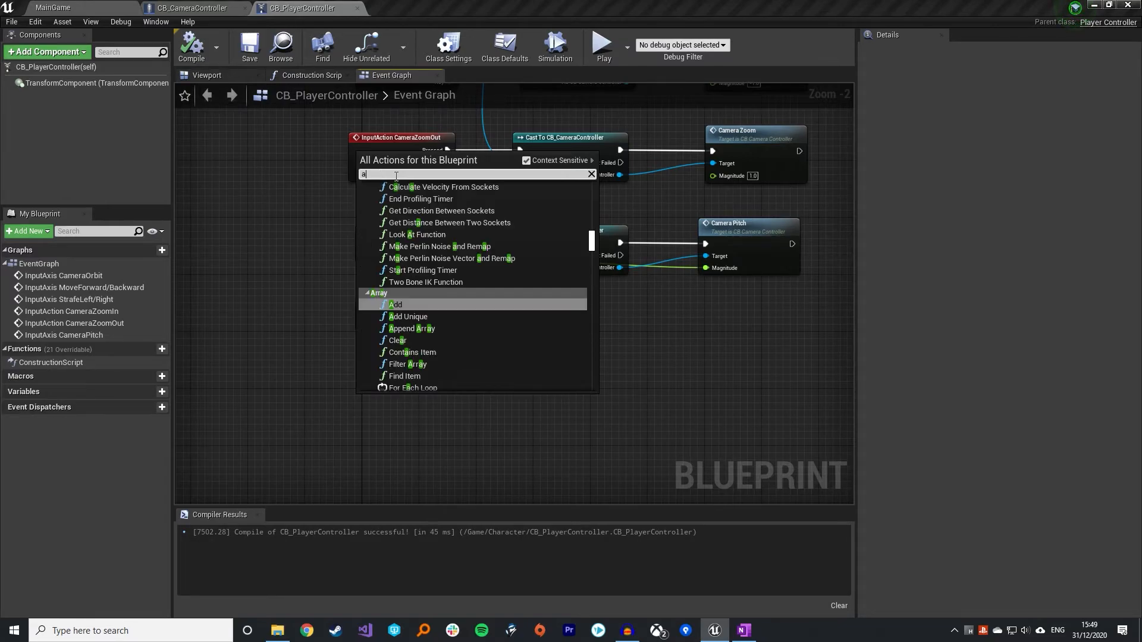
text(ction mo)
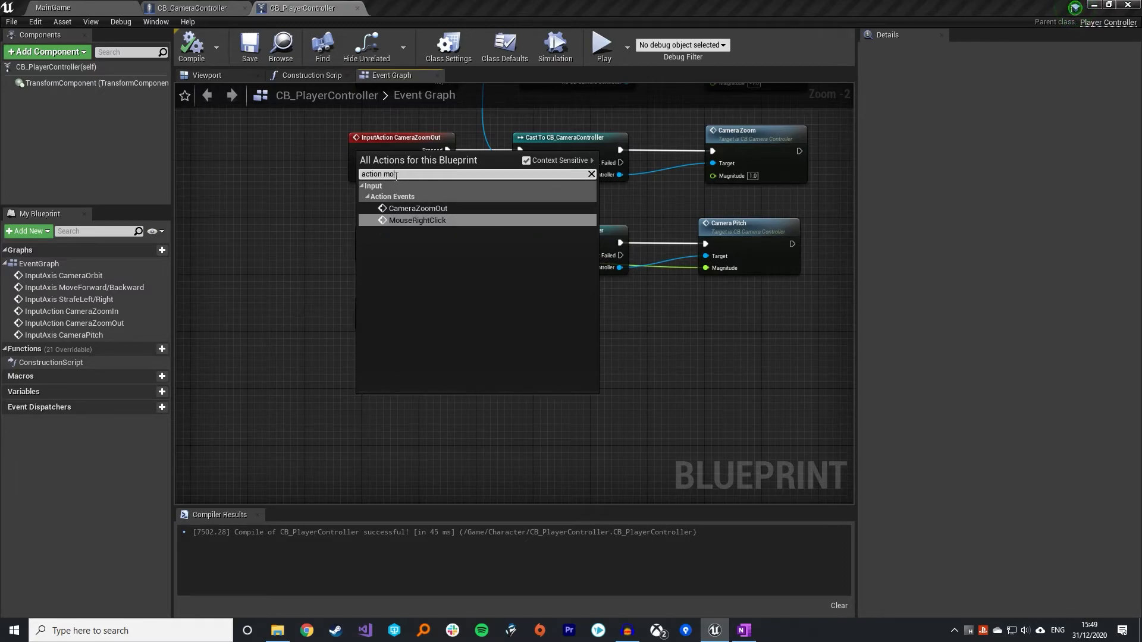
click(417, 220)
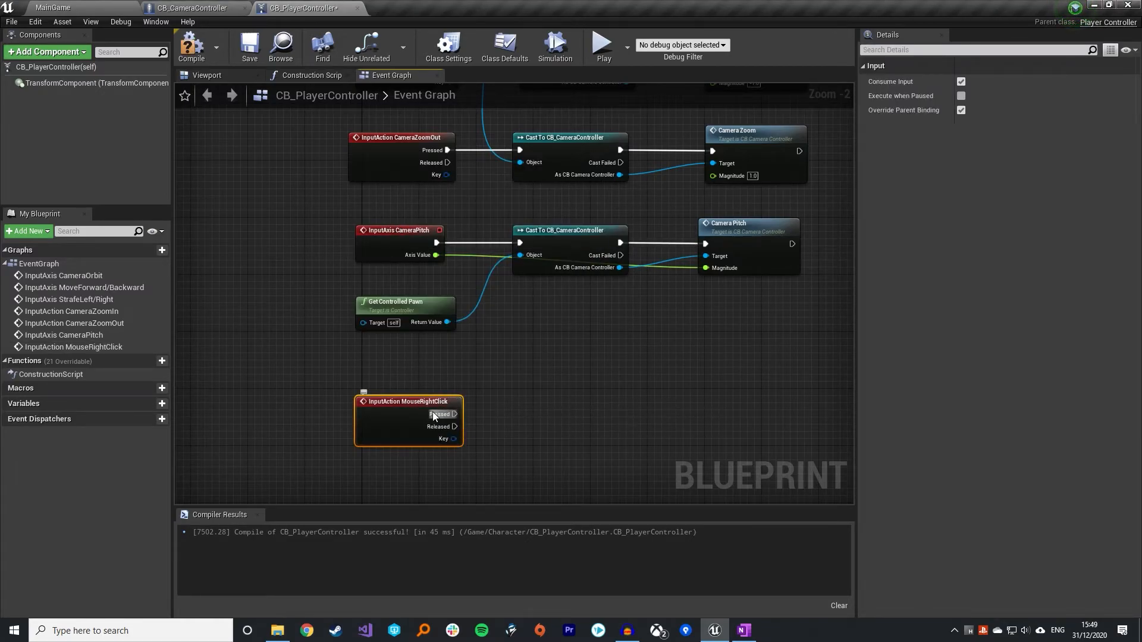
mouse_move(425, 401)
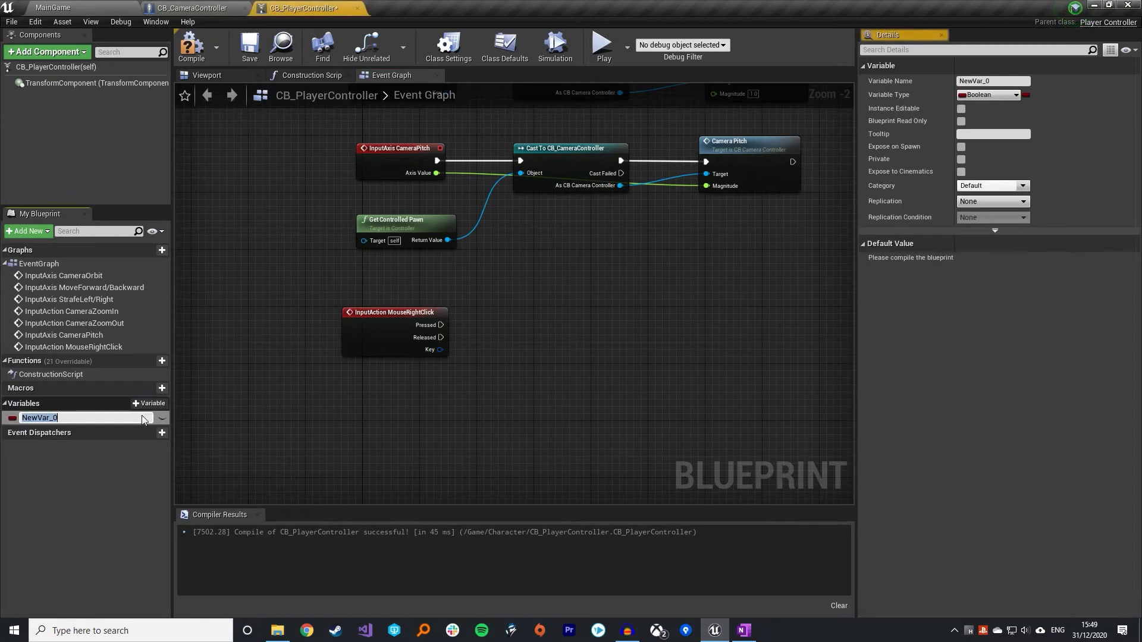
Create Boolean RightButtonPressed, compile, and place its setter after the Pressed event
text(R)
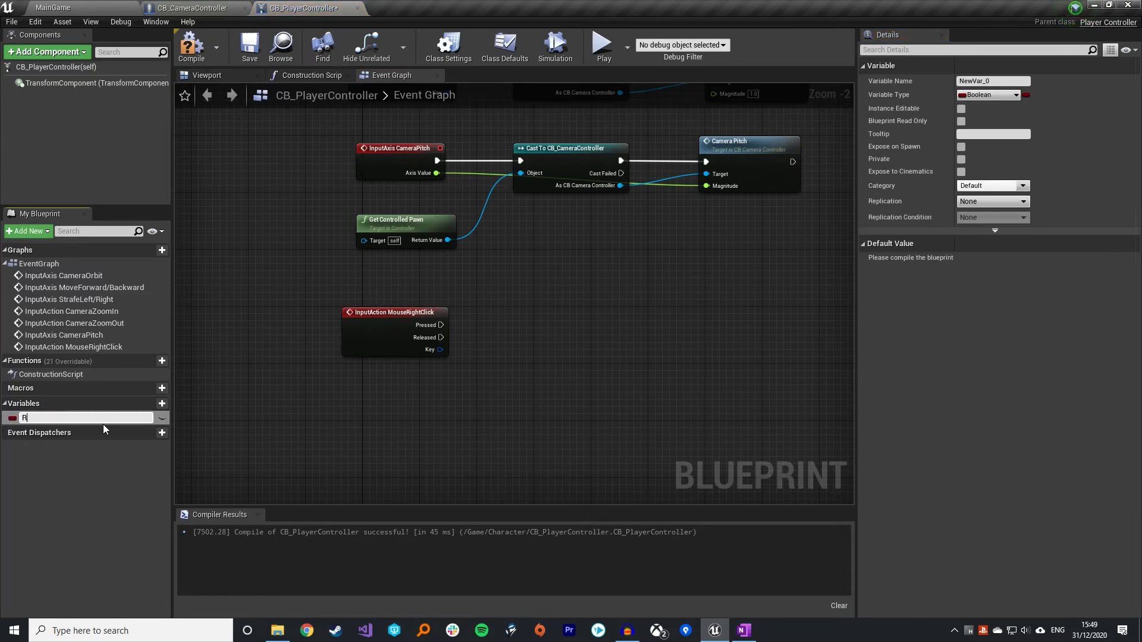
text(ightButtonPressed)
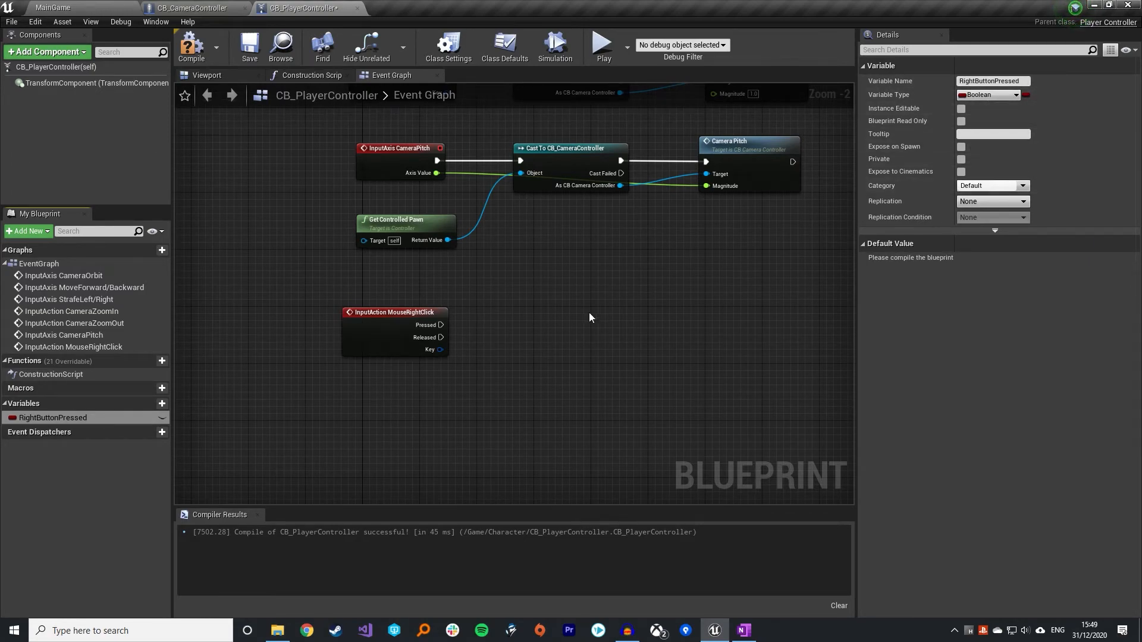
click(191, 46)
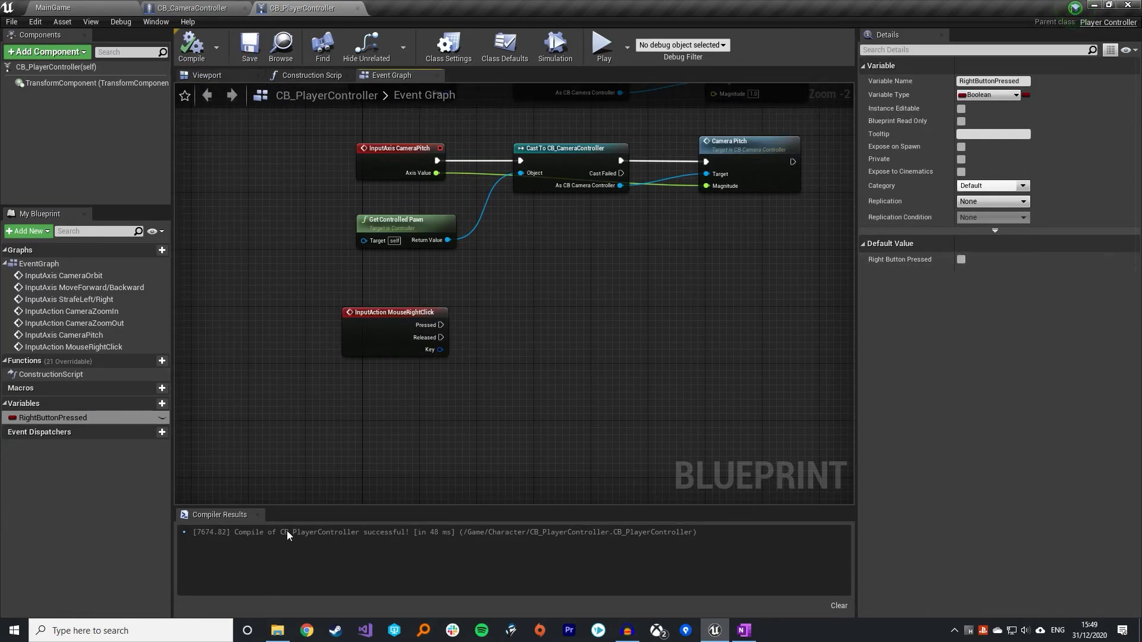
mouse_move(440, 325)
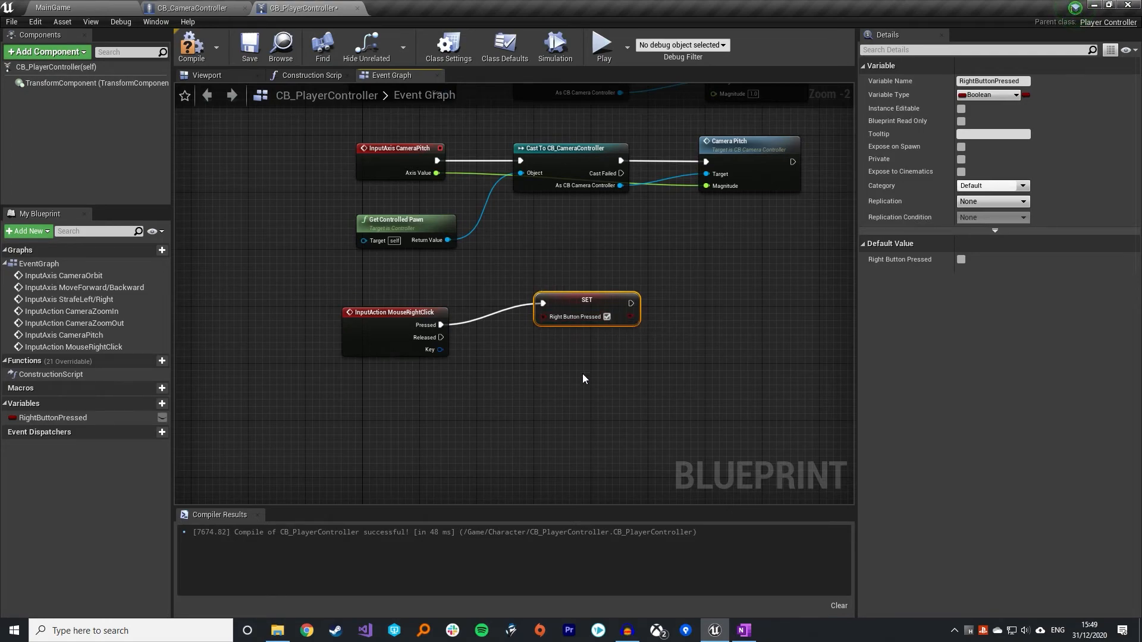
drag(52, 417, 603, 388)
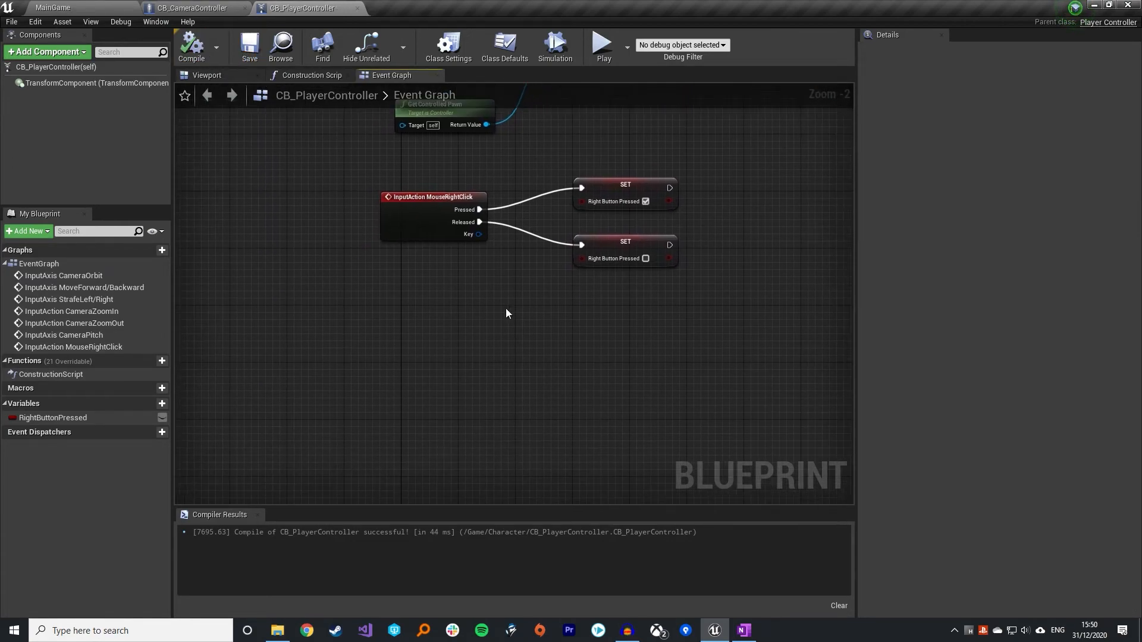
mouse_move(401, 358)
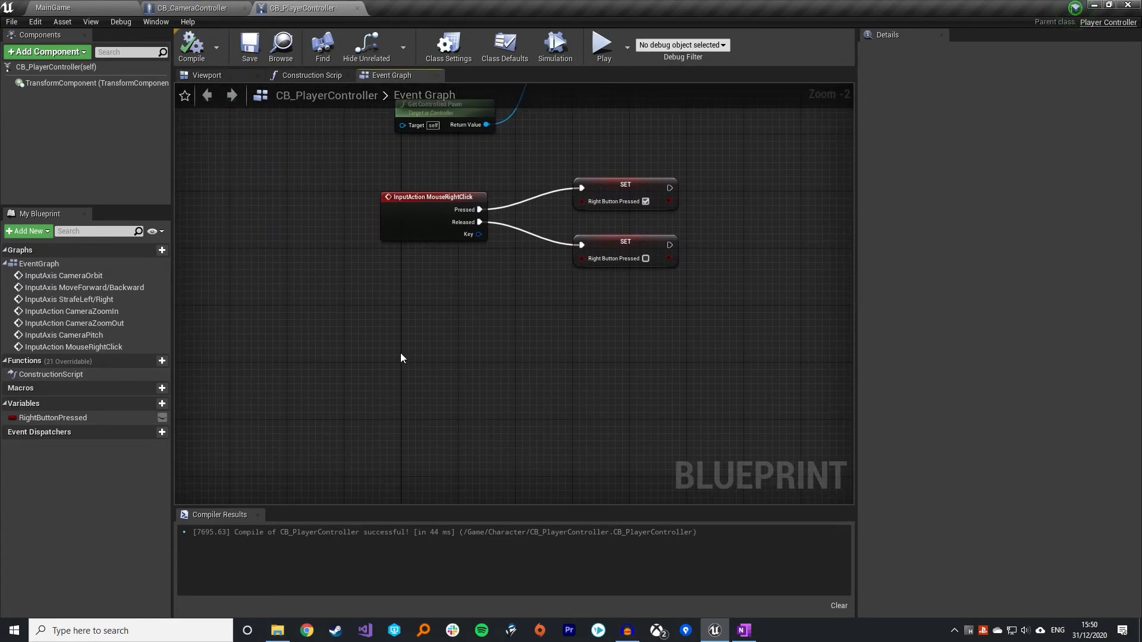
Add InputAxis MouseX and MouseY events via 'input mous' search, MouseX placed above MouseY
right_click(401, 357)
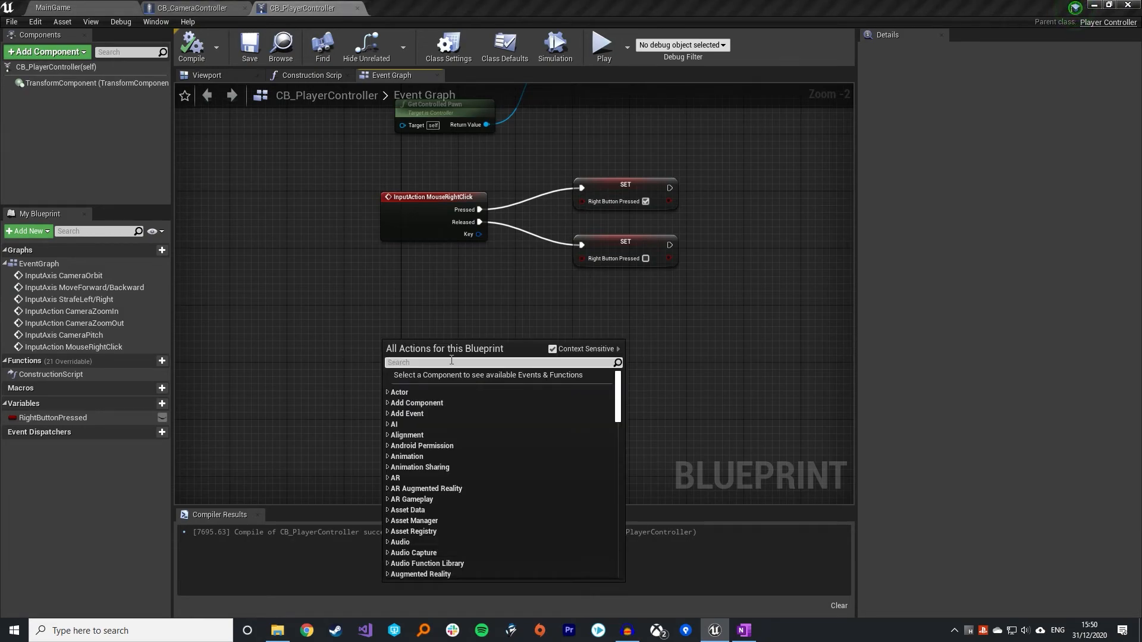
text(input mous)
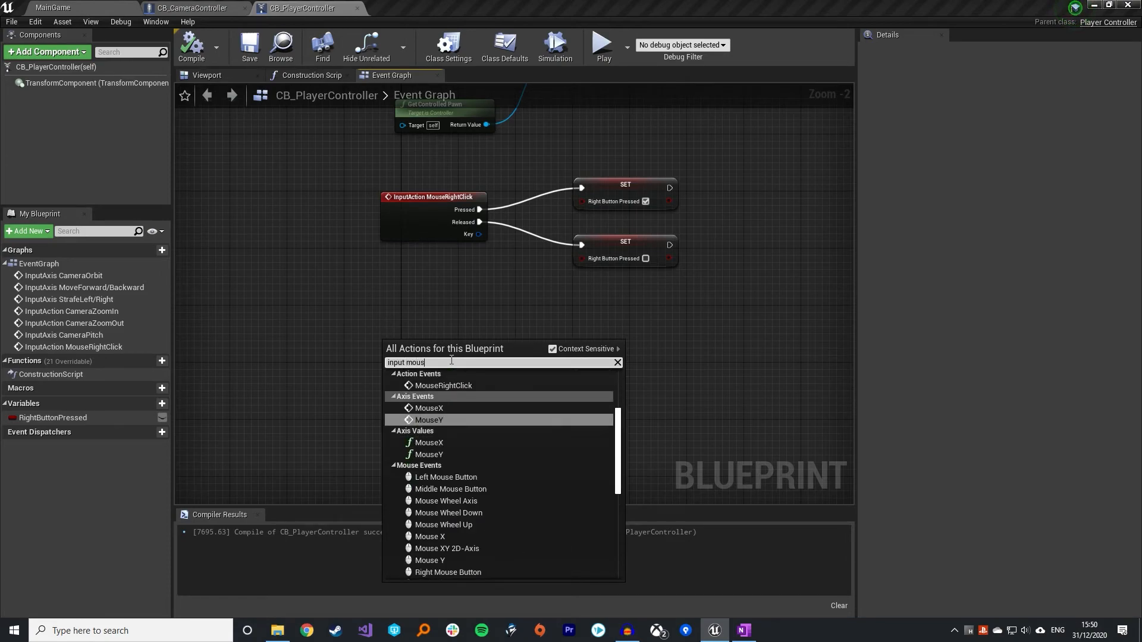
mouse_move(429, 420)
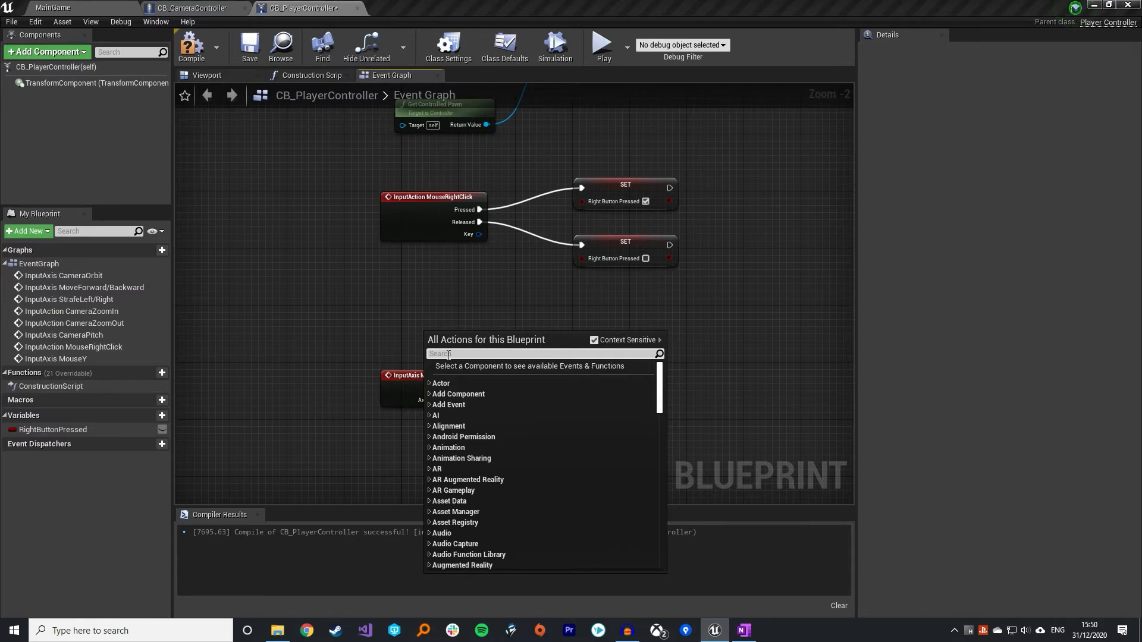
text(input mous)
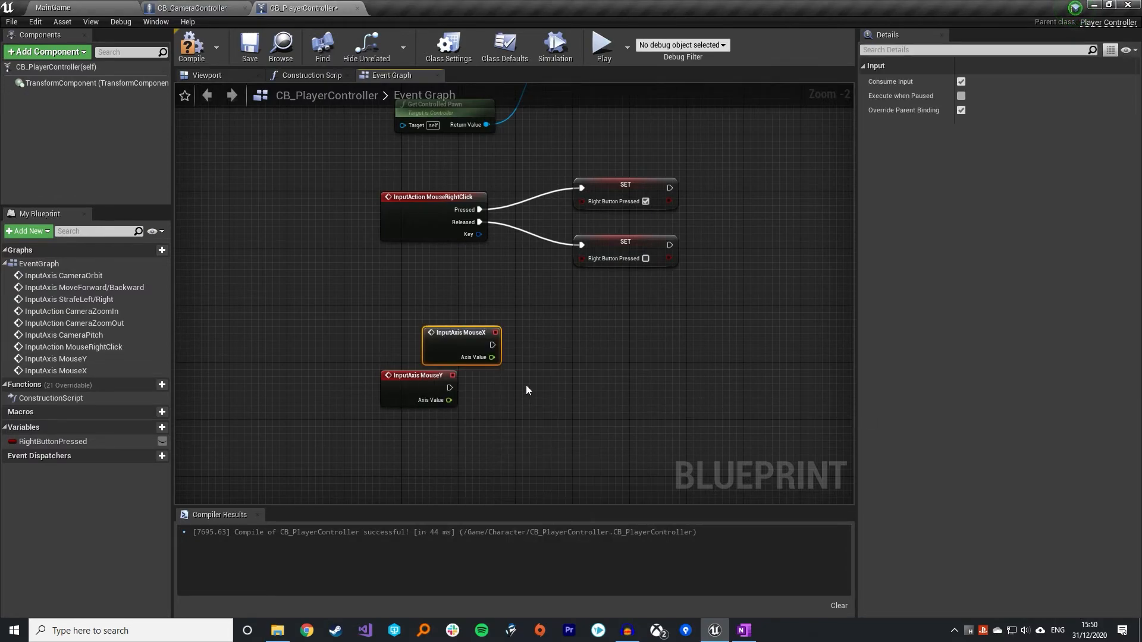
drag(461, 345, 419, 332)
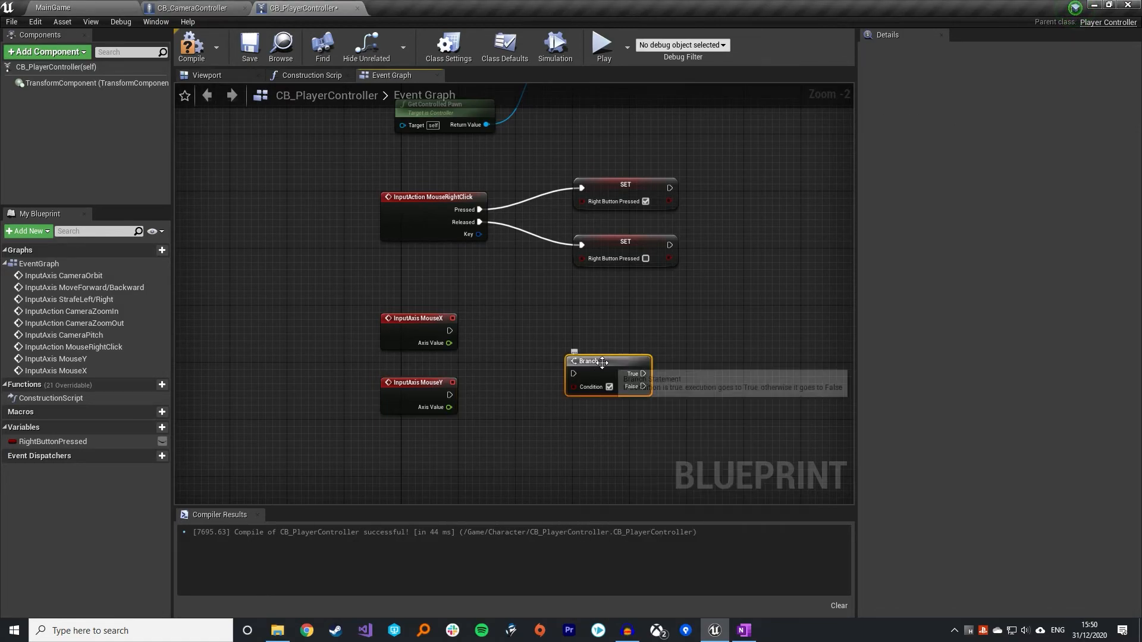
Move the Branch beside the mouse axis events and wire MouseX's exec into it
drag(608, 372, 557, 332)
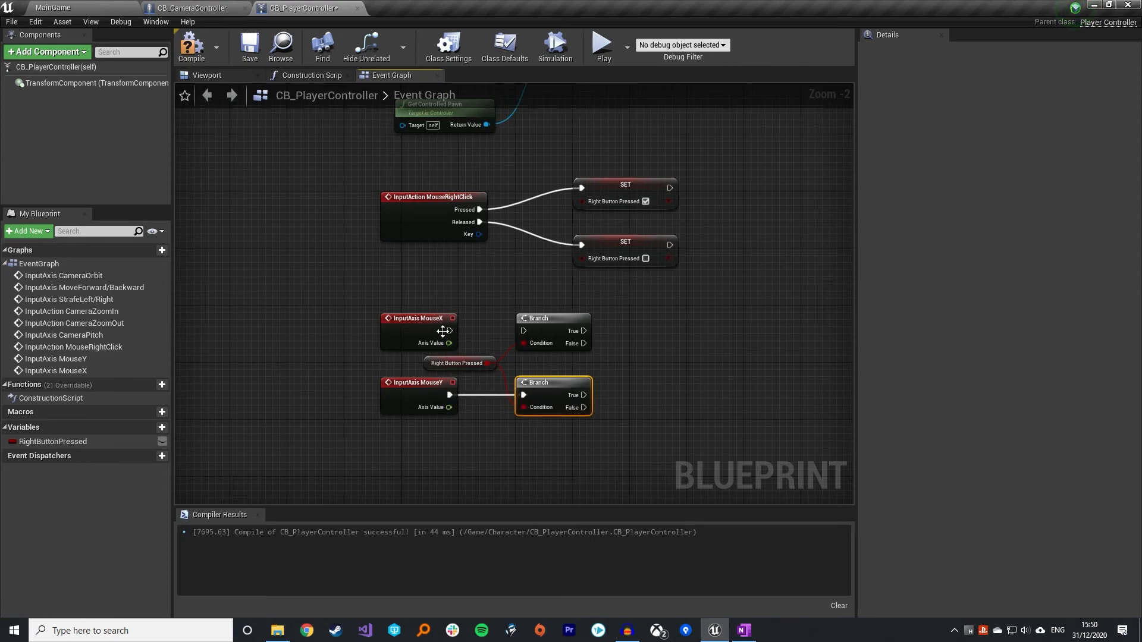
drag(450, 331, 523, 331)
text(cast)
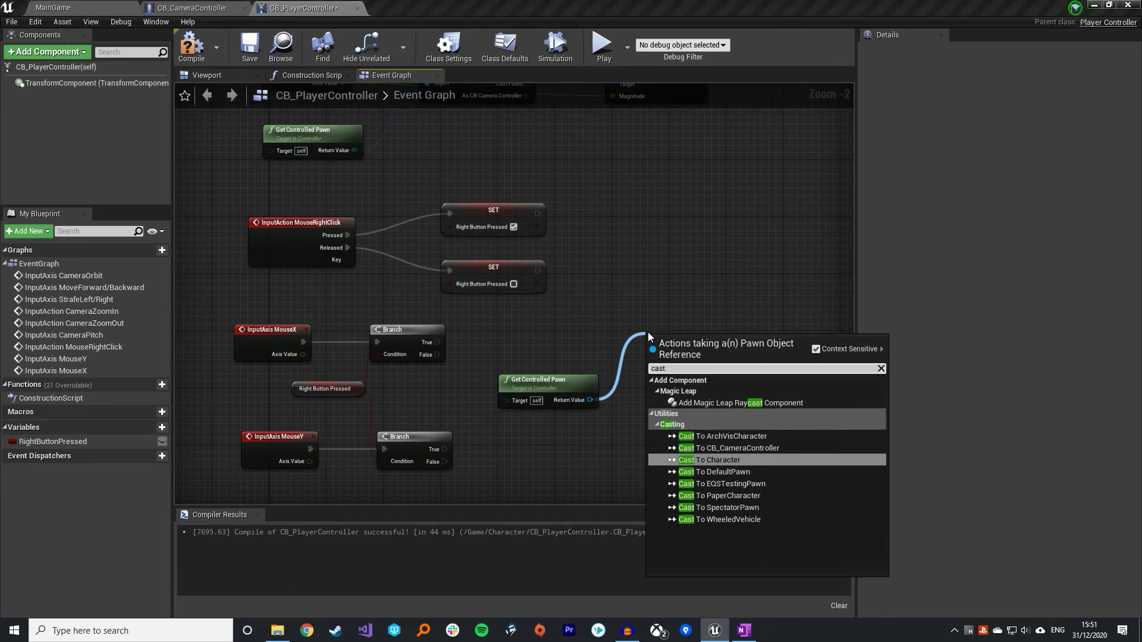
Cast the pawn to CB_CameraController and call Camera Pitch from the MouseY cast output
click(731, 448)
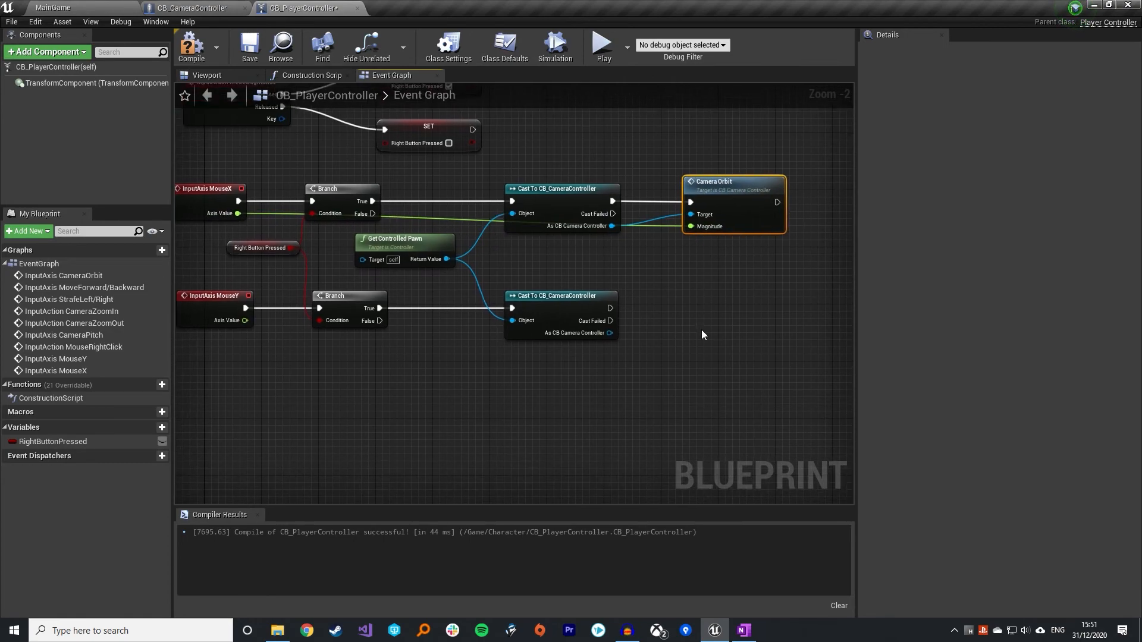
drag(612, 333, 699, 320)
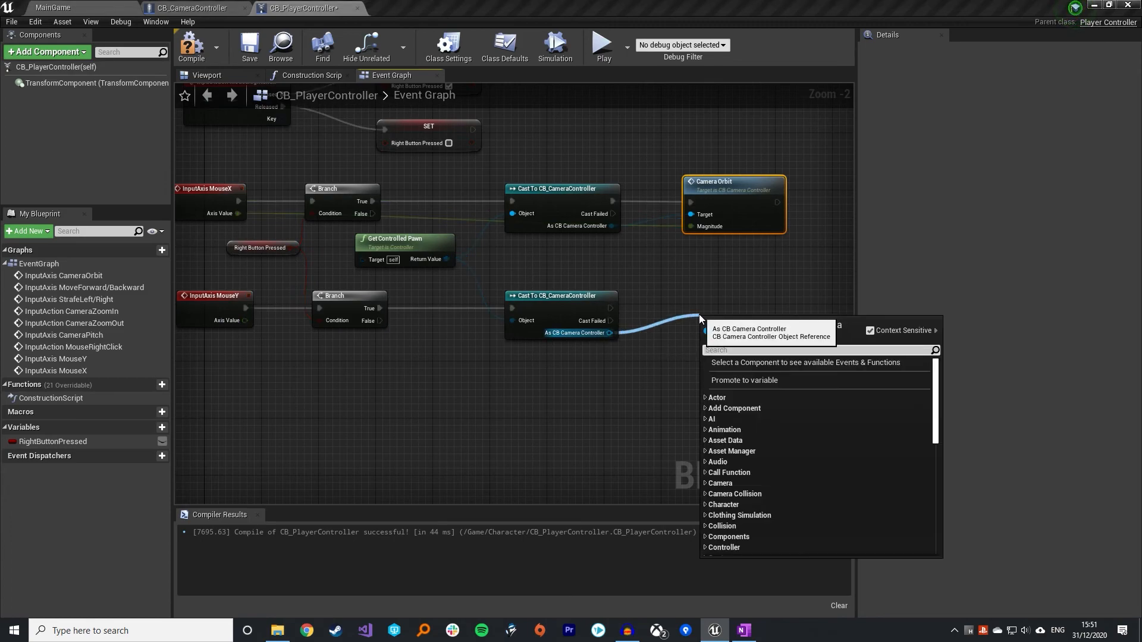
text(camera pit)
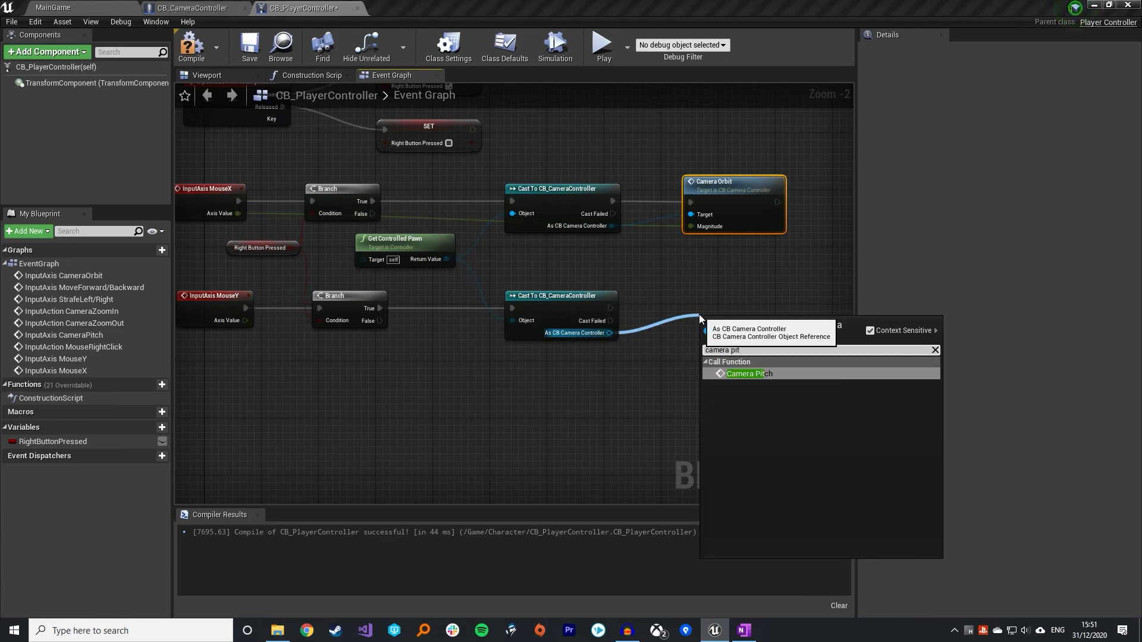
click(748, 372)
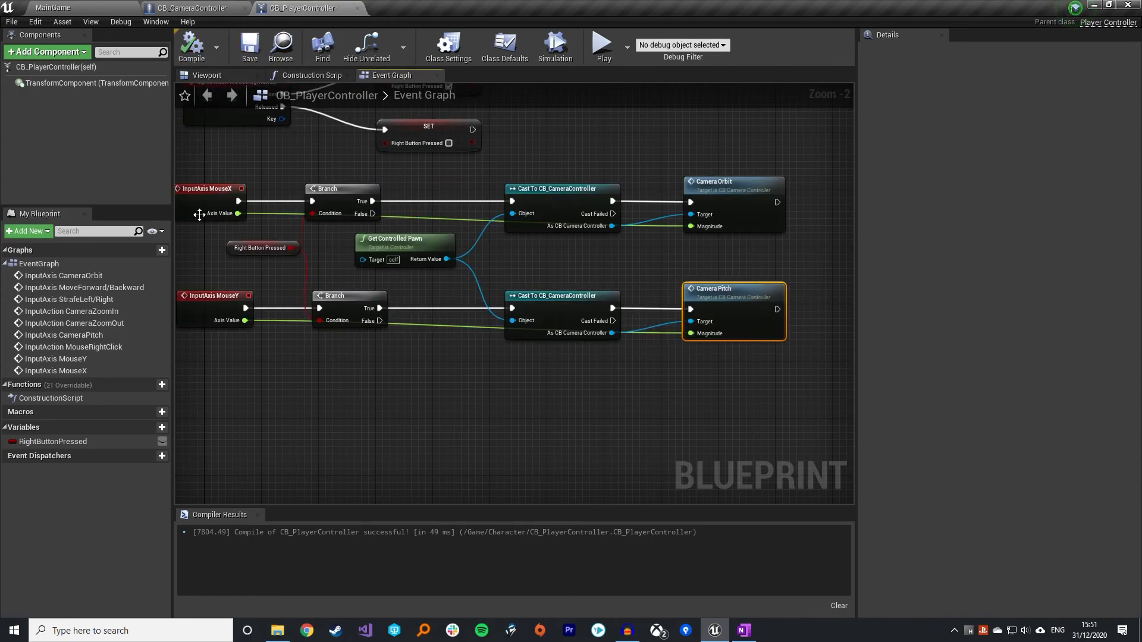
Run a Play session in MainGame to try the right-click mouse camera orbit, then stop it
click(80, 7)
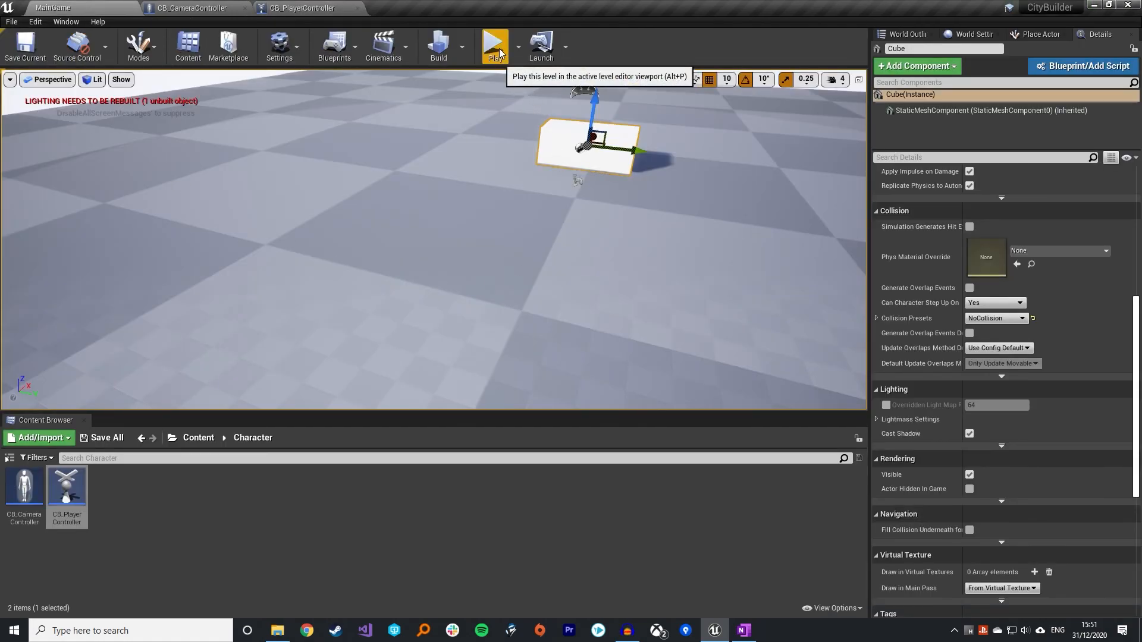
click(494, 44)
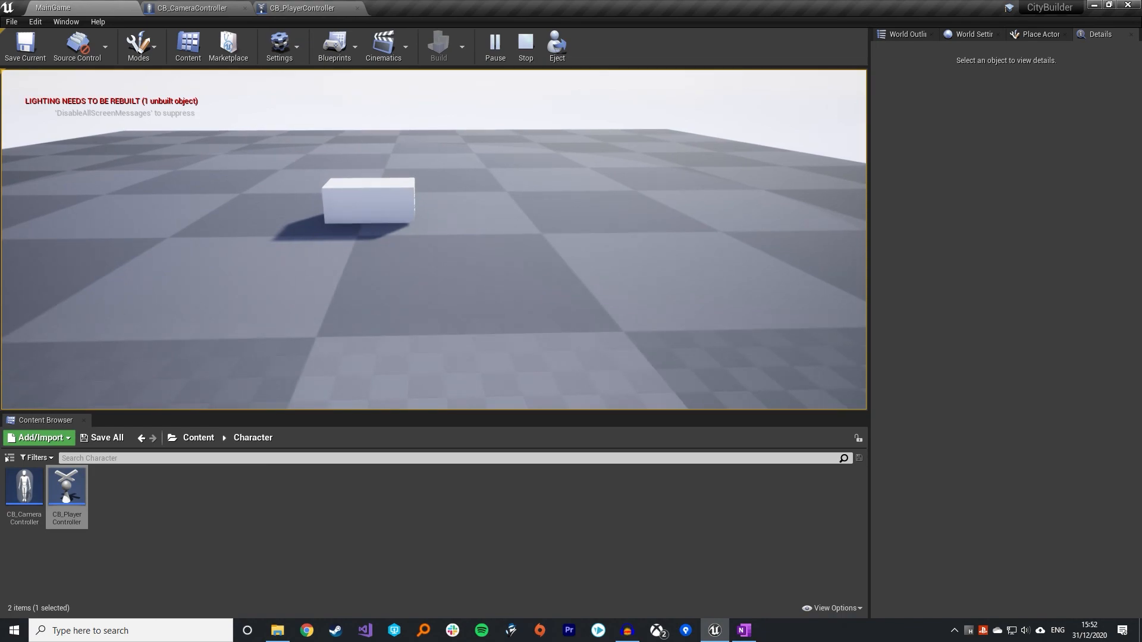
click(367, 203)
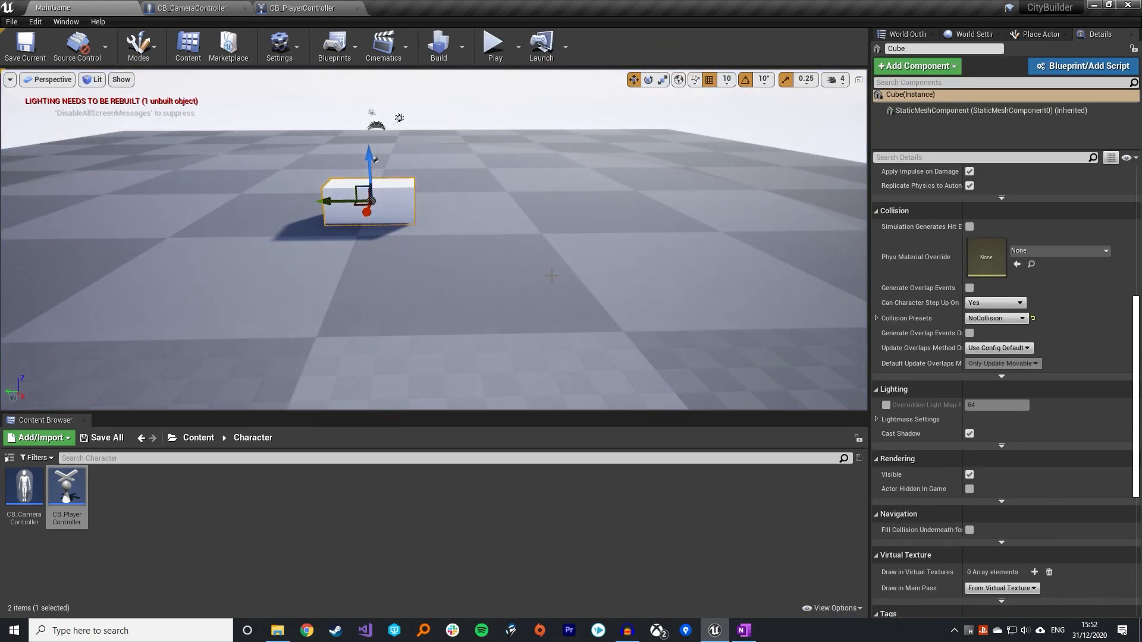